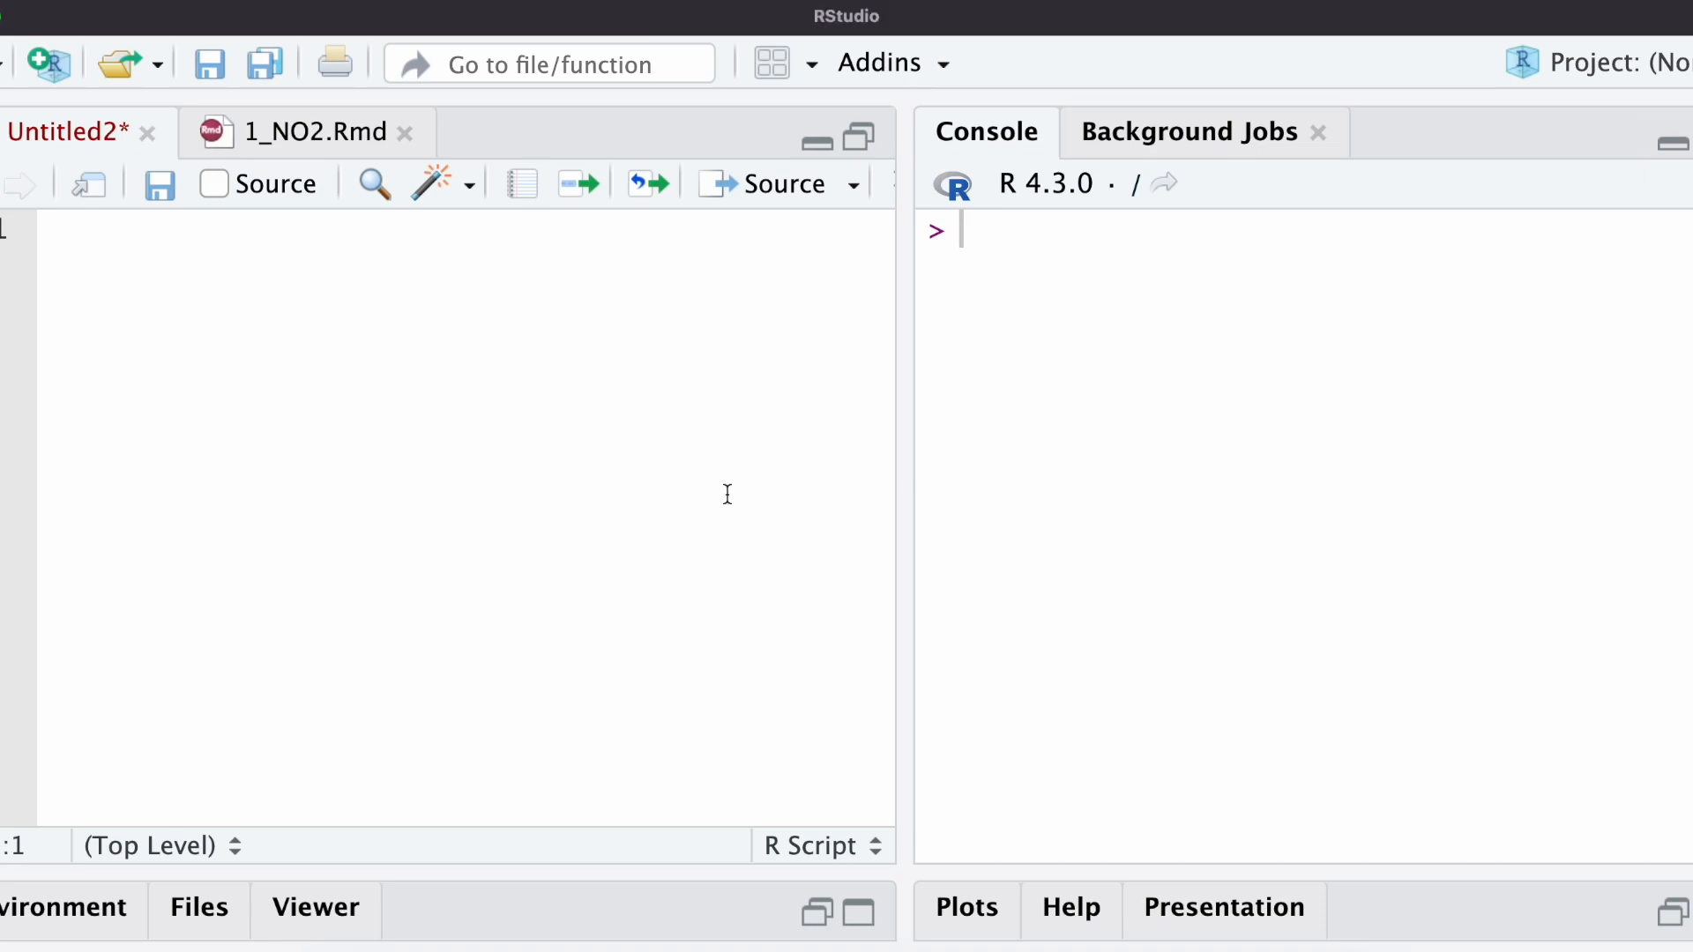
mouse_move(713, 462)
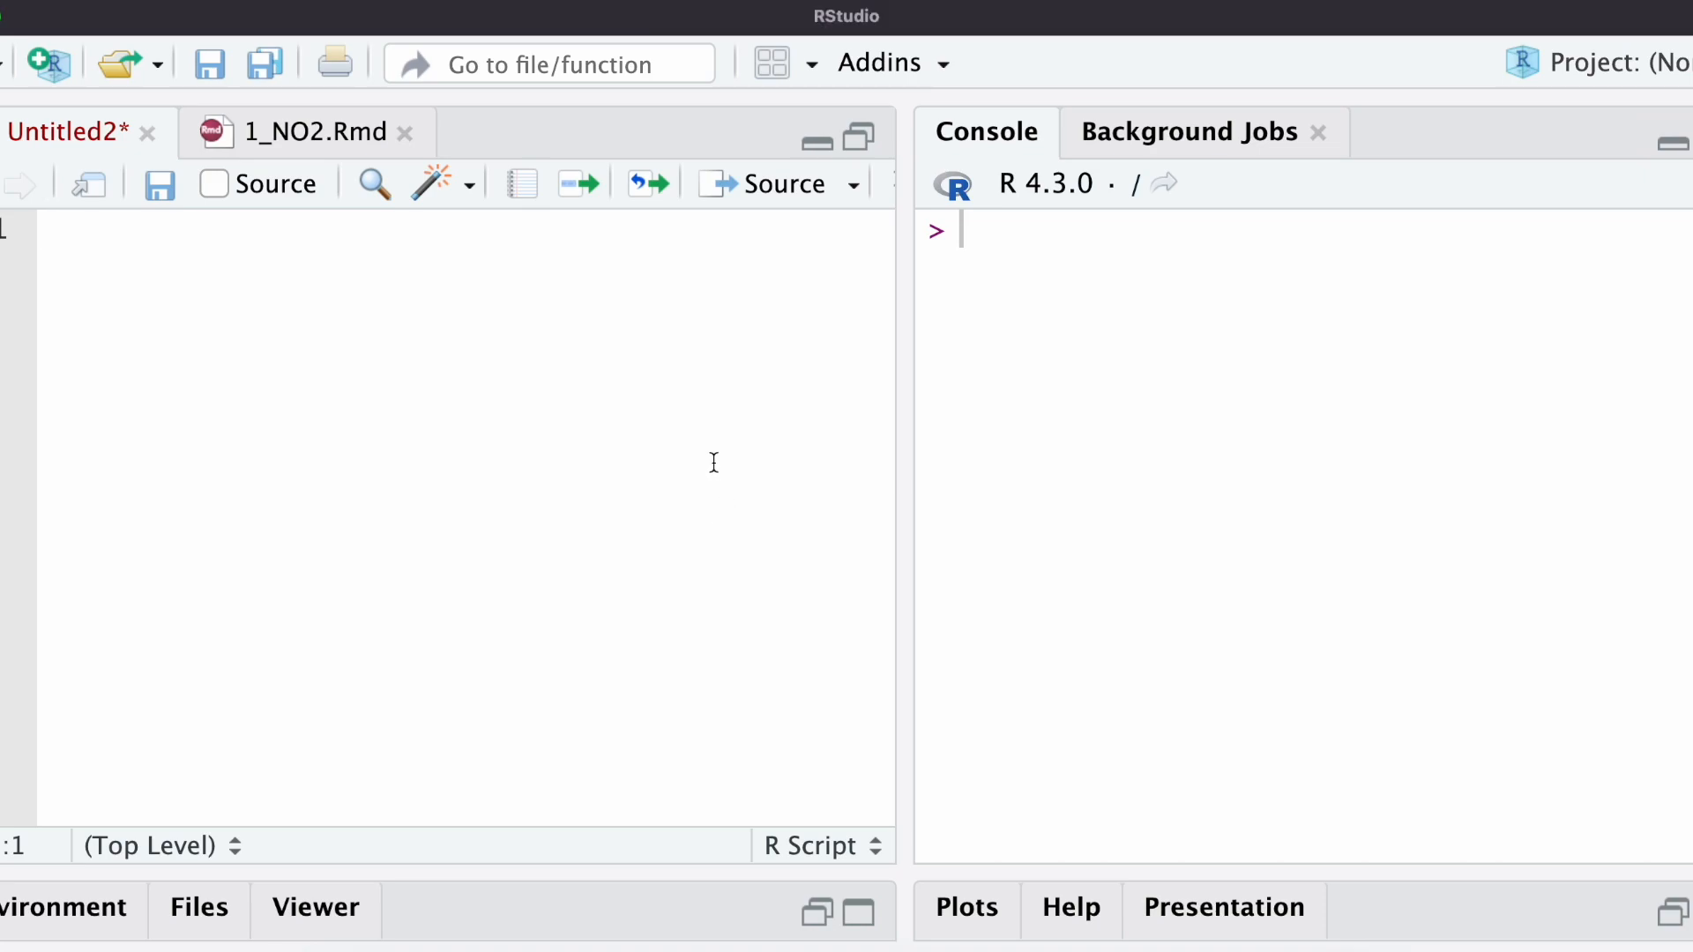
mouse_move(703, 450)
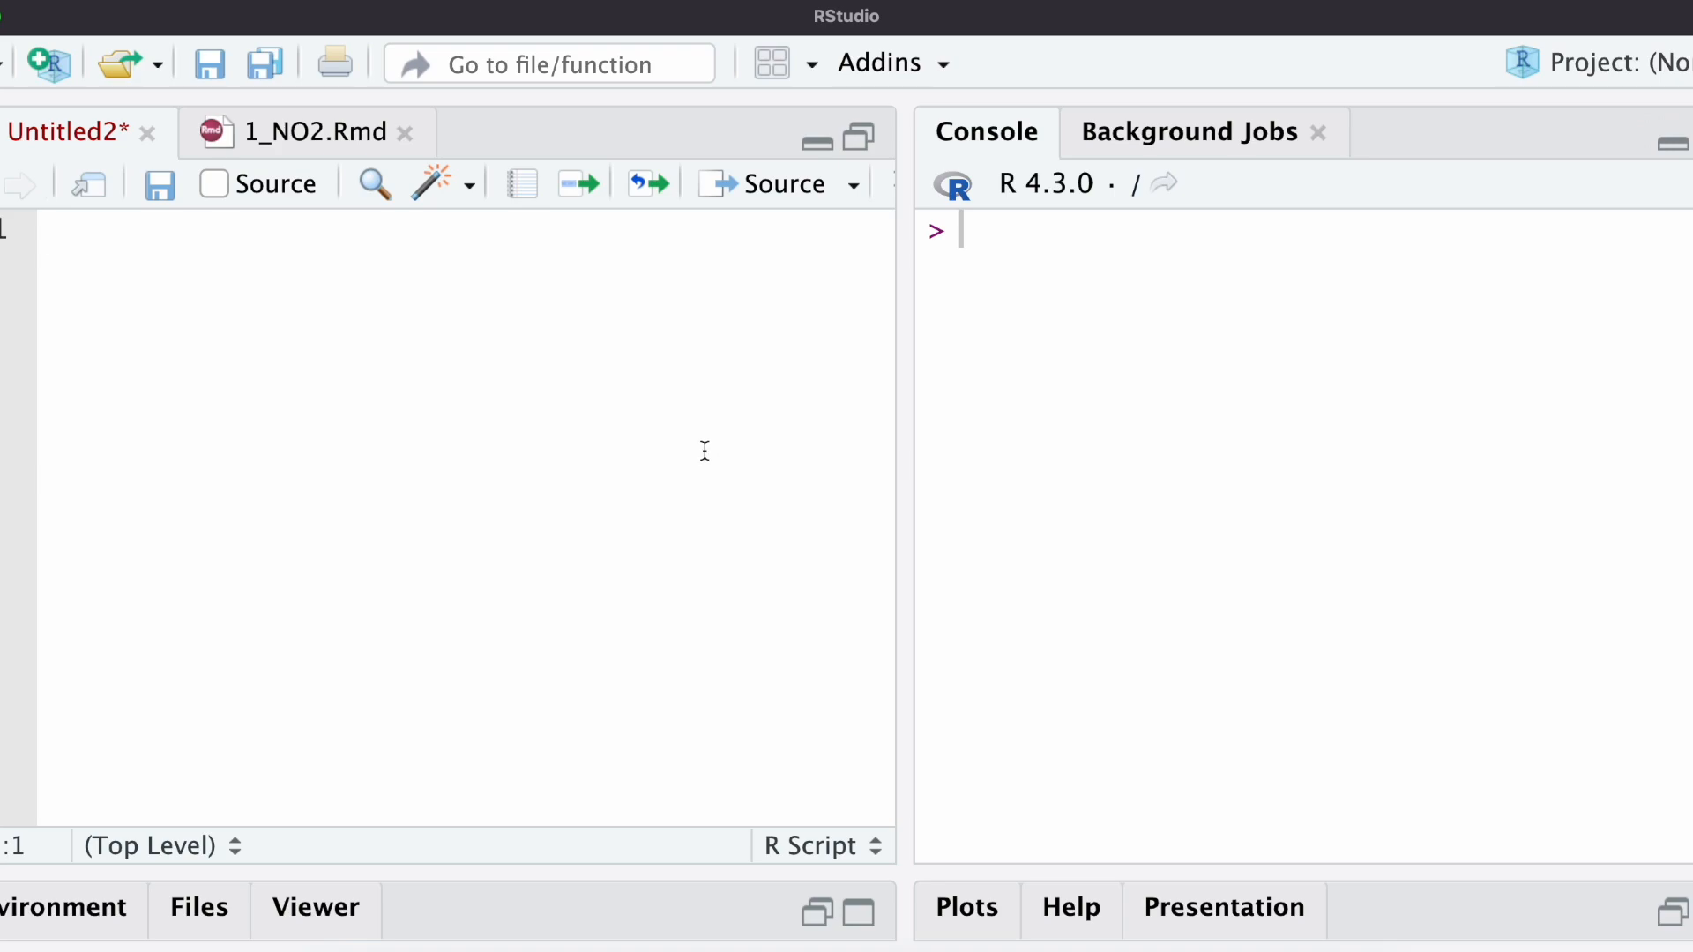
- Write library(raster) in the script and begin the library(sf) line below it
type("librr")
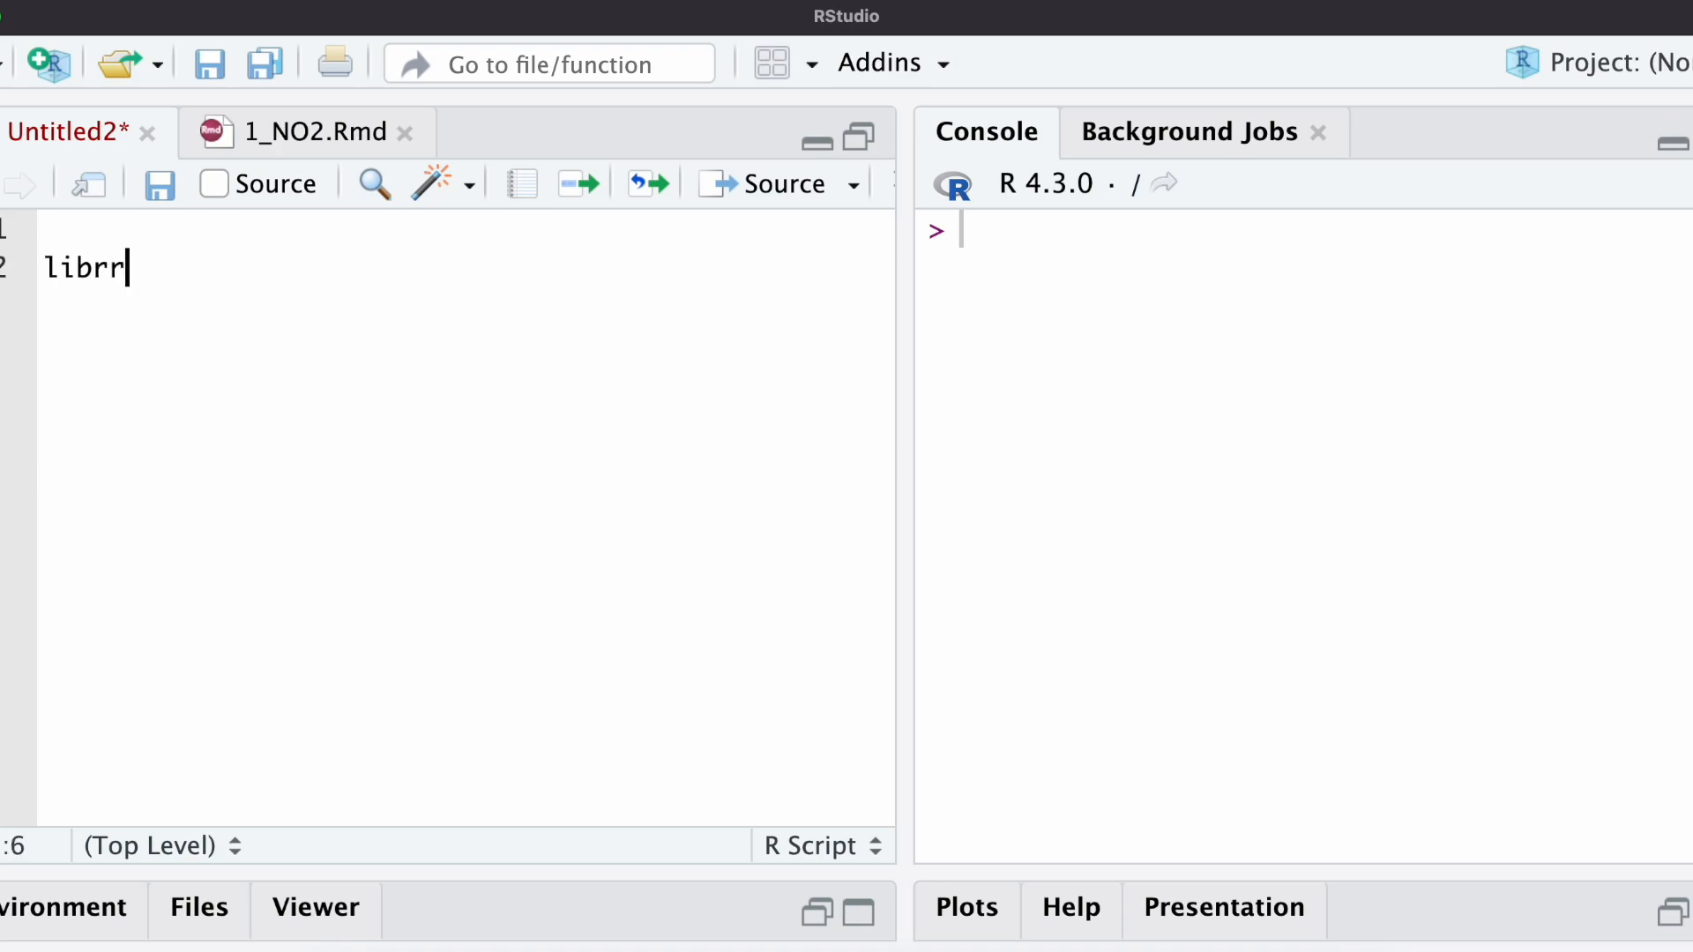
type("ary")
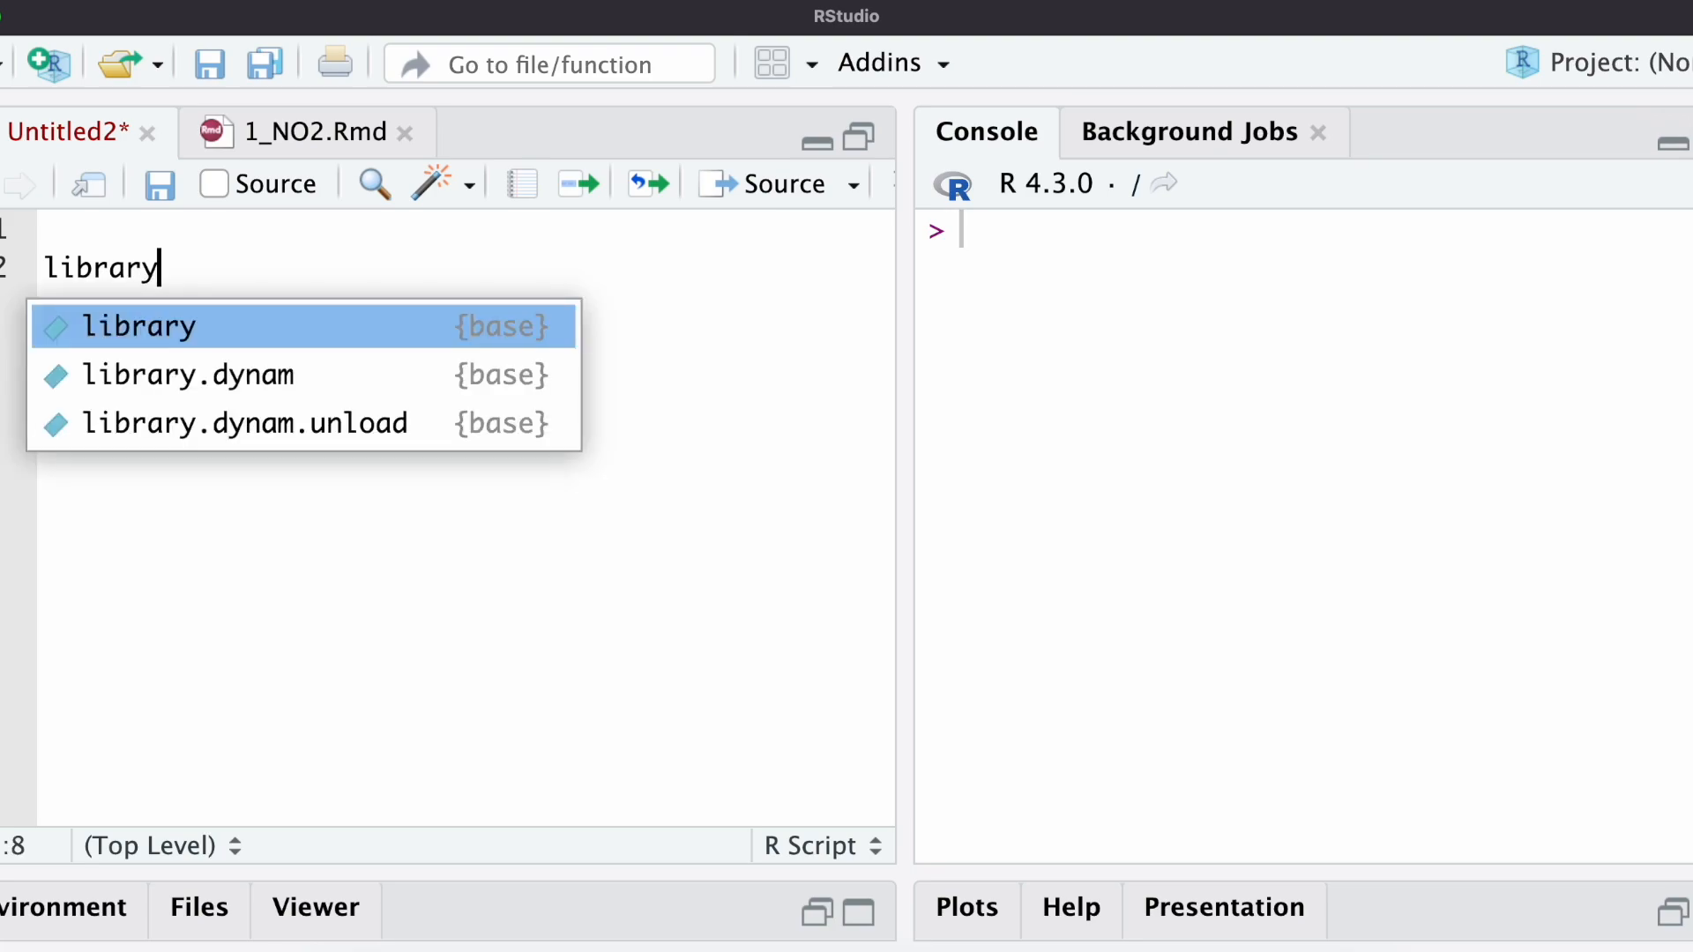
type("(raster")
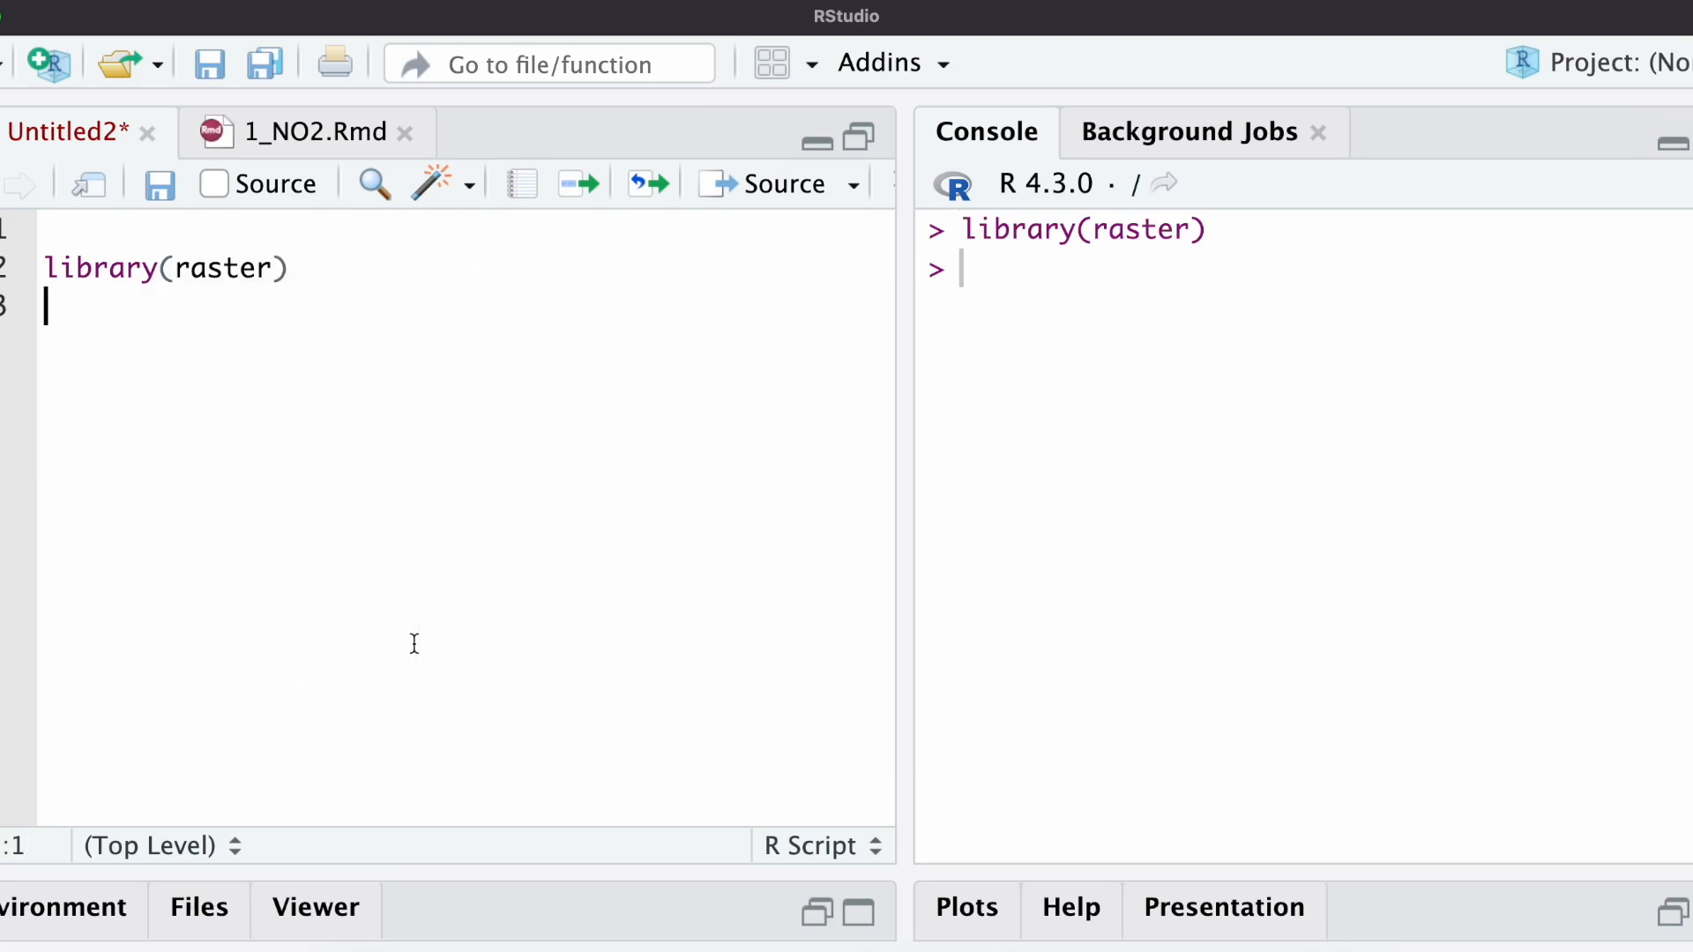
key("Return")
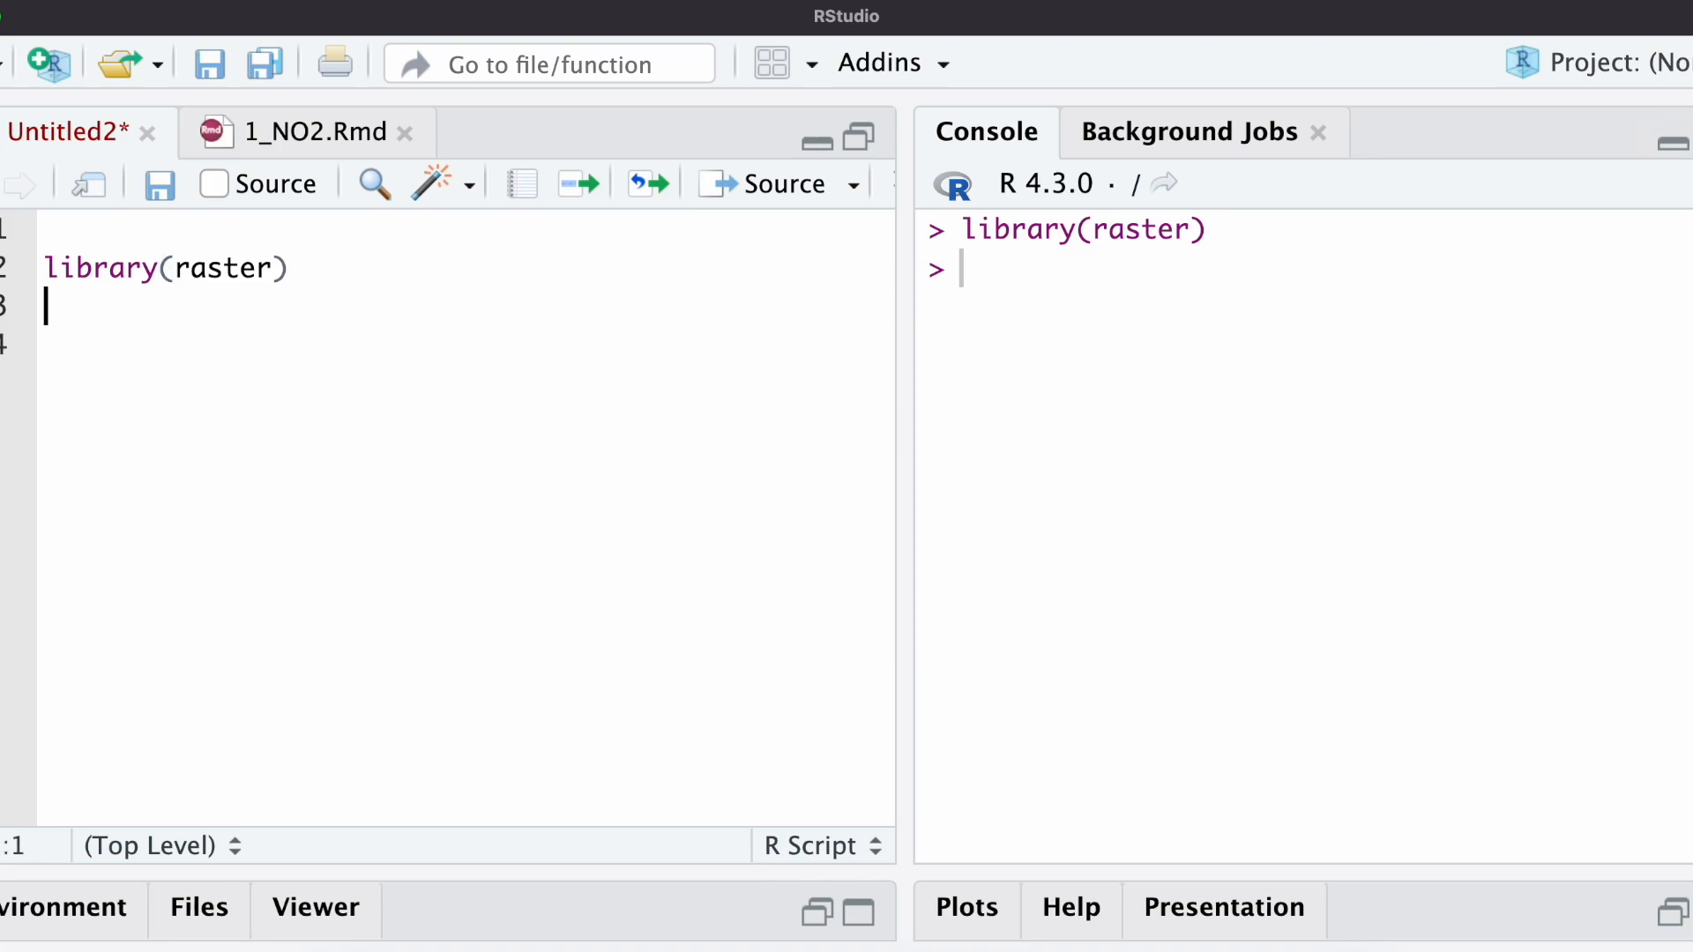
type("library(sf")
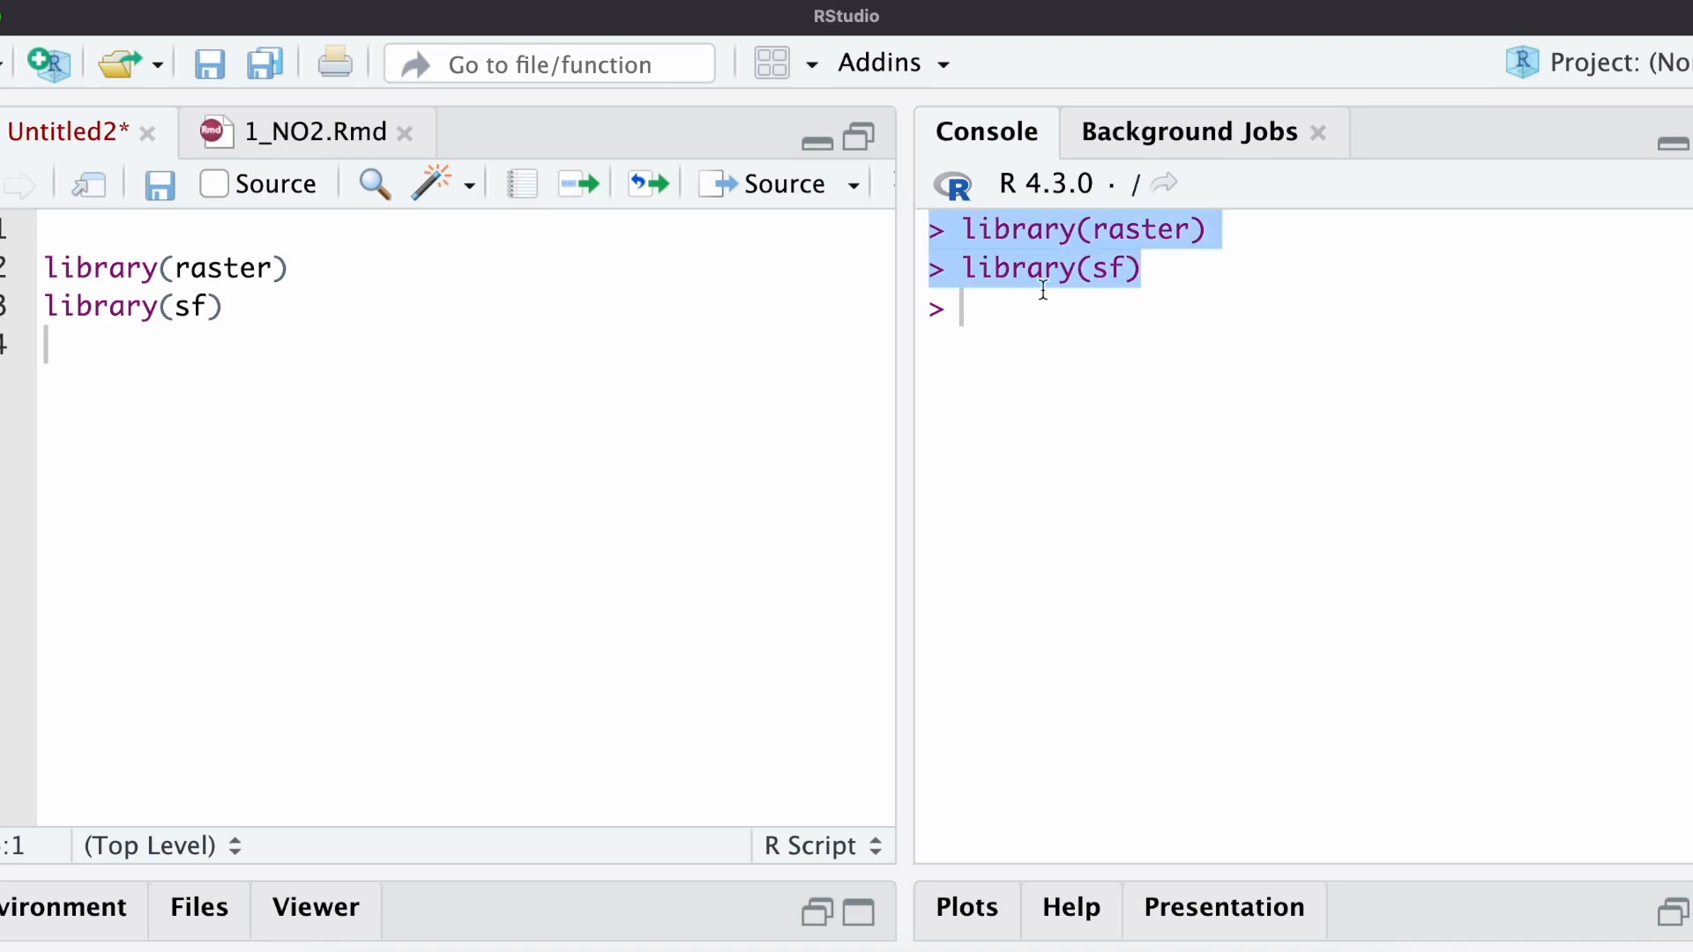
- Enter install.packages for the raster package in the console
left_click(272, 362)
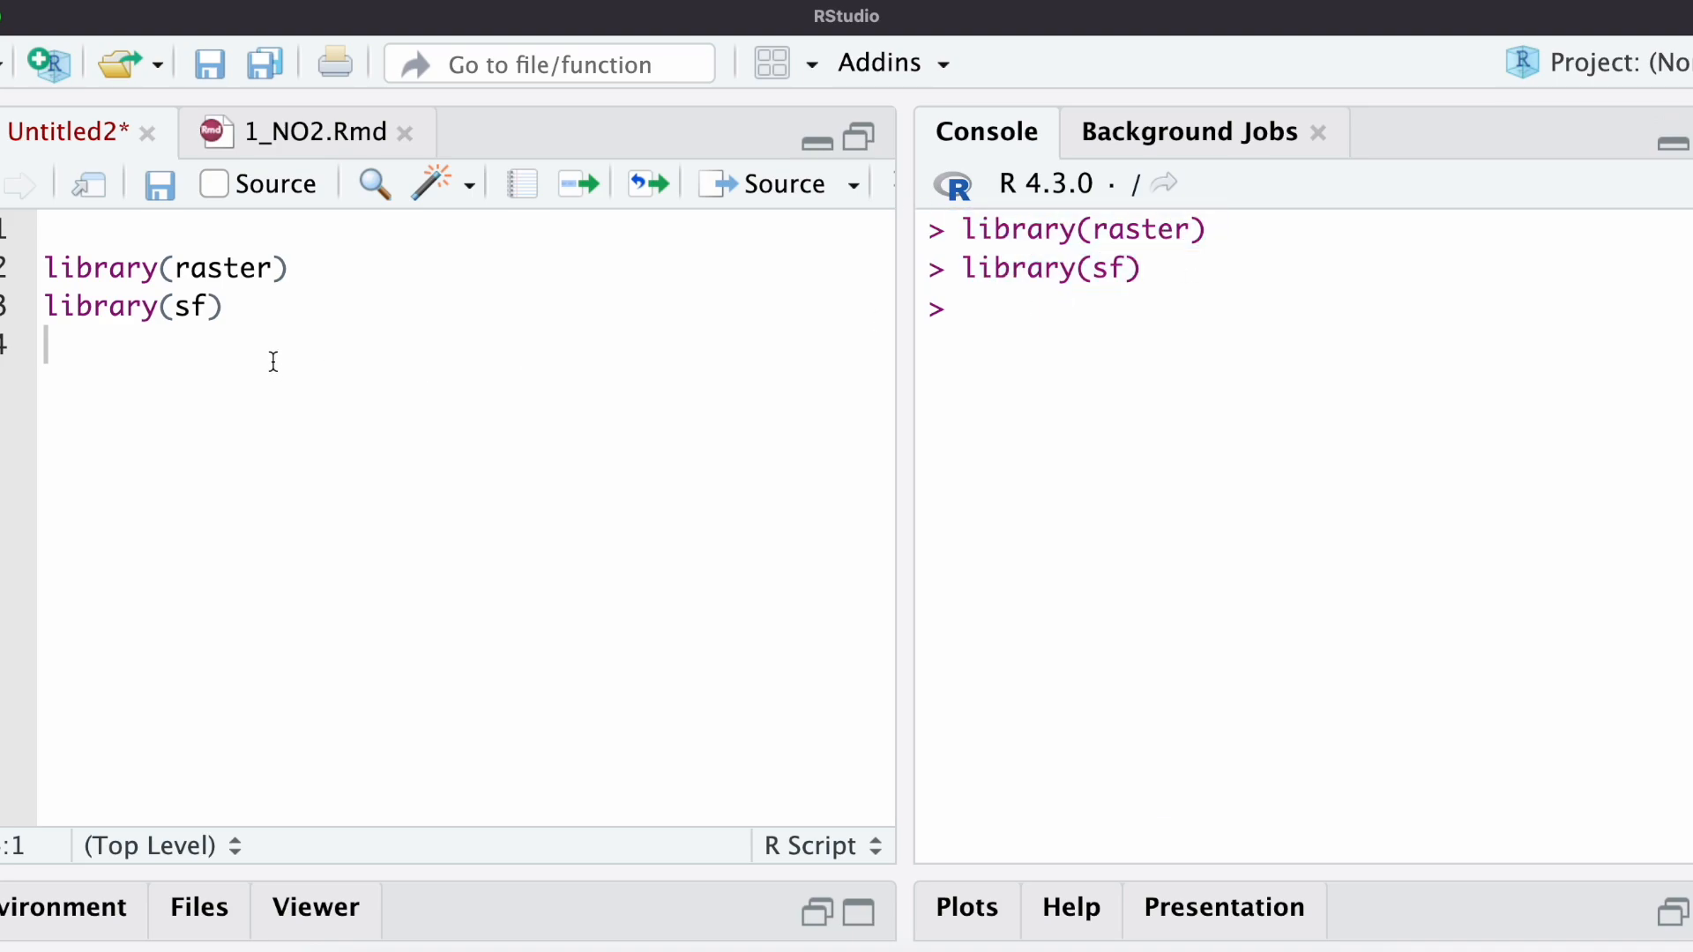
mouse_move(698, 326)
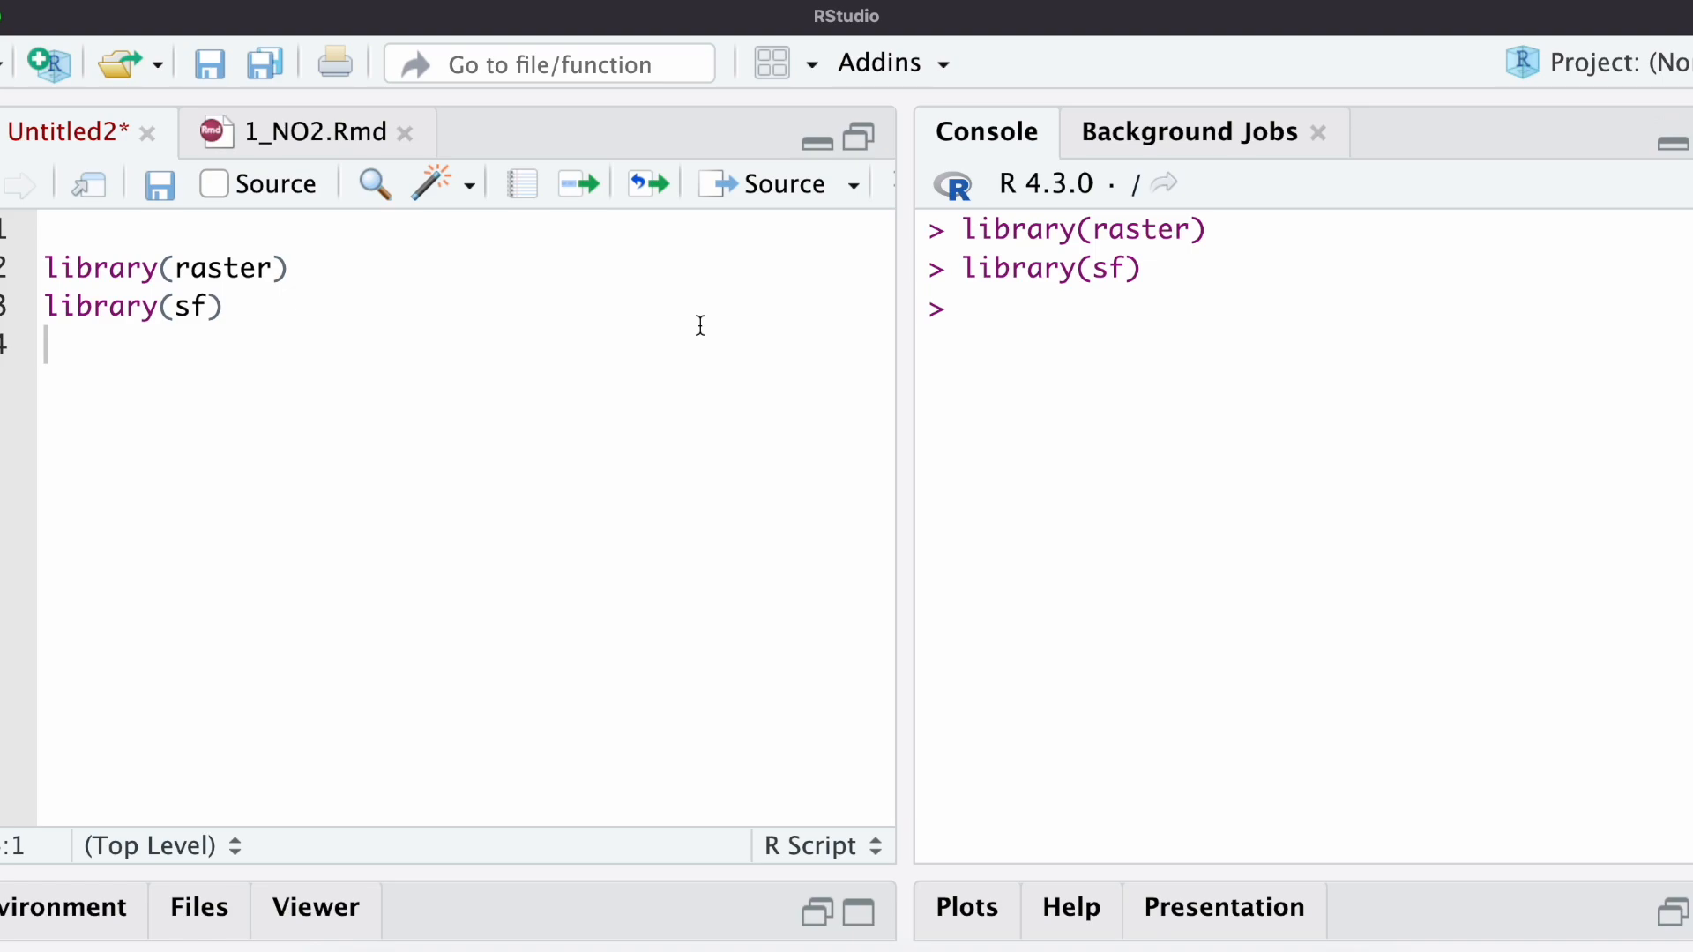
type("install.packages(\"")
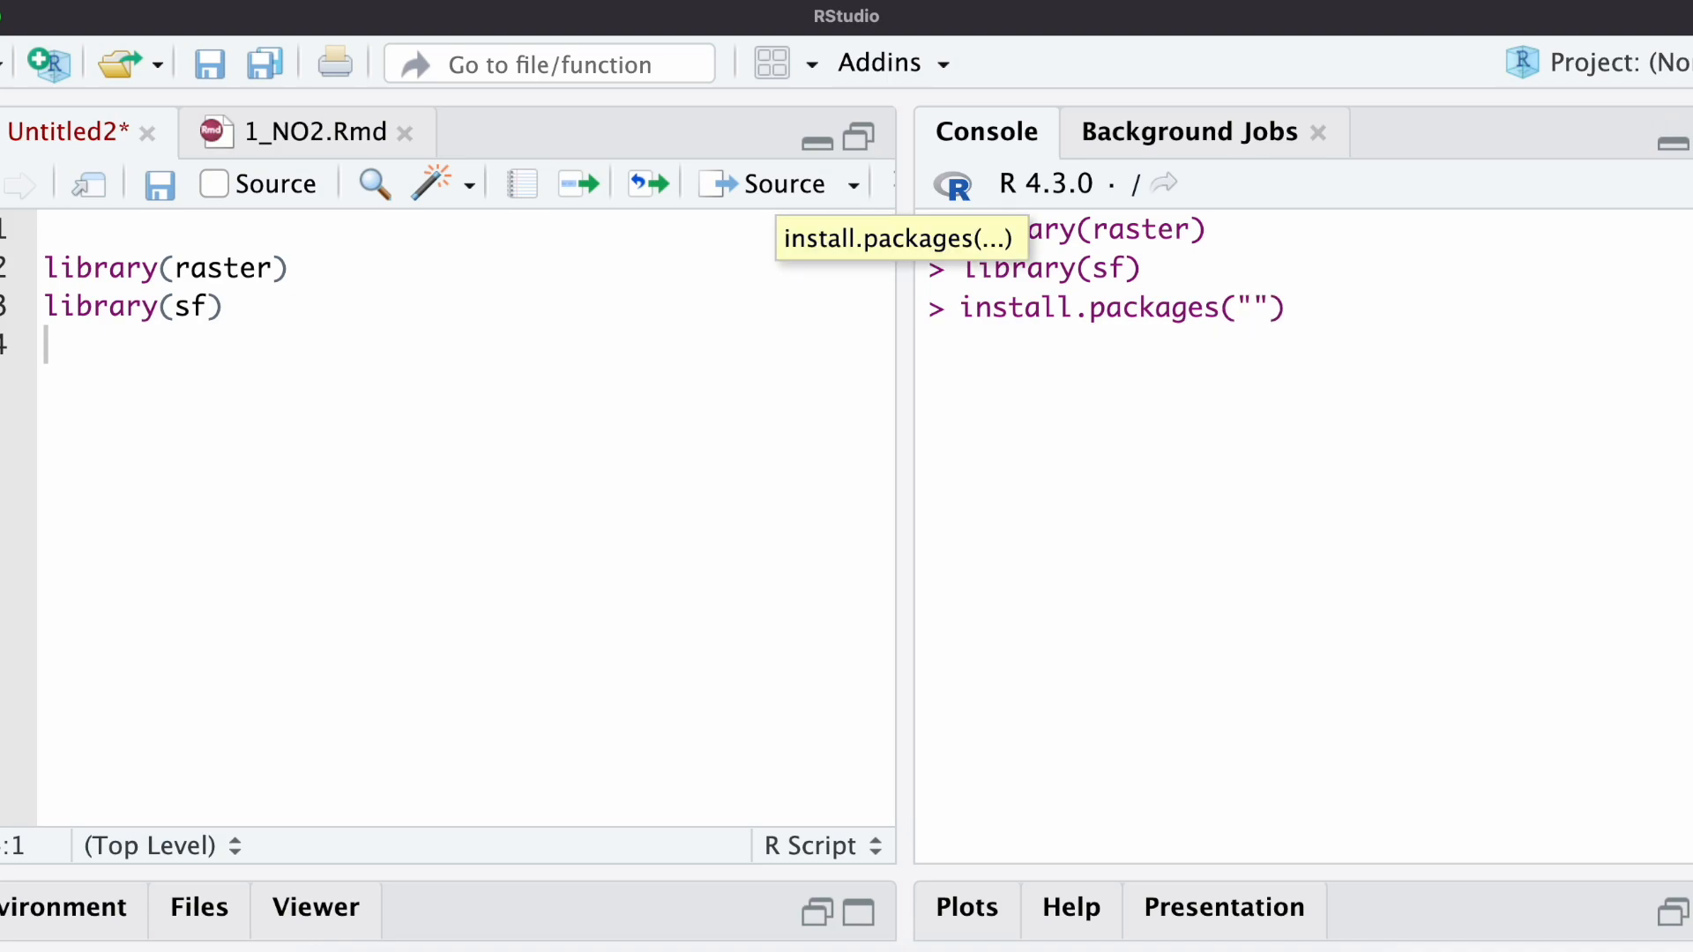
type("raster")
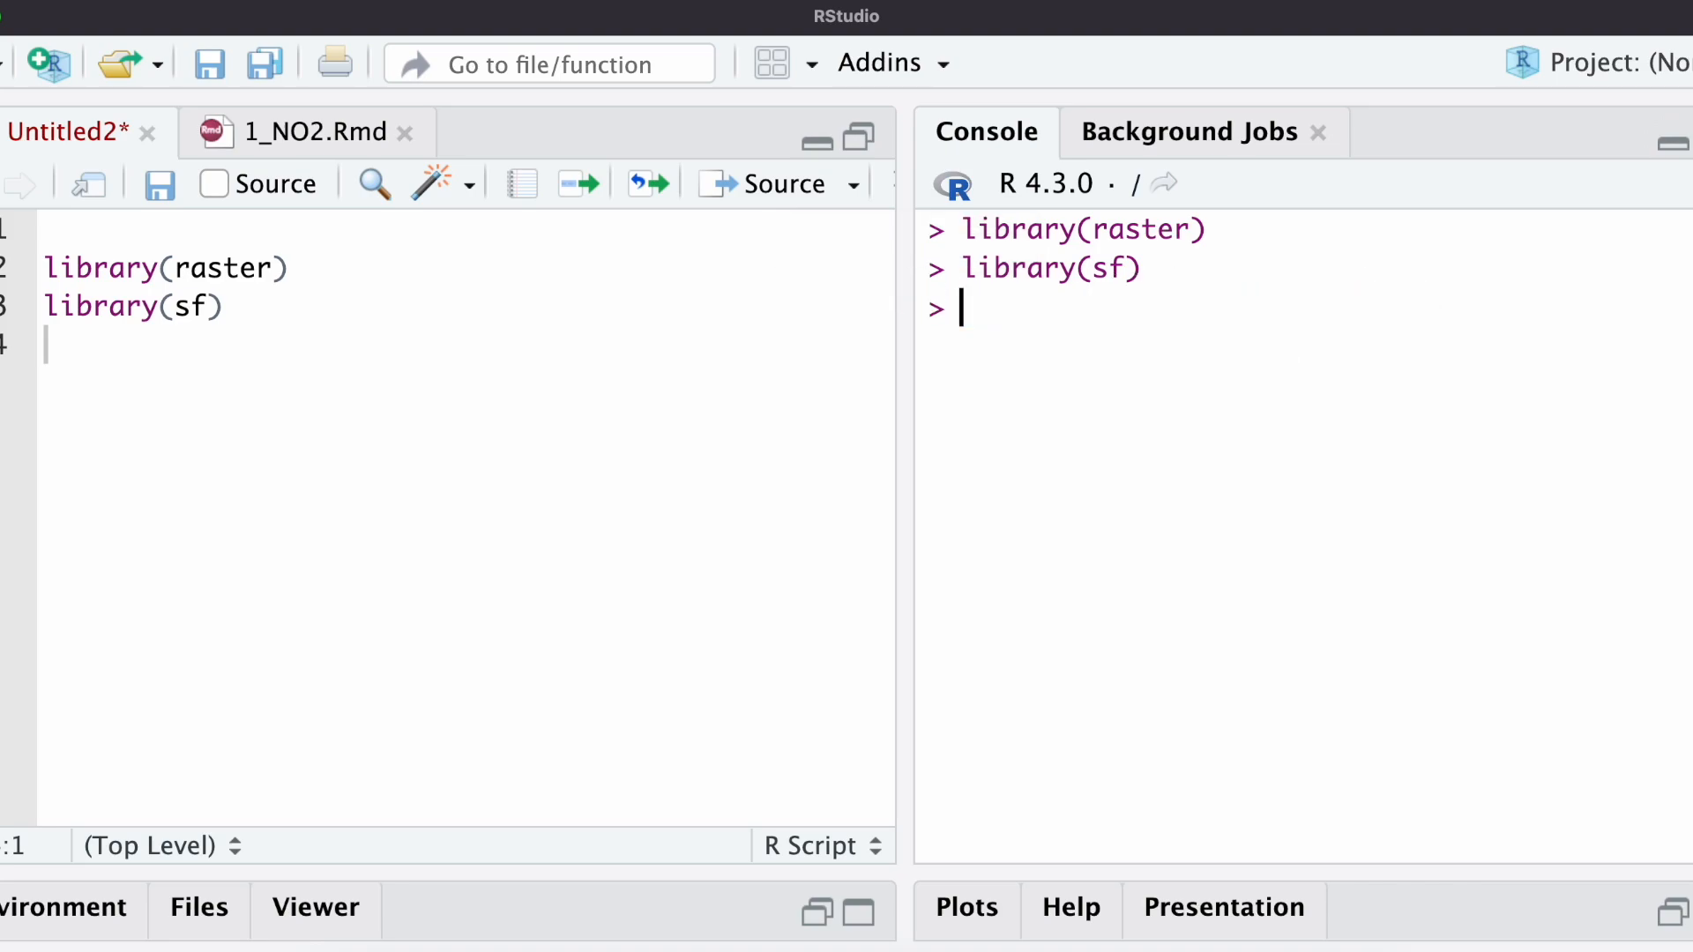
- Write no2 <- raster("/Volumes/My Passport/no2_1_GTHA.tif") on a new script line
key("Return")
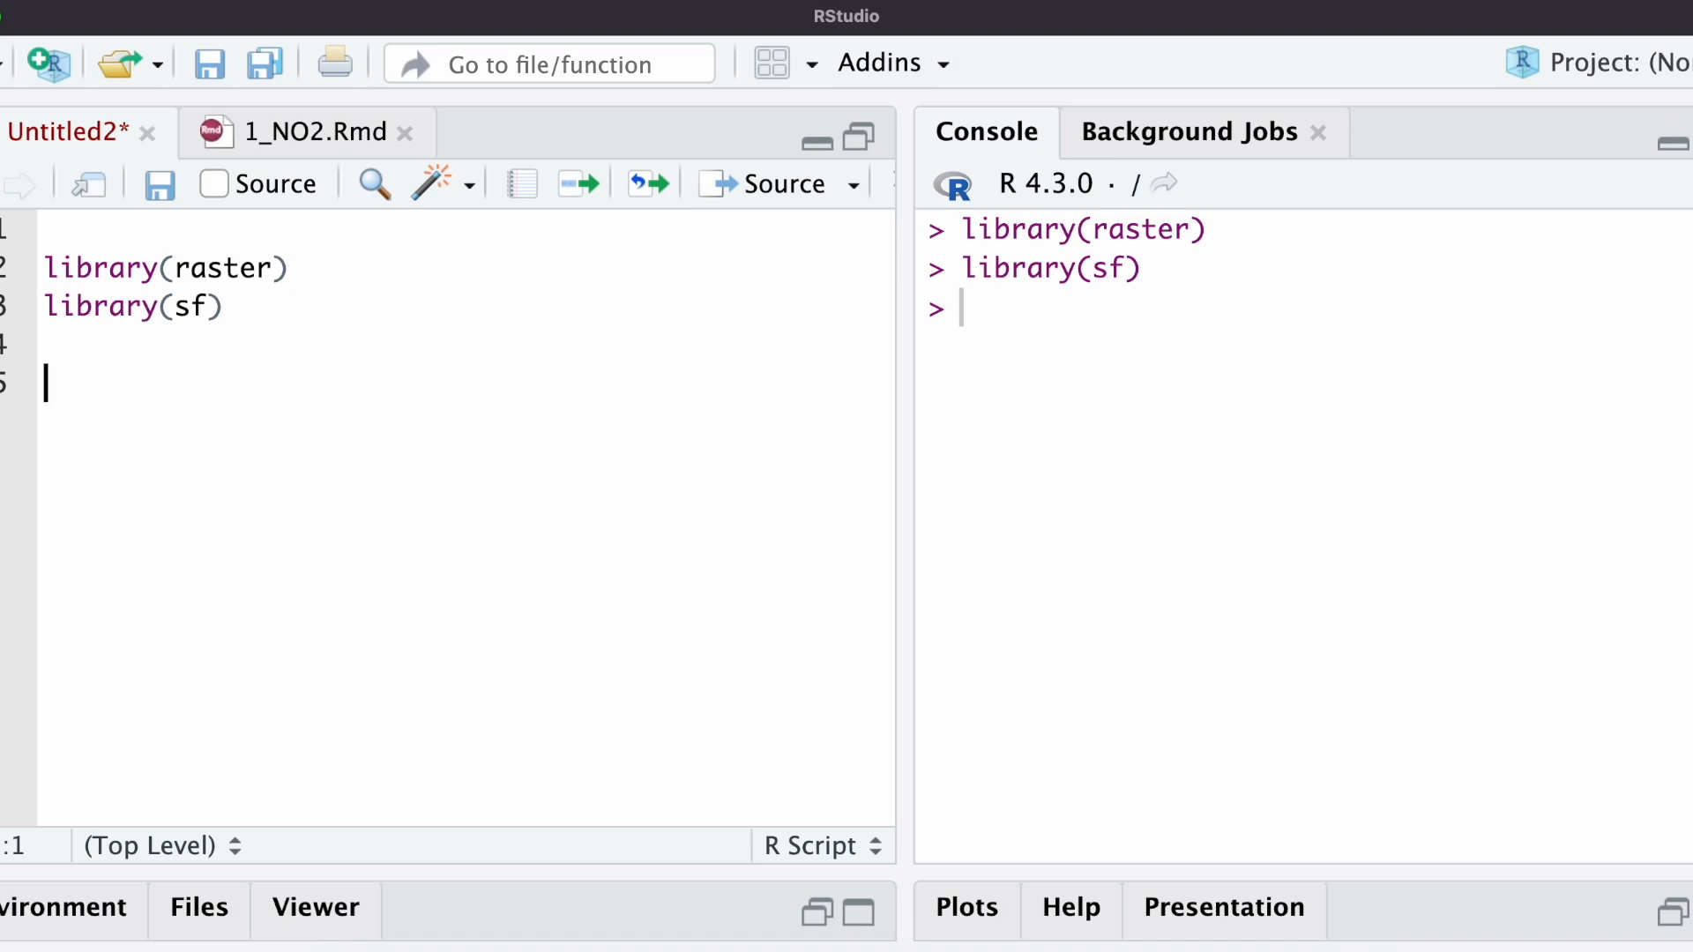
type("no")
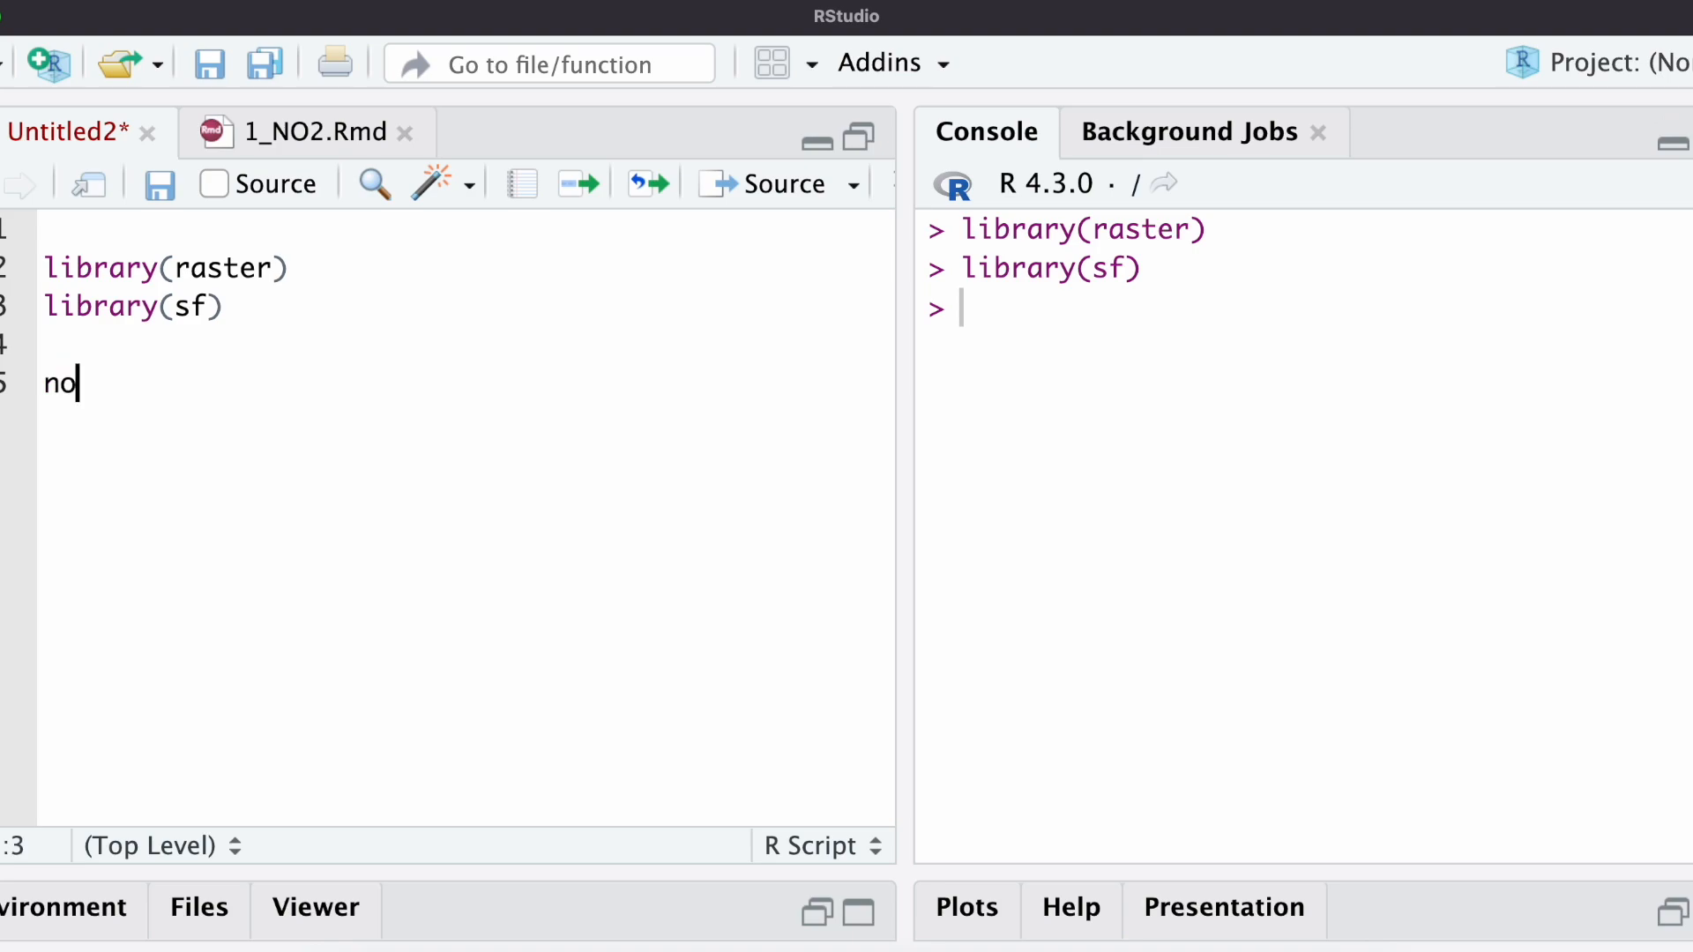
type("2 <-")
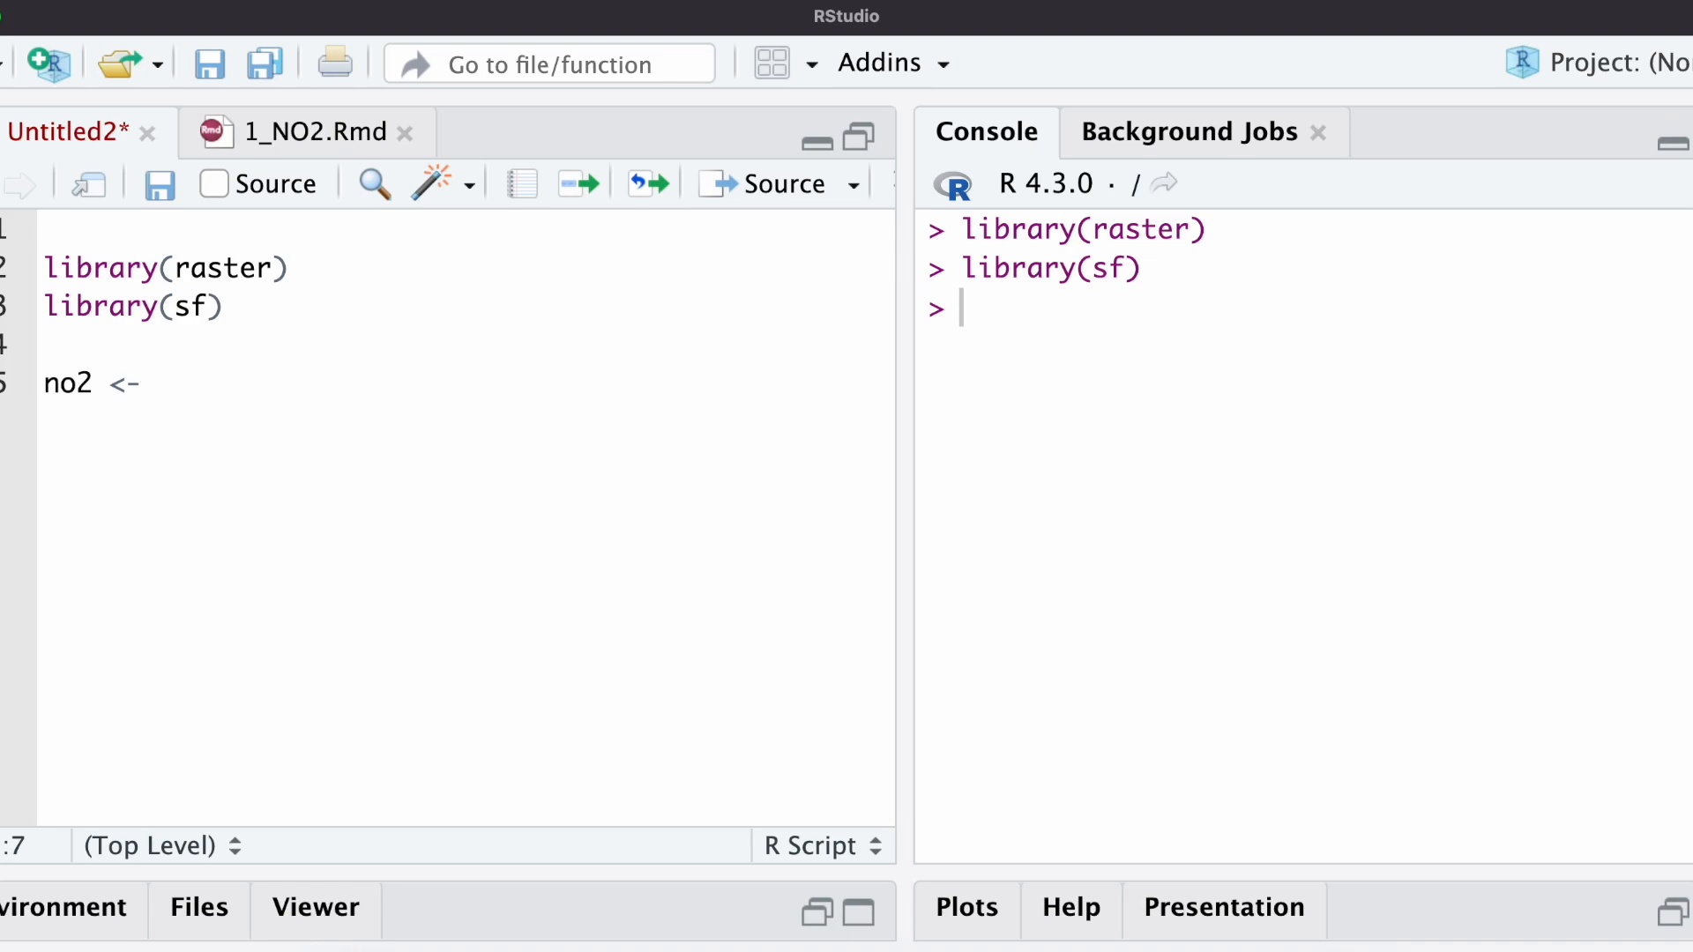
left_click(157, 384)
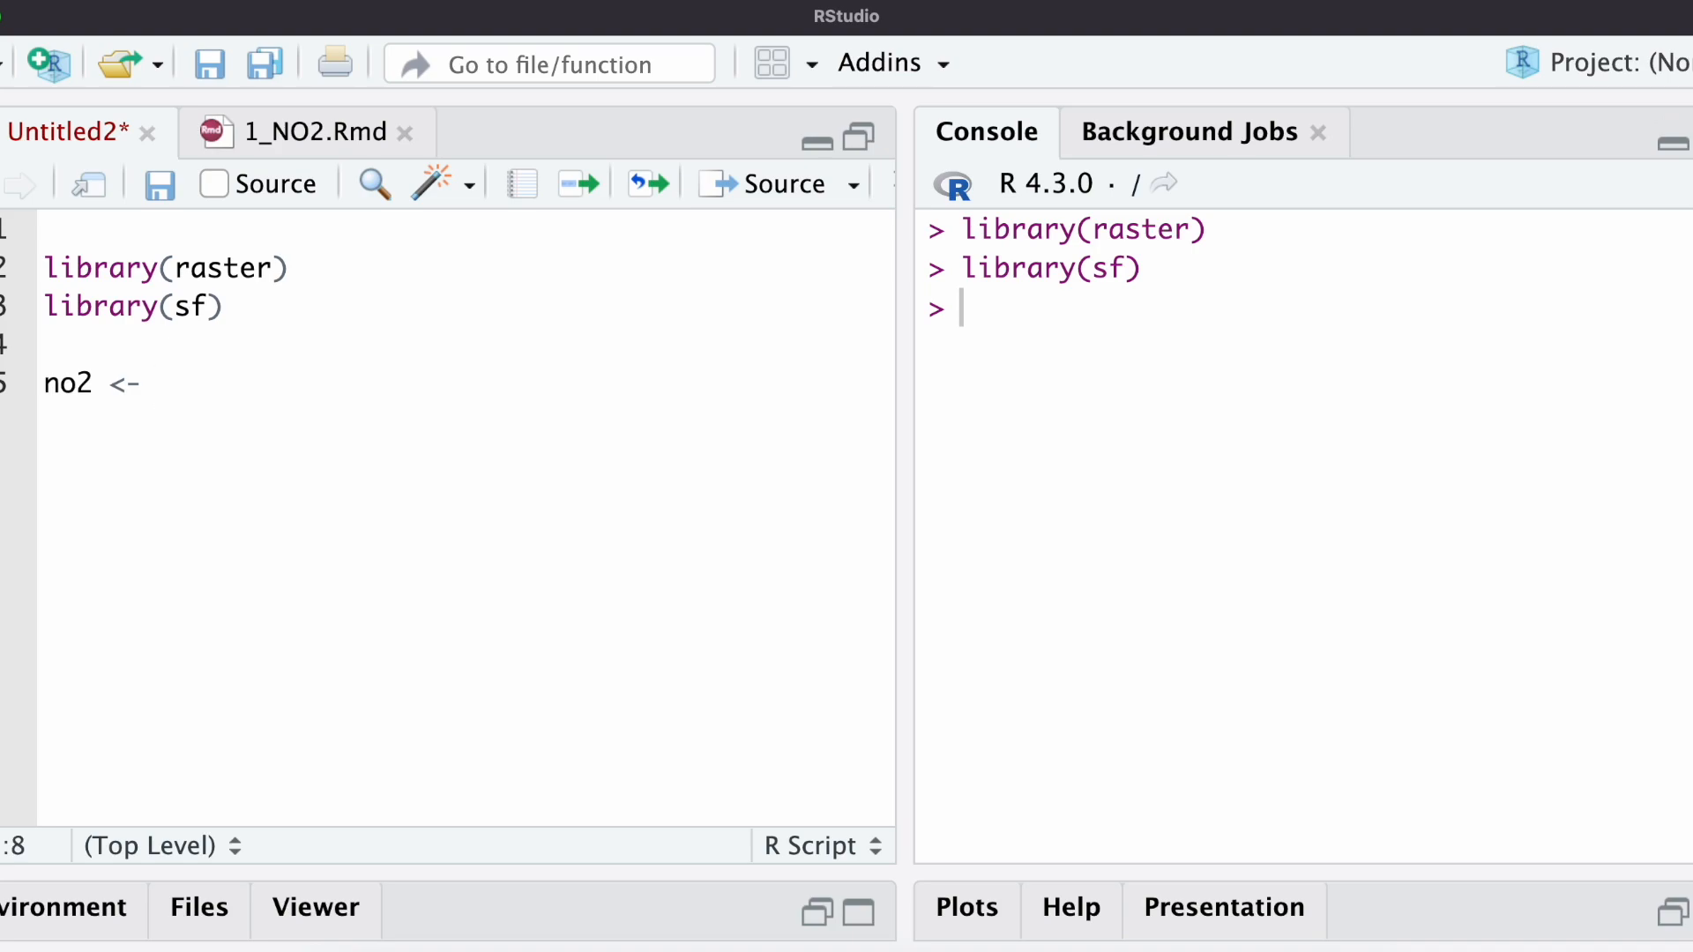
type("raster")
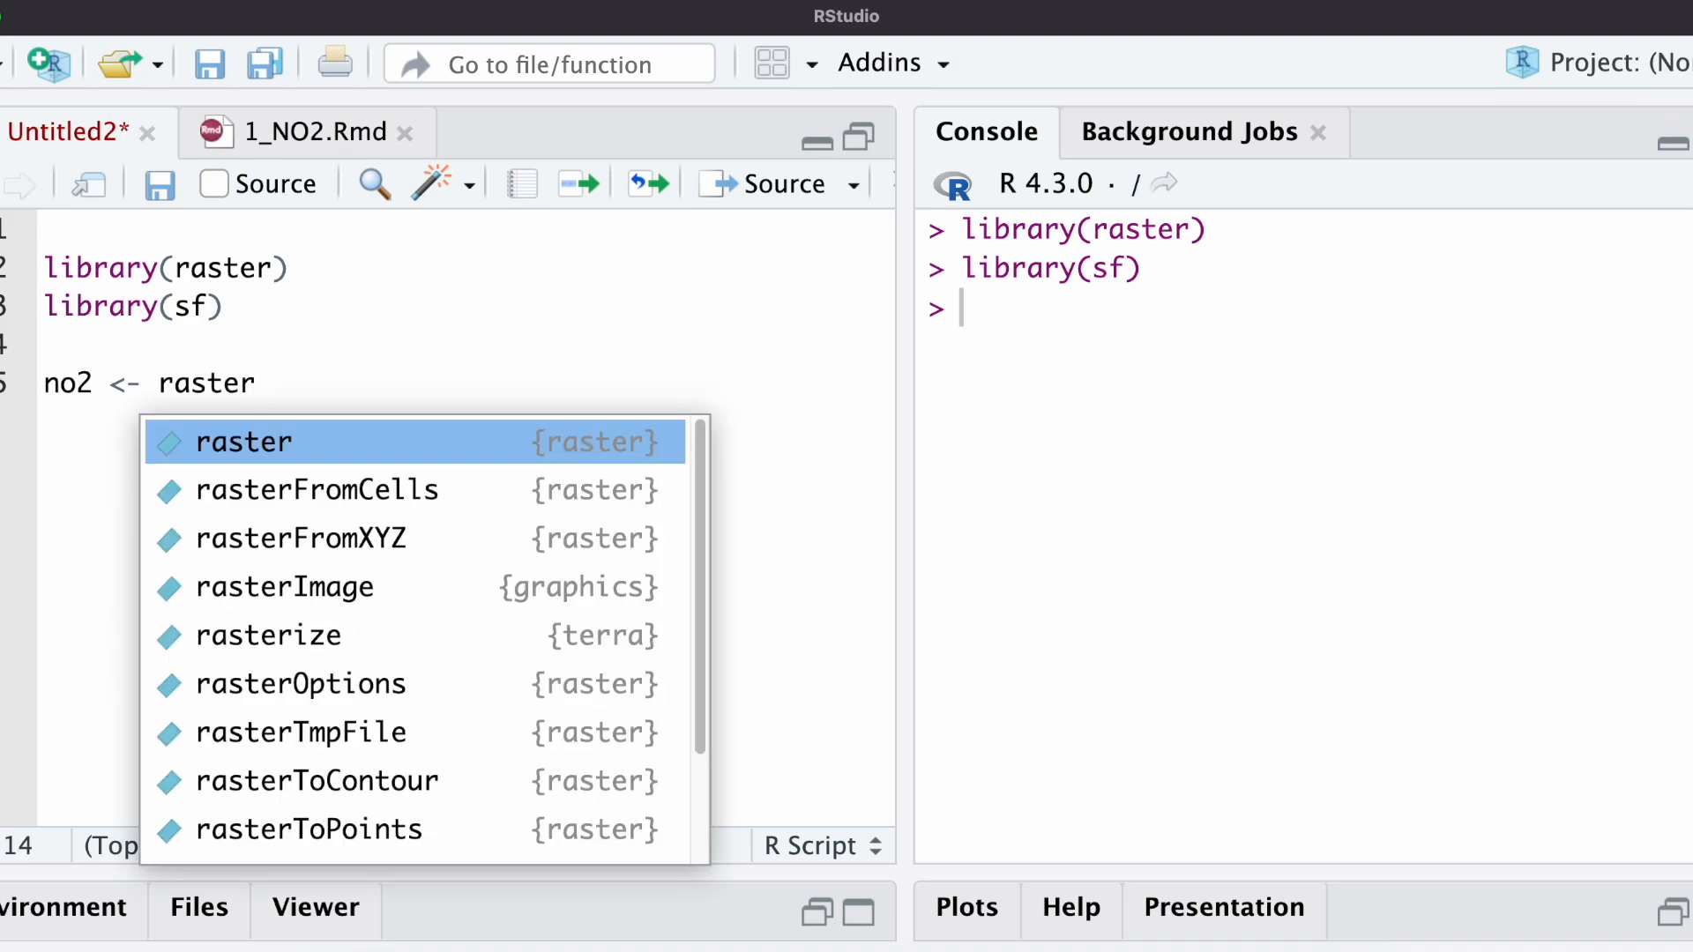
left_click(241, 441)
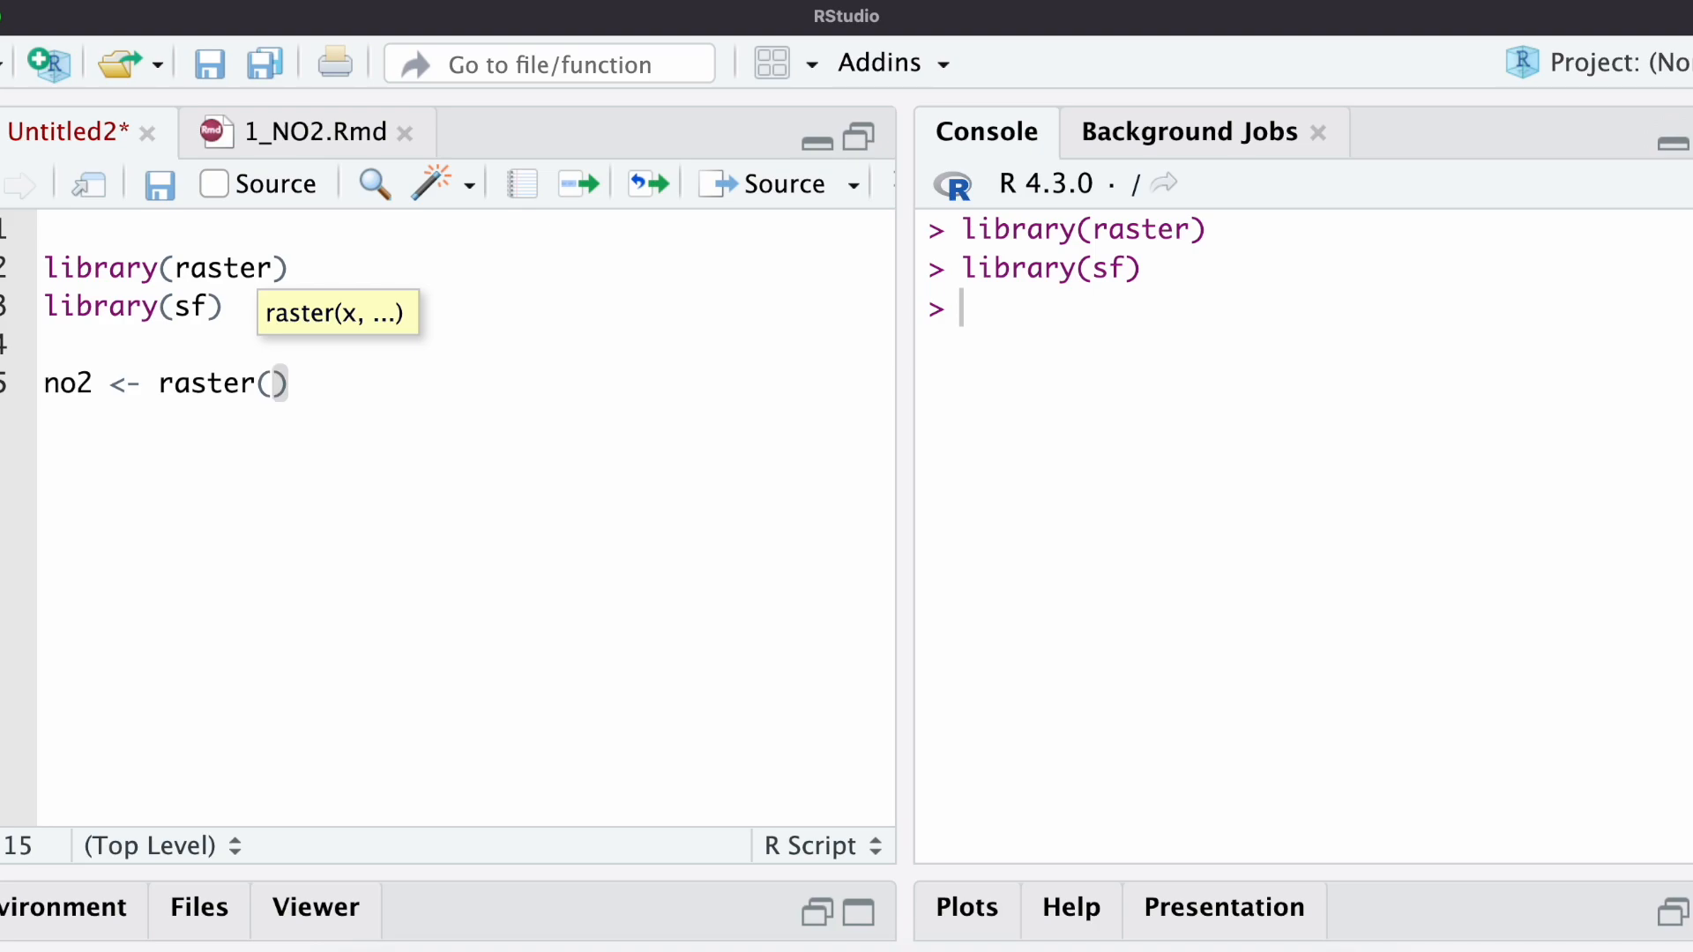
type("\"\"")
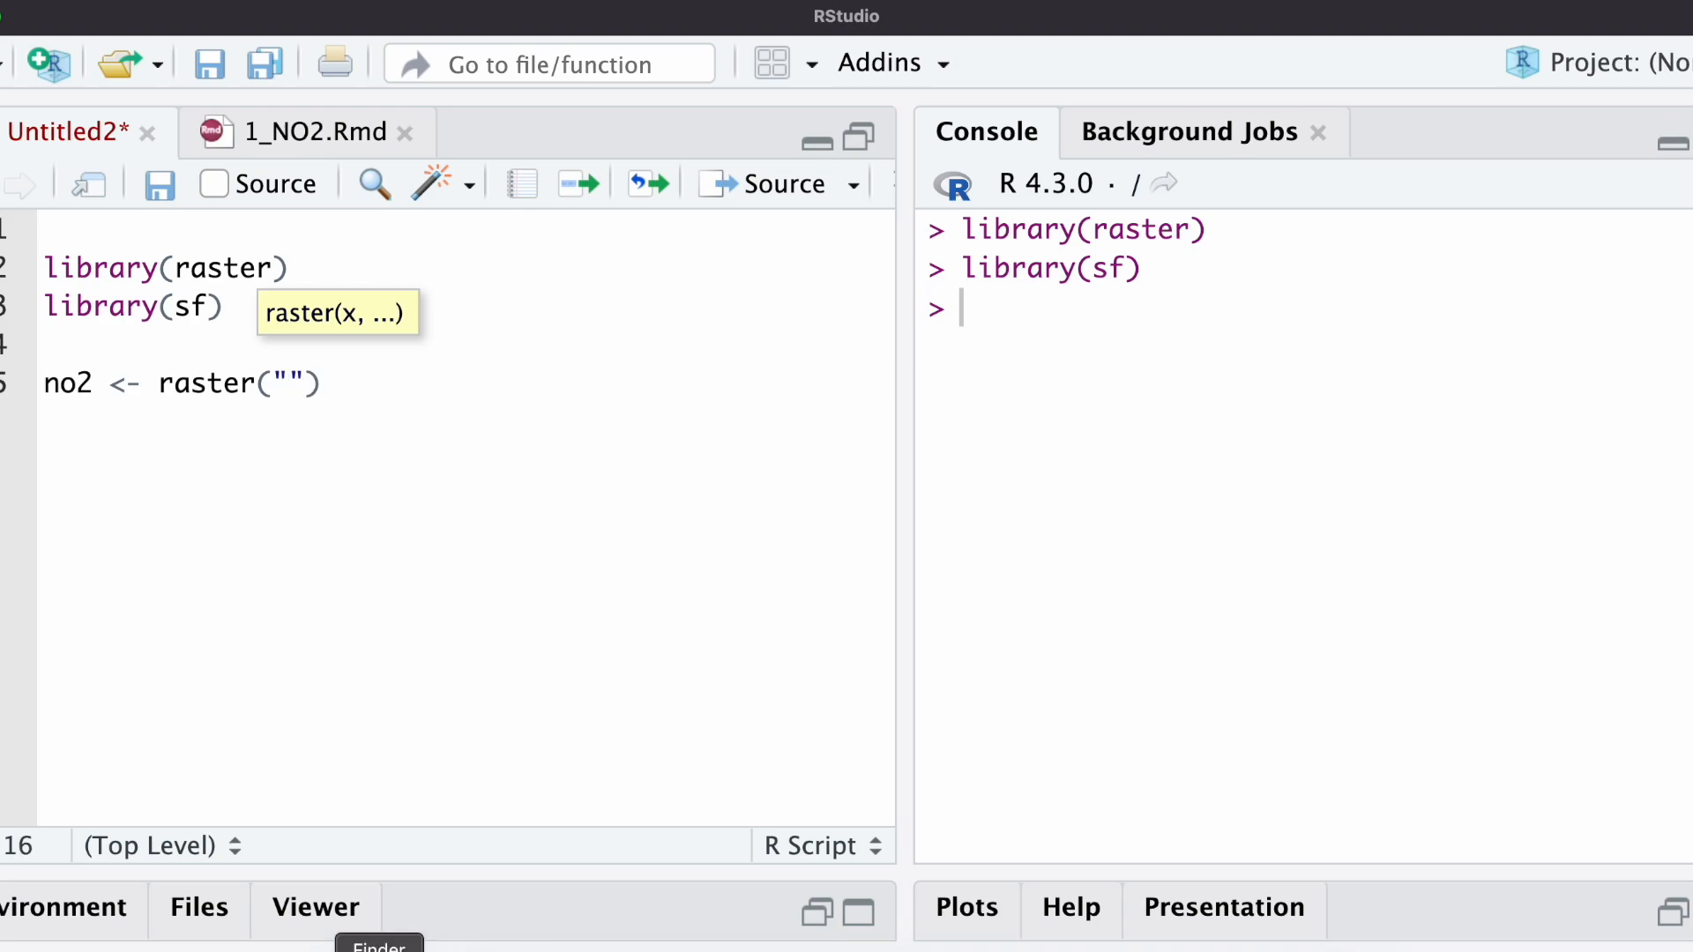
type("/Volumes/My Passport/no2_1_GTHA.tif")
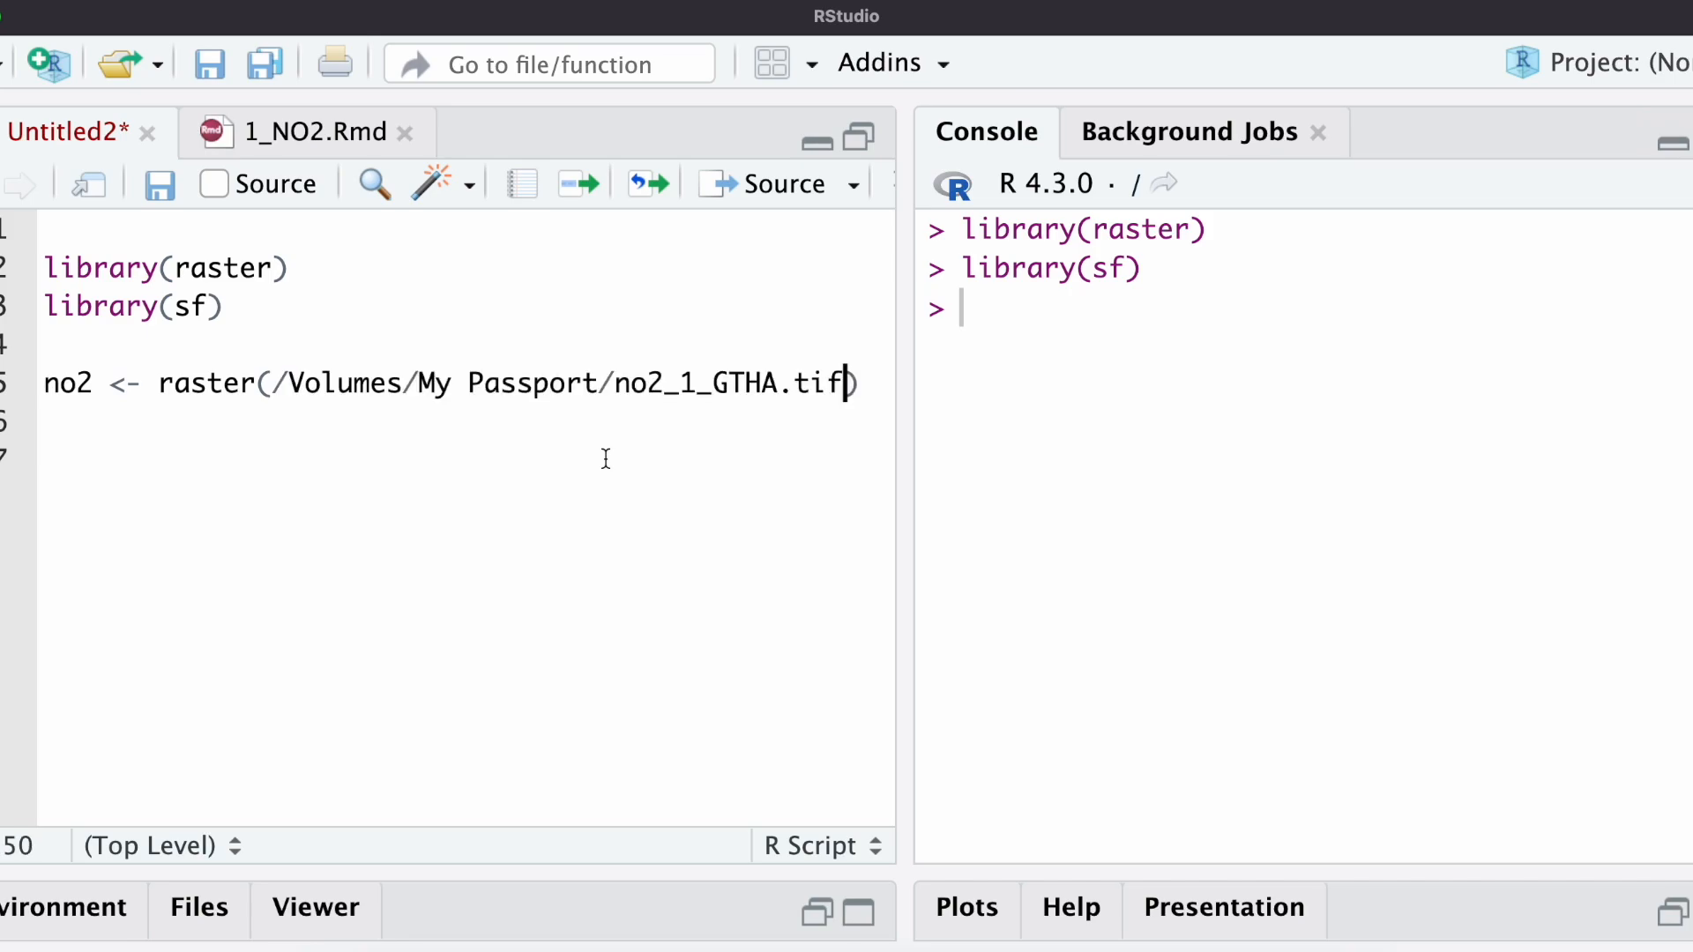
type("\"")
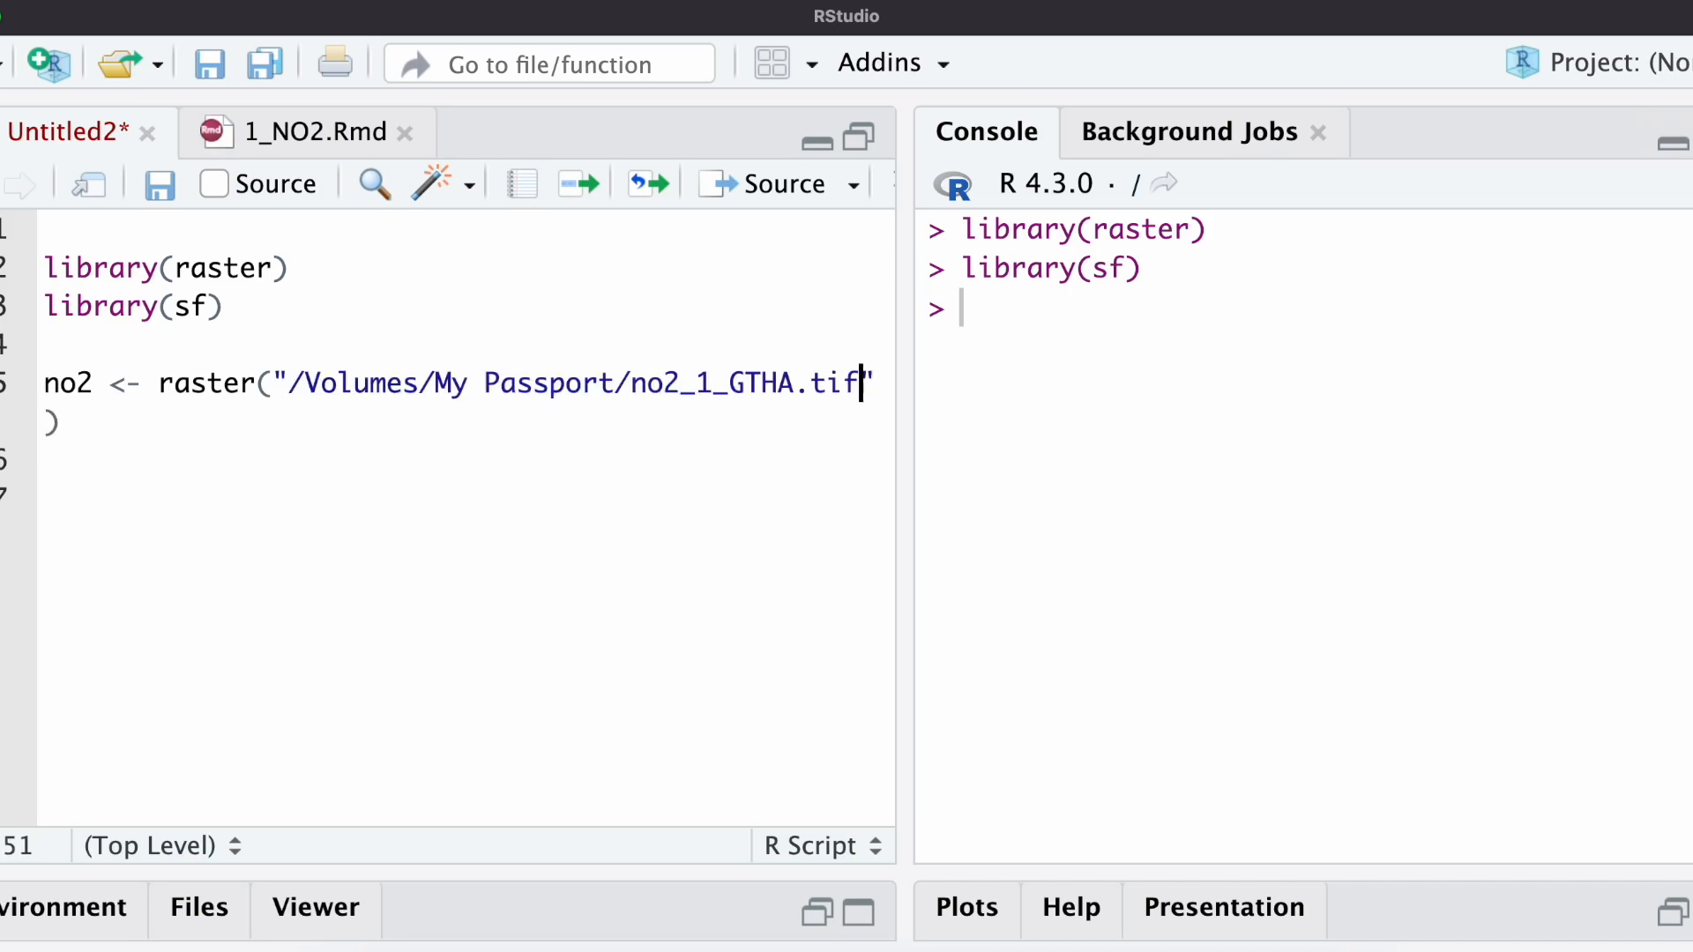
mouse_move(900, 284)
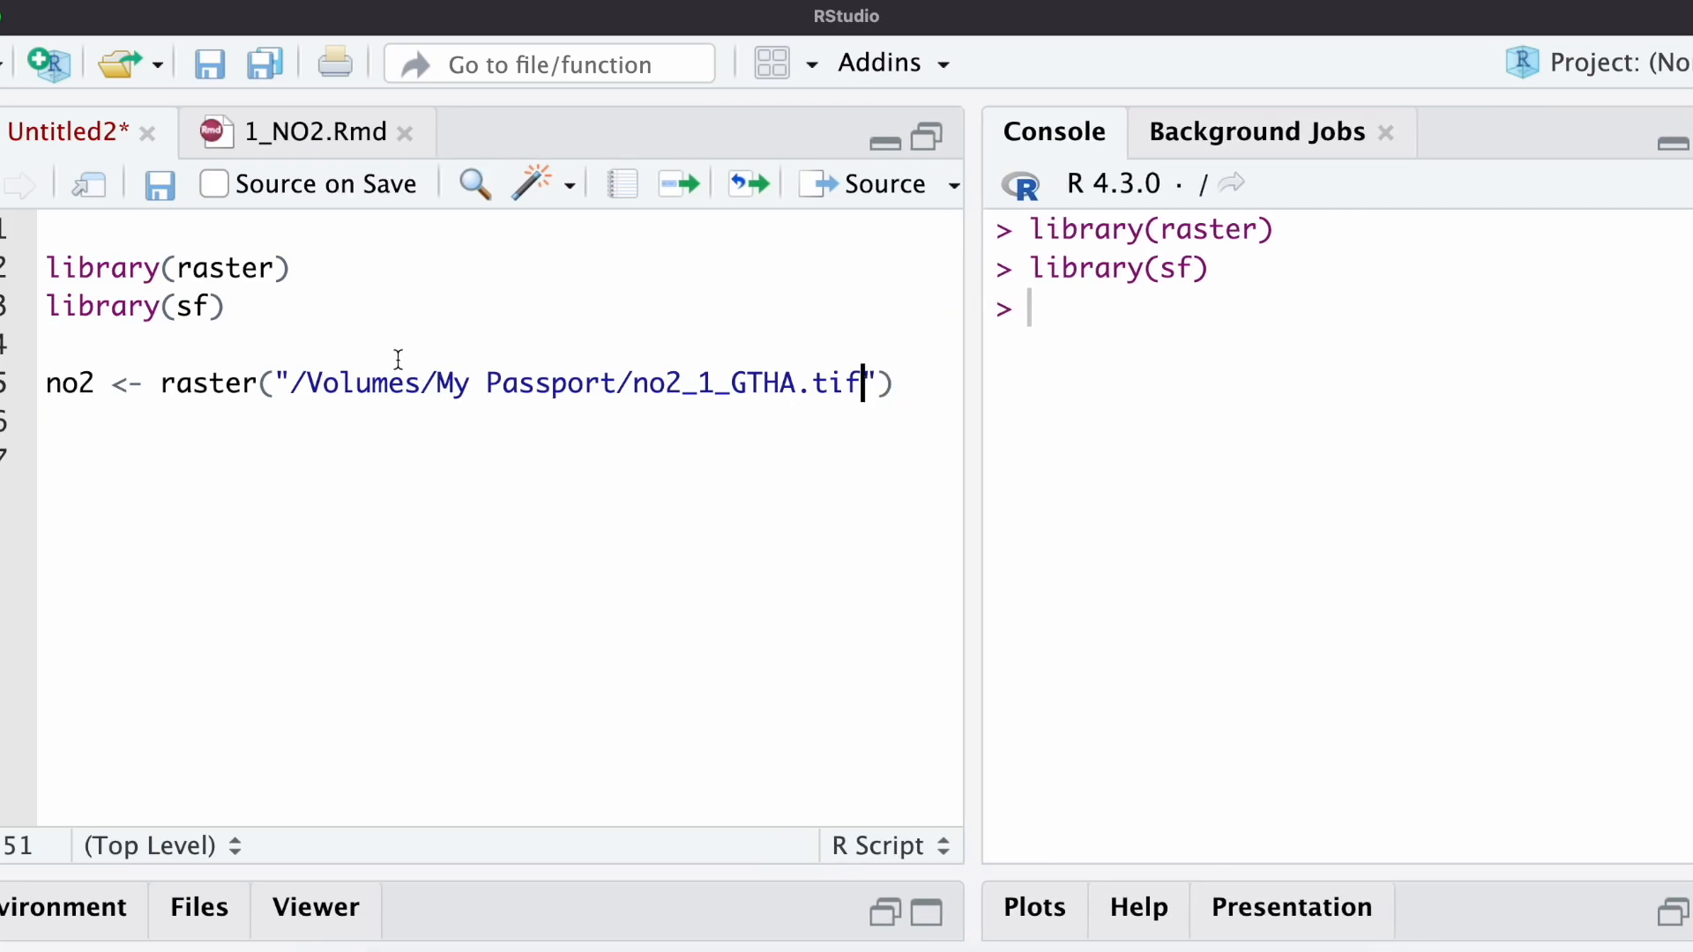
mouse_move(531, 364)
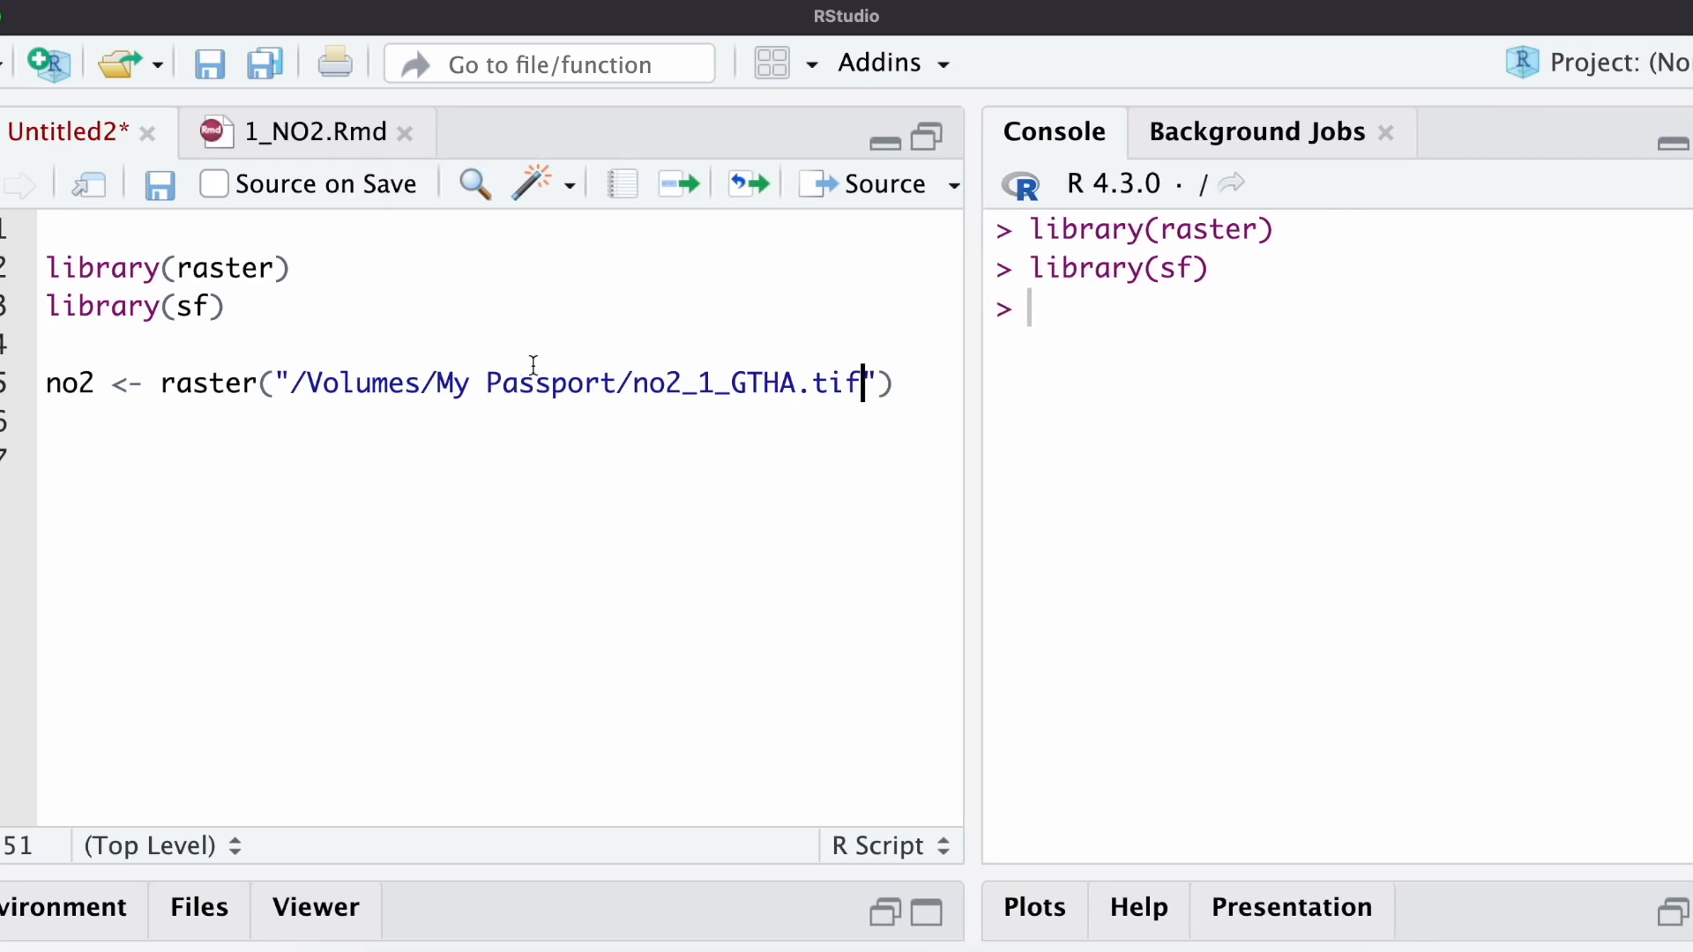
mouse_move(682, 178)
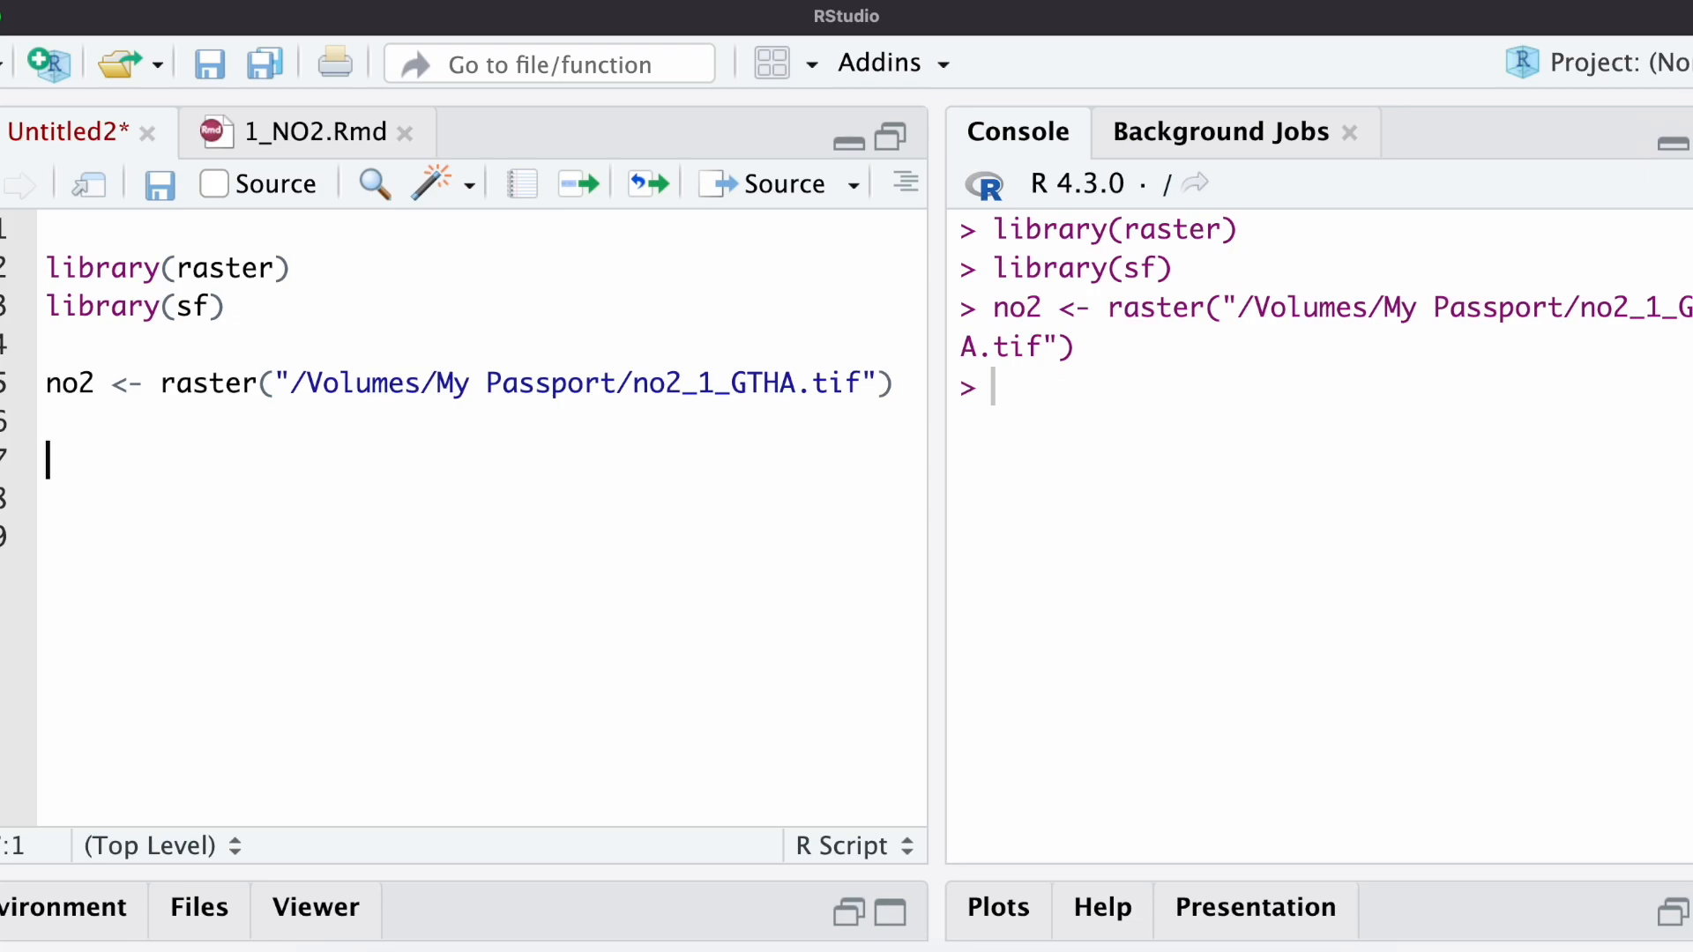
- Write gtha <- st_read() on the GTHA_Boundary_ONMNR.shp path from My Passport
type("gt")
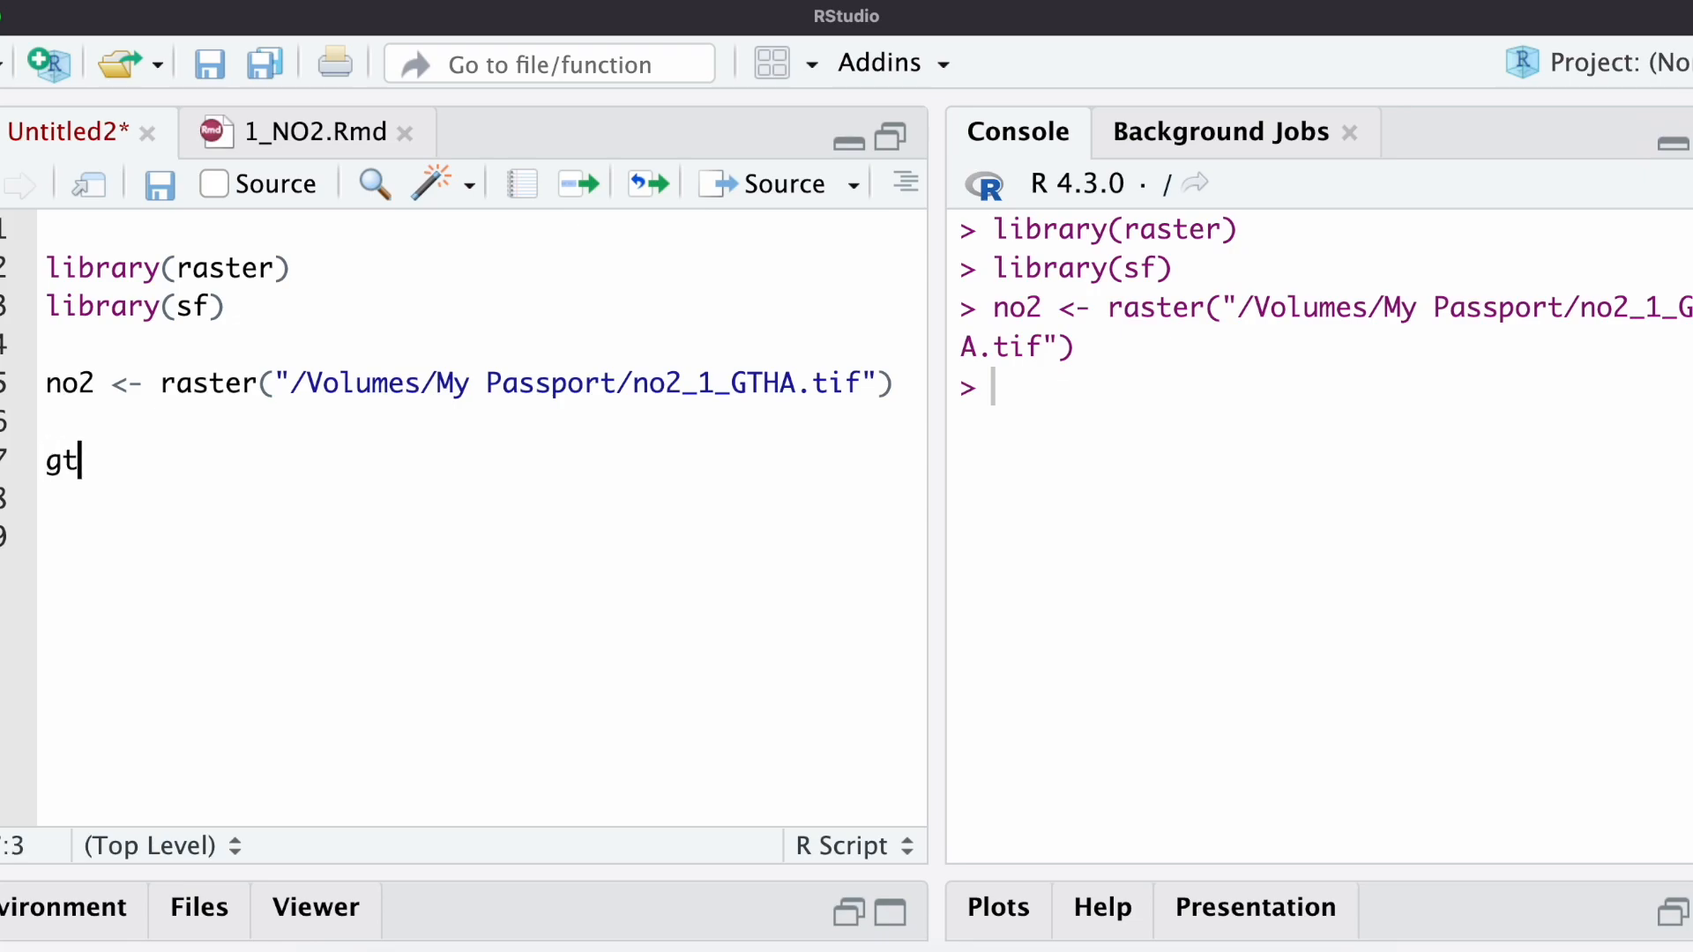
type("ha <-")
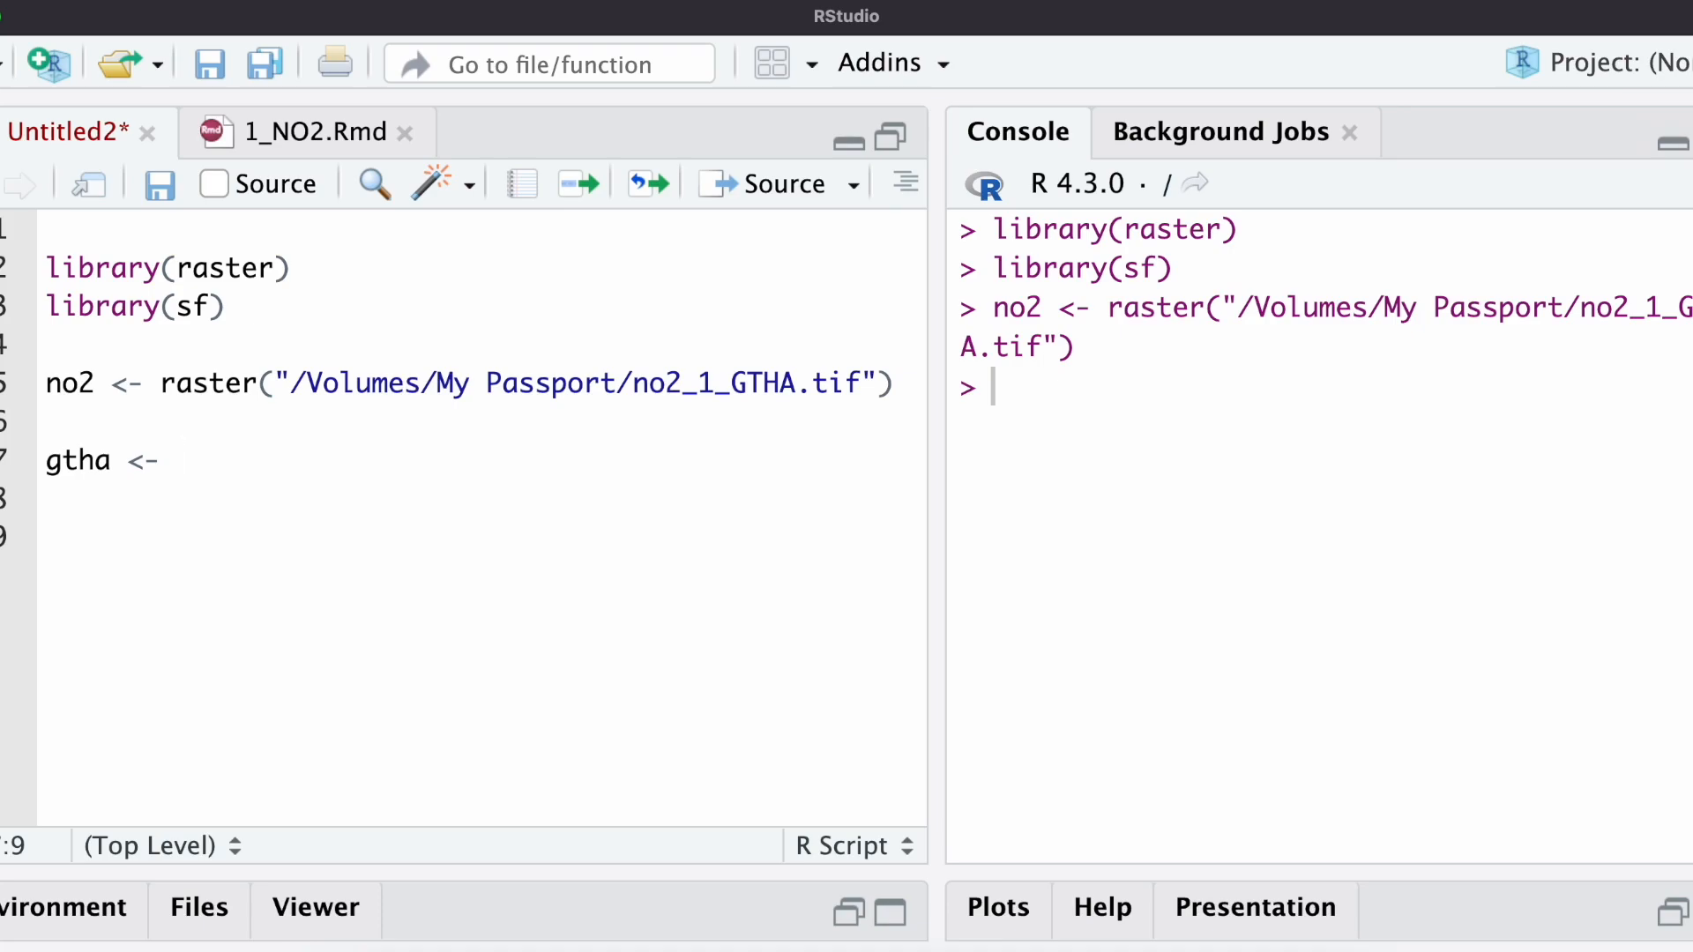
type("st_re")
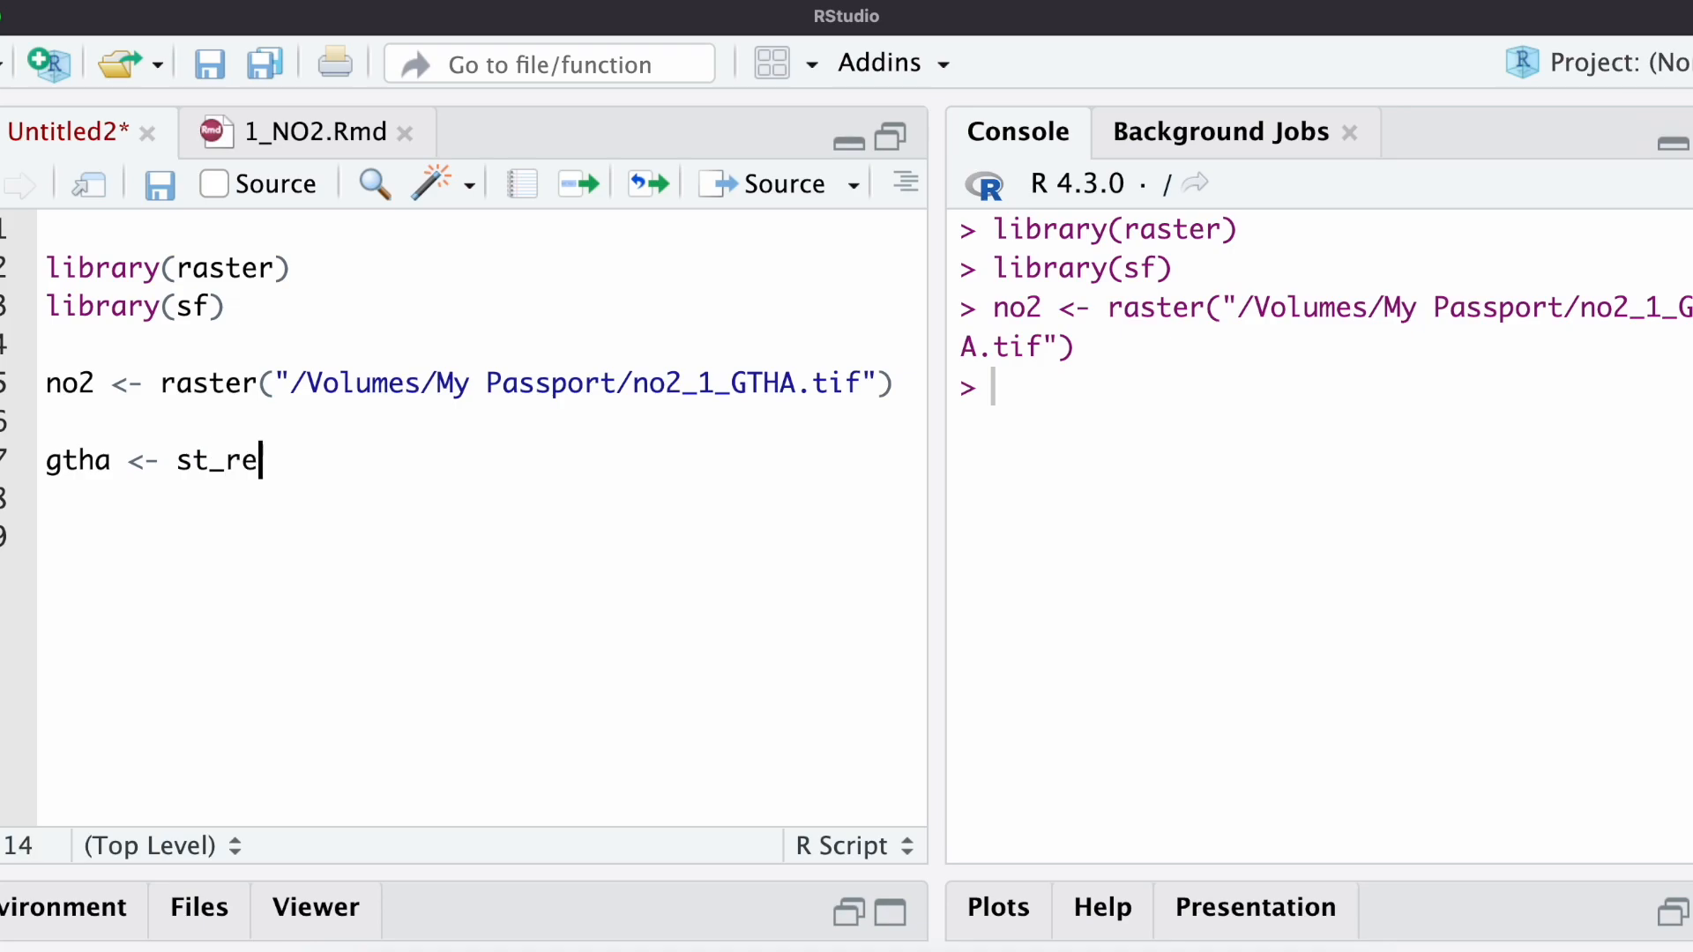
type("ad(")
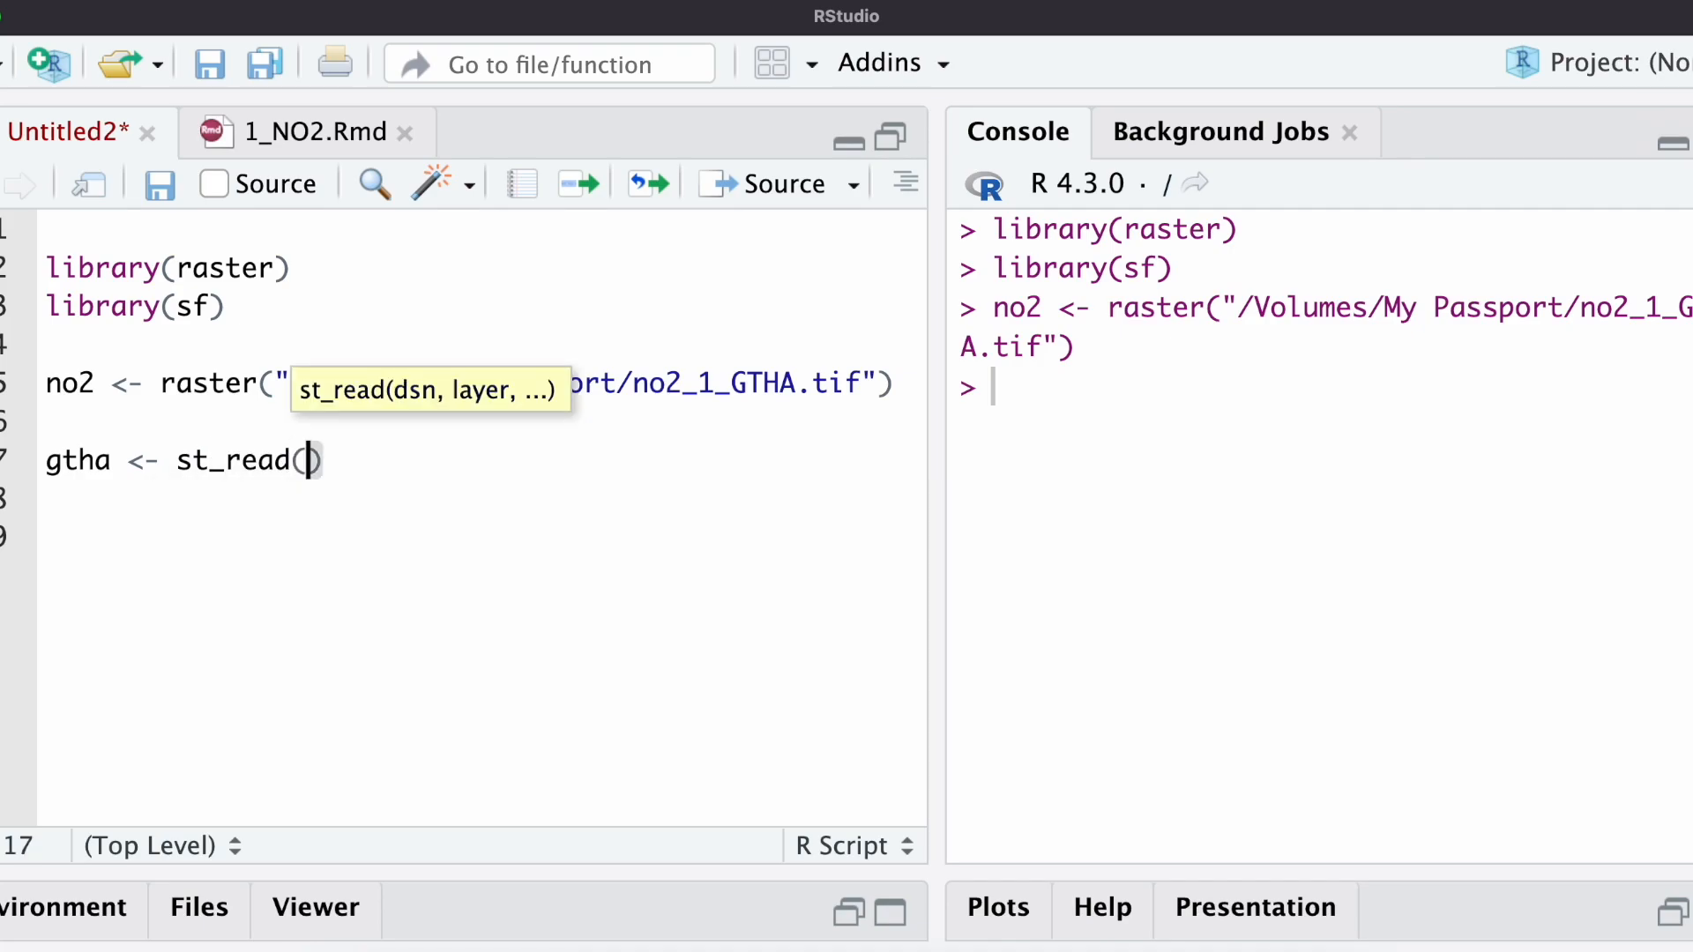
mouse_move(583, 477)
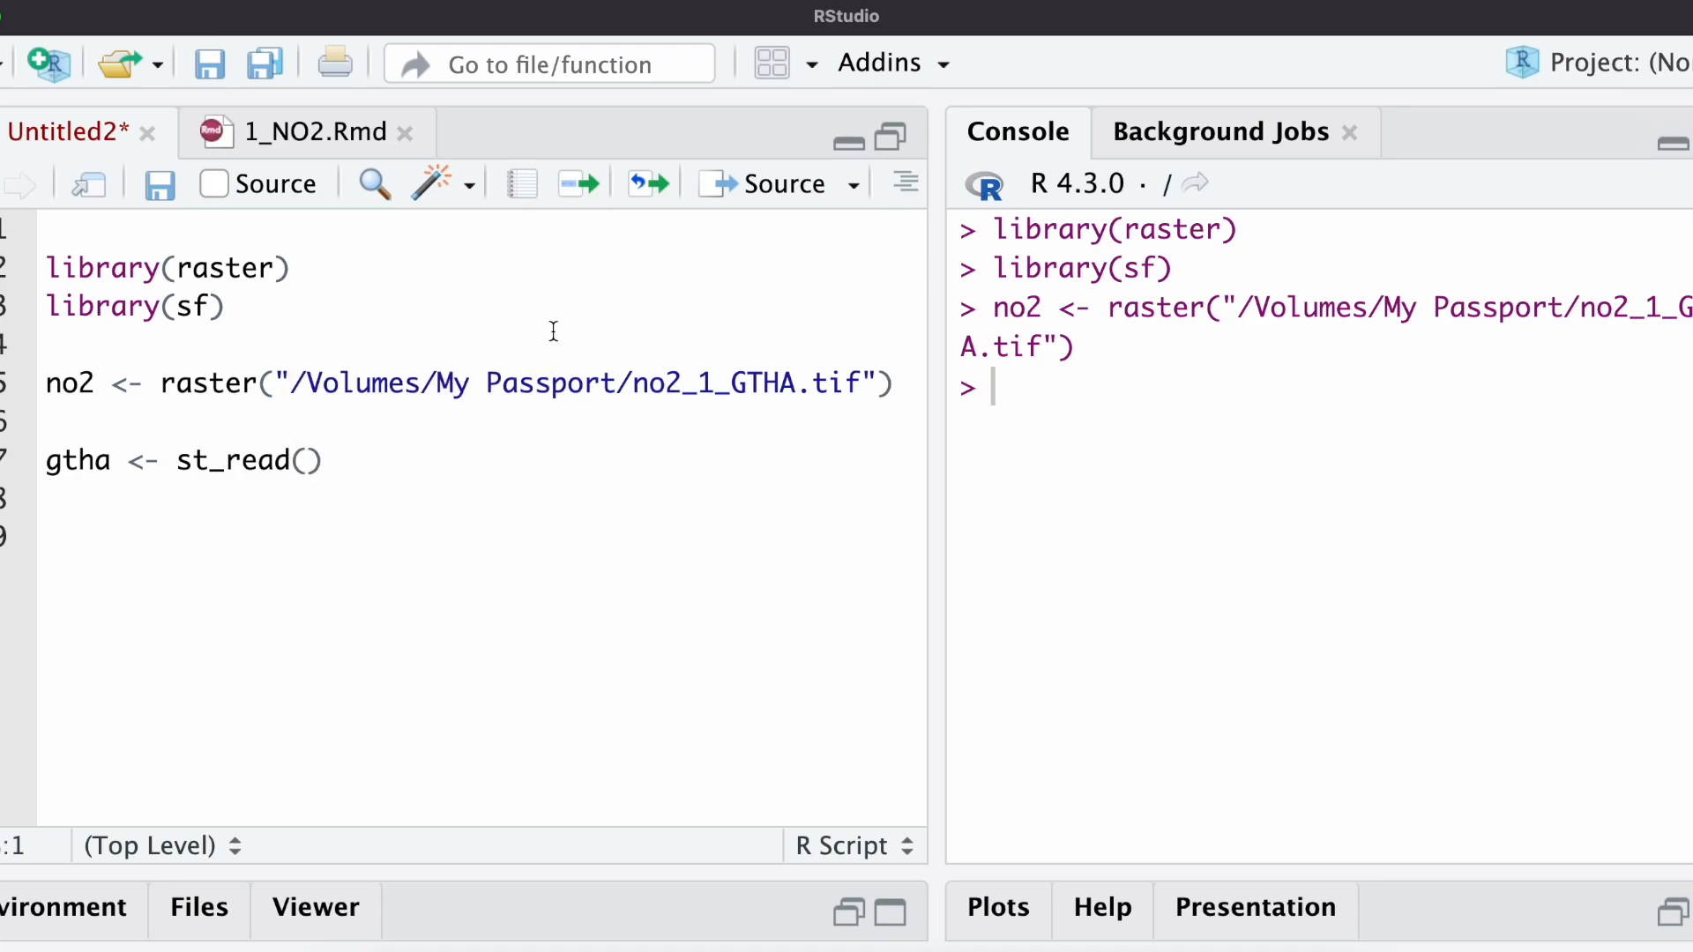
type("\"\"")
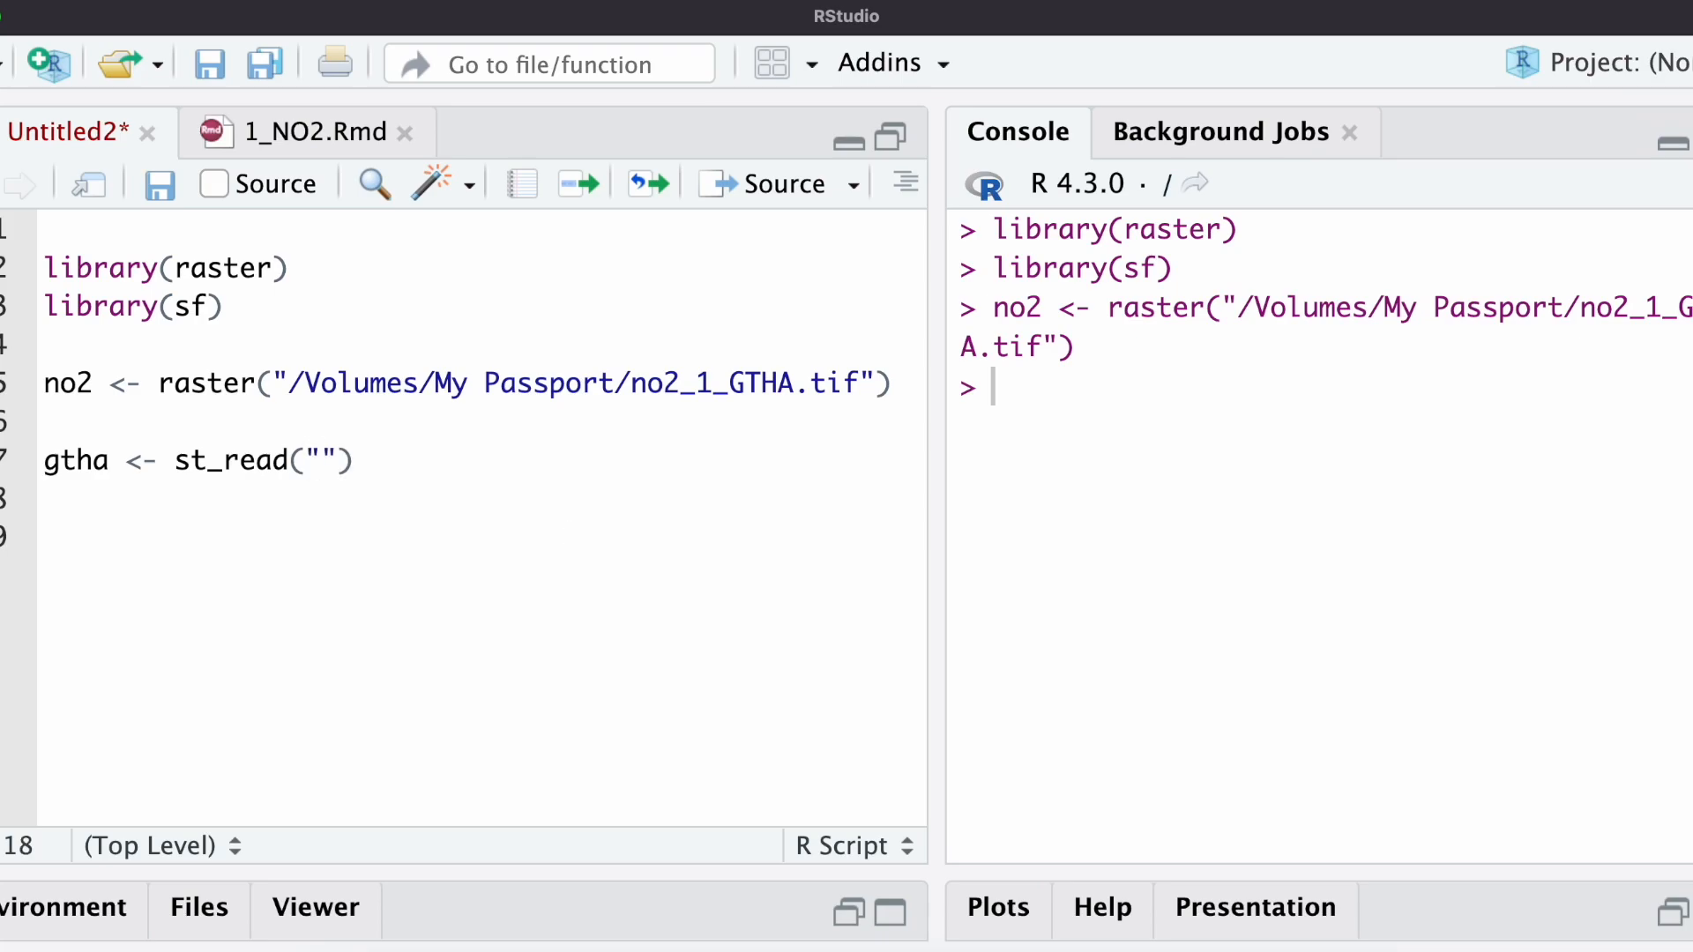
type("/Volumes/My Passport/1_GTHA_Boundary/GTHA_Boundary_ONMNR/GTHA_Boundary_ONMNR.shp")
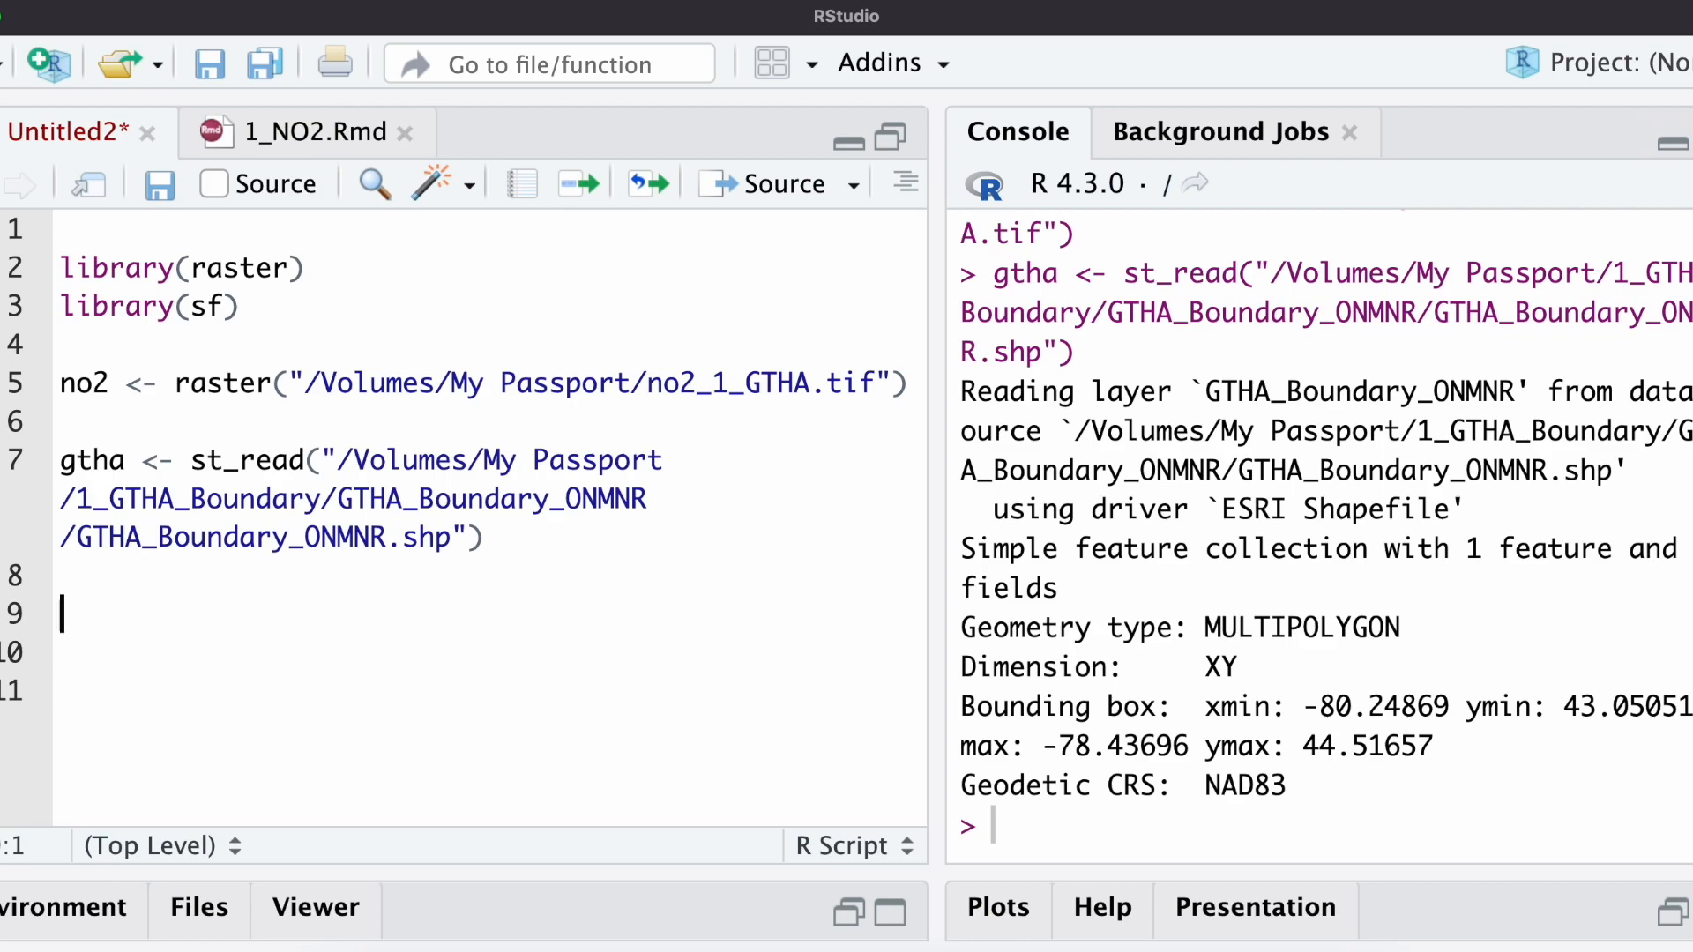
- Plot the uncropped raster with plot(no2), then return to that script line
type("p")
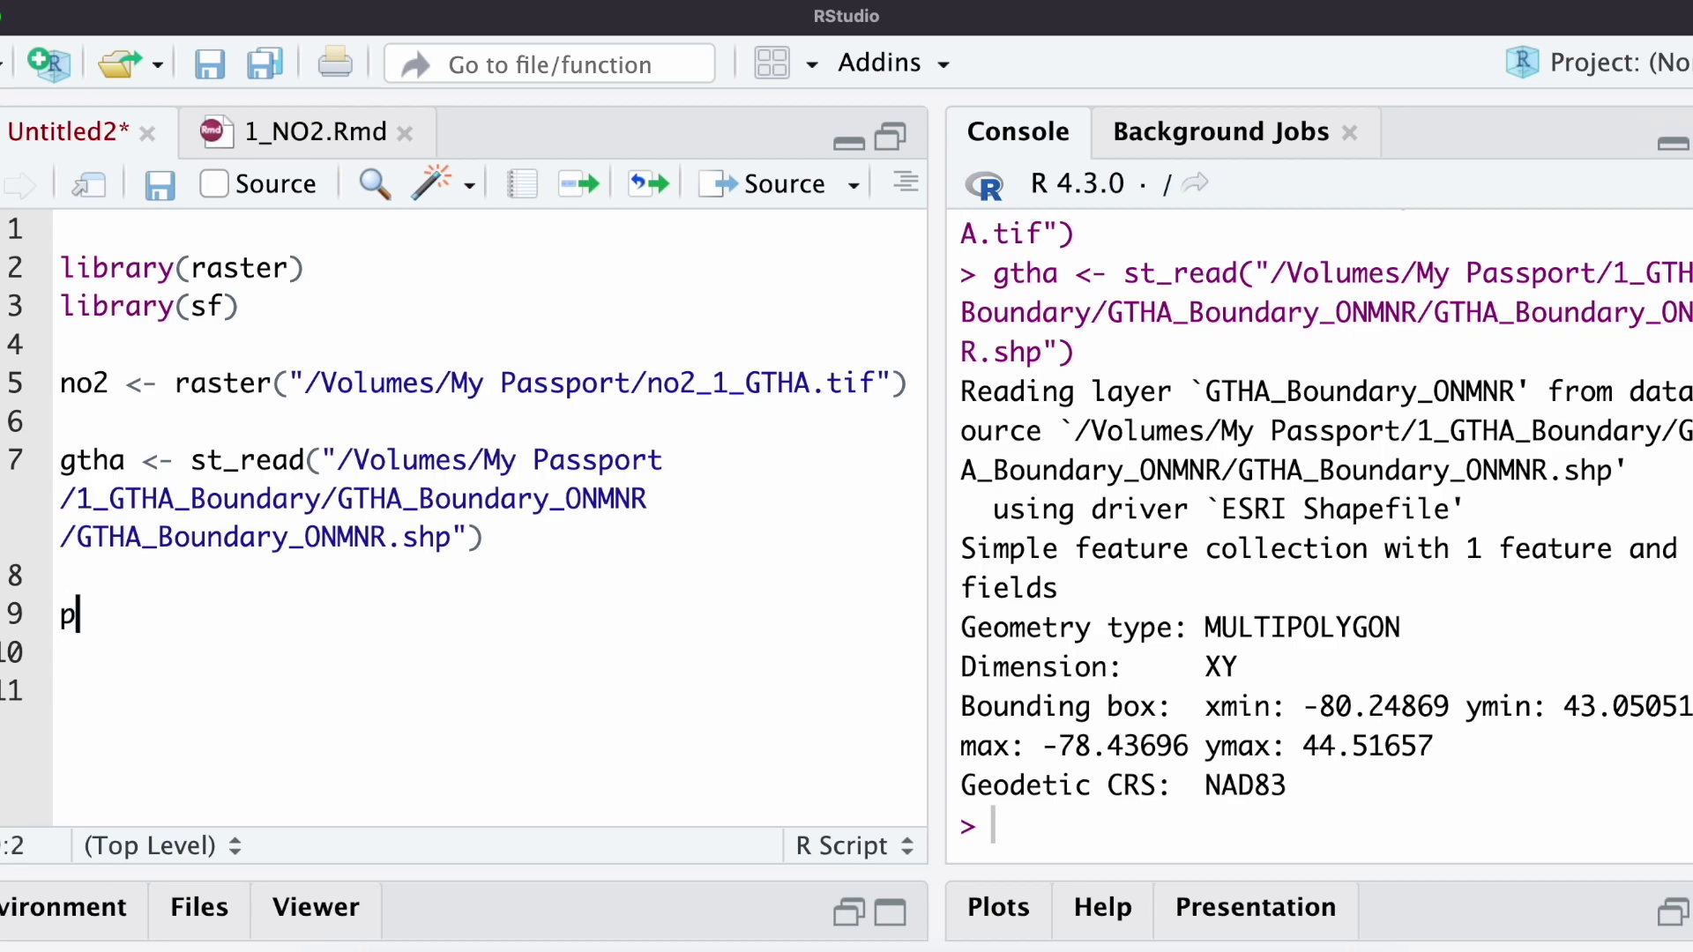
type("lot(")
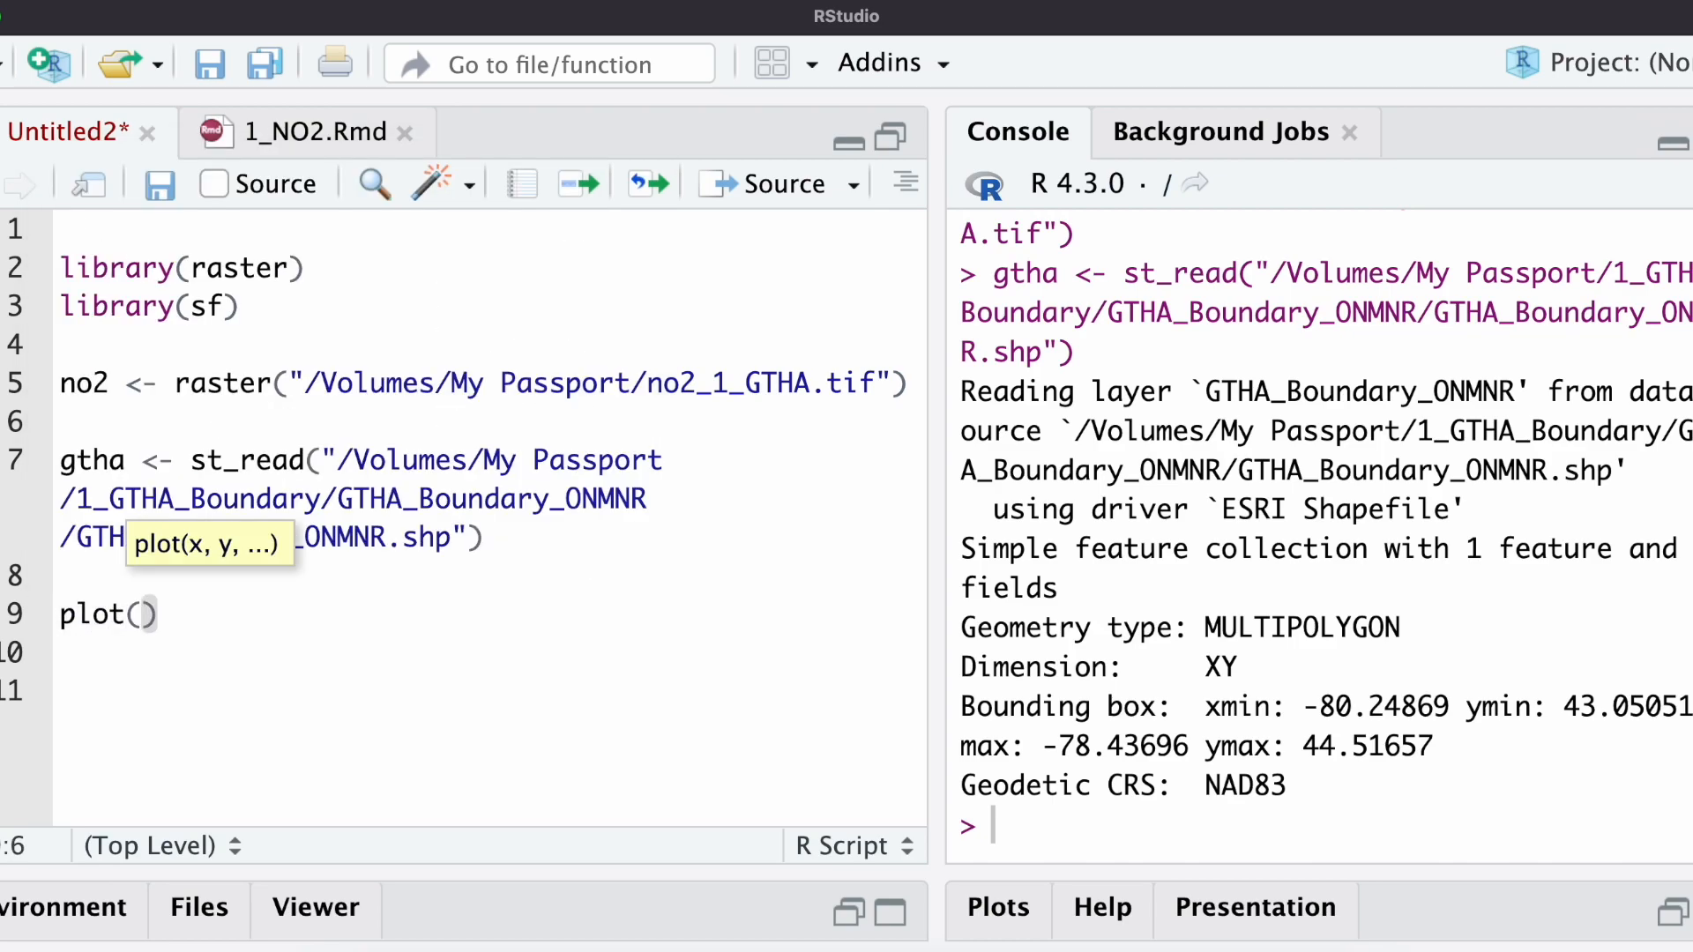
type("no2")
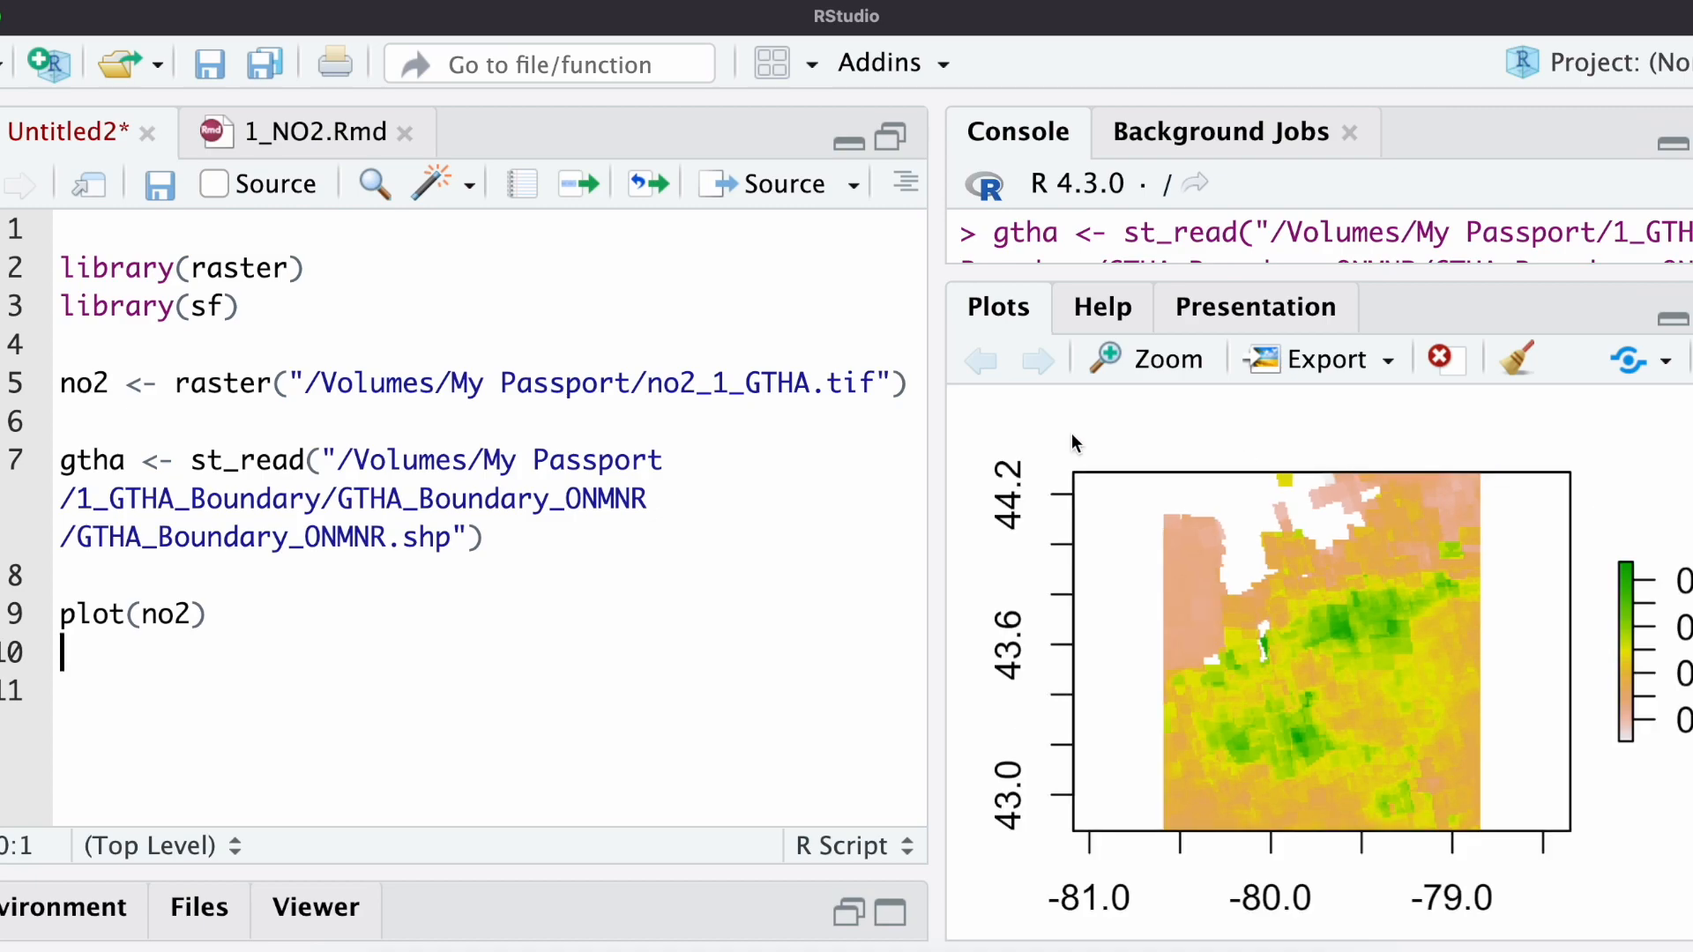
mouse_move(1328, 511)
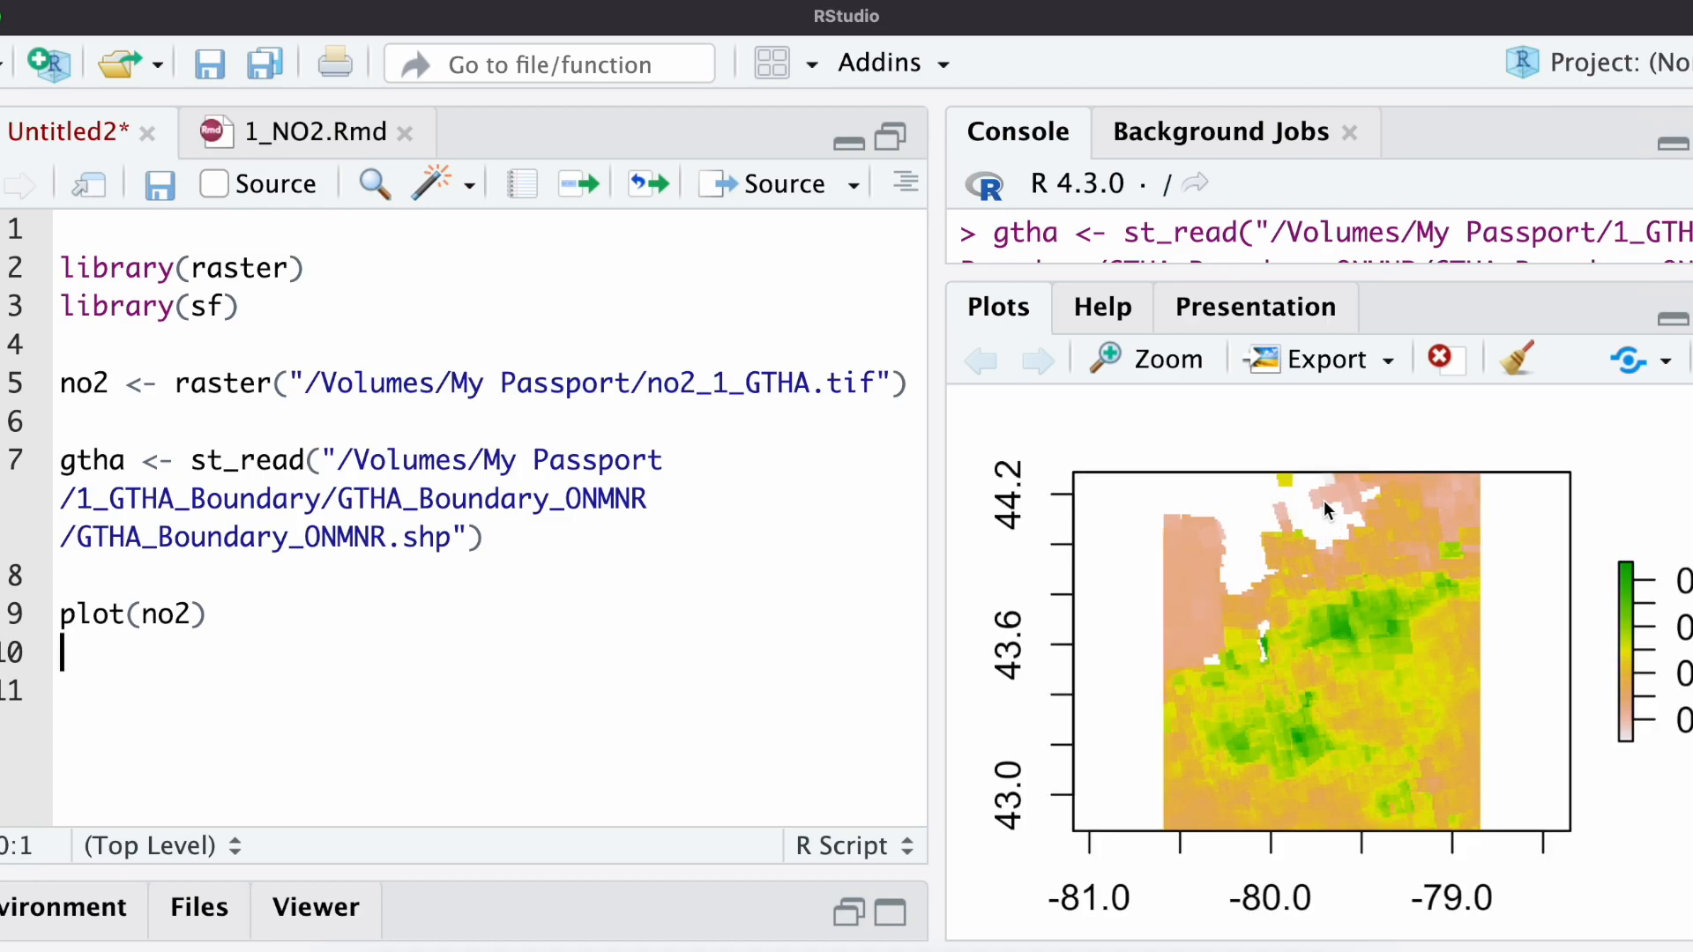
mouse_move(1234, 529)
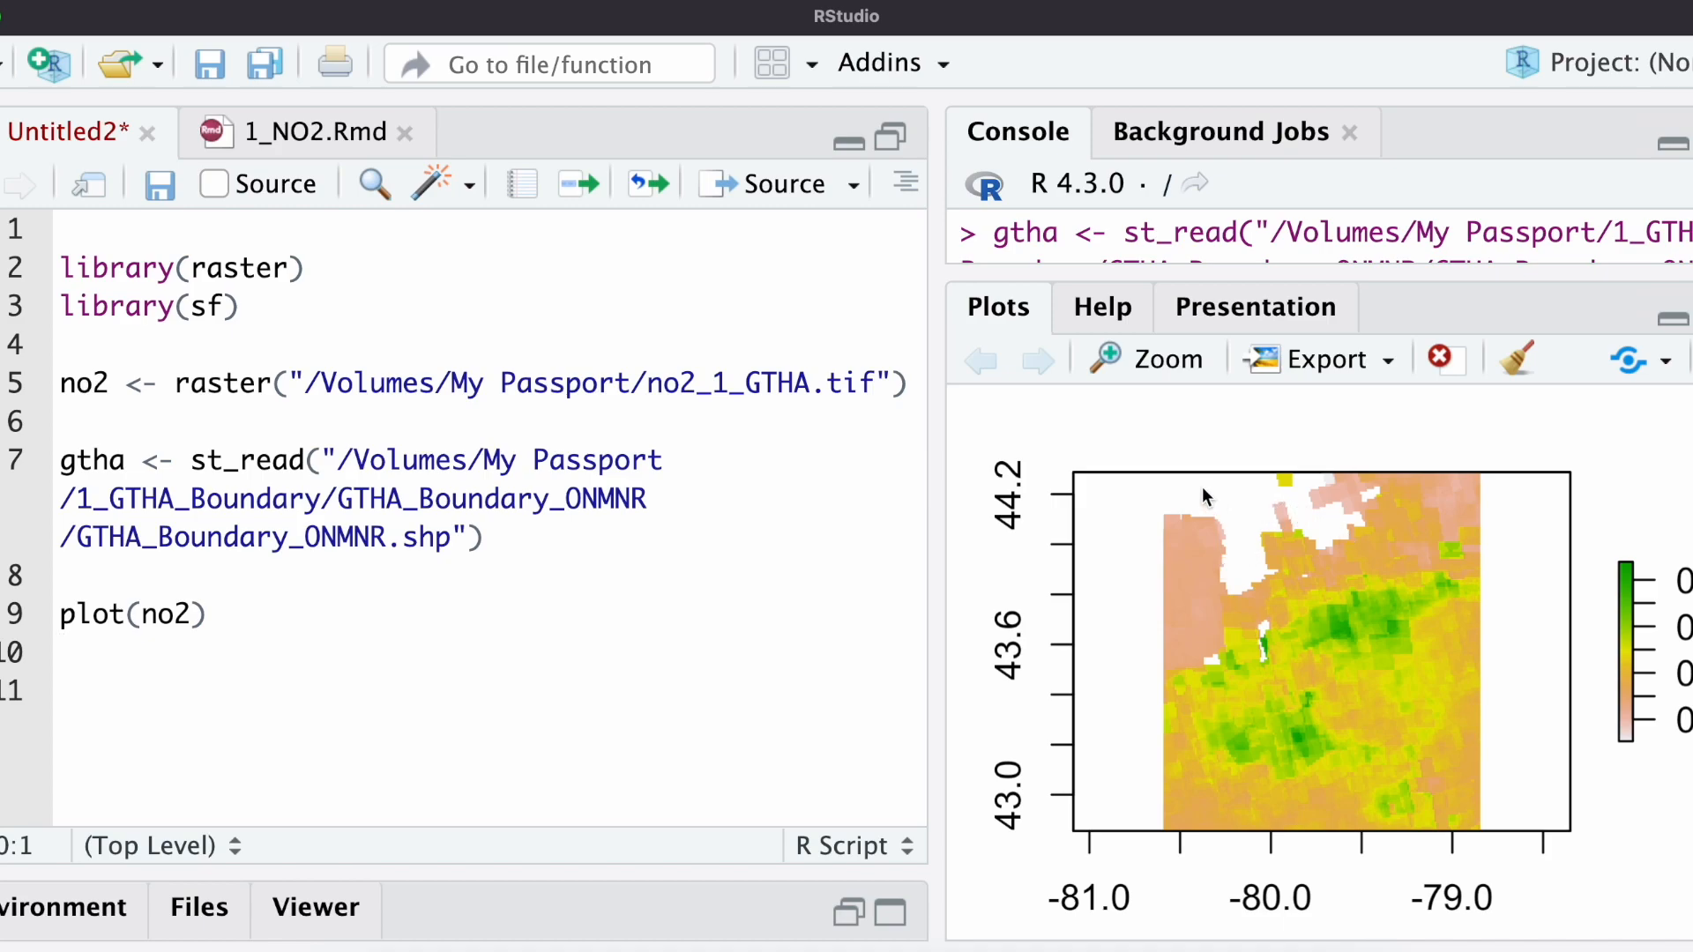
mouse_move(1270, 519)
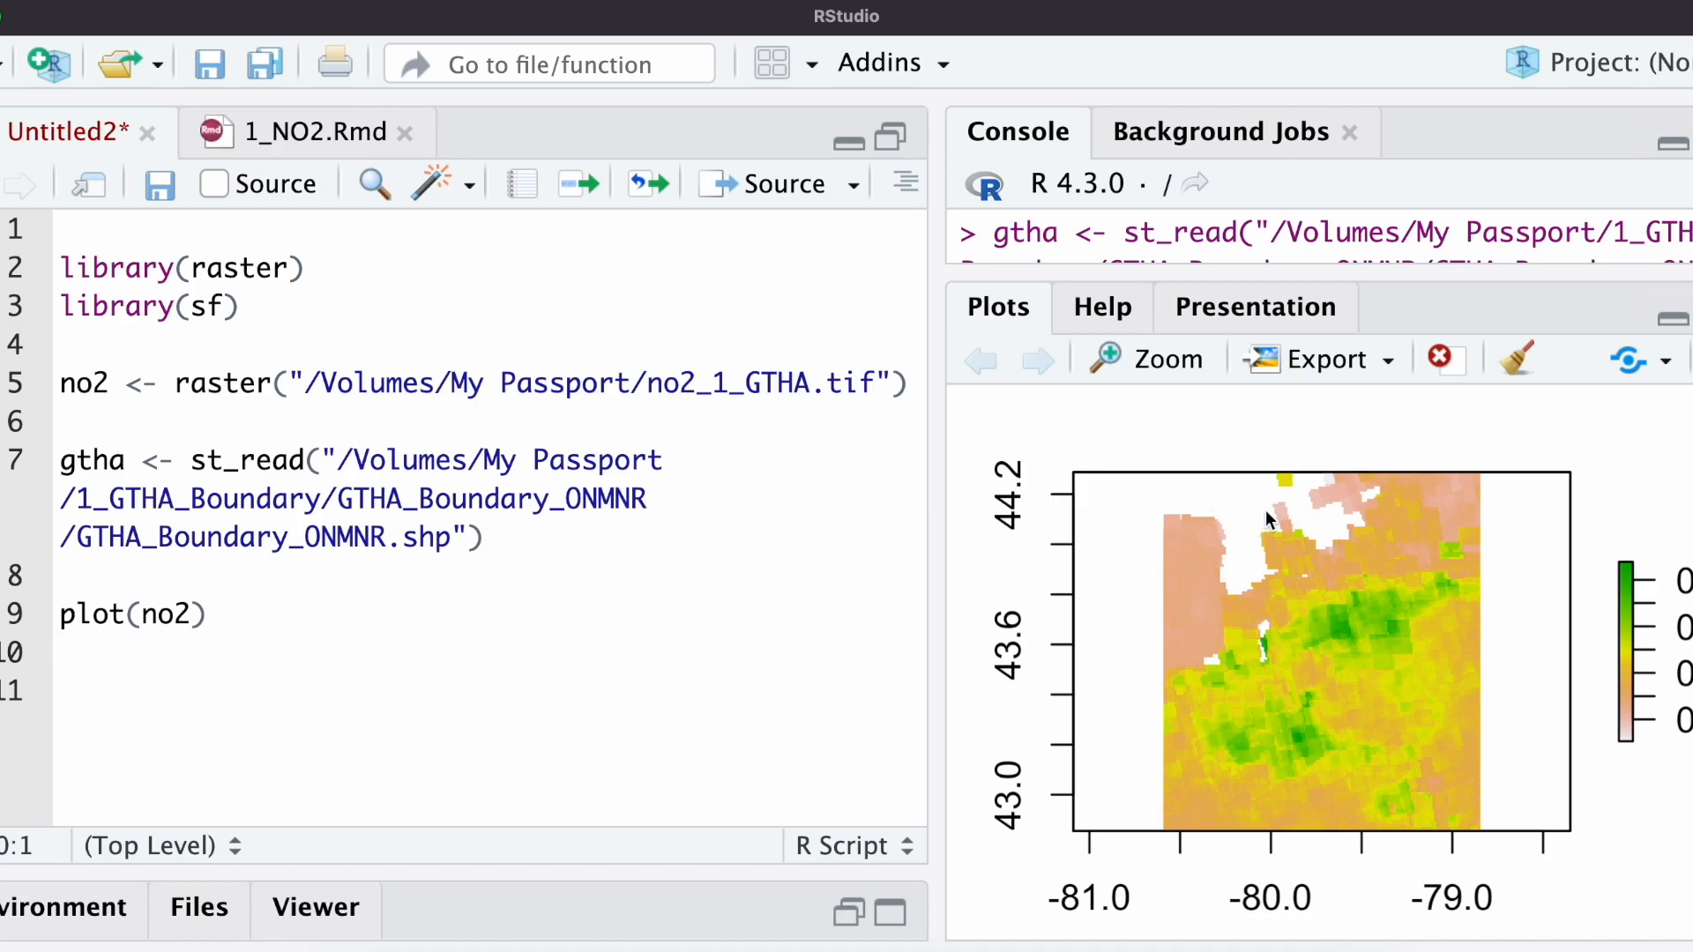
mouse_move(1255, 558)
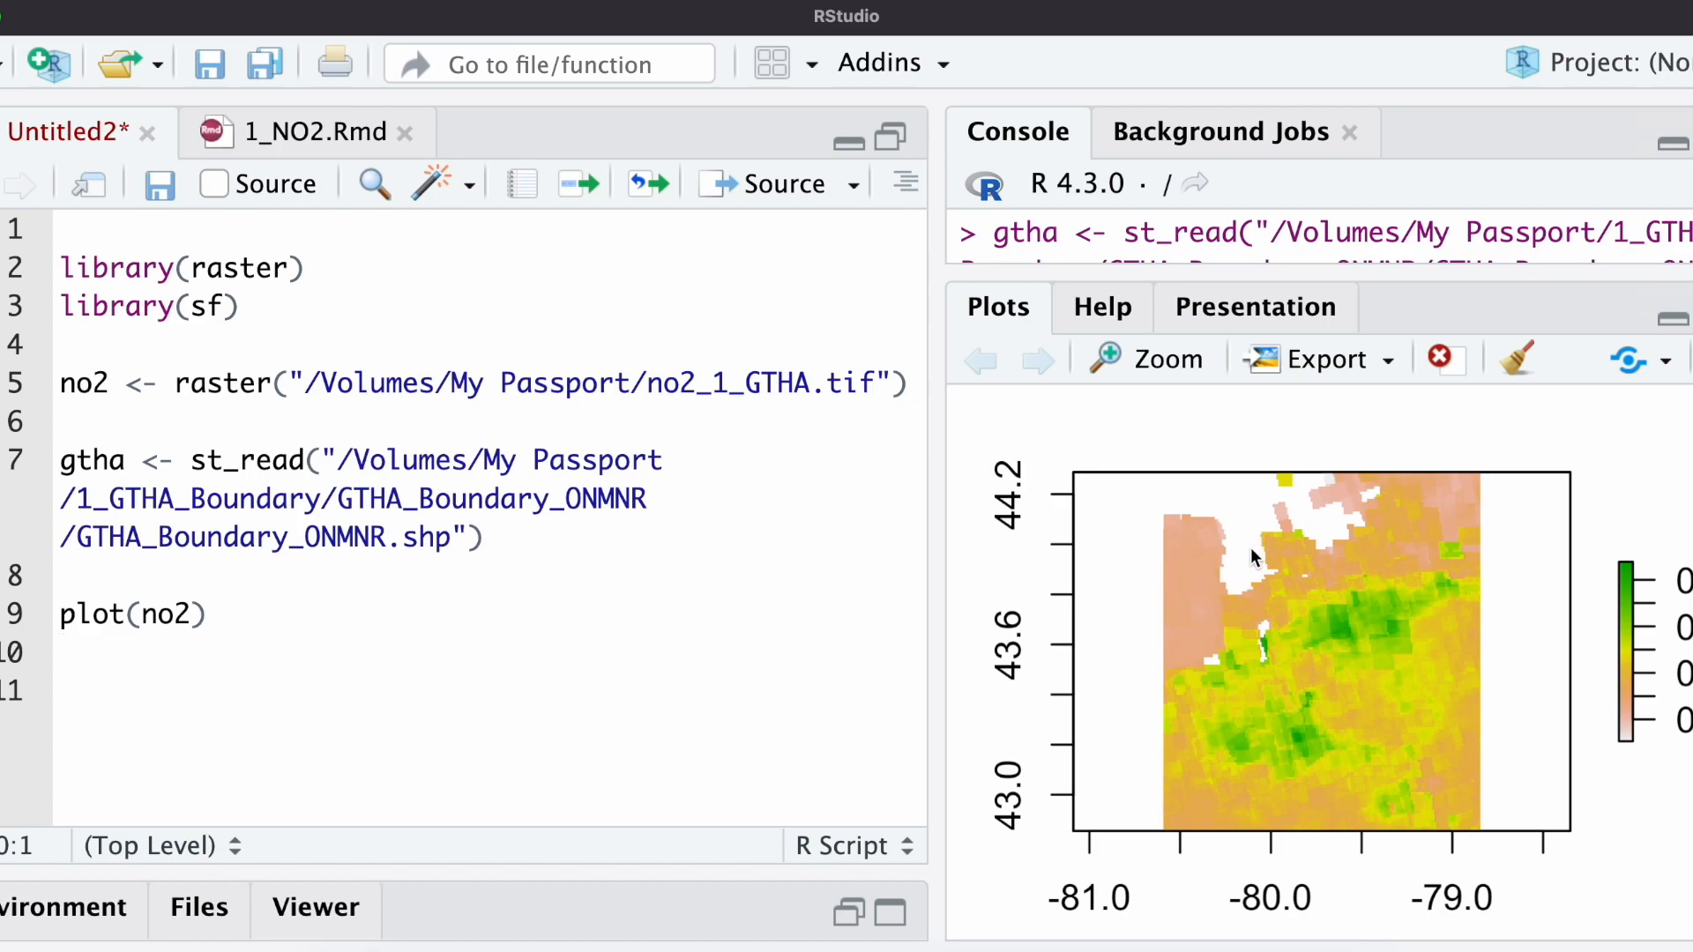
mouse_move(1250, 528)
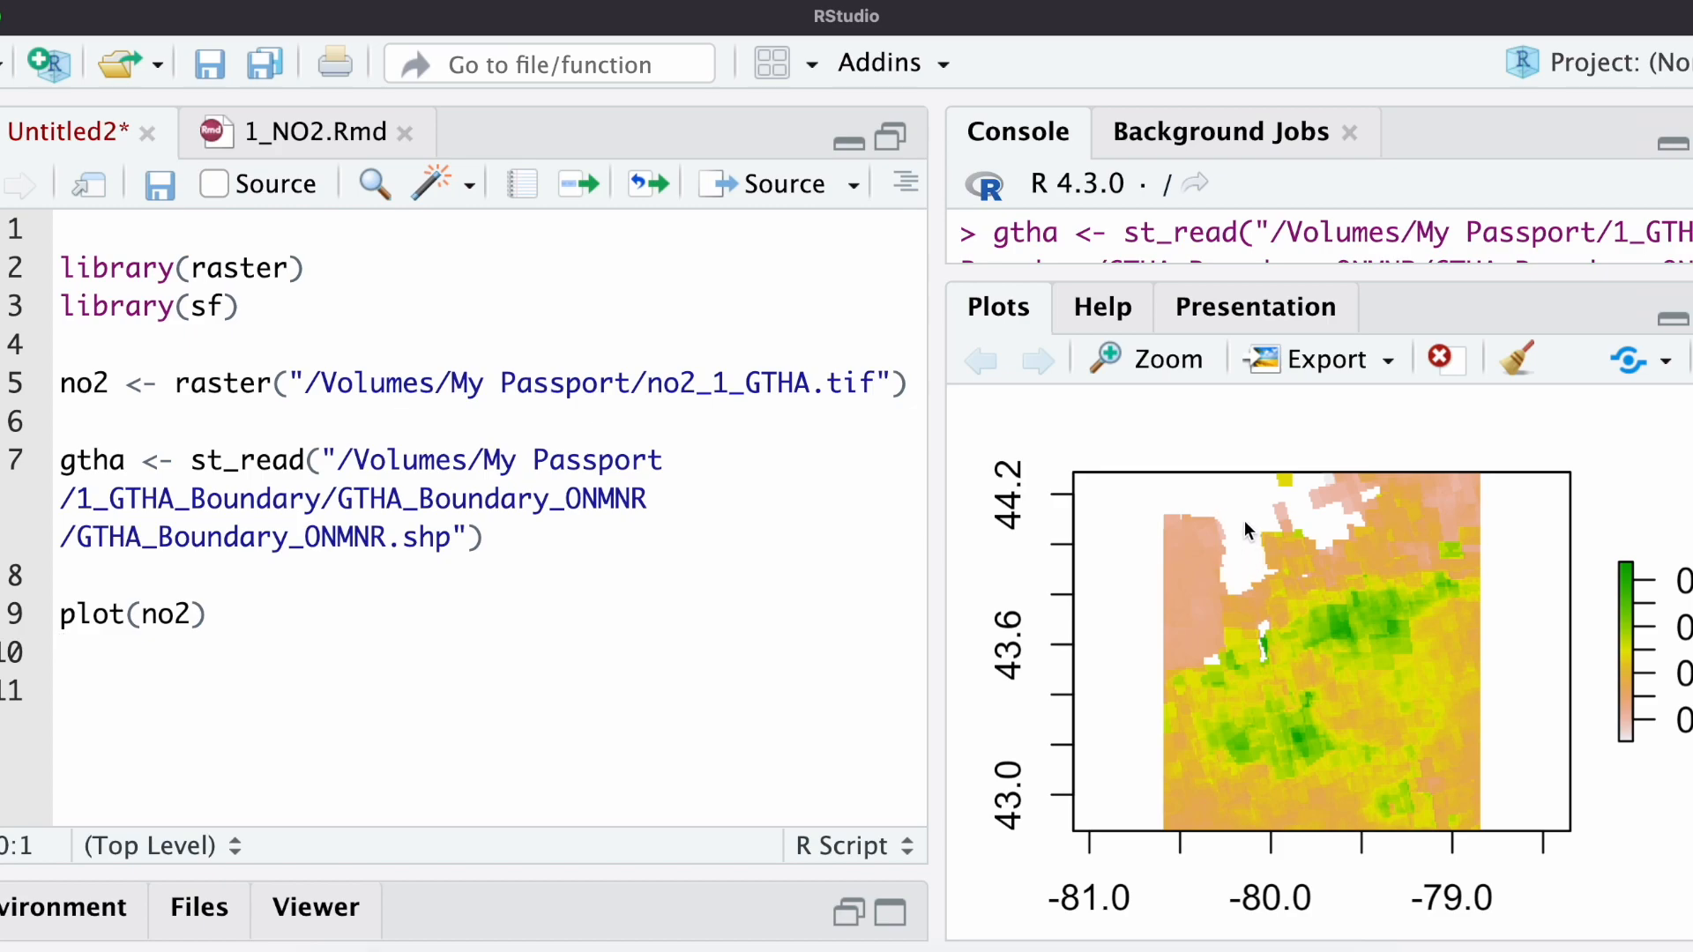
mouse_move(1596, 720)
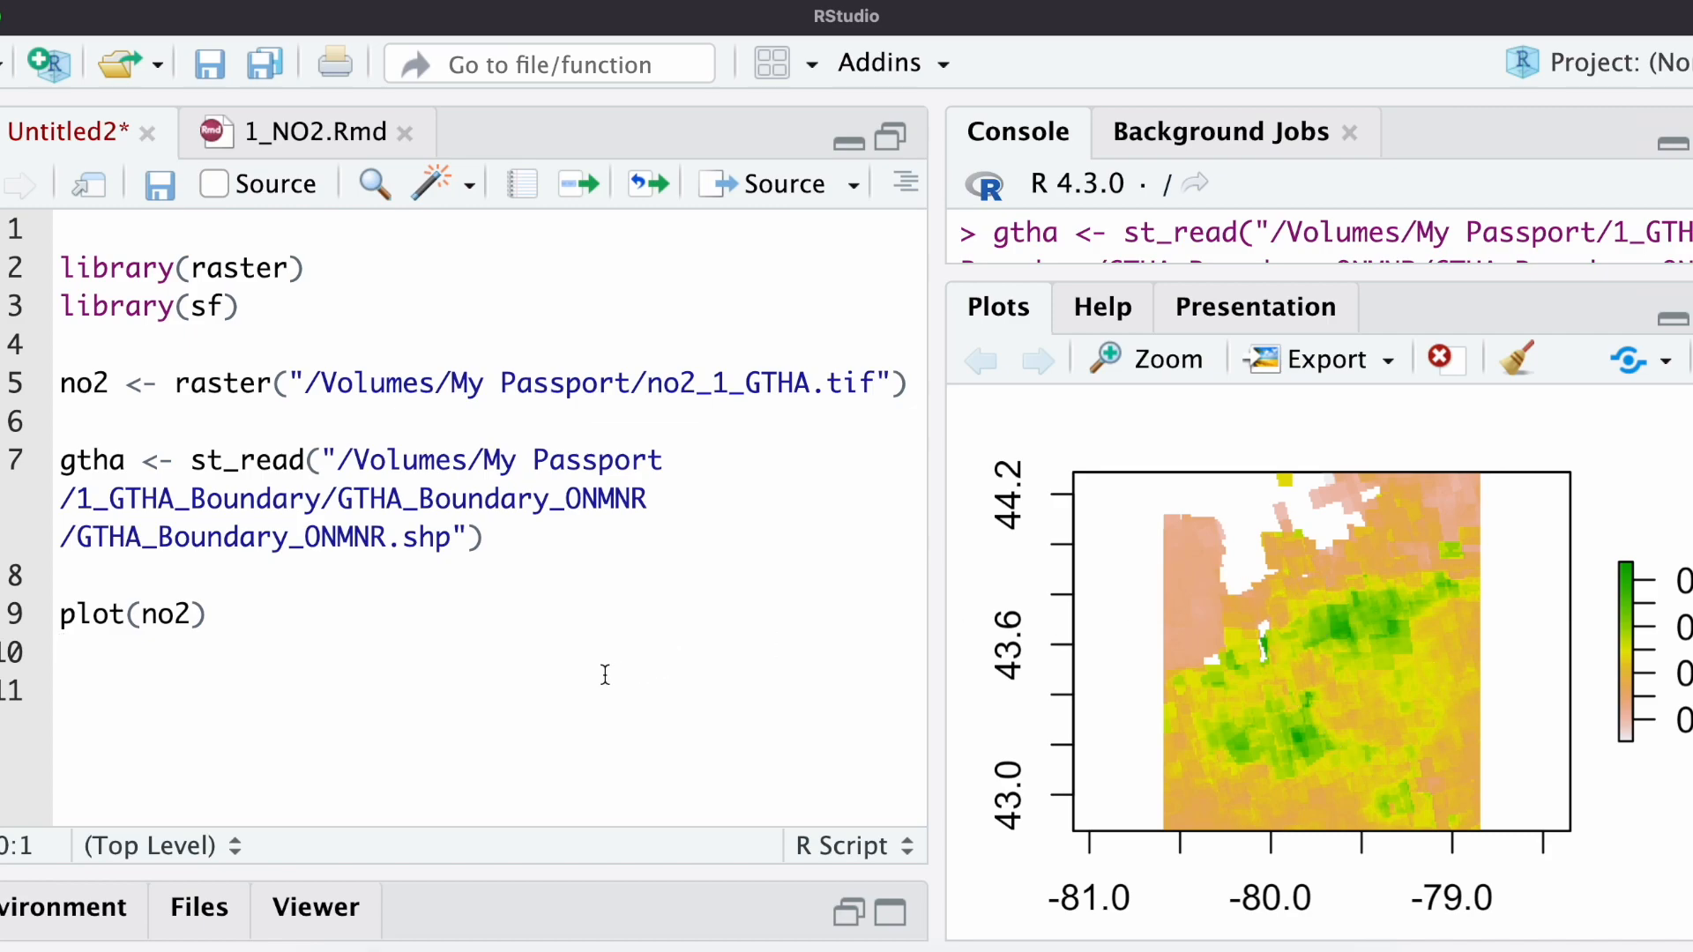
left_click(377, 625)
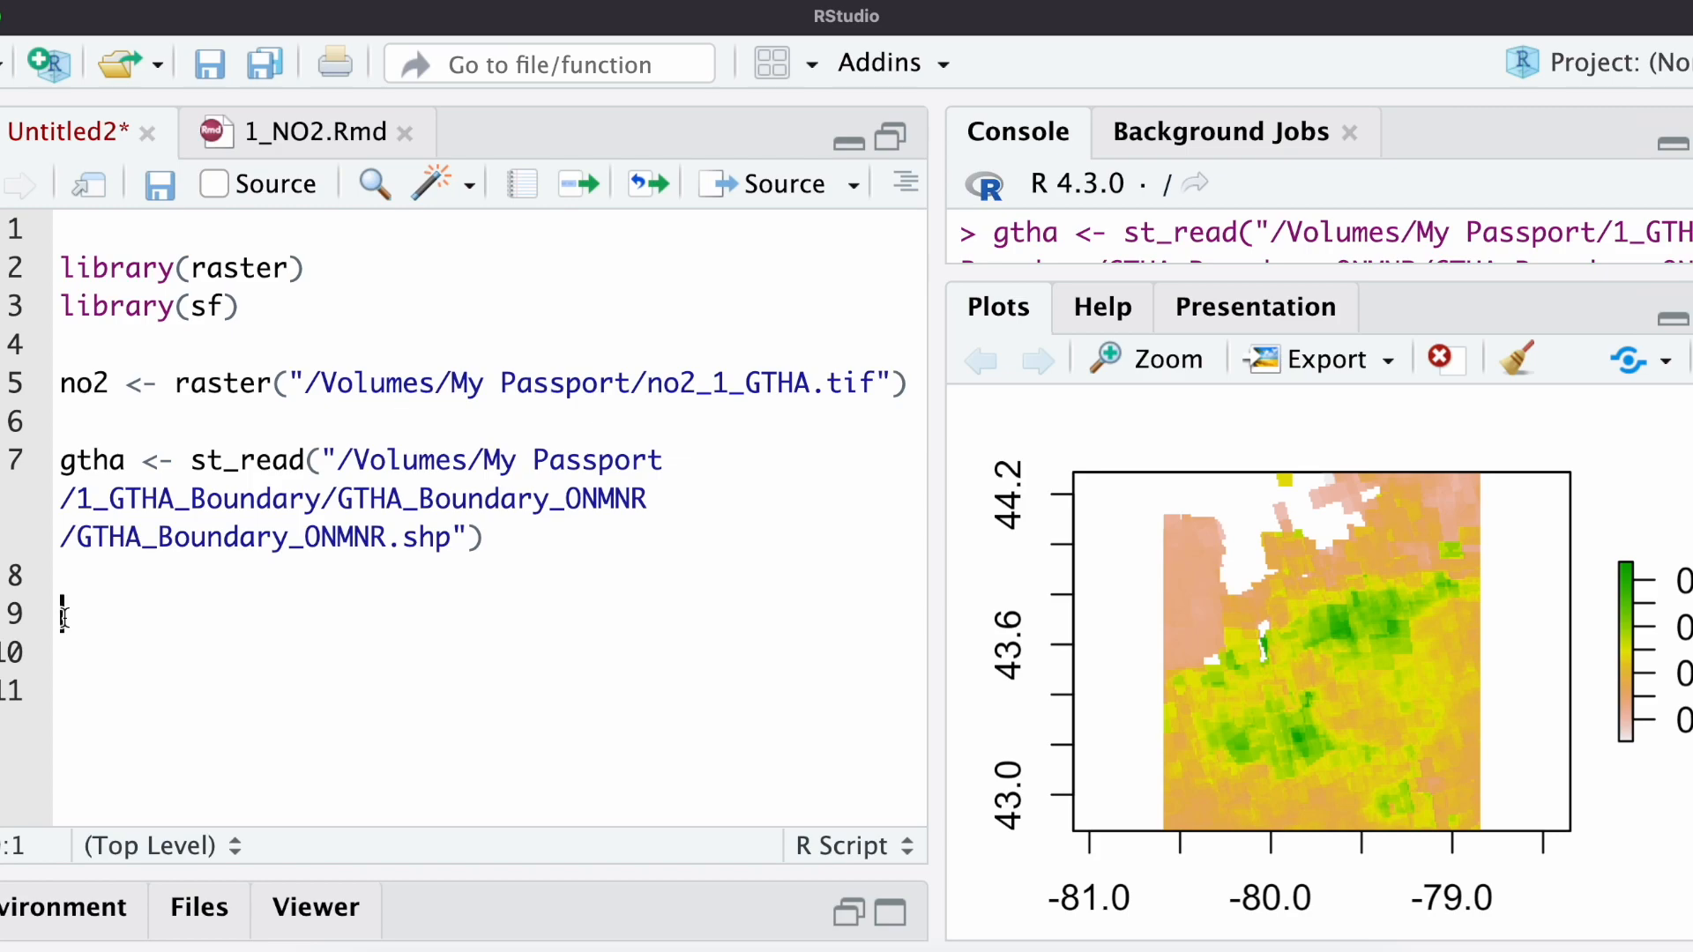
- Write no2_cropped <- crop(no2, gtha) on line 9
type("no2_crop")
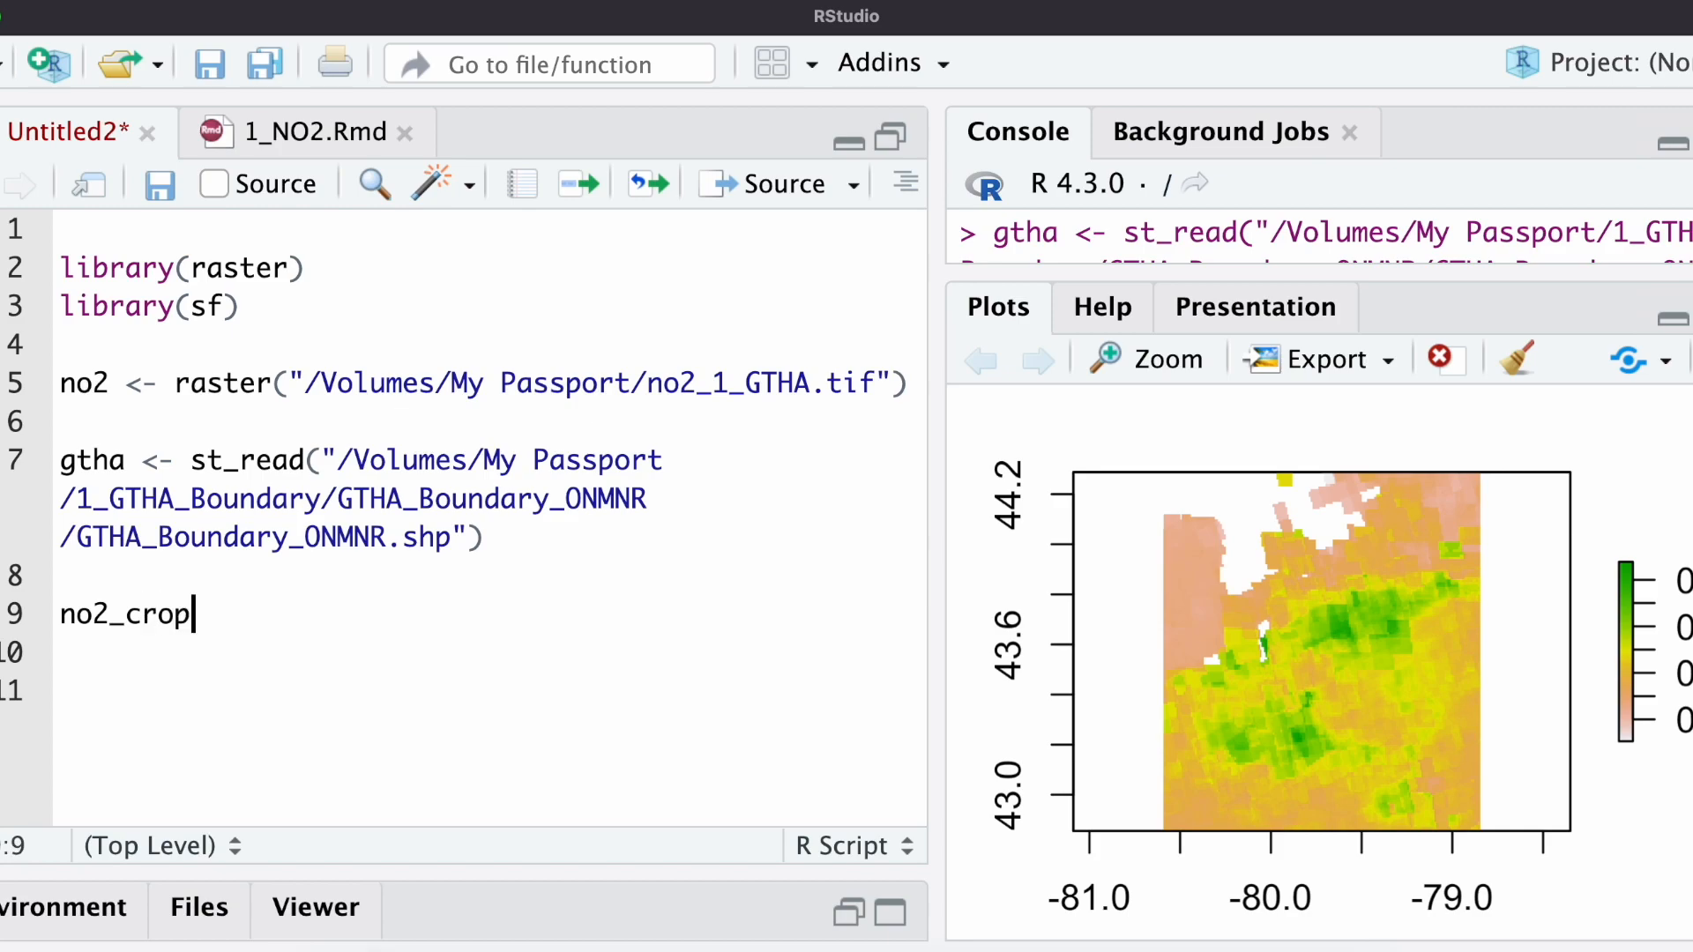
type("ped <-")
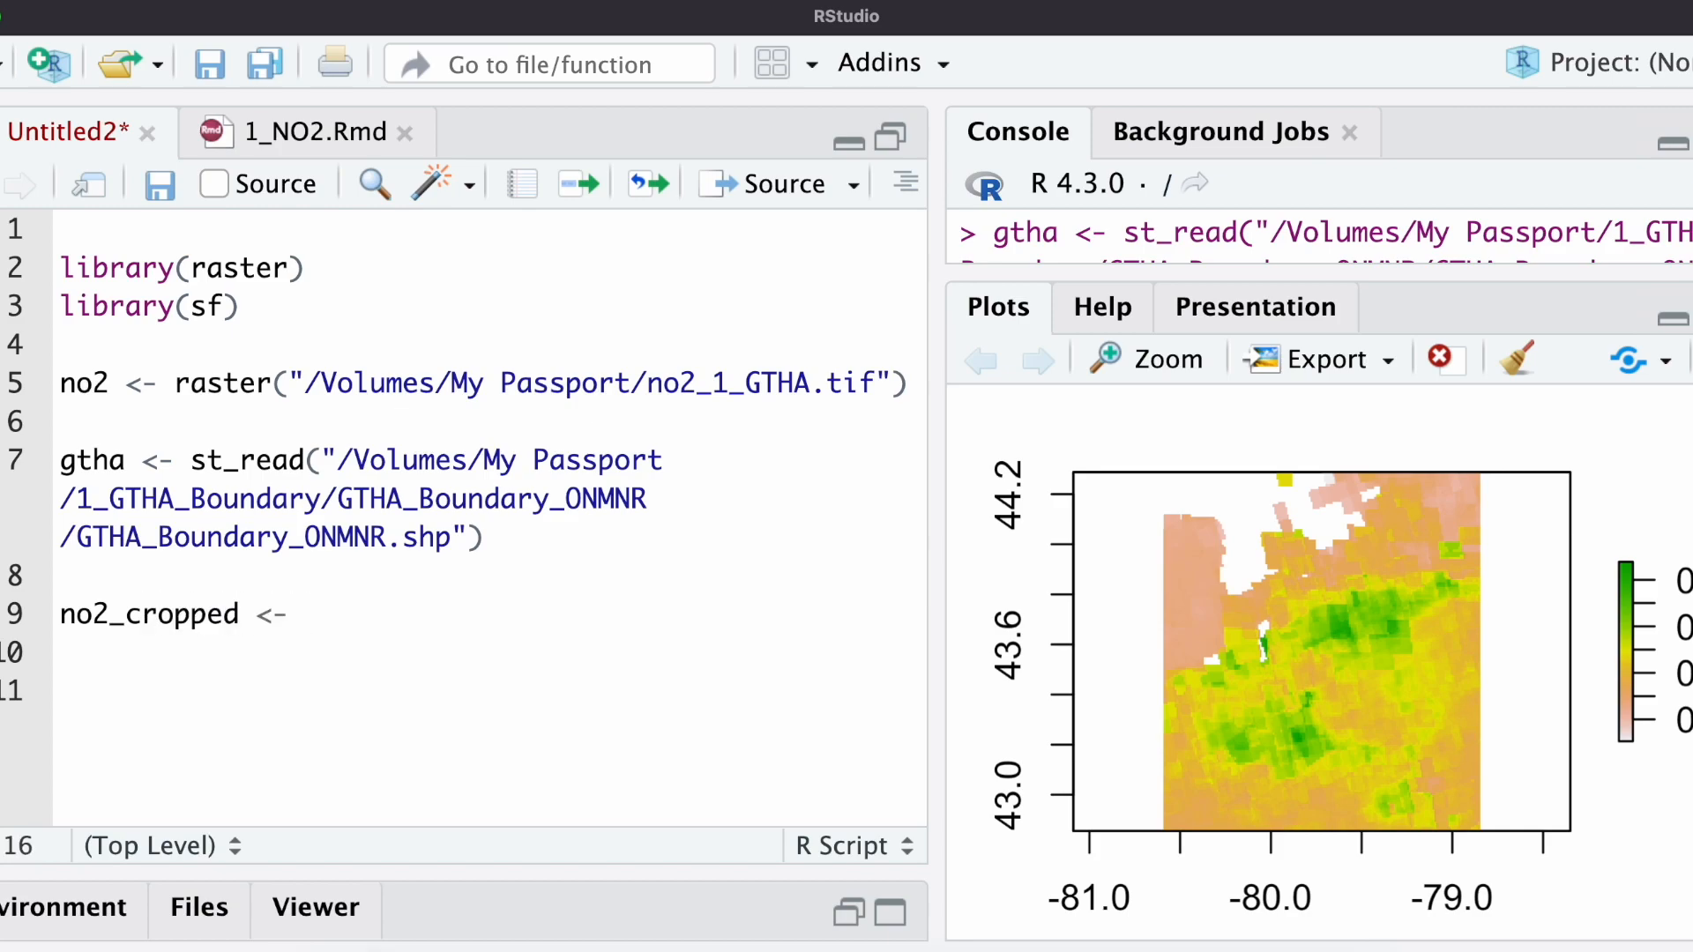
type("crop(")
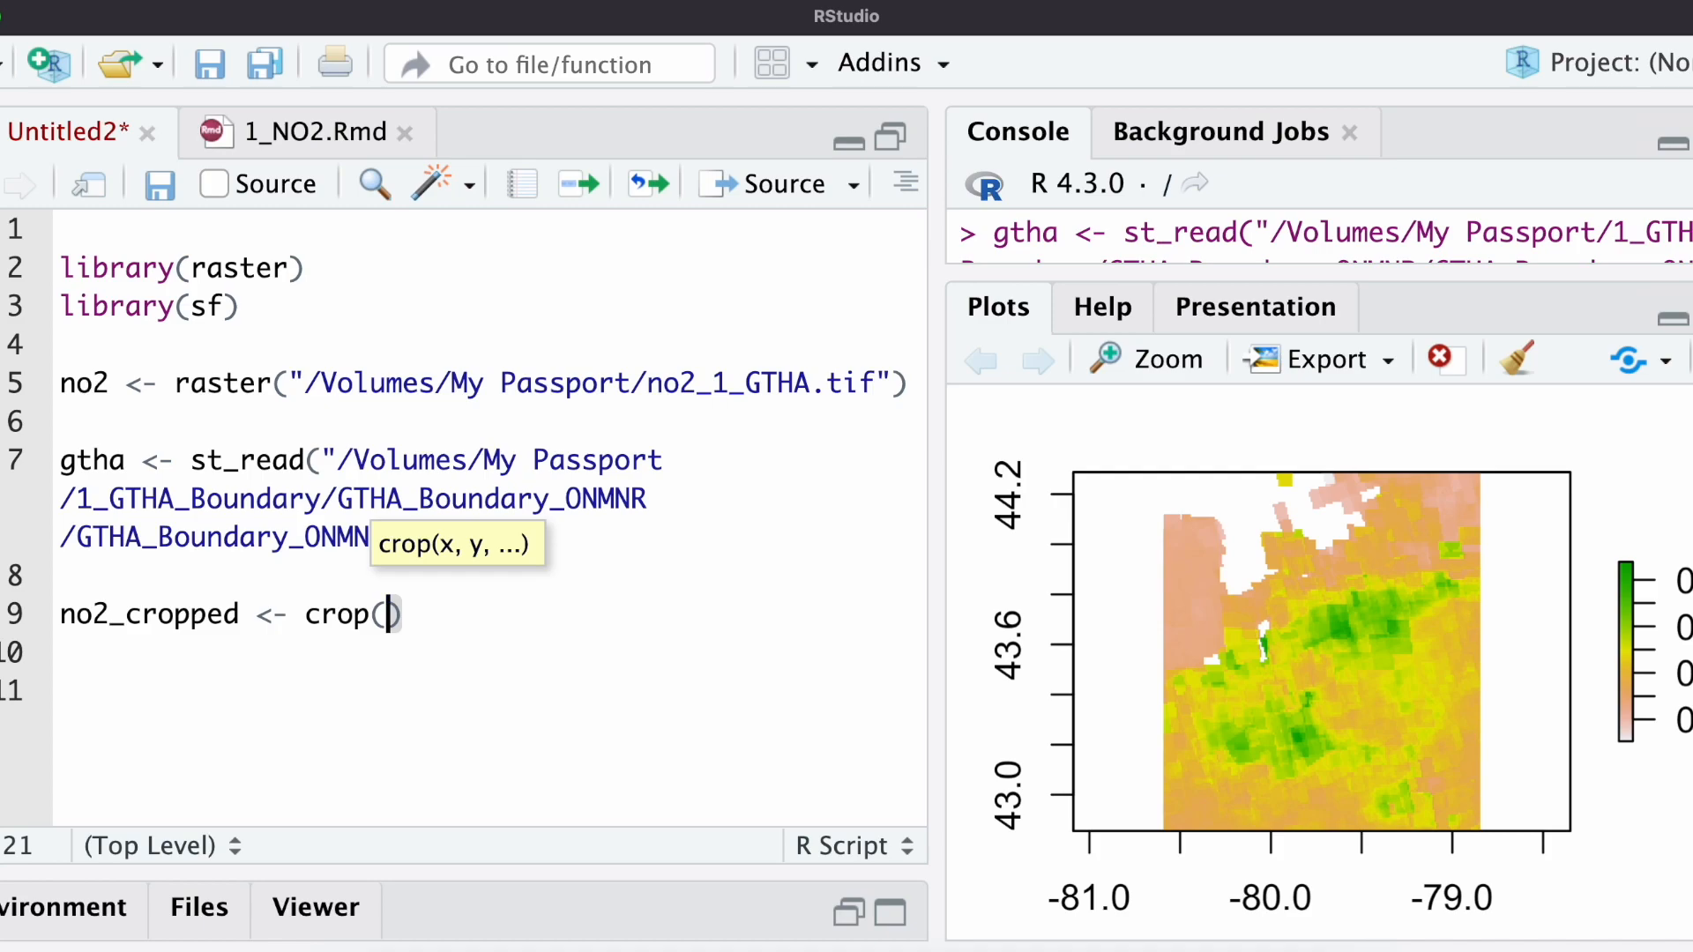
type("no2,")
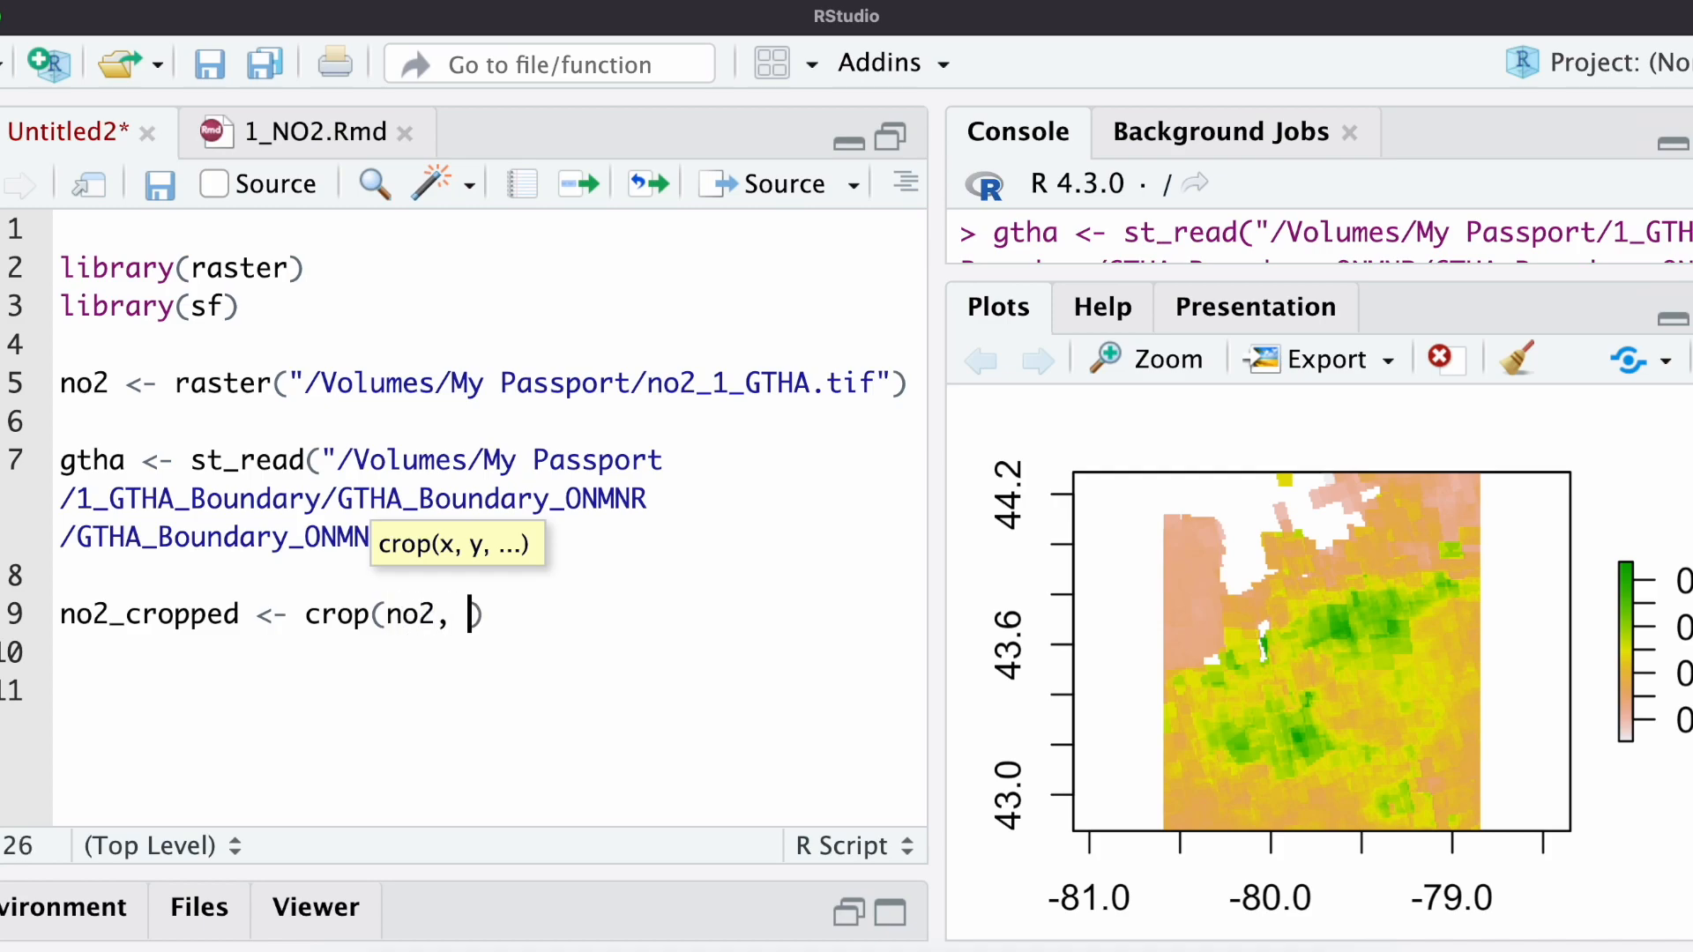
type("gtha")
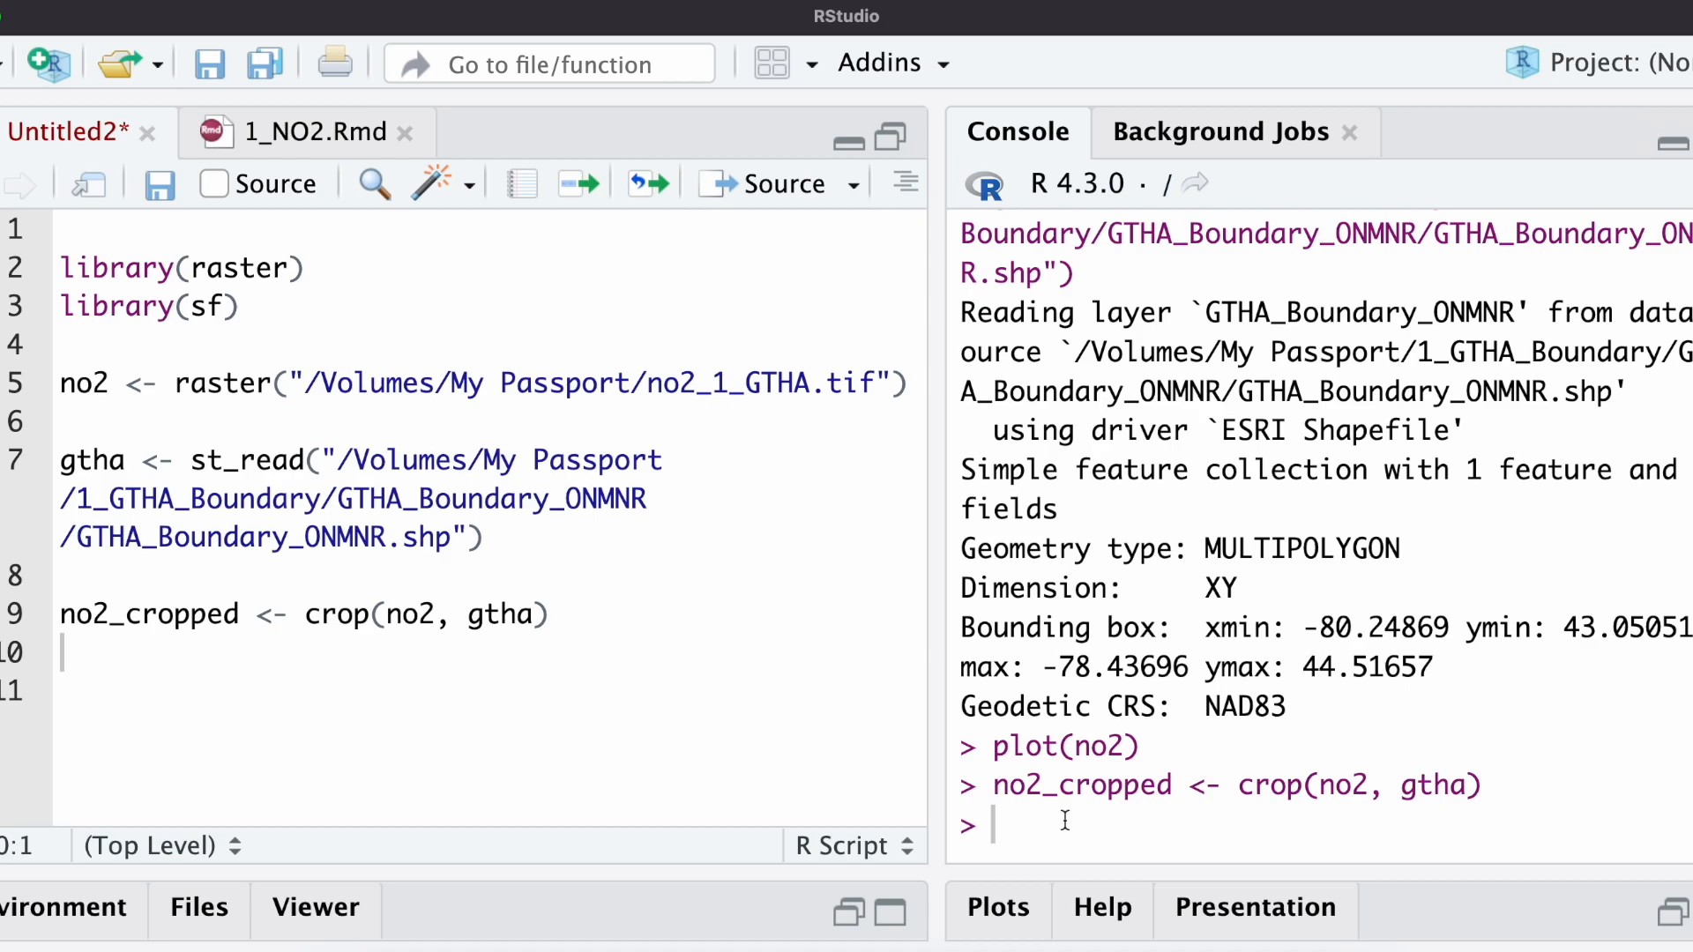
mouse_move(1515, 784)
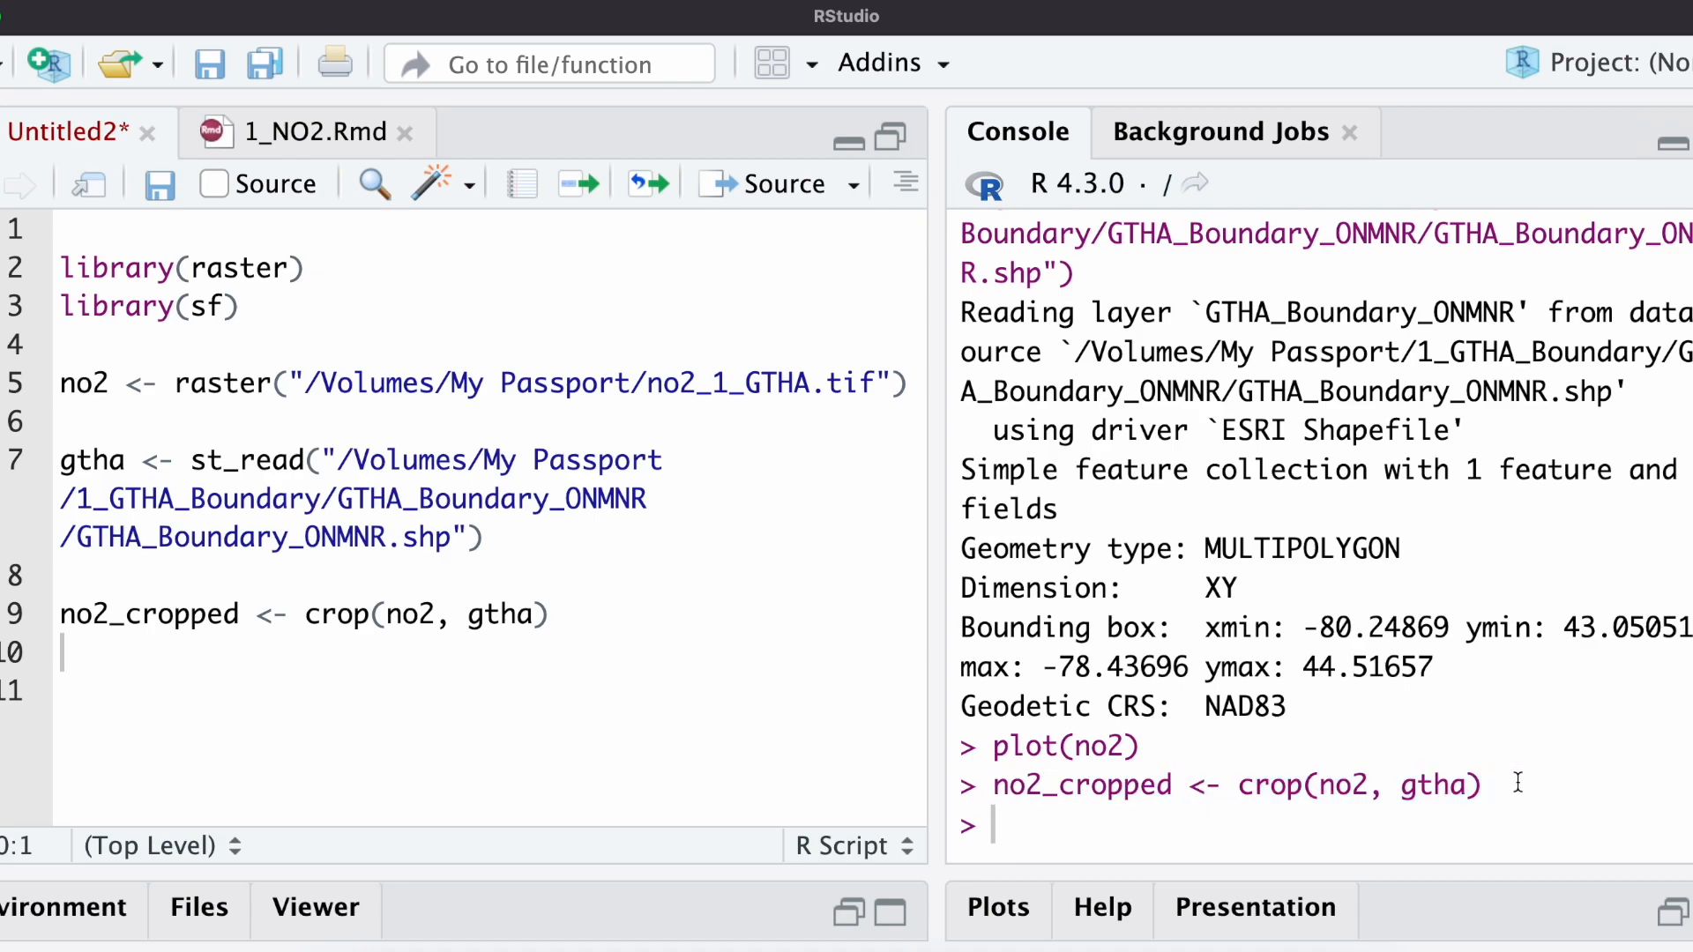
mouse_move(265, 424)
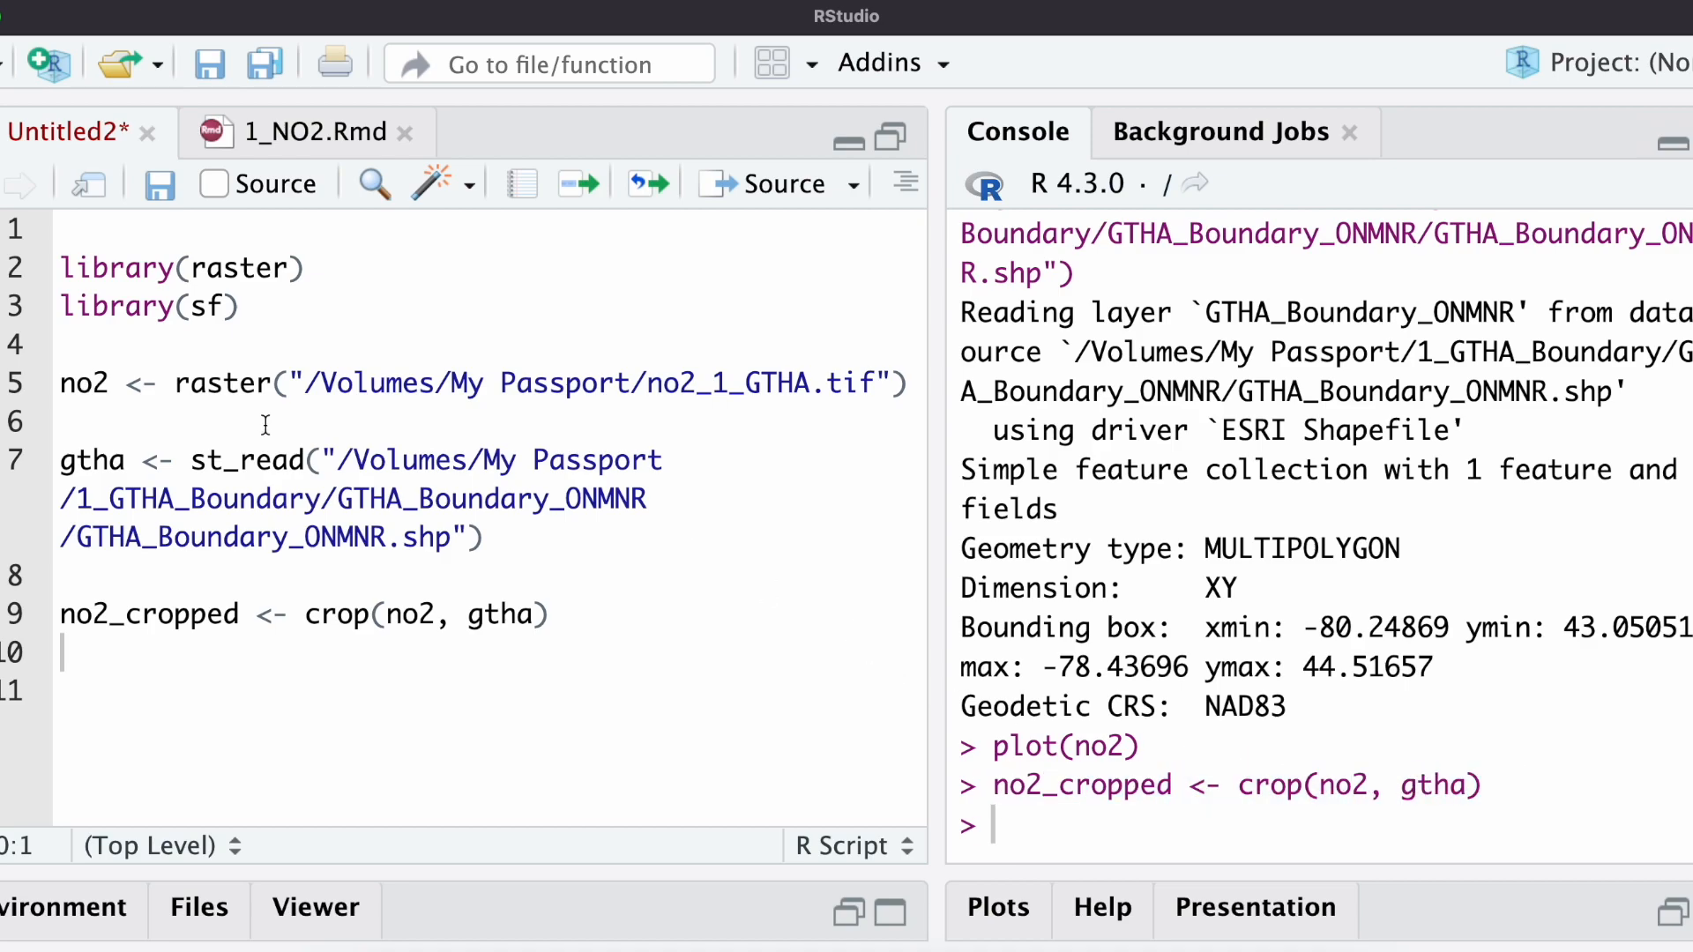
mouse_move(1261, 845)
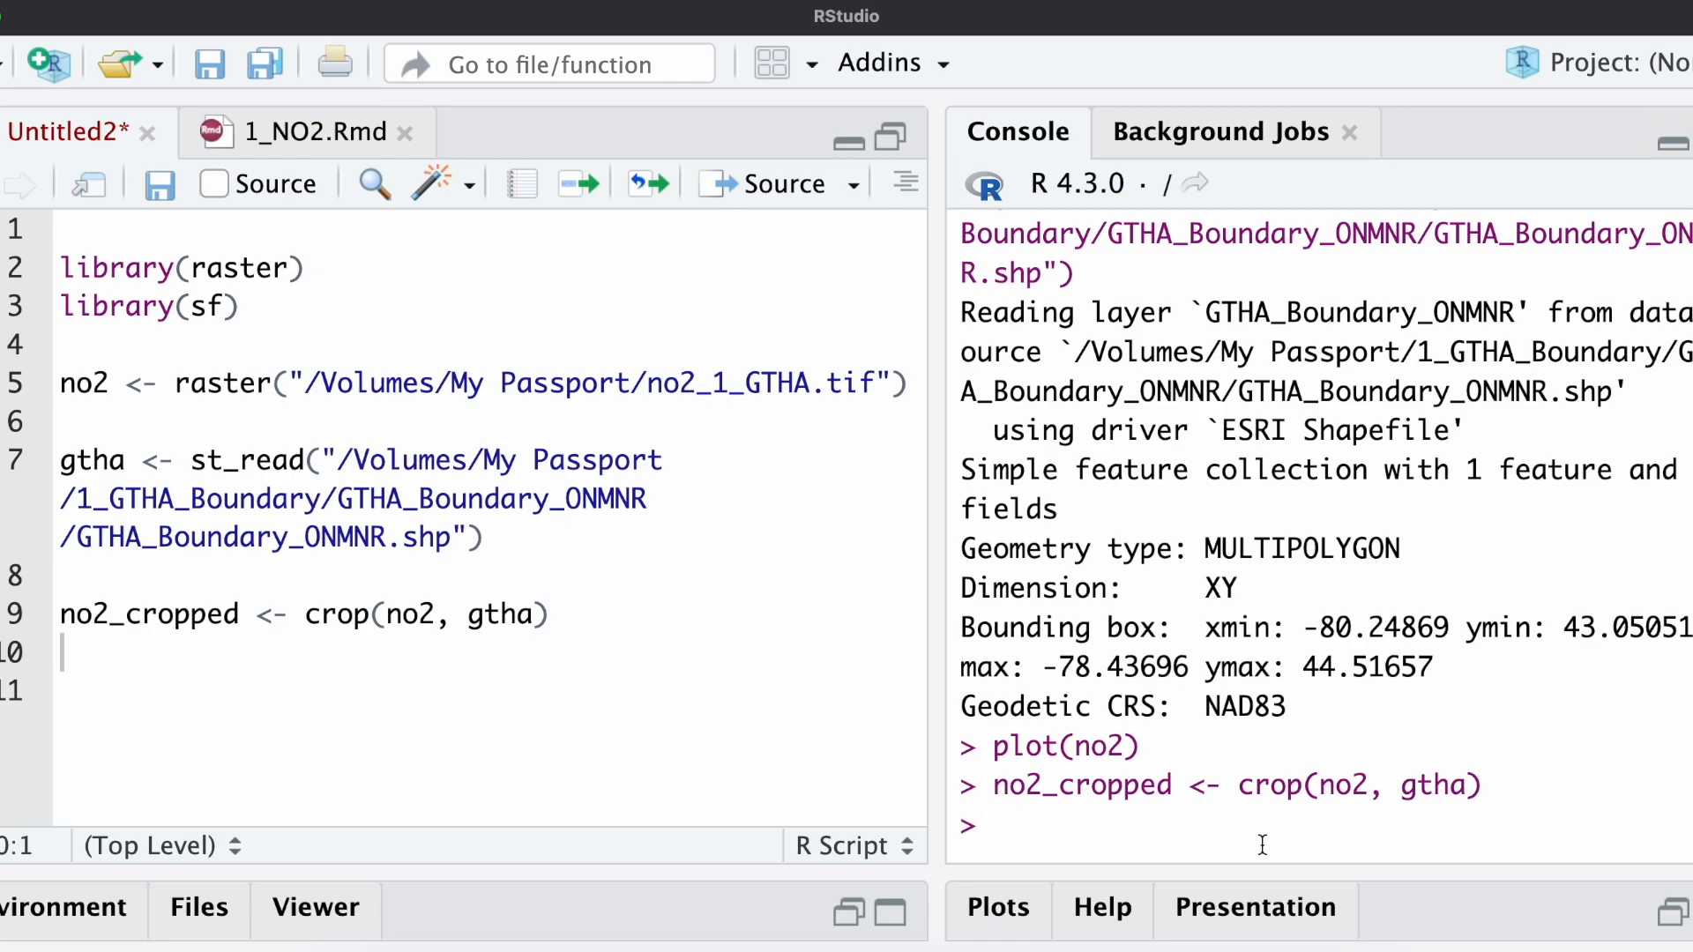
- Run plot(no2_cropped) in the console, then return to the script below the crop line
type("plo")
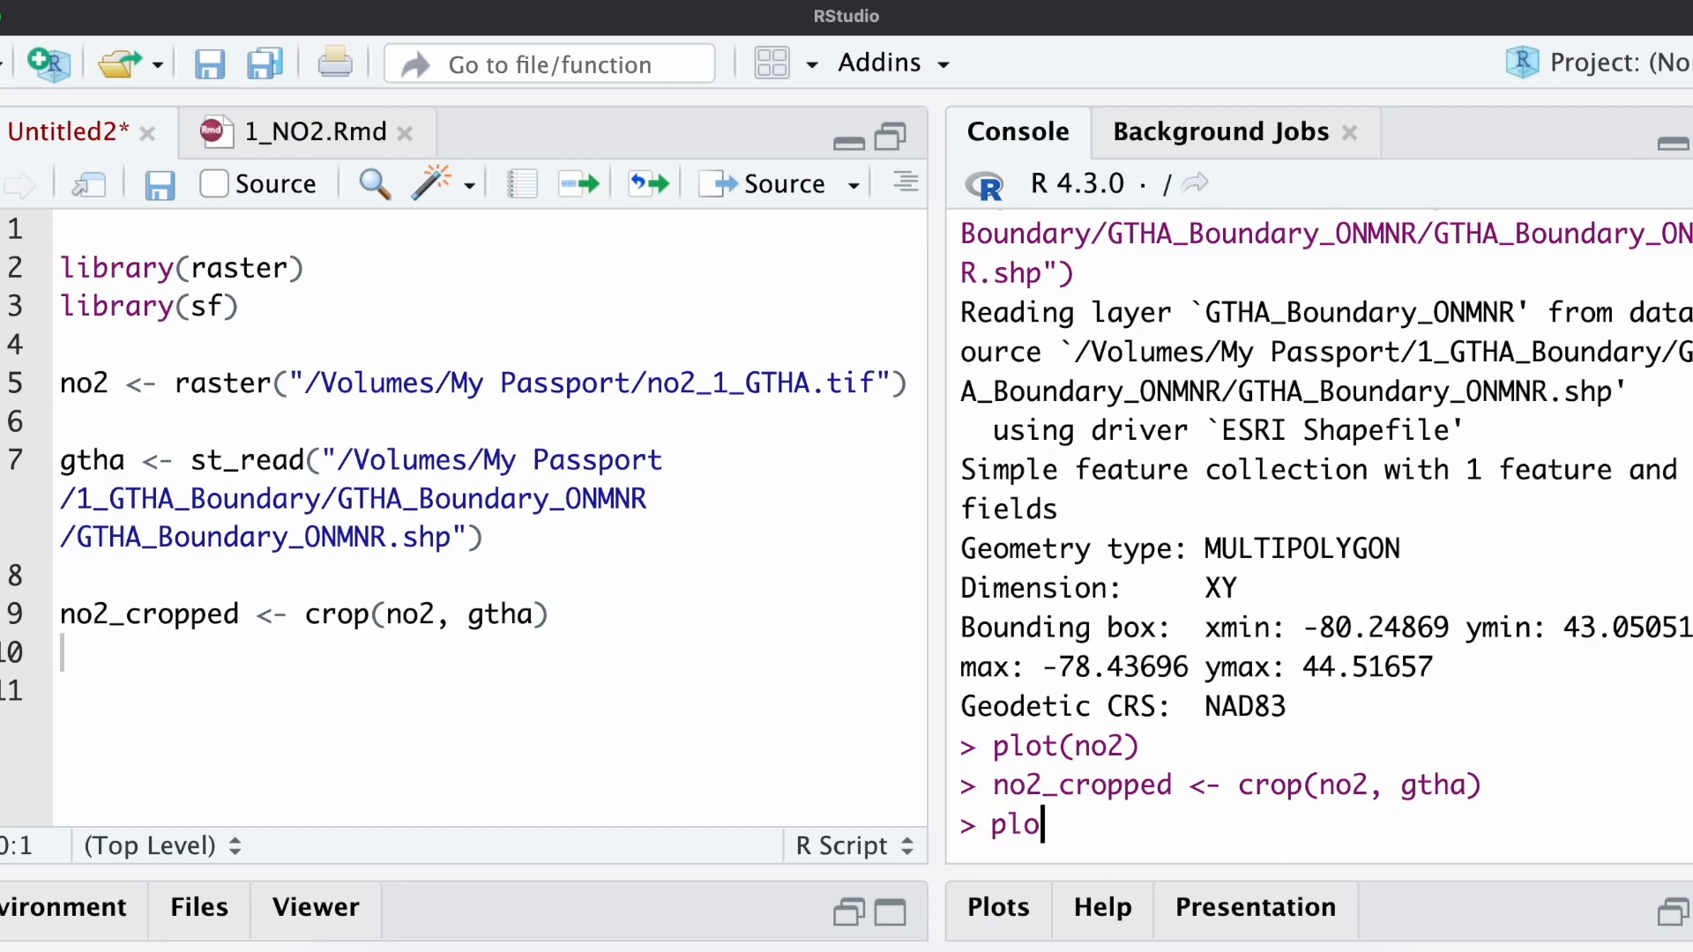
type("t(no2_cropped)")
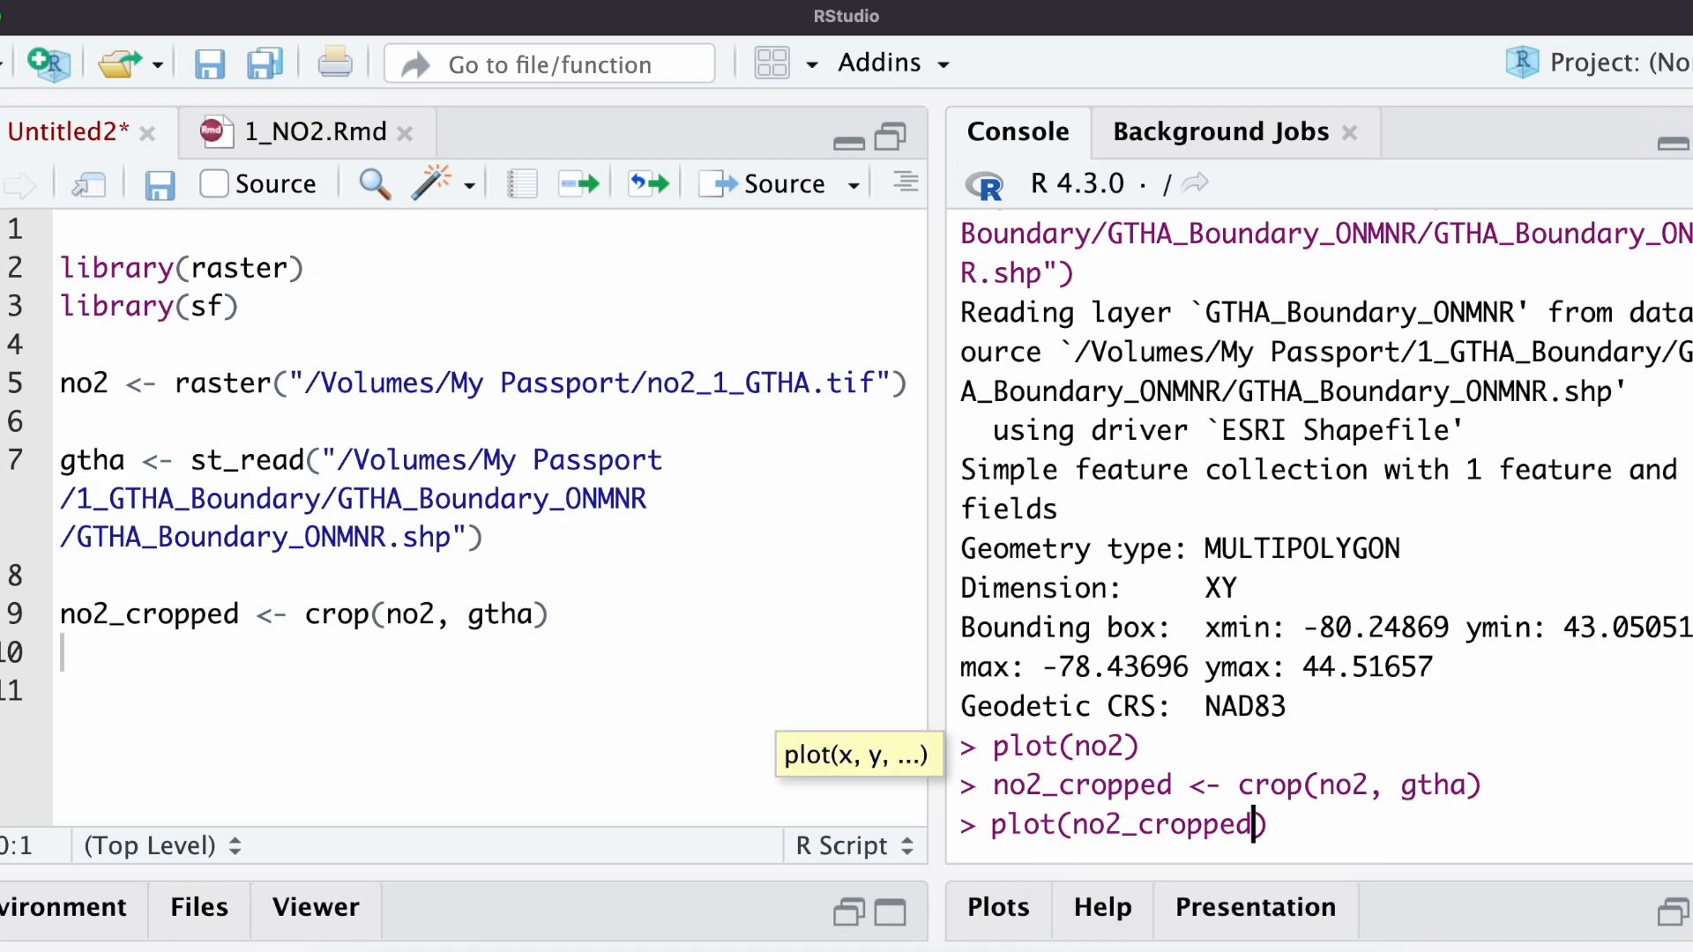
key("Return")
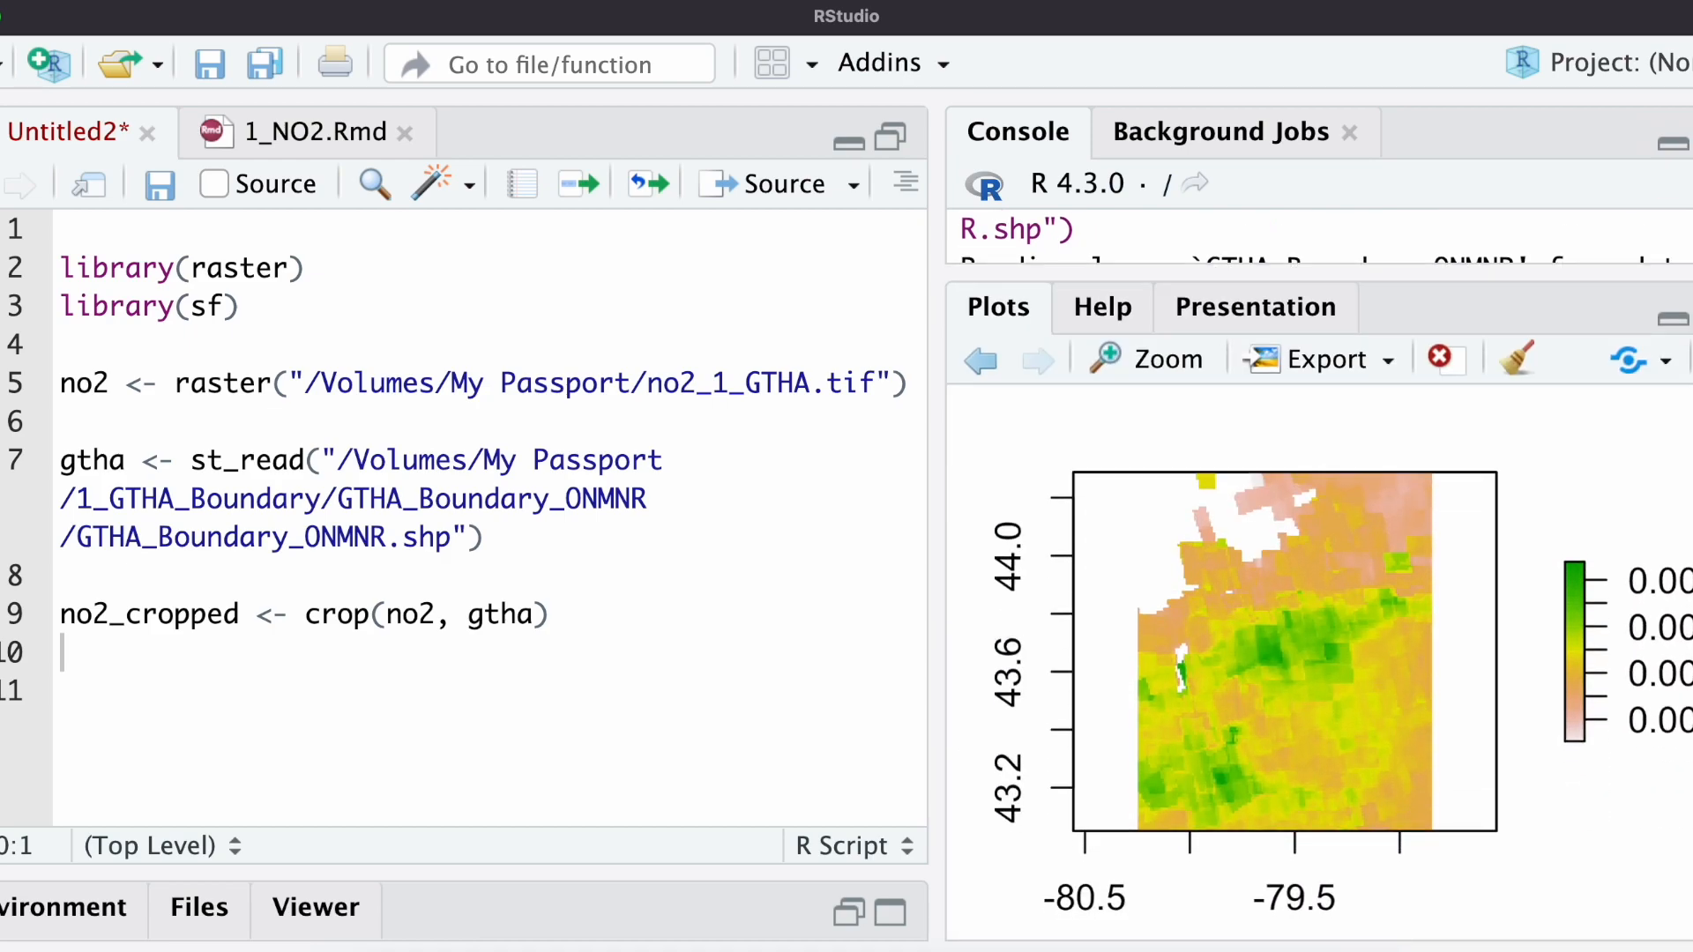
mouse_move(1188, 697)
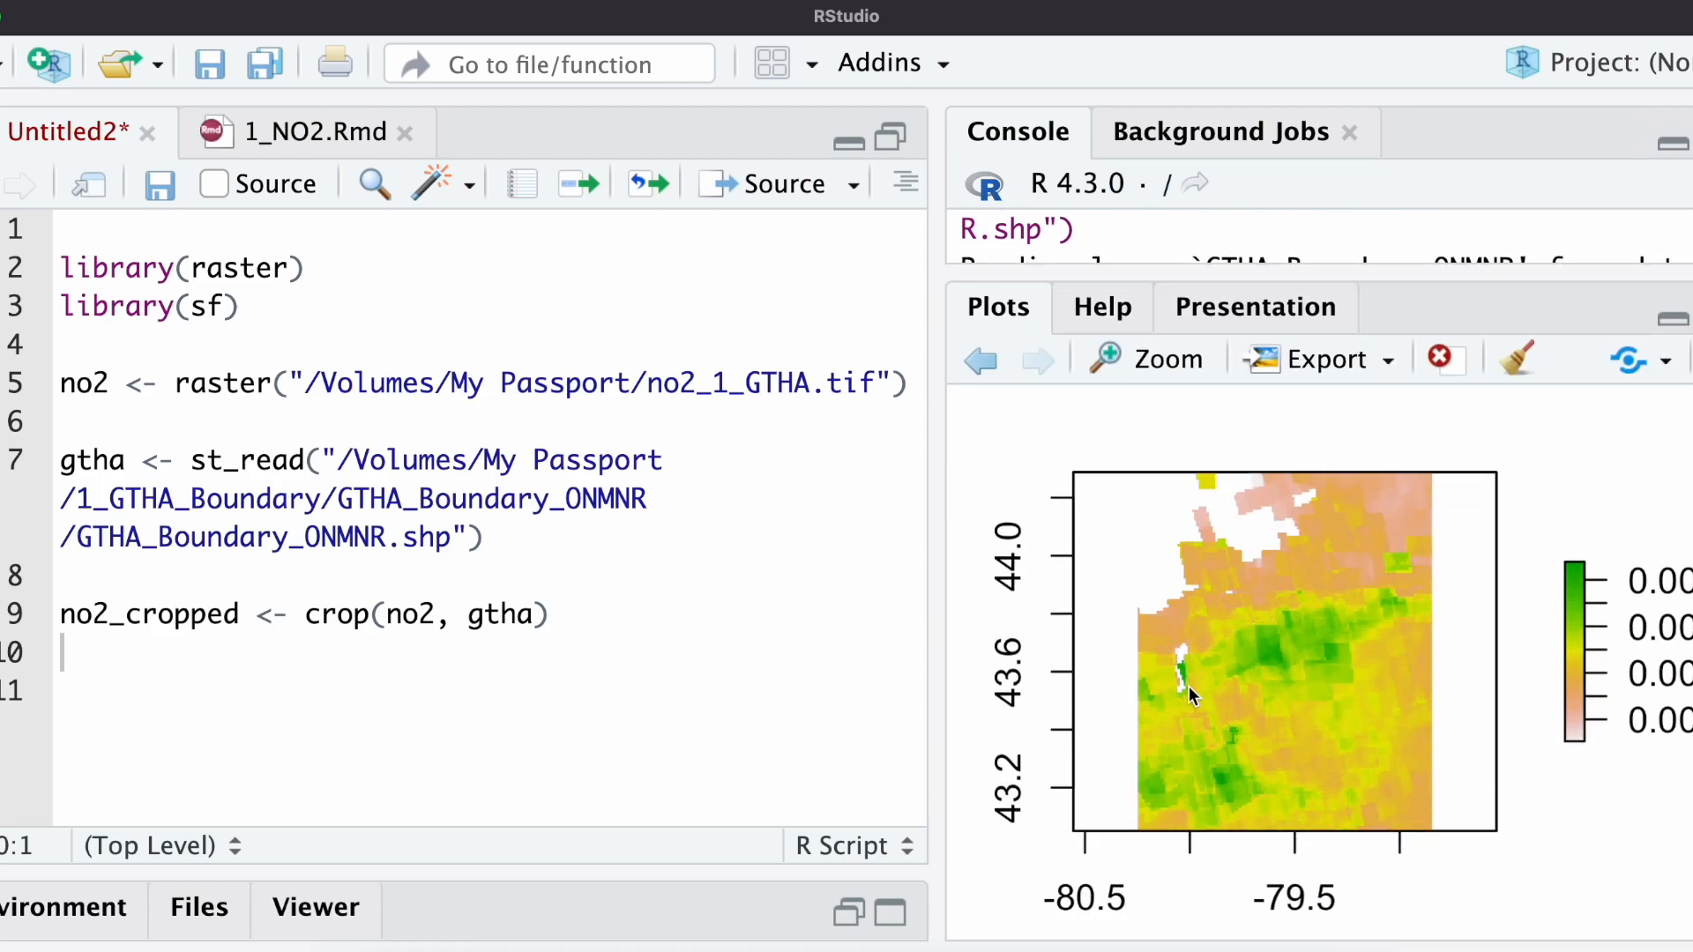
mouse_move(1285, 632)
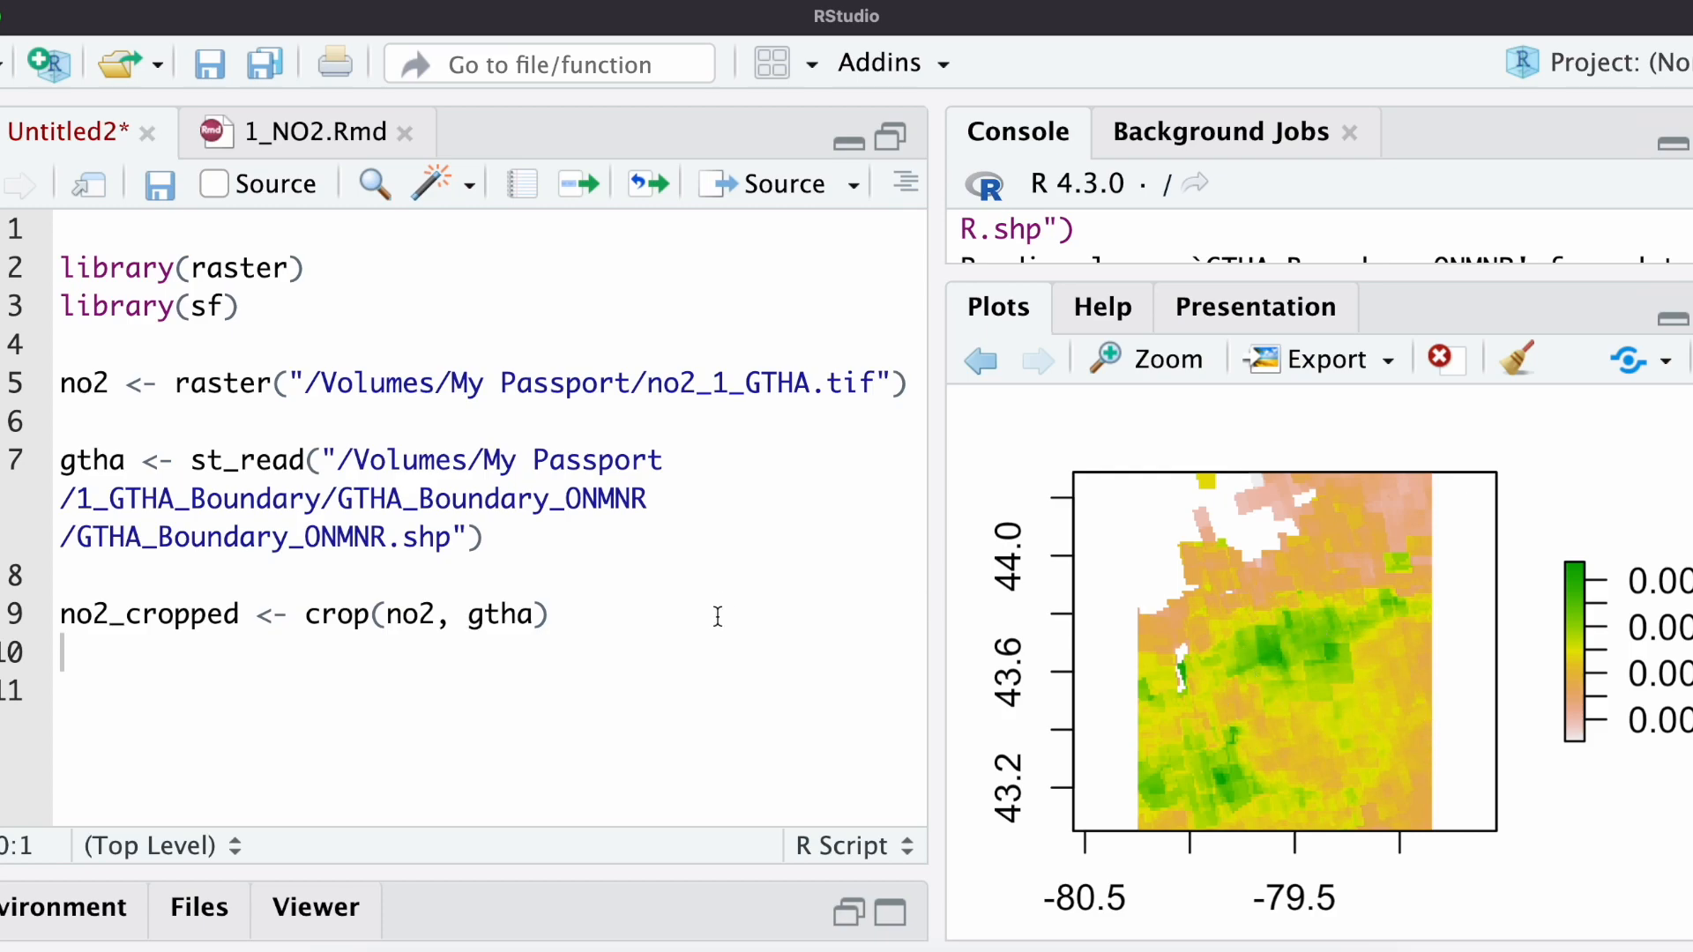
mouse_move(1218, 797)
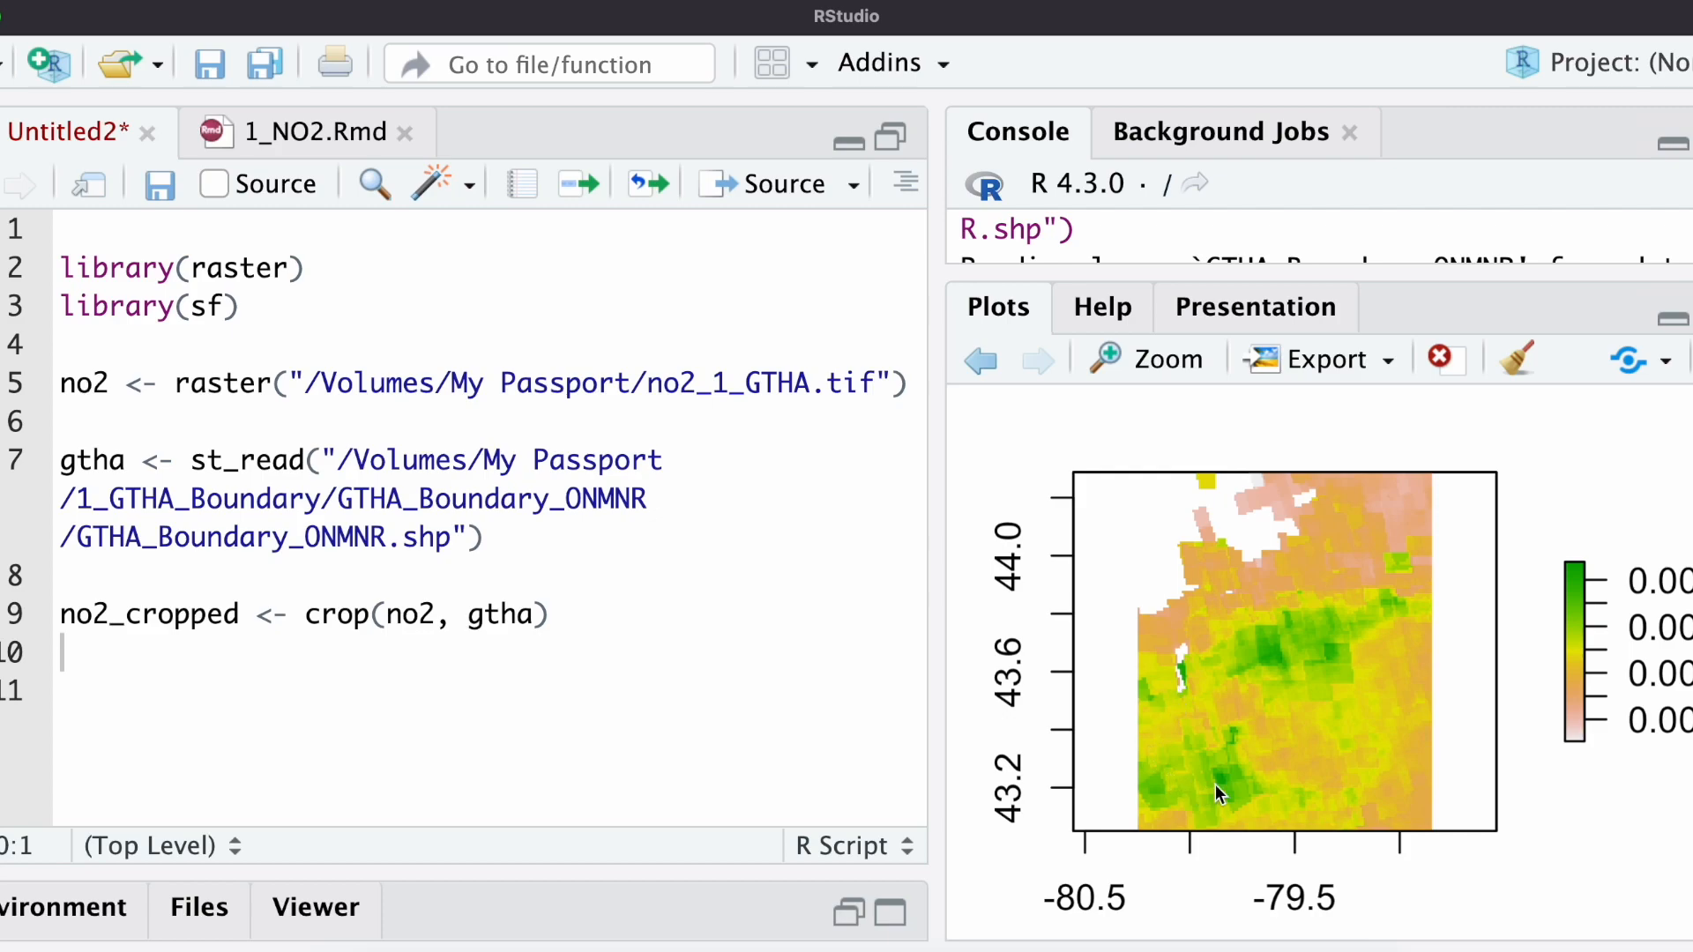
mouse_move(1218, 701)
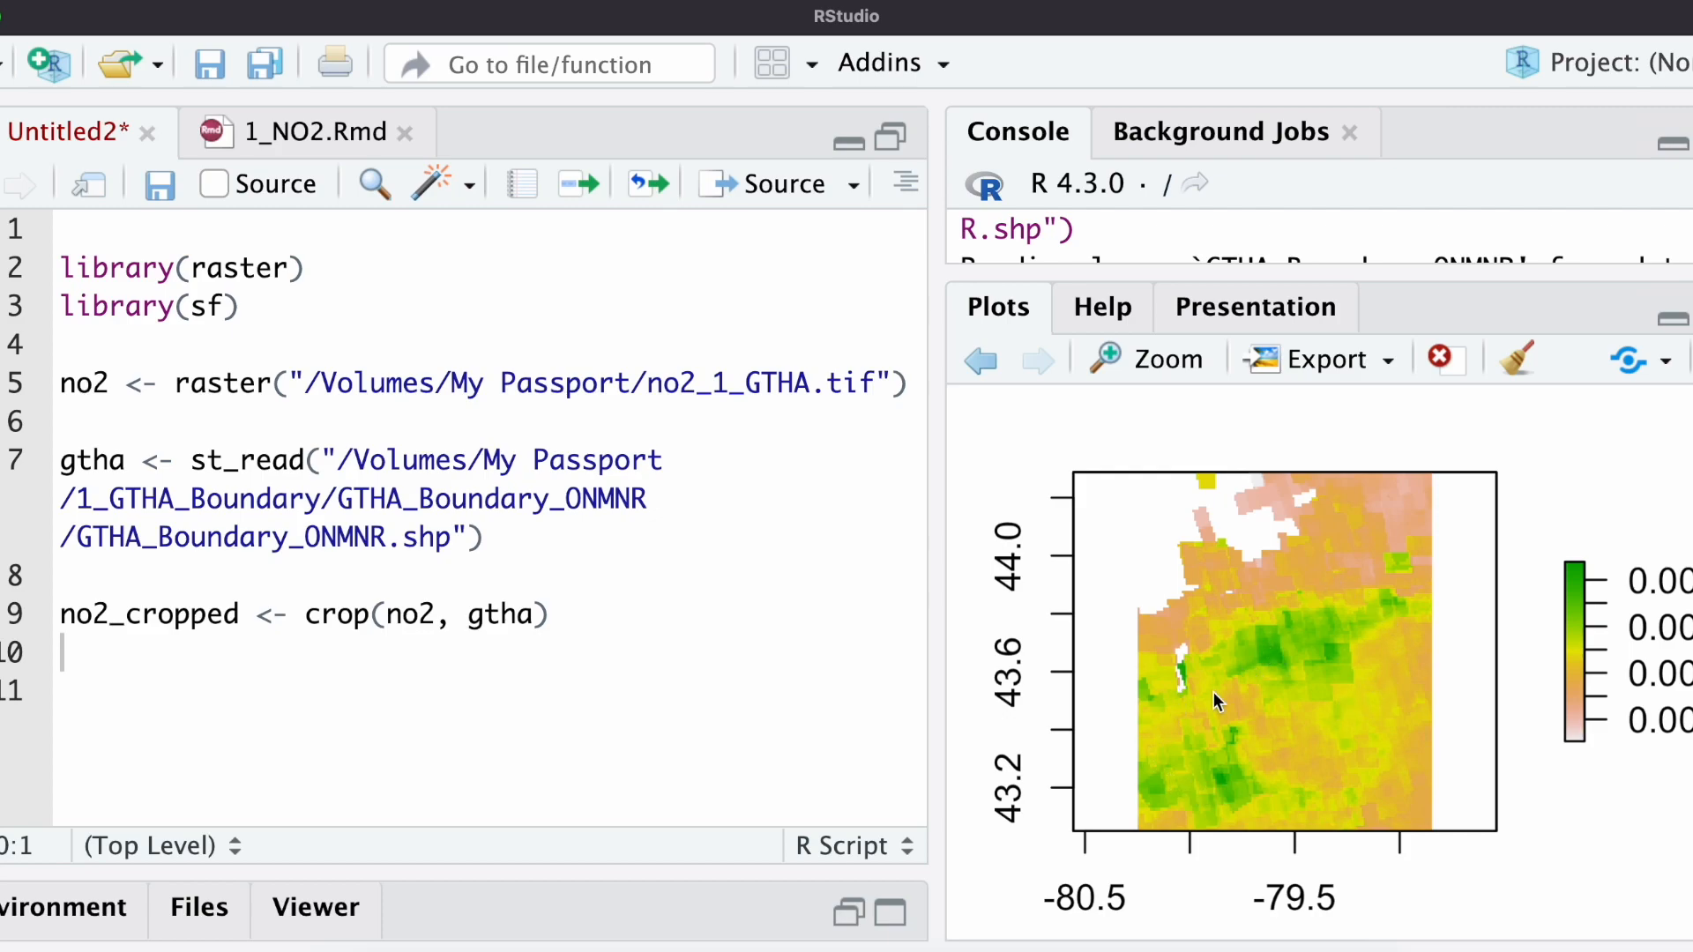
left_click(553, 614)
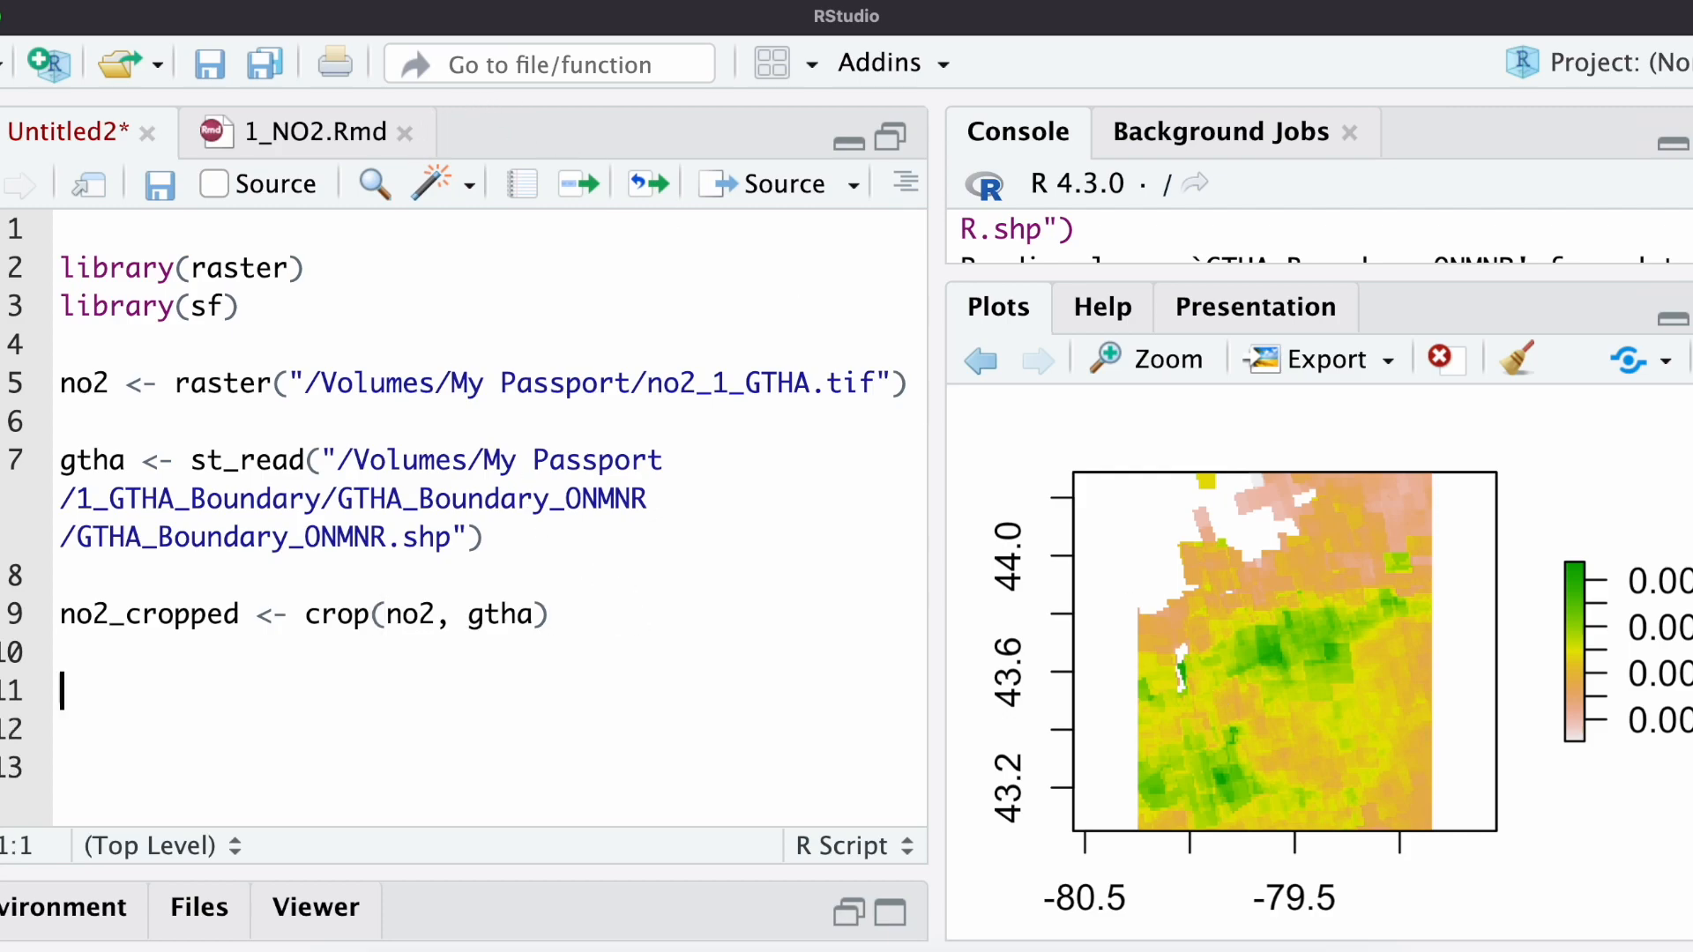
- Write plot(no2) and plot(gtha, col = "transparent", add = T) in the script
type("plot(no2")
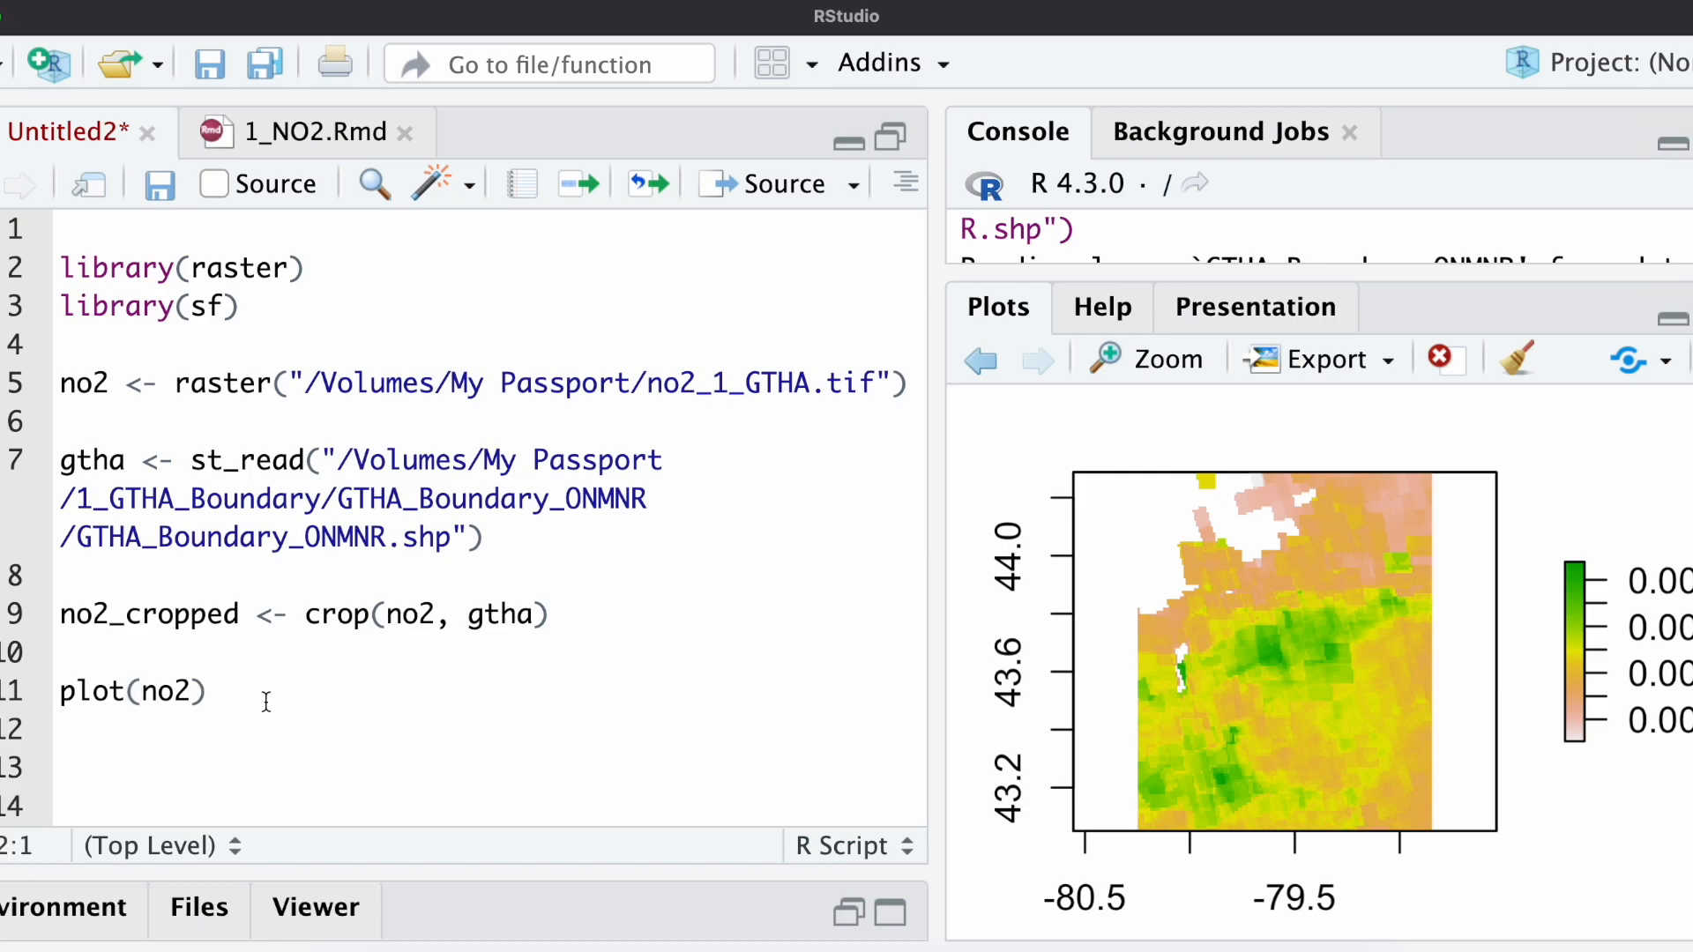
type("plot(")
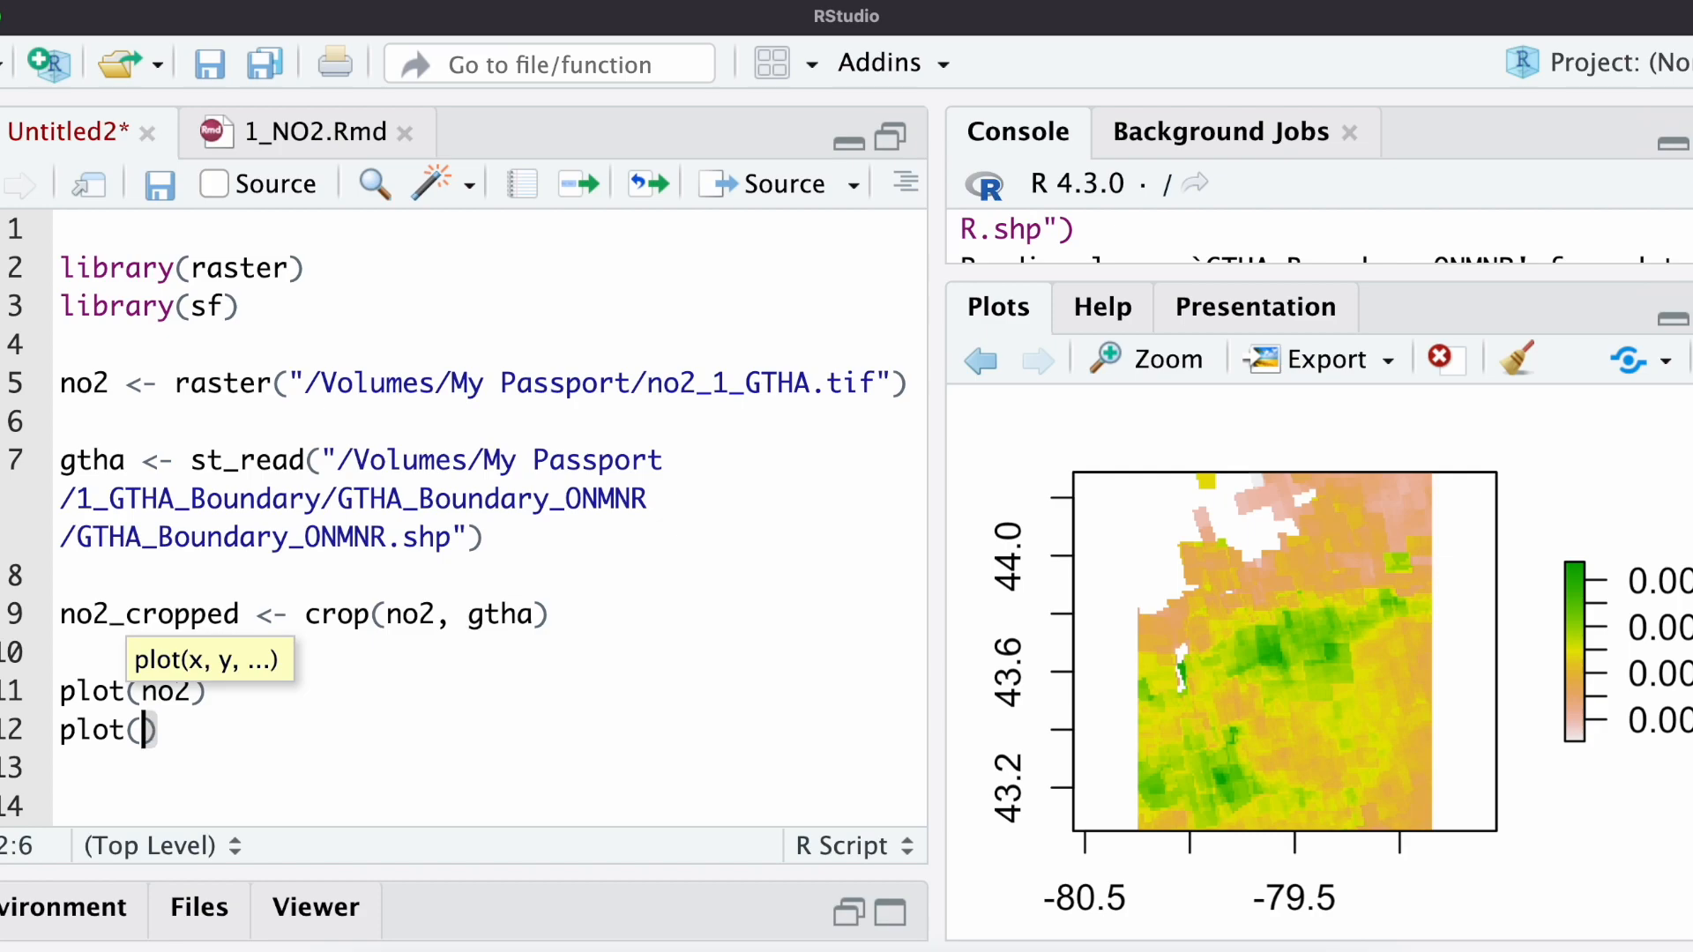
type("g")
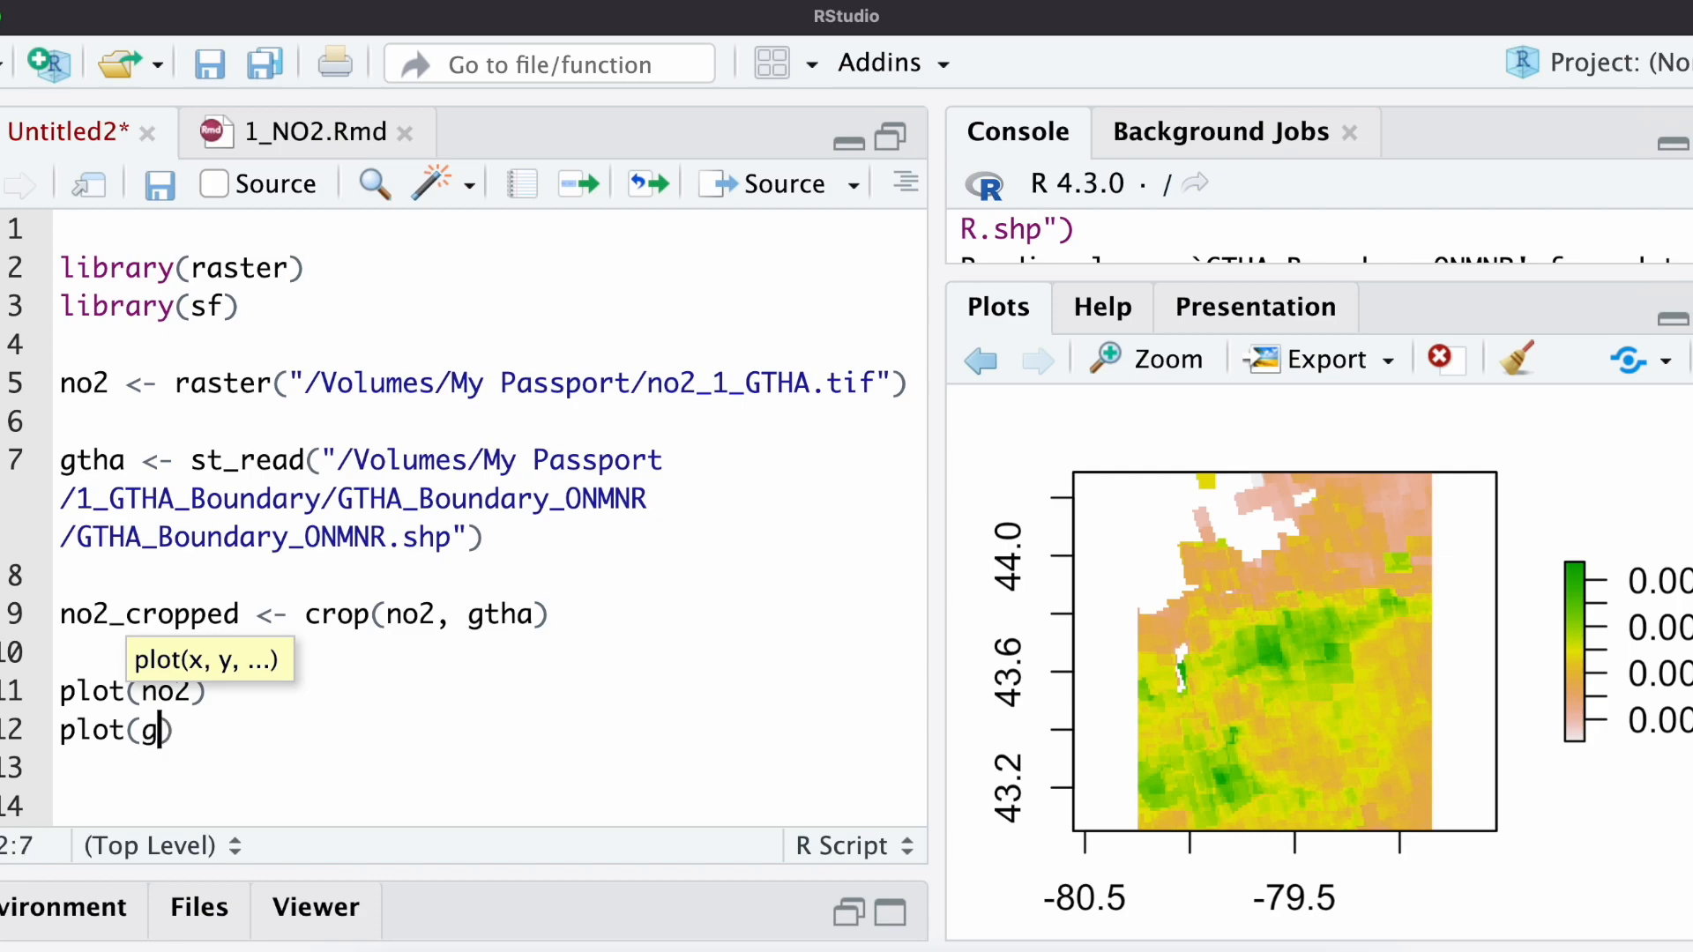
type("tha,")
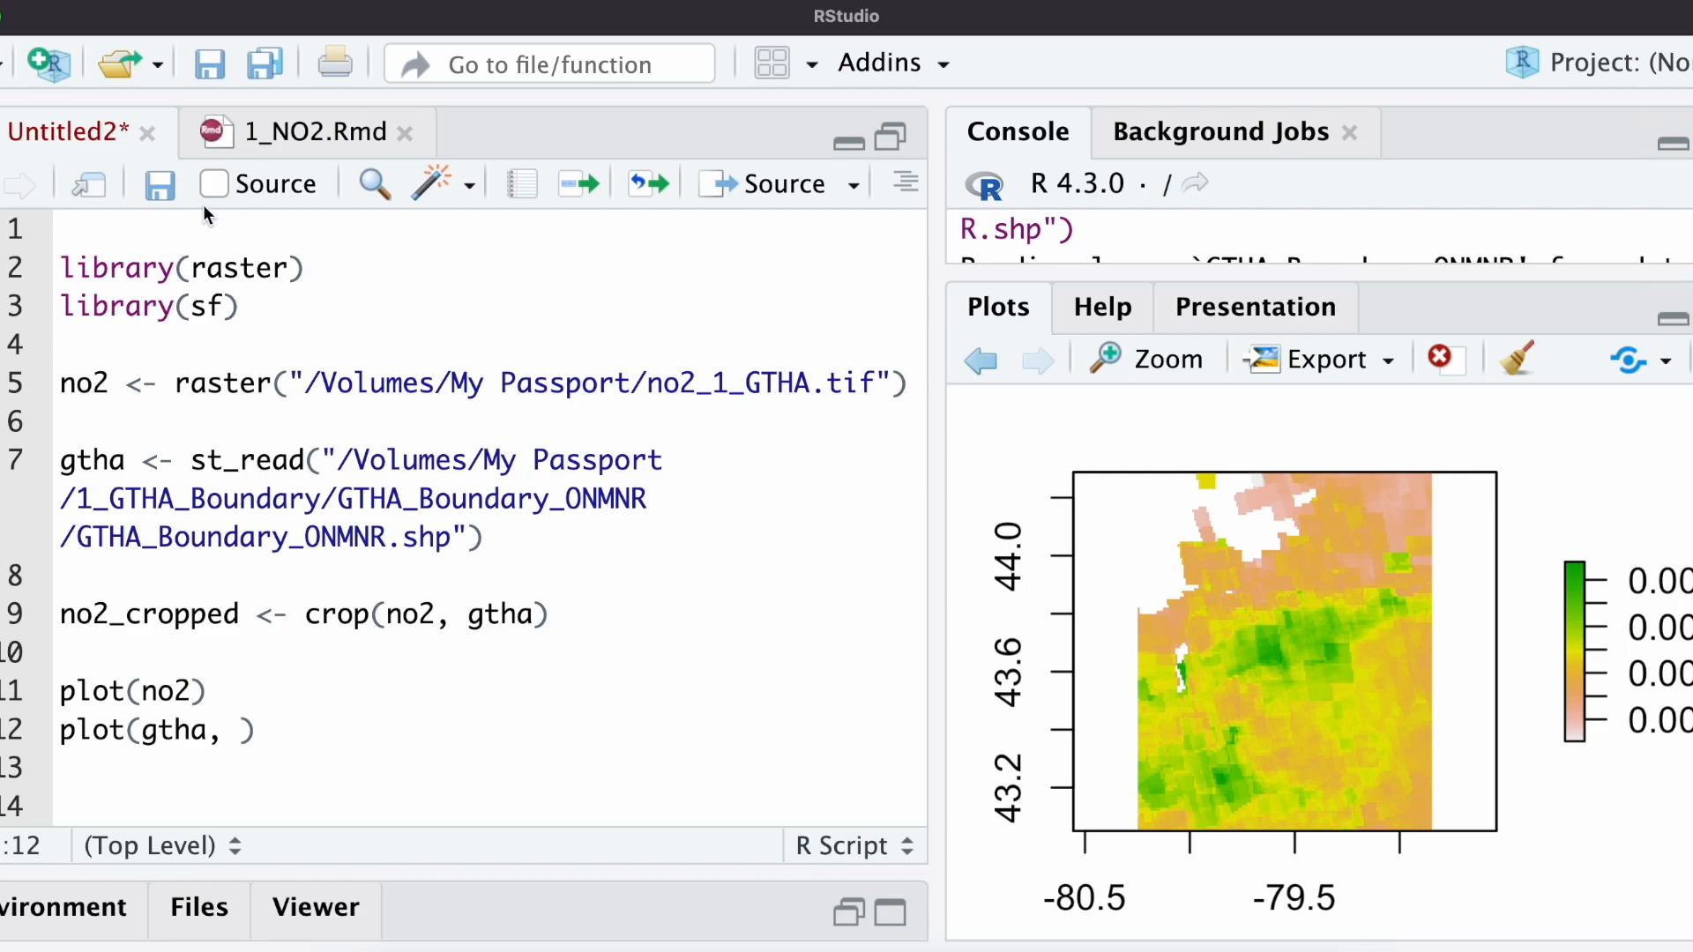
type("col = \"transparent\",")
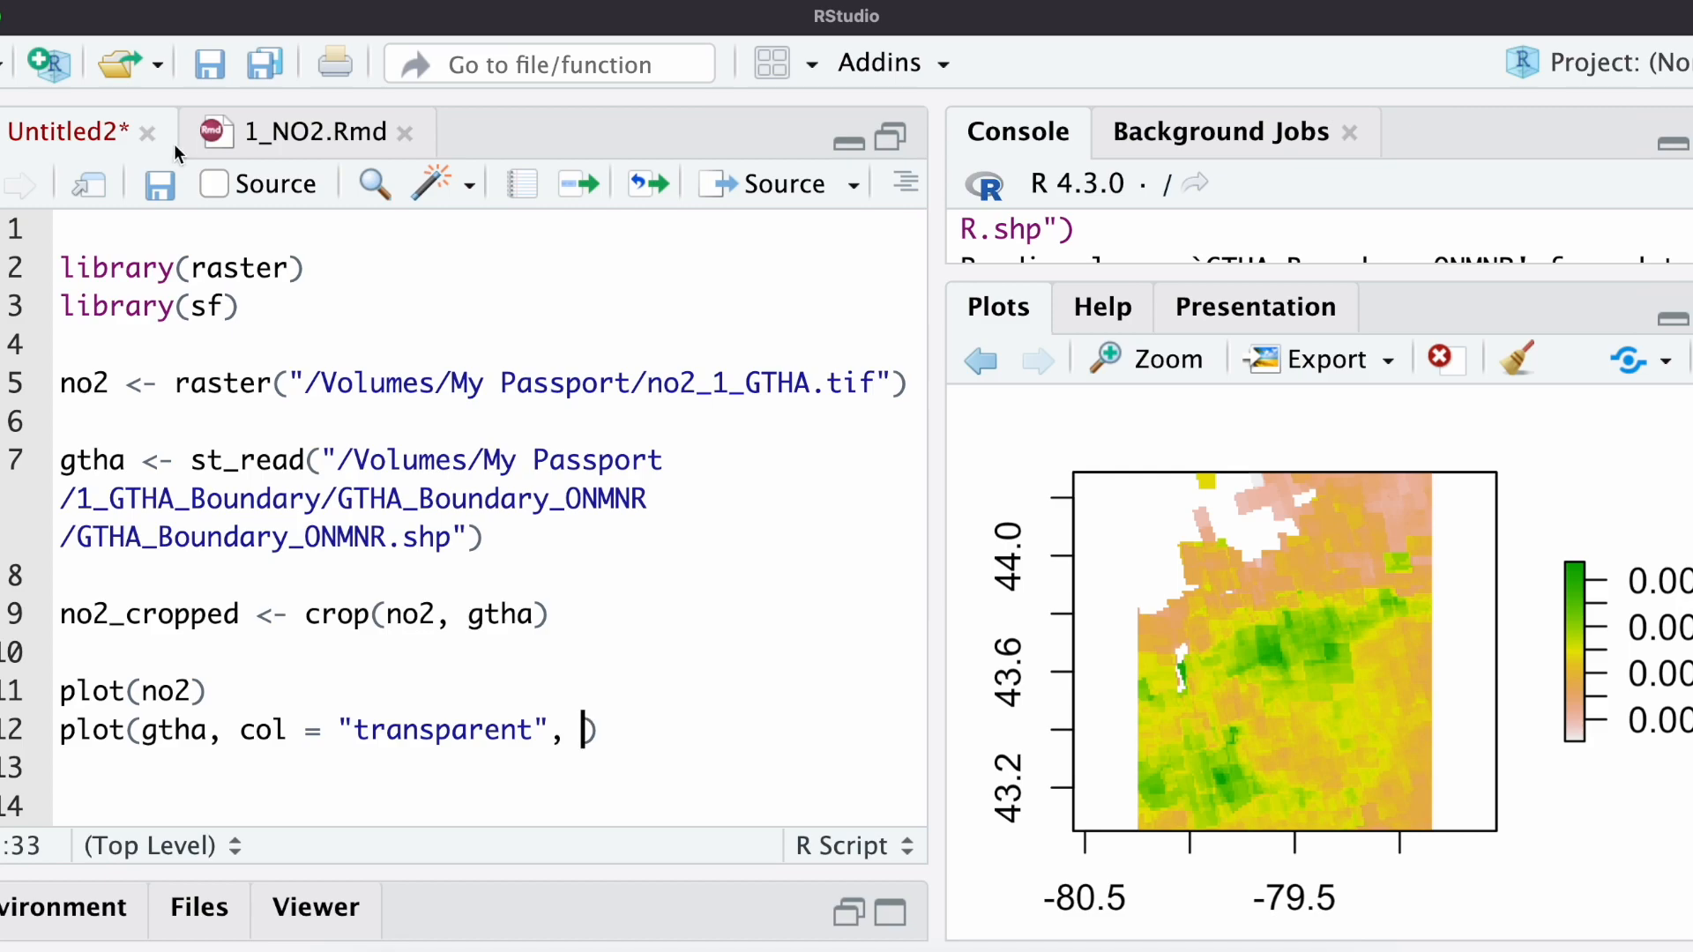
type("add")
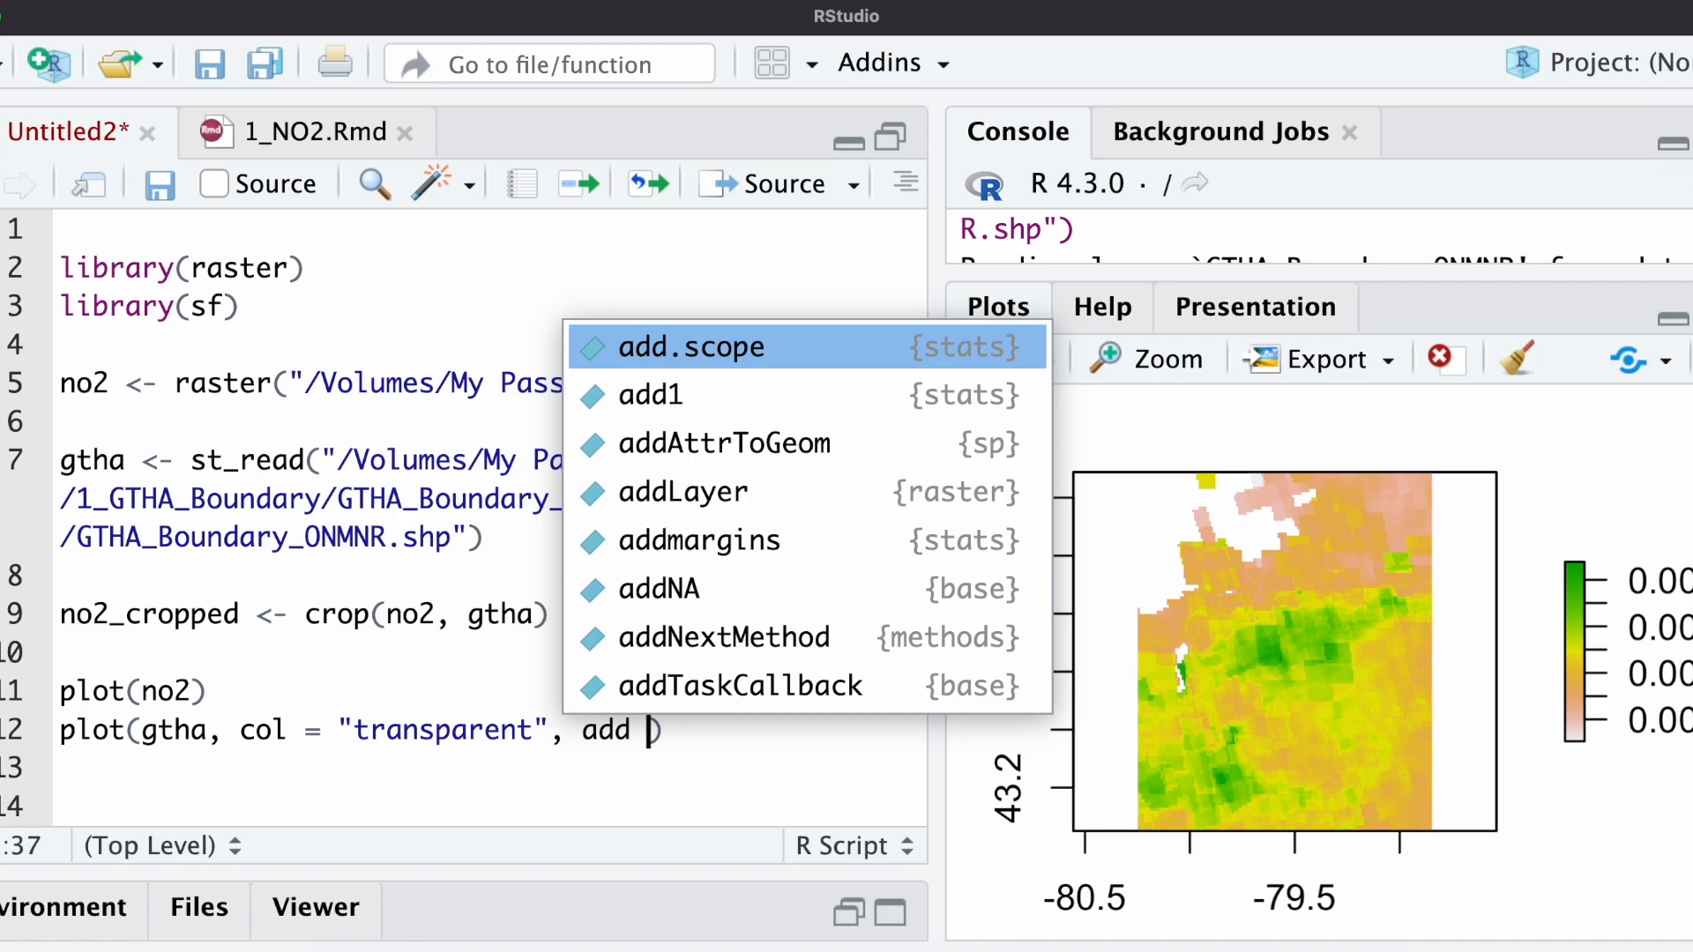
type("T")
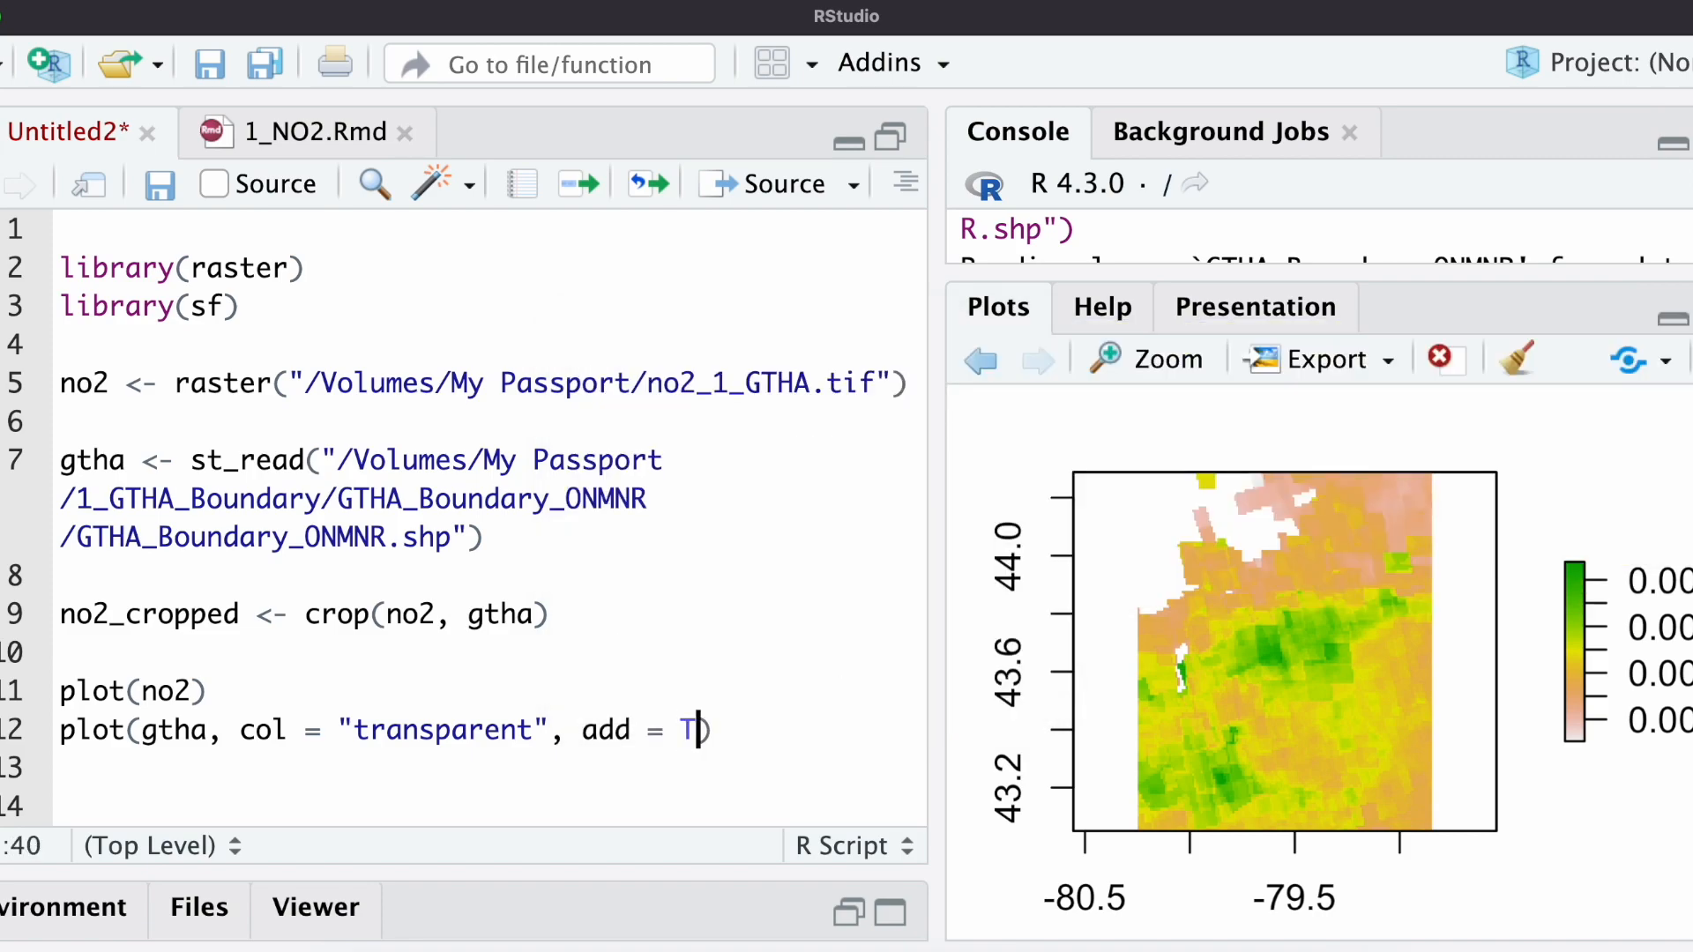
mouse_move(1256, 208)
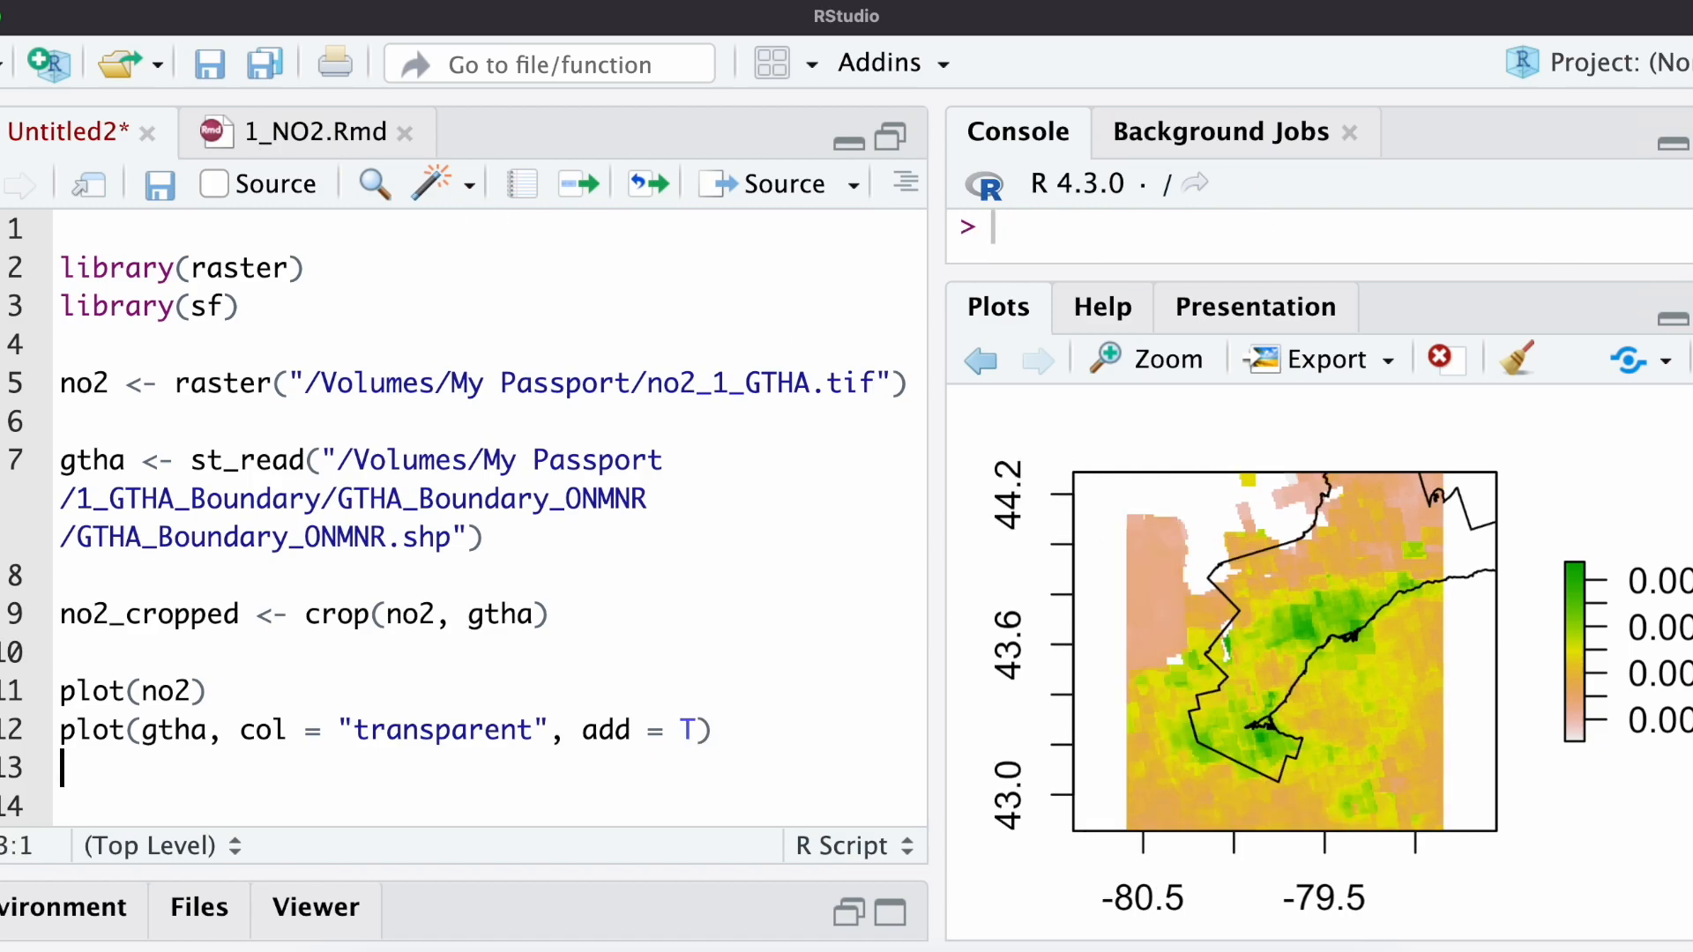
mouse_move(1335, 573)
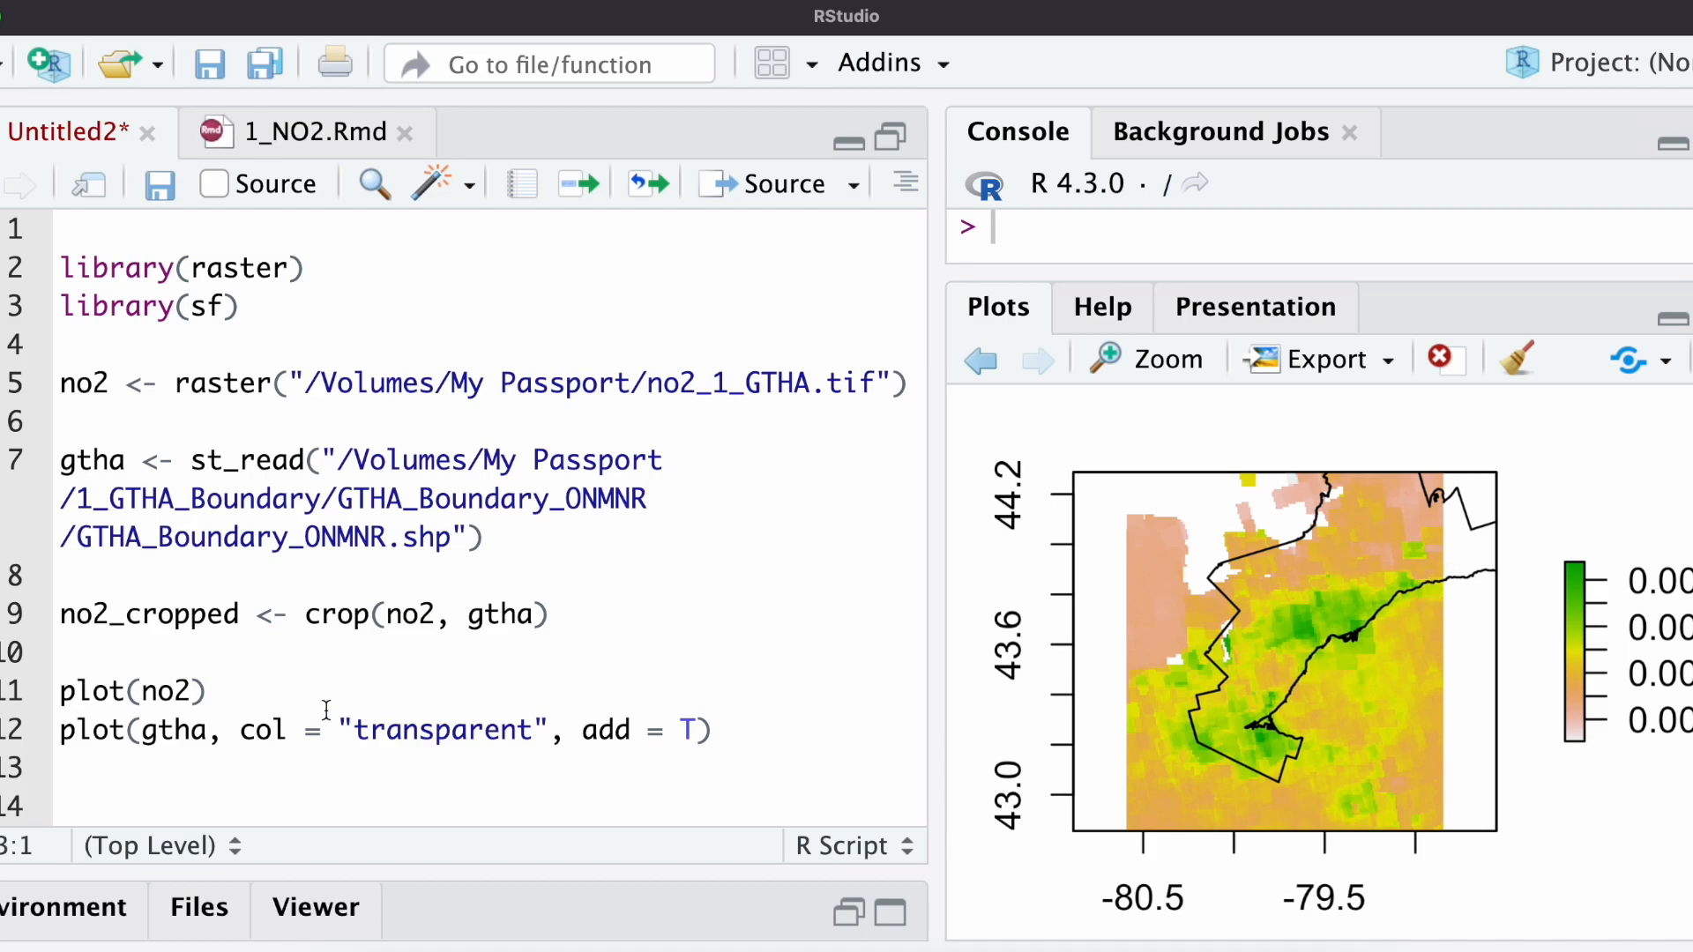
- Edit the first plot line so it plots no2_cropped instead of no2
type("_cropped")
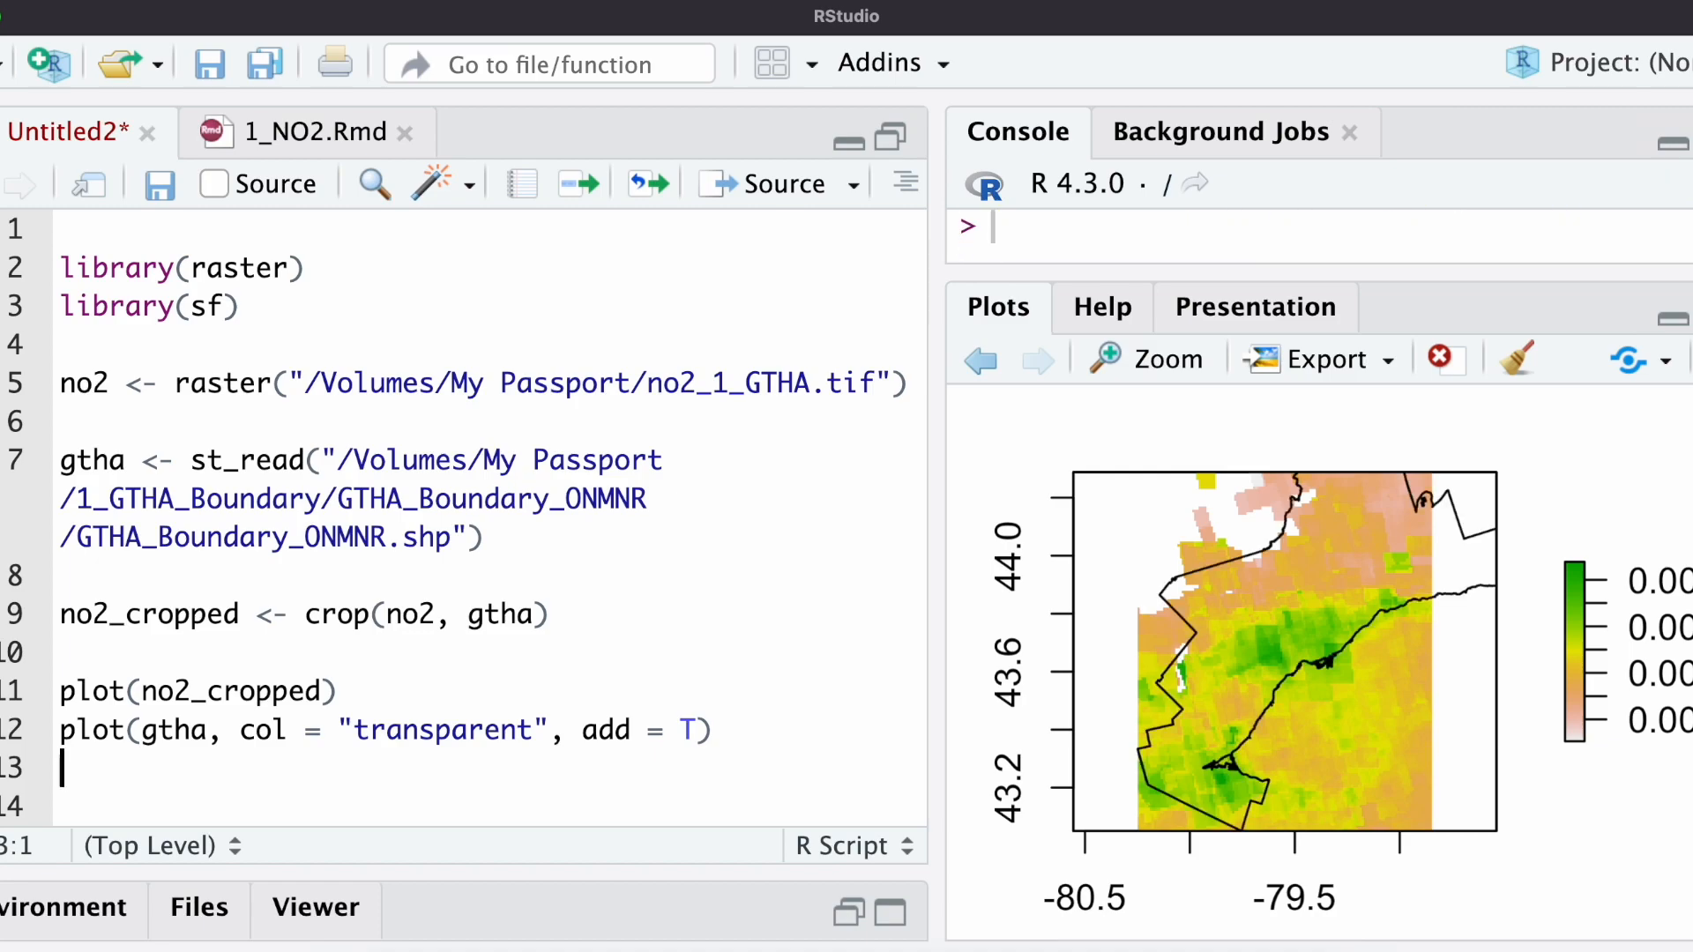
mouse_move(1220, 615)
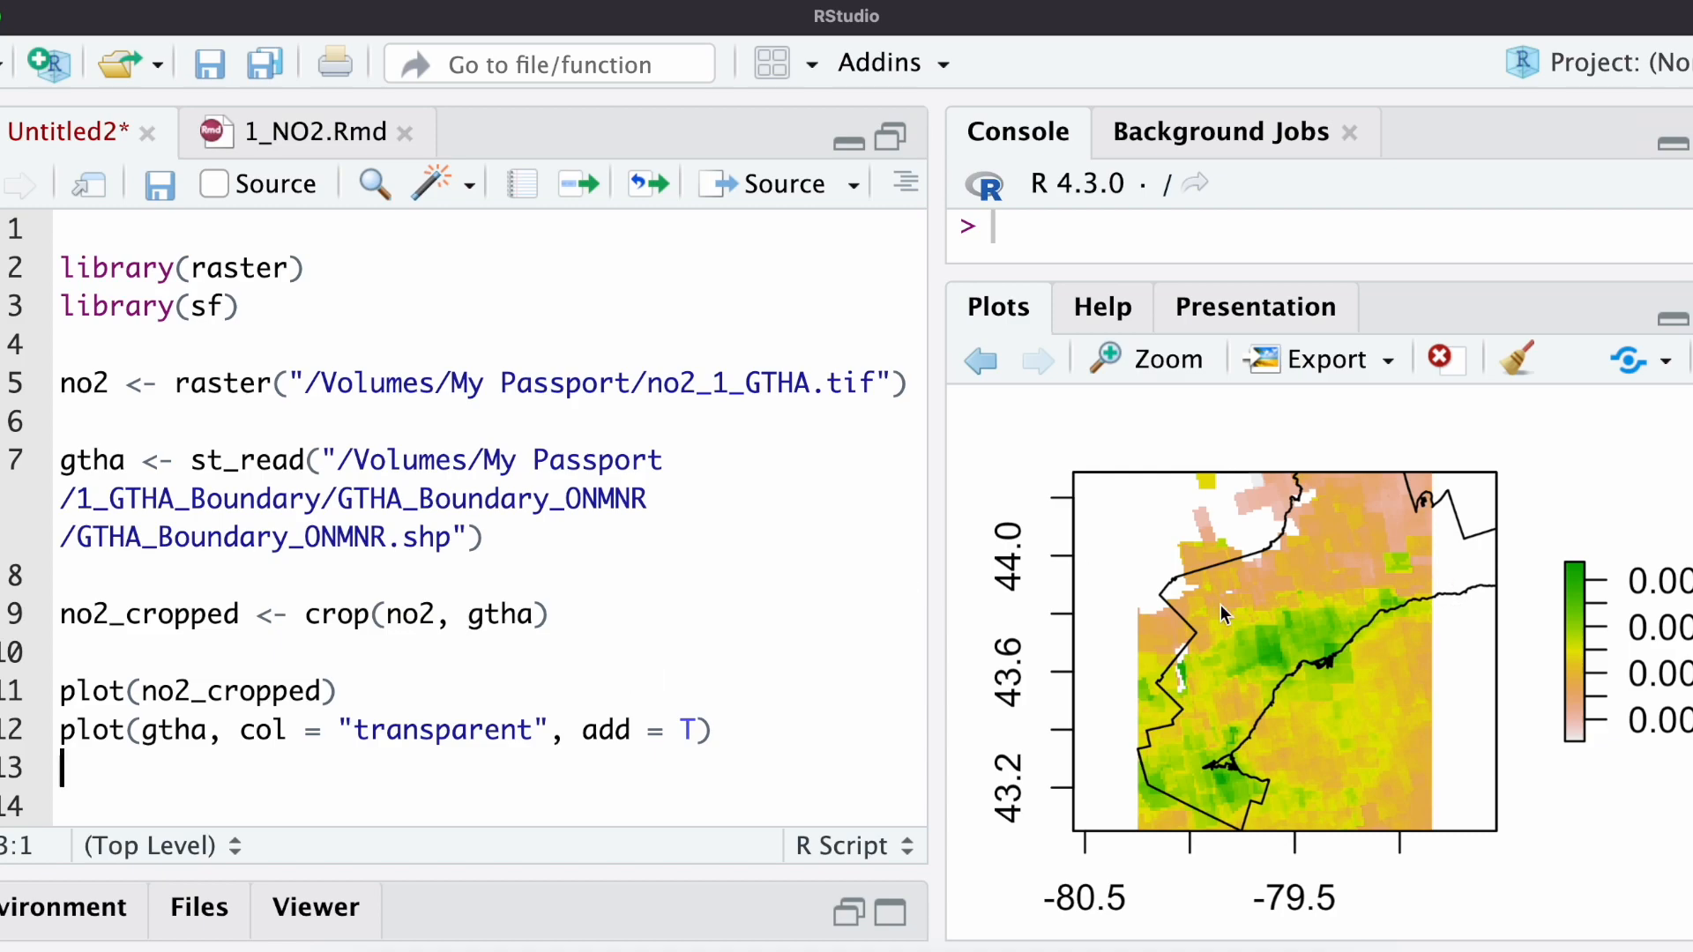
mouse_move(1286, 494)
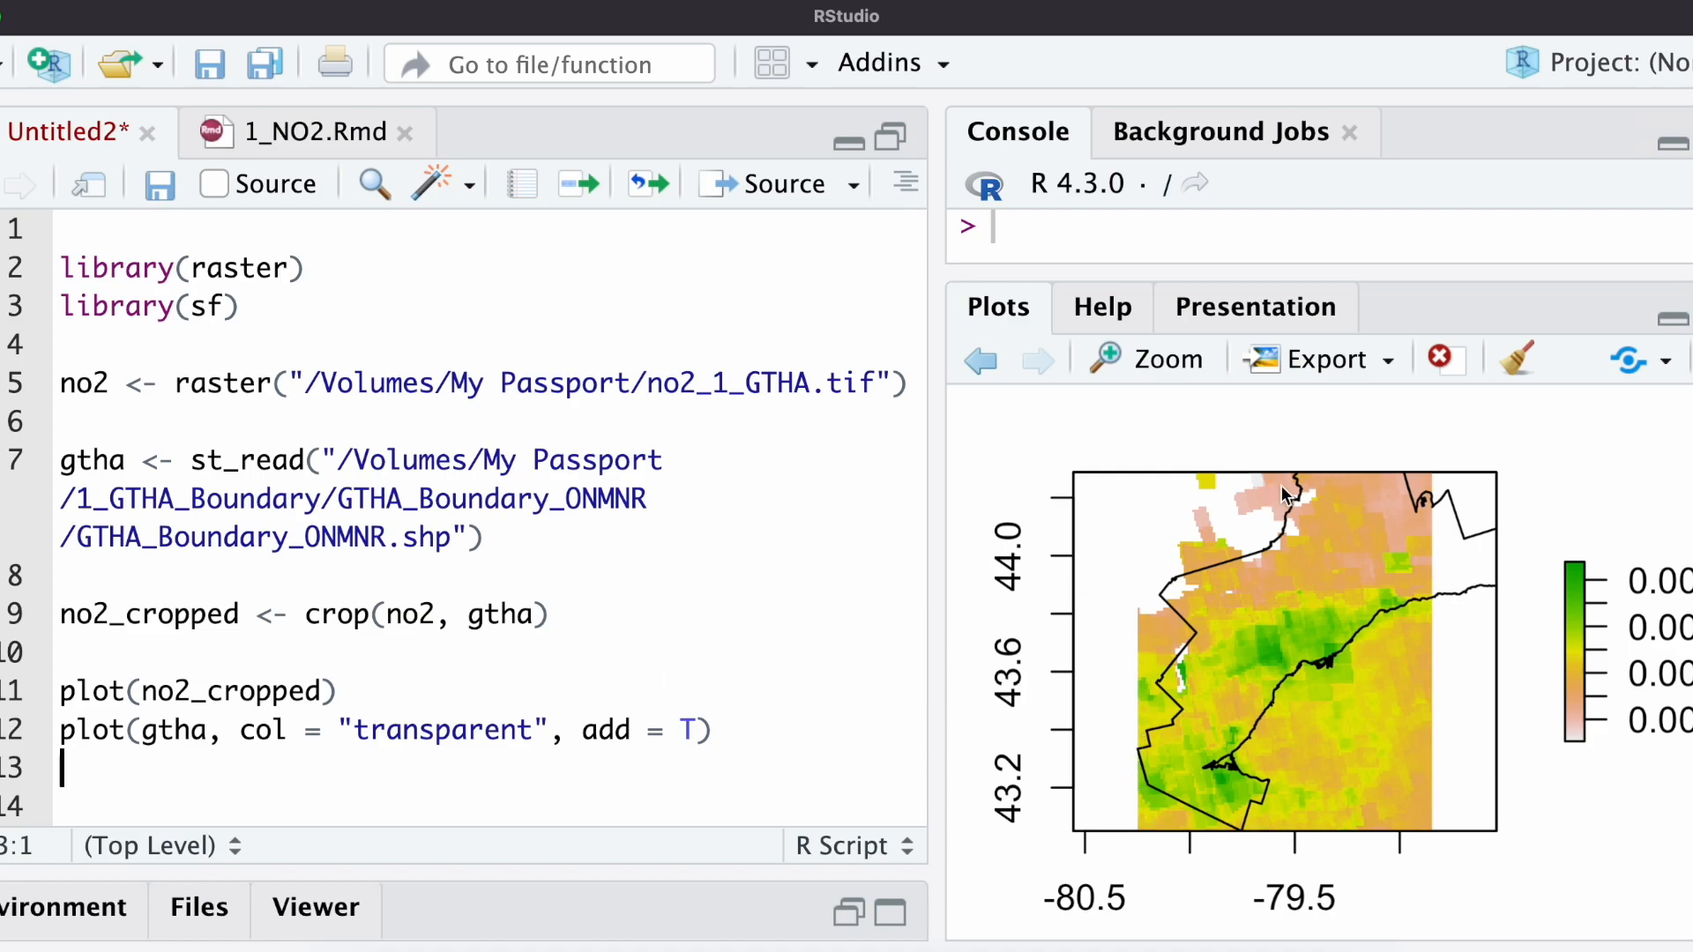
mouse_move(1418, 681)
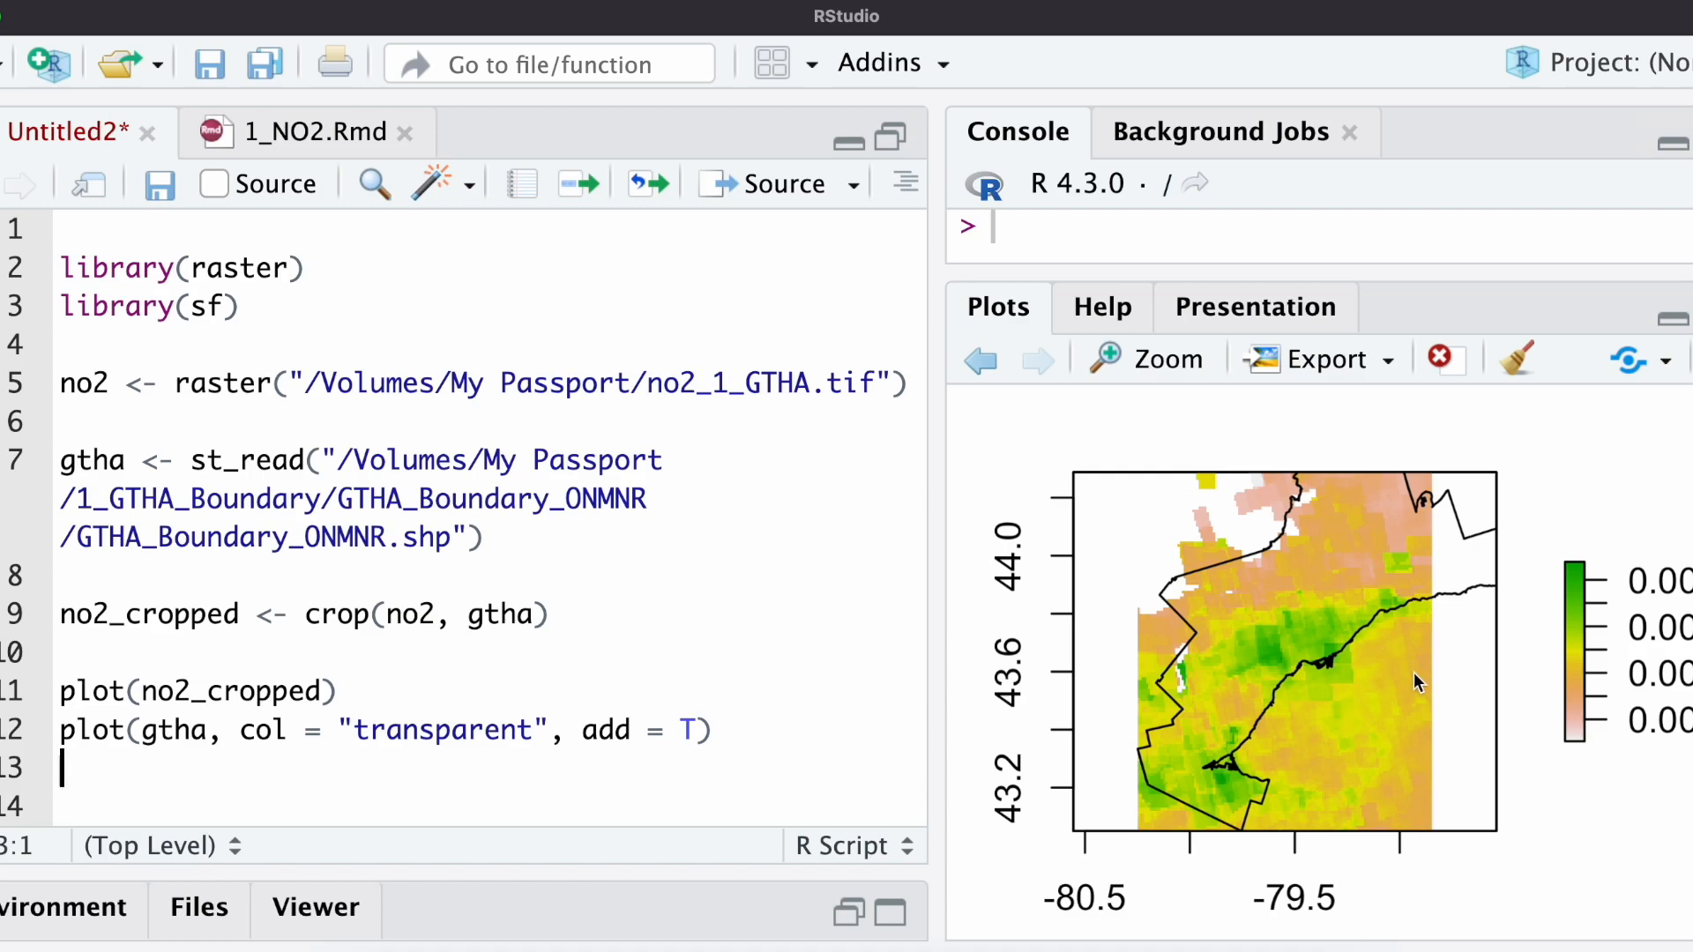
mouse_move(1264, 784)
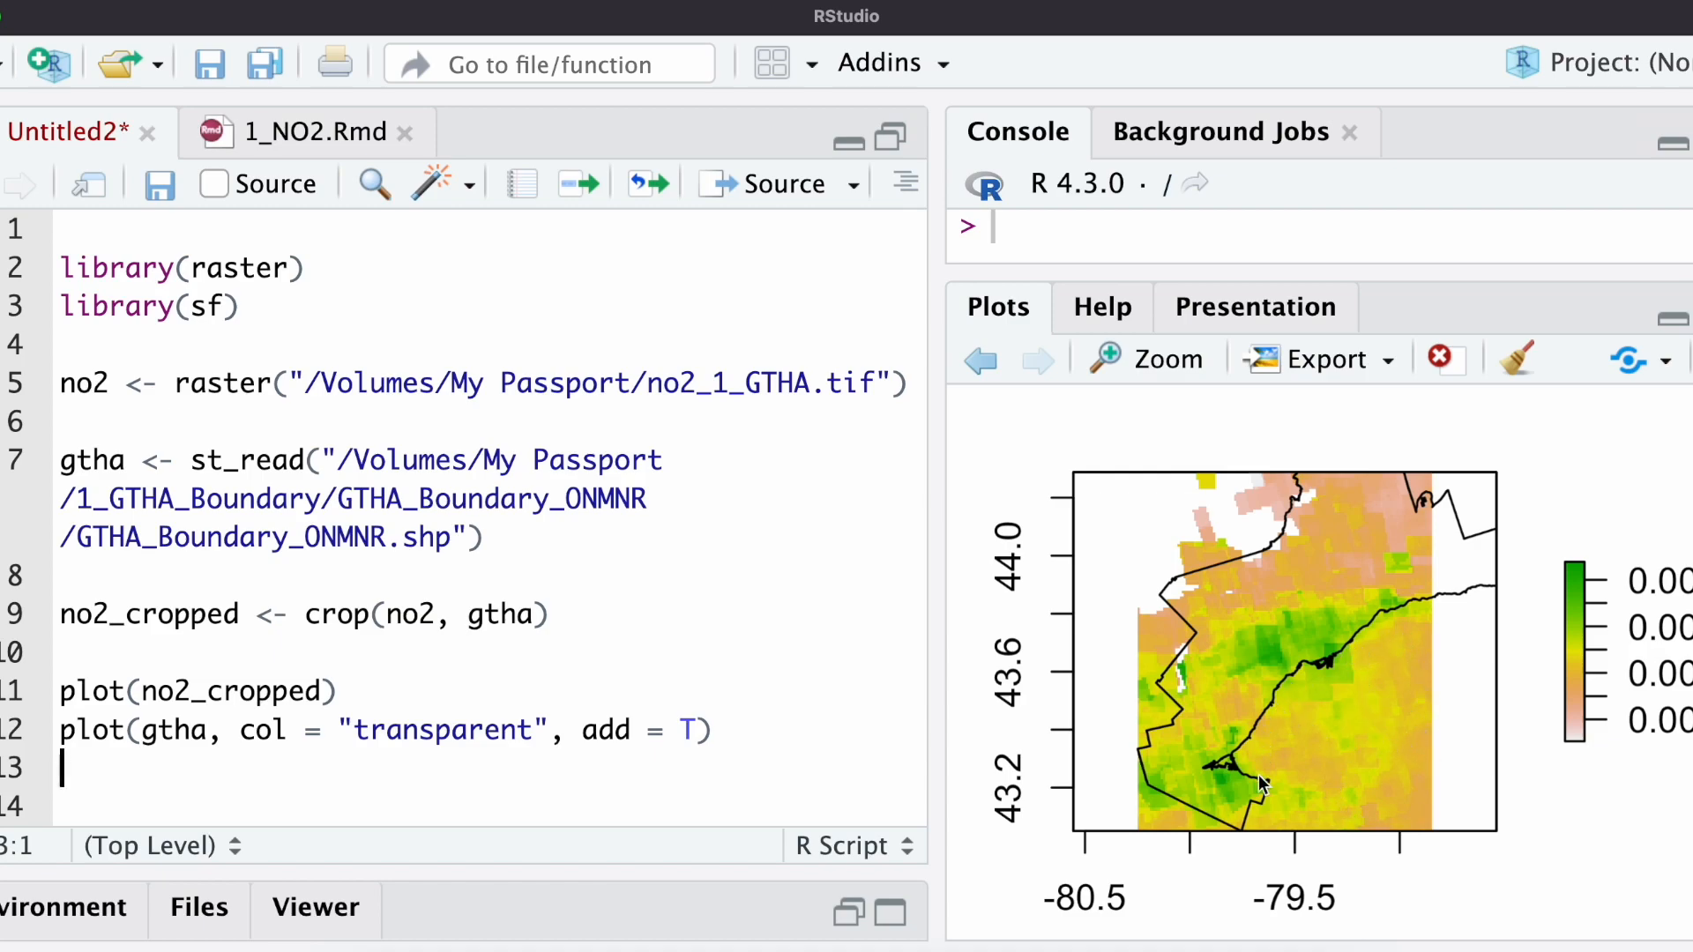
mouse_move(1115, 614)
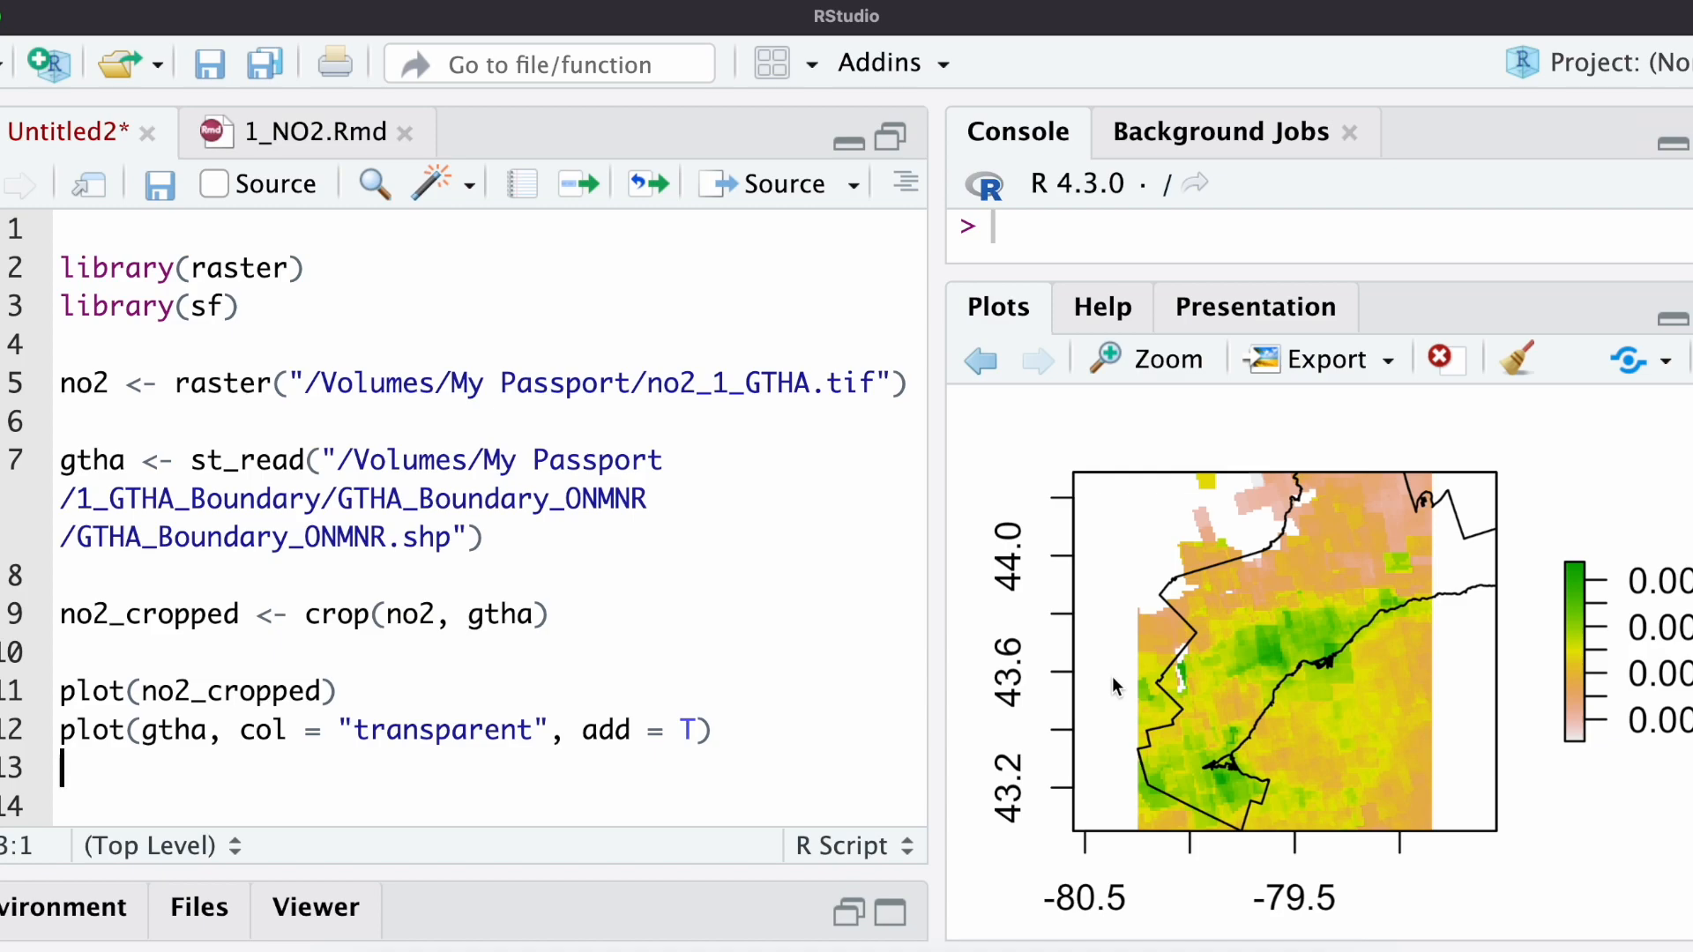
mouse_move(1285, 635)
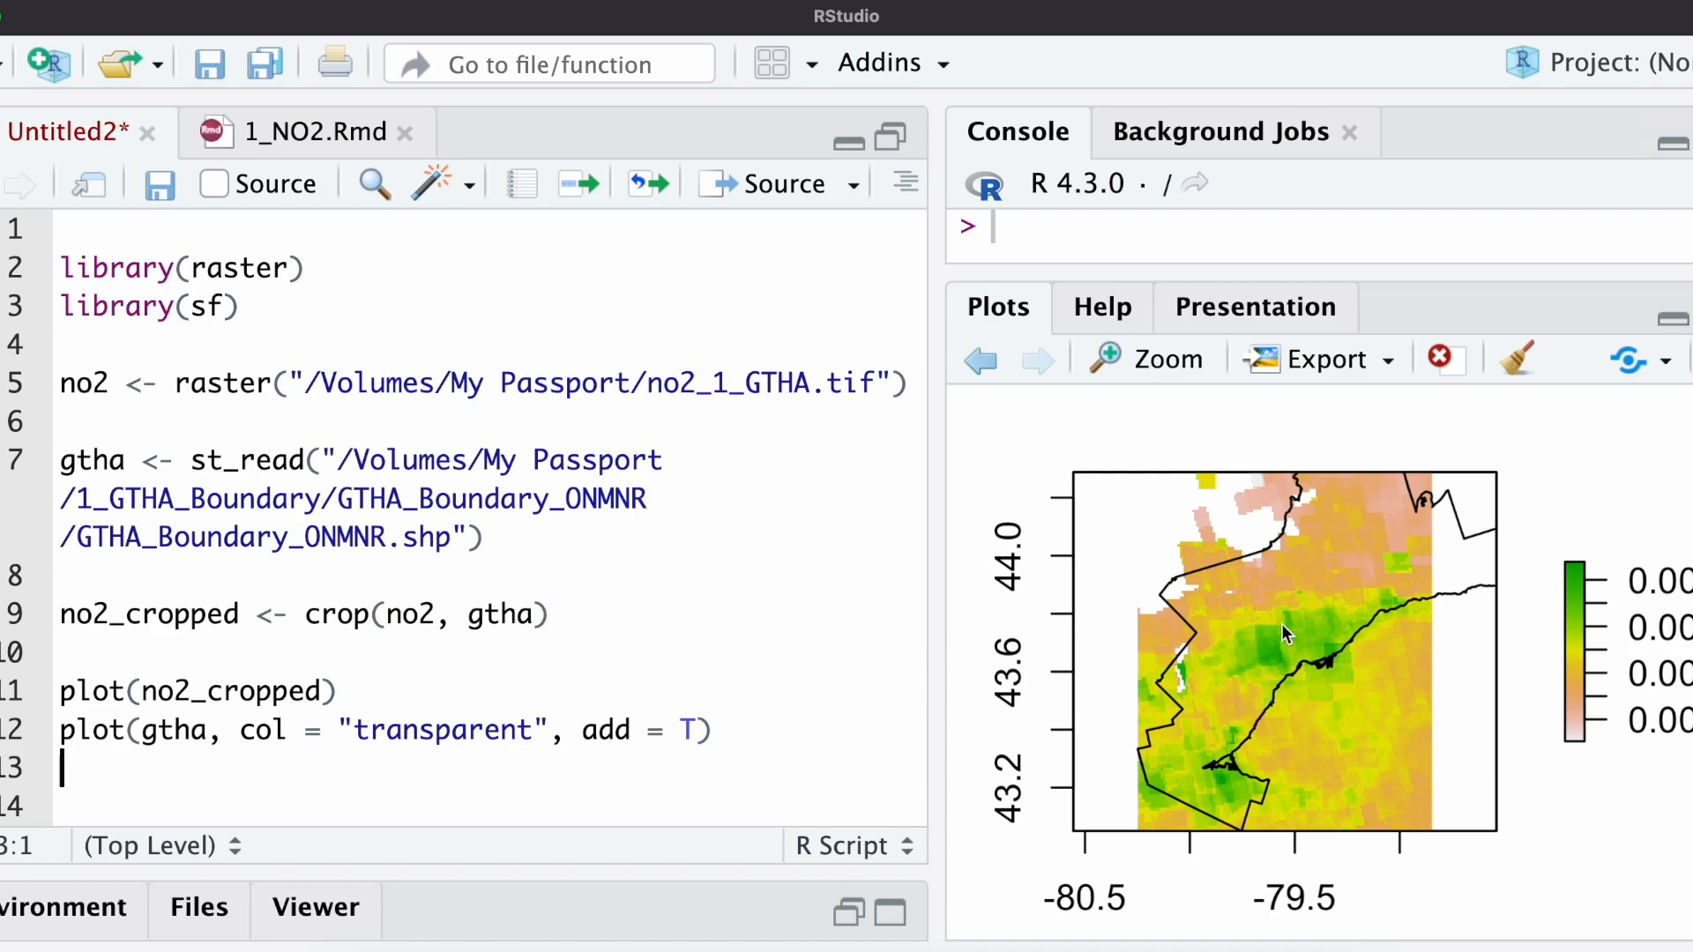
mouse_move(1485, 488)
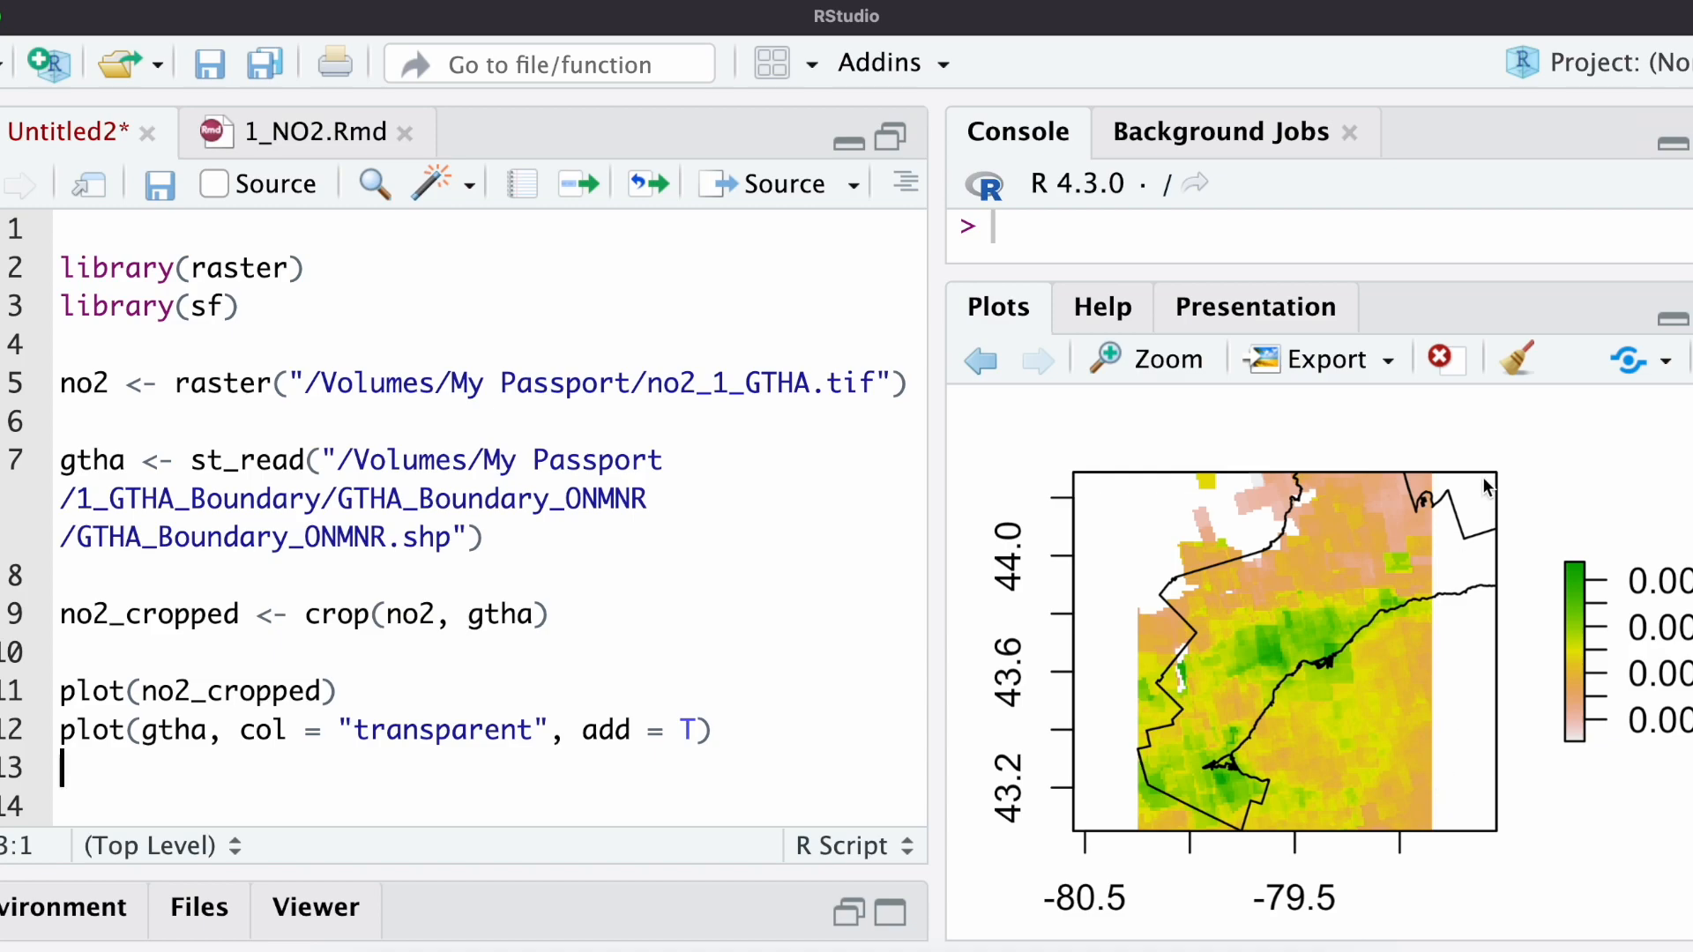
mouse_move(1415, 766)
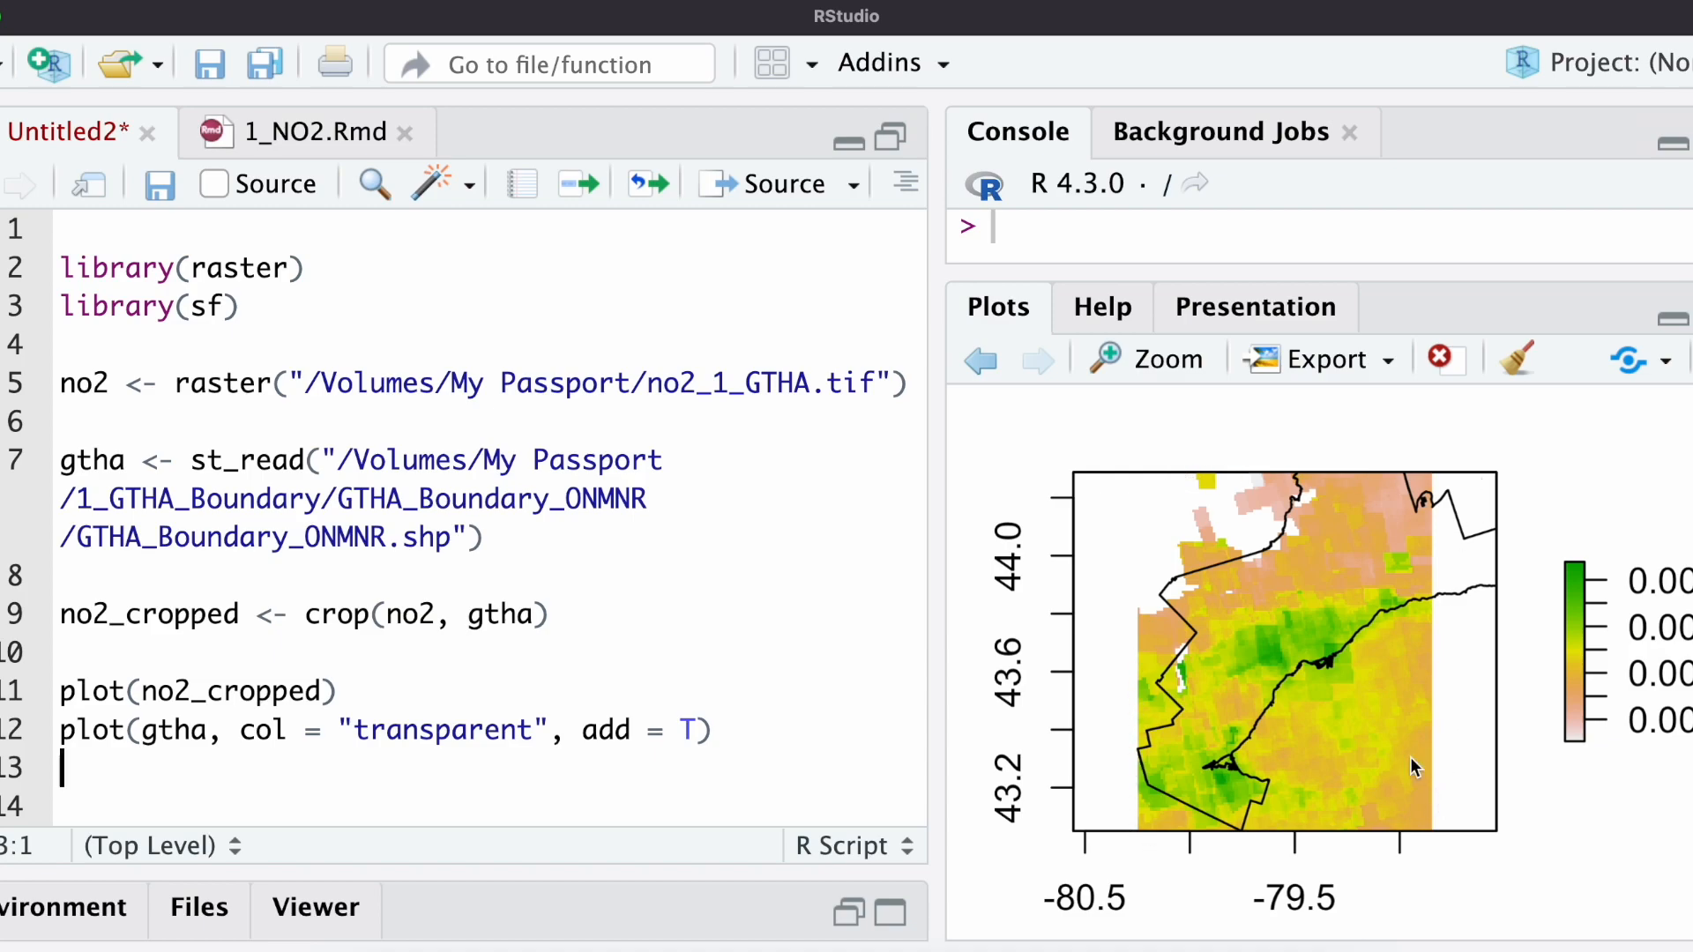
mouse_move(1409, 670)
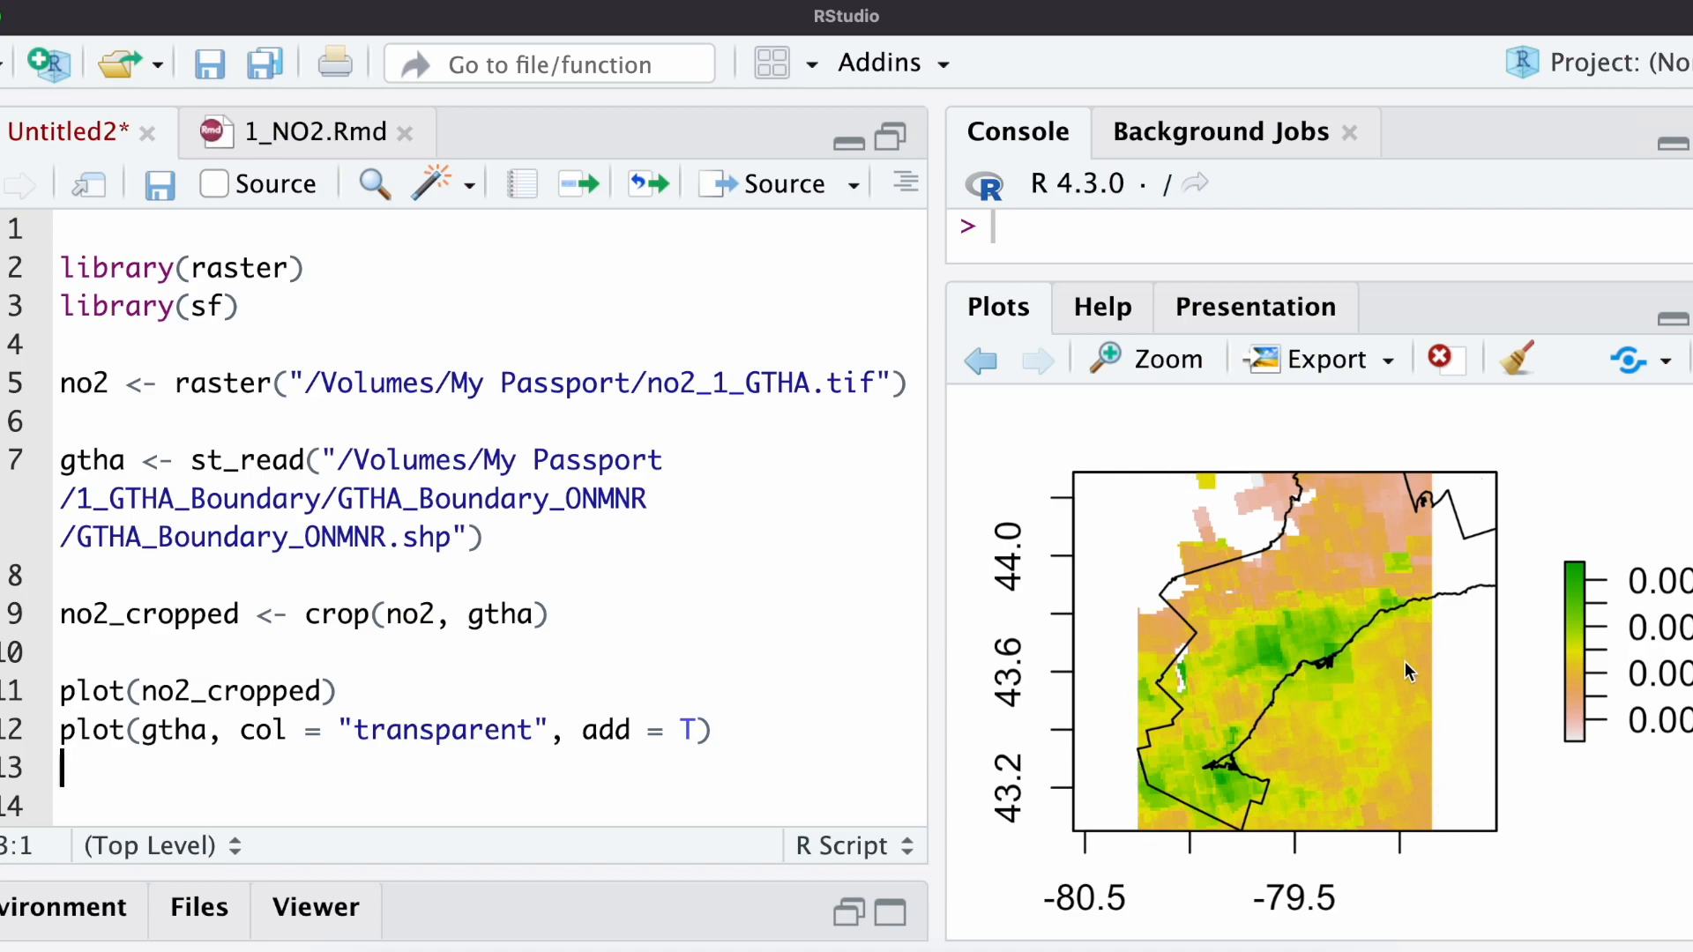
mouse_move(1259, 710)
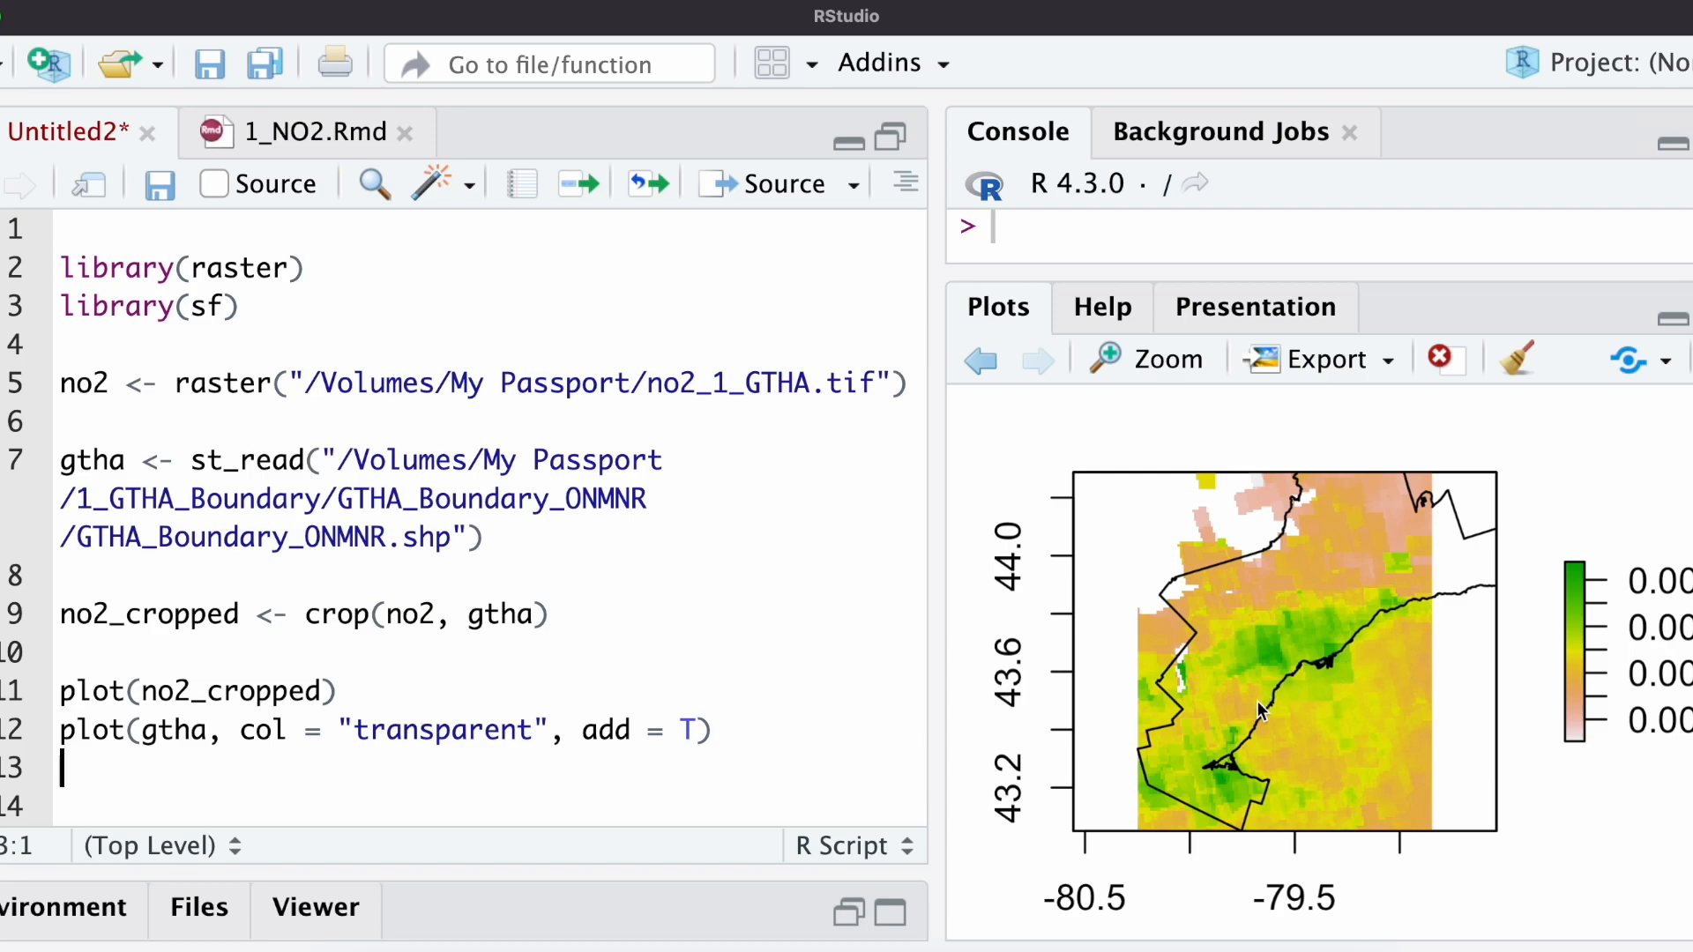
mouse_move(1438, 739)
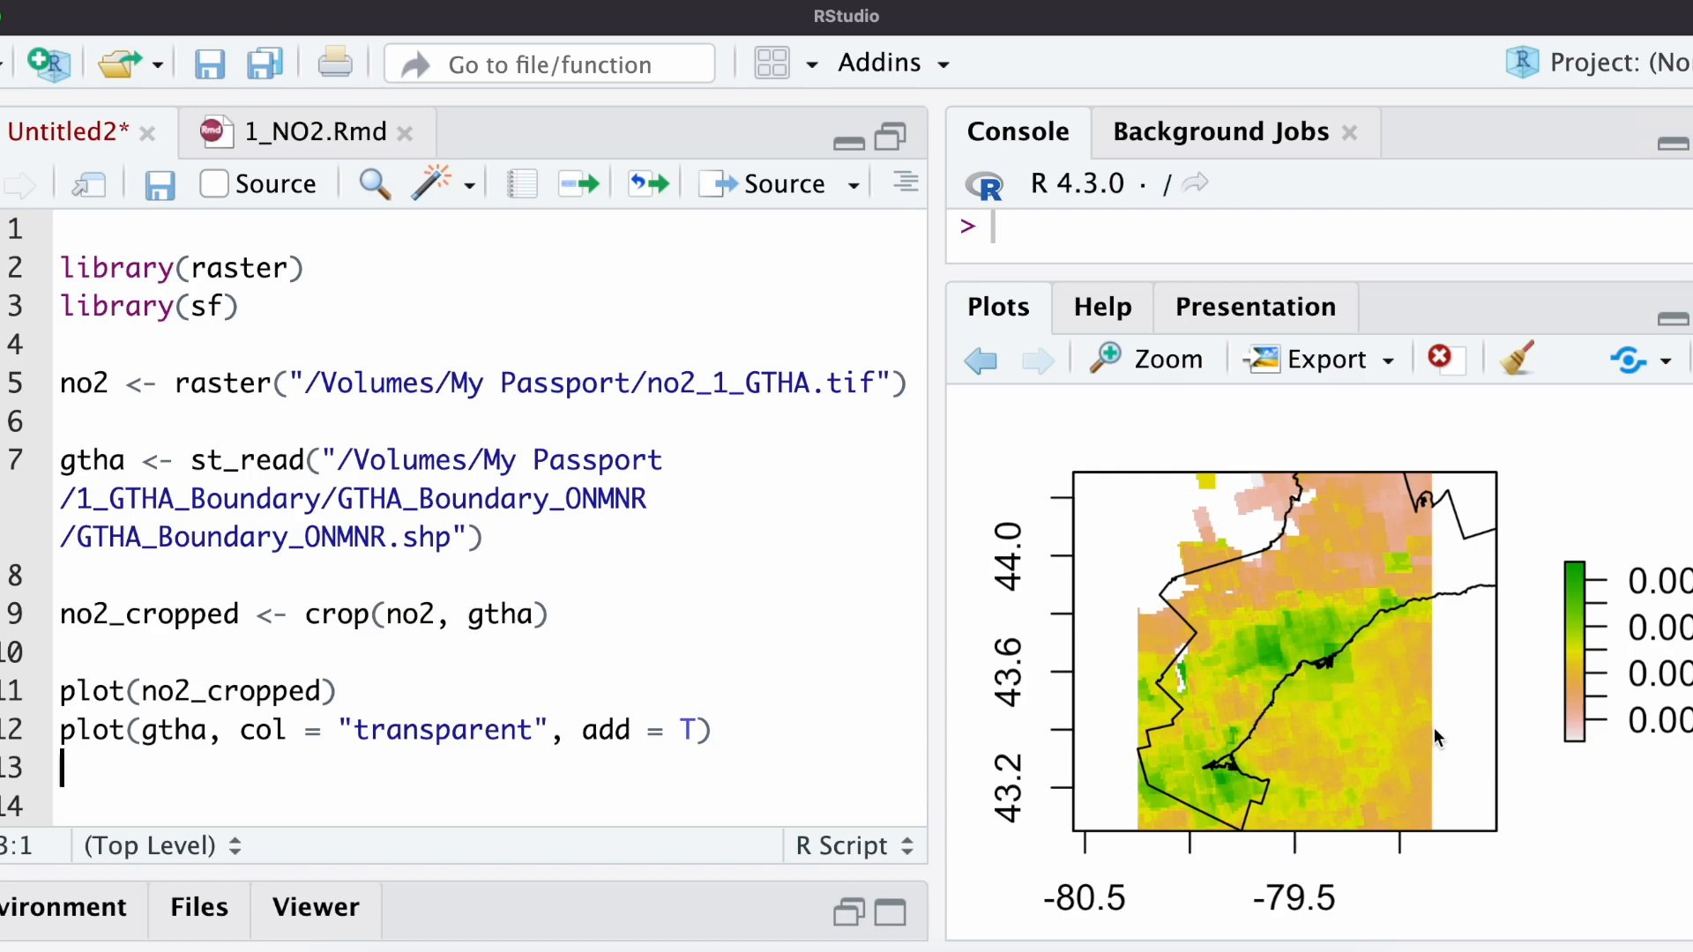
mouse_move(1353, 709)
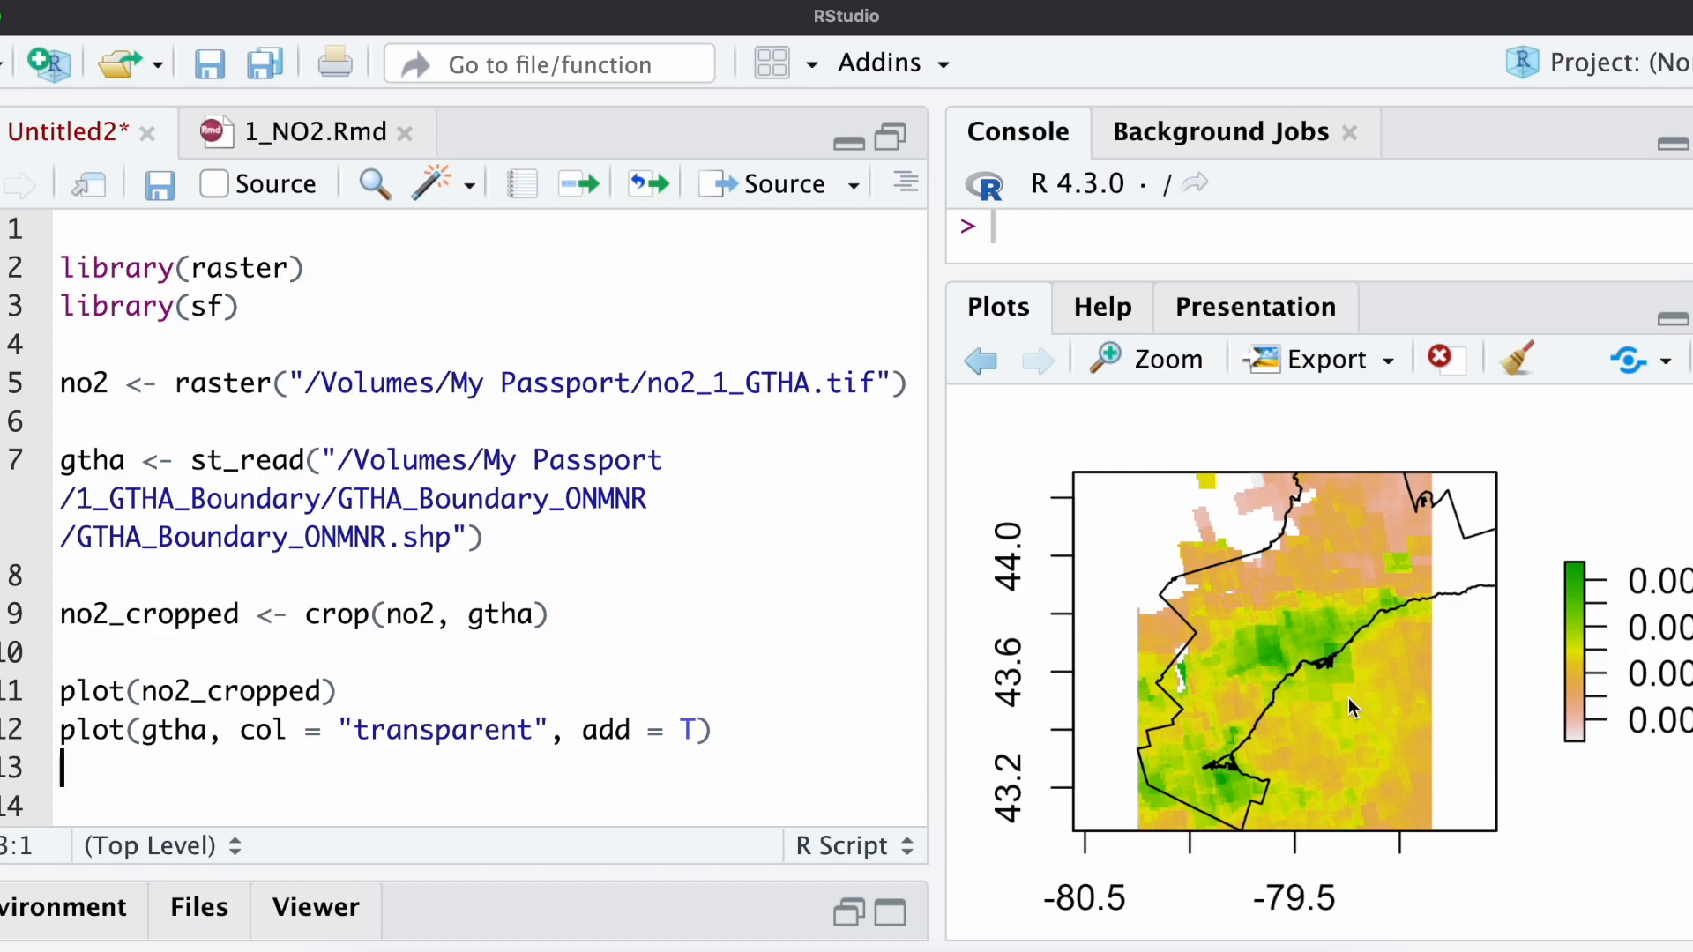
- Write no2_masked <- mask(no2_cropped, gtha) on a new script line
scroll("down", 3)
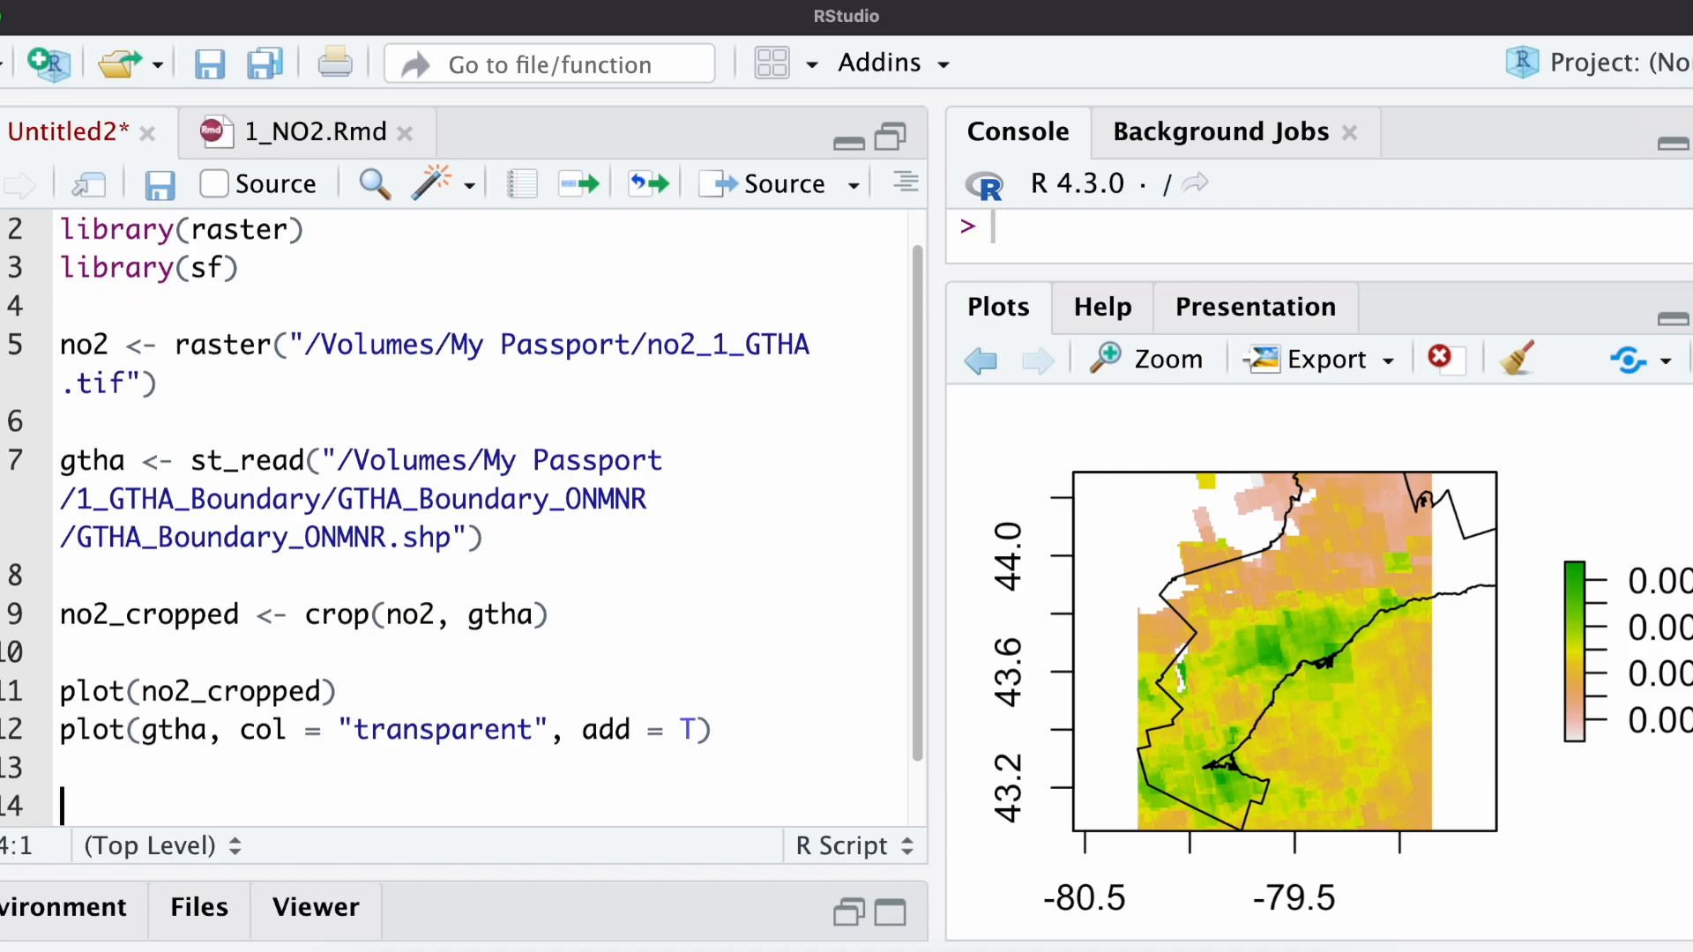
scroll("down", 3)
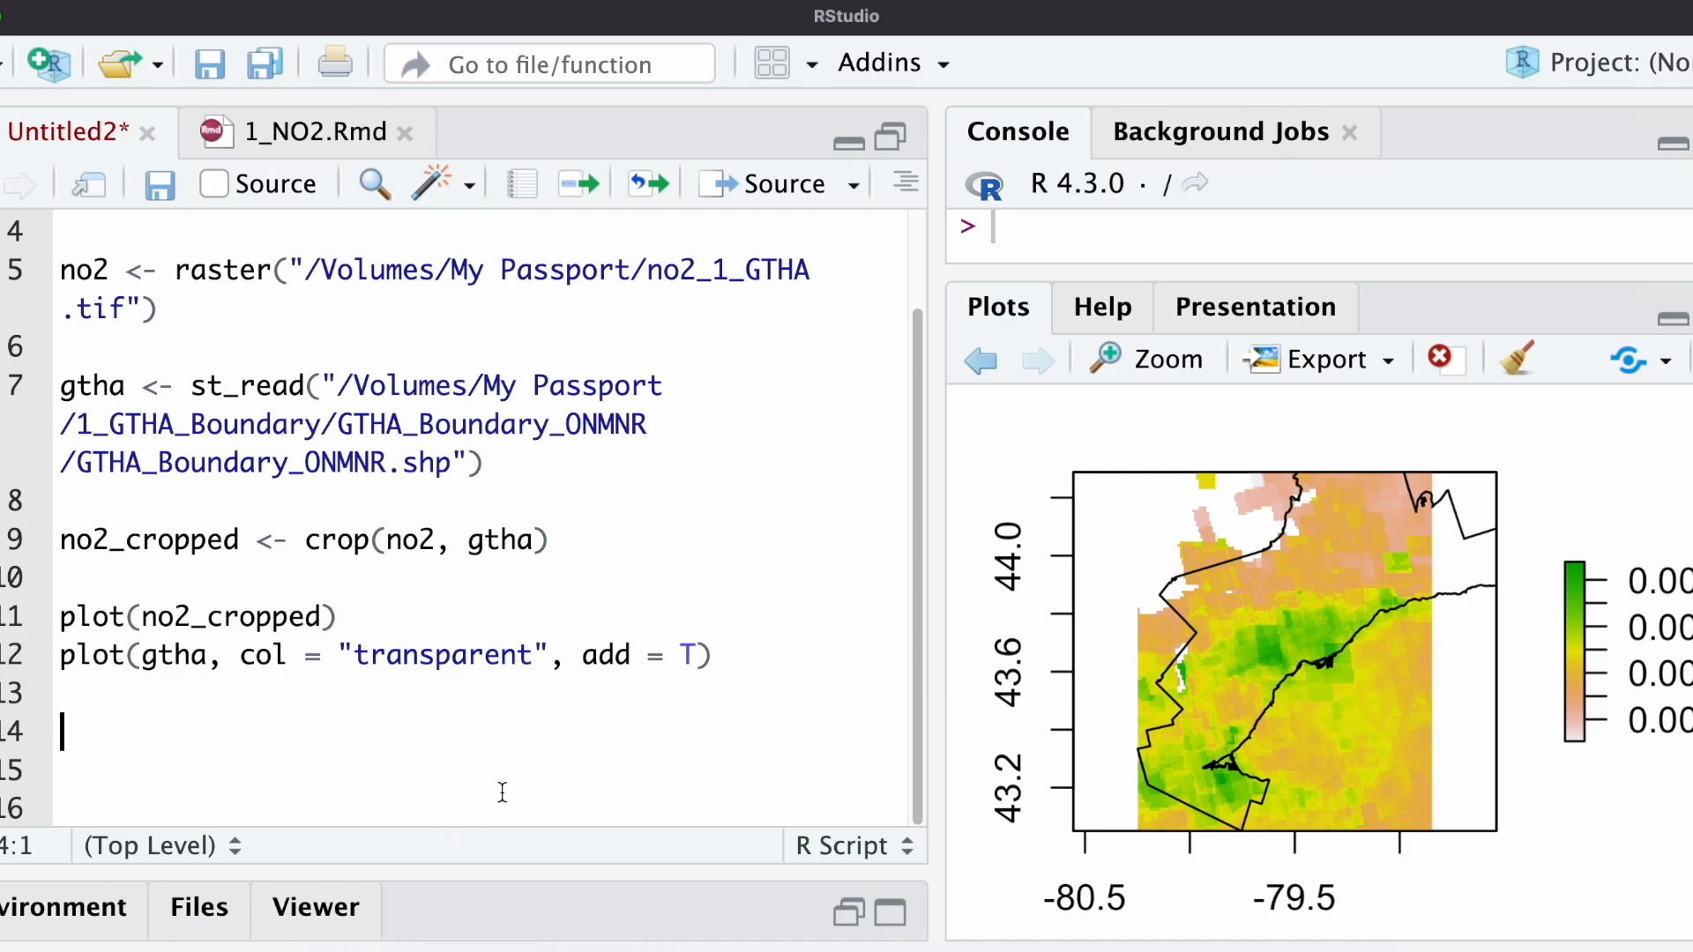
type("no2_")
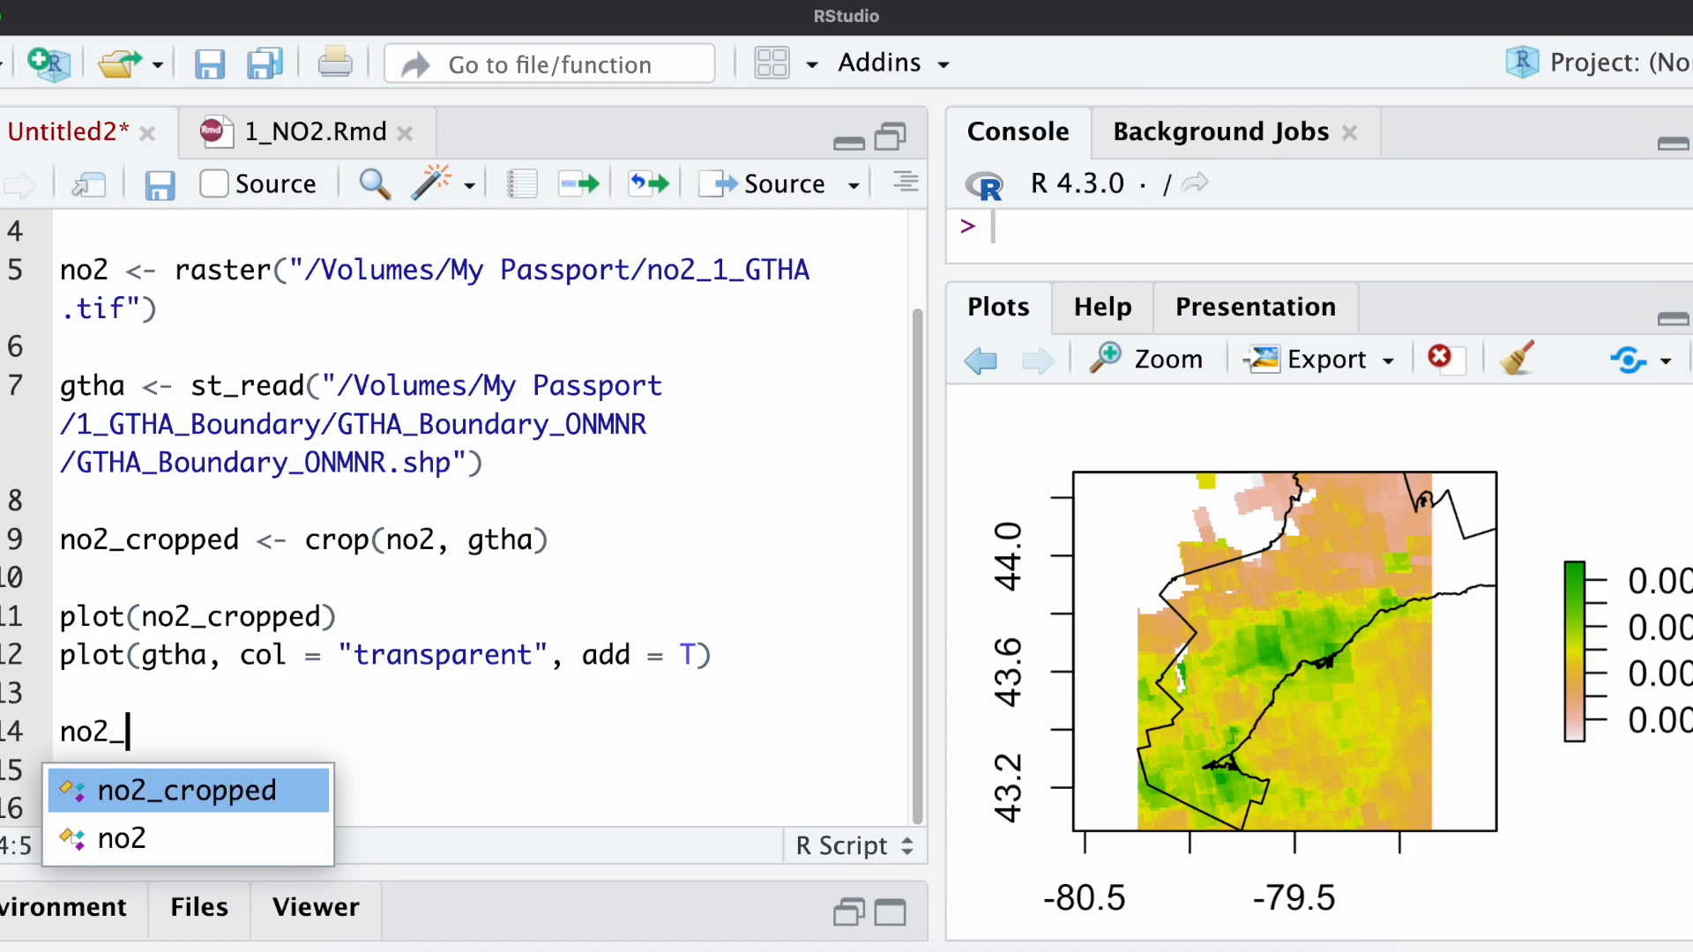
type("masked =")
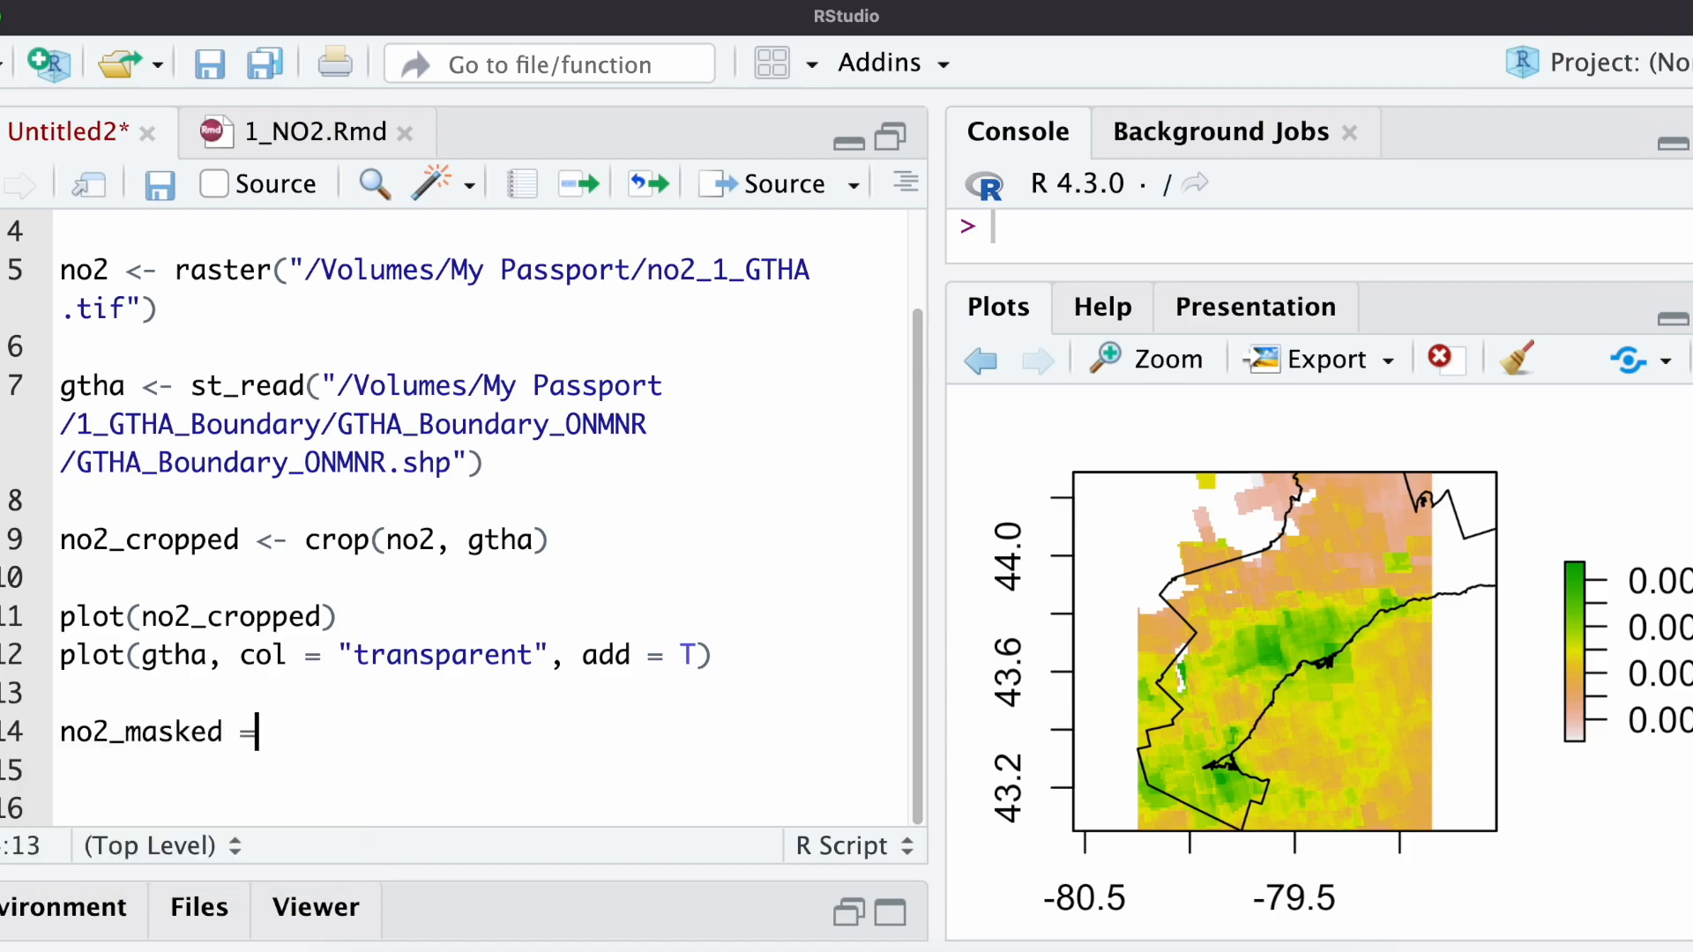
type("-")
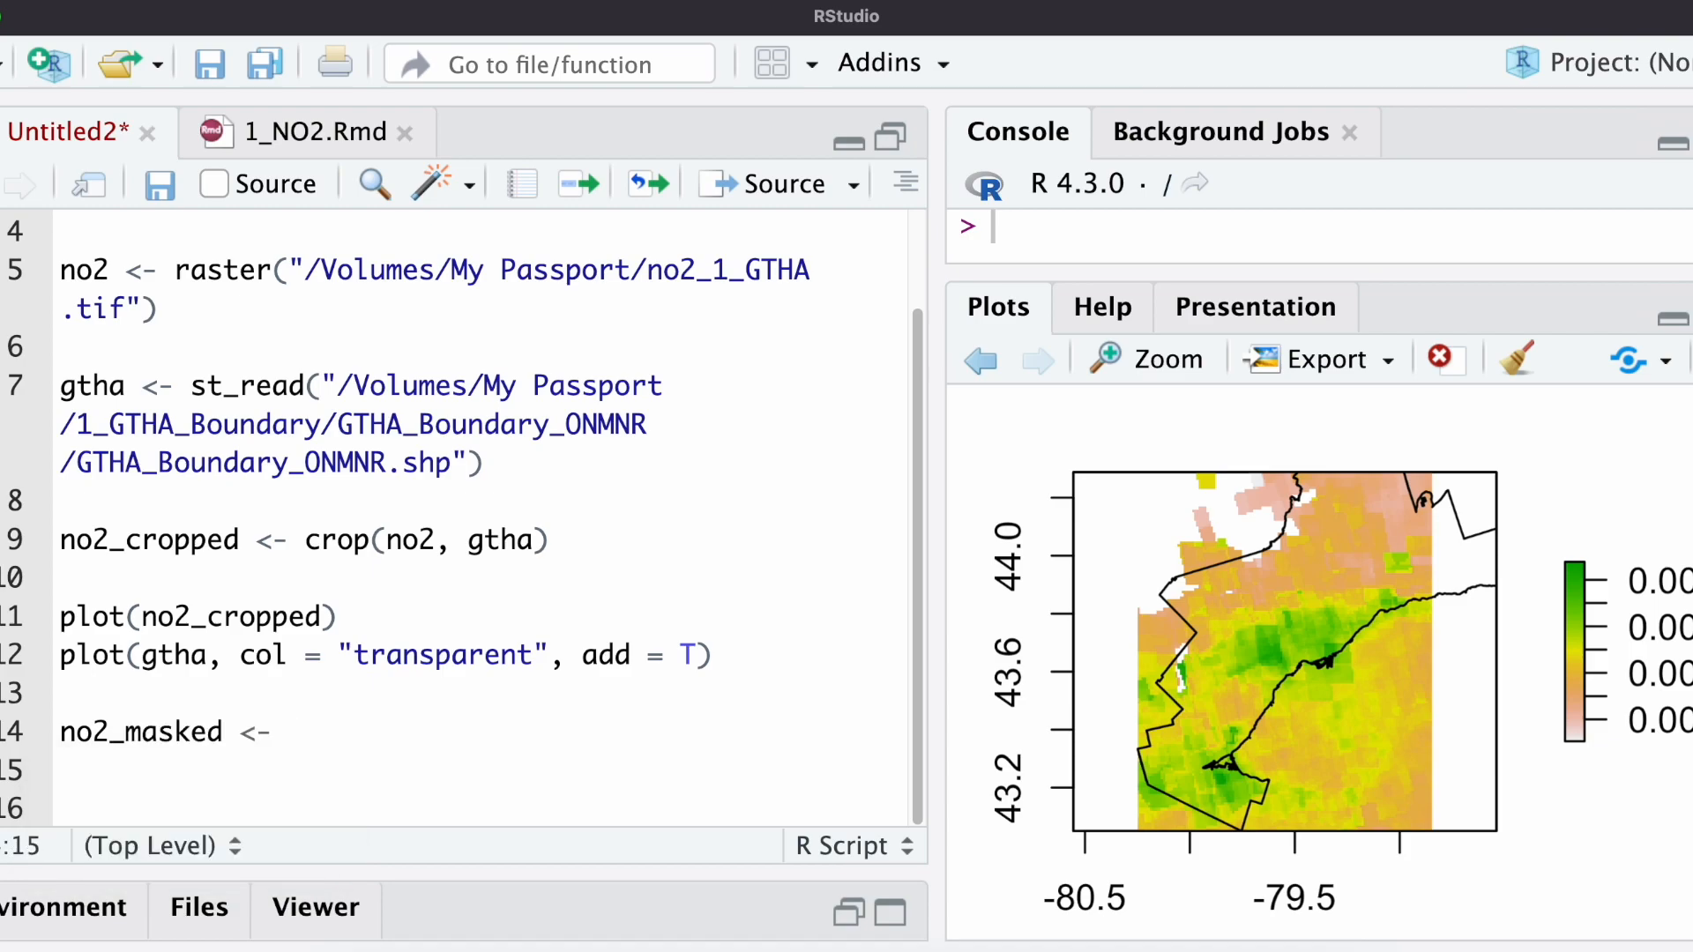
type("m")
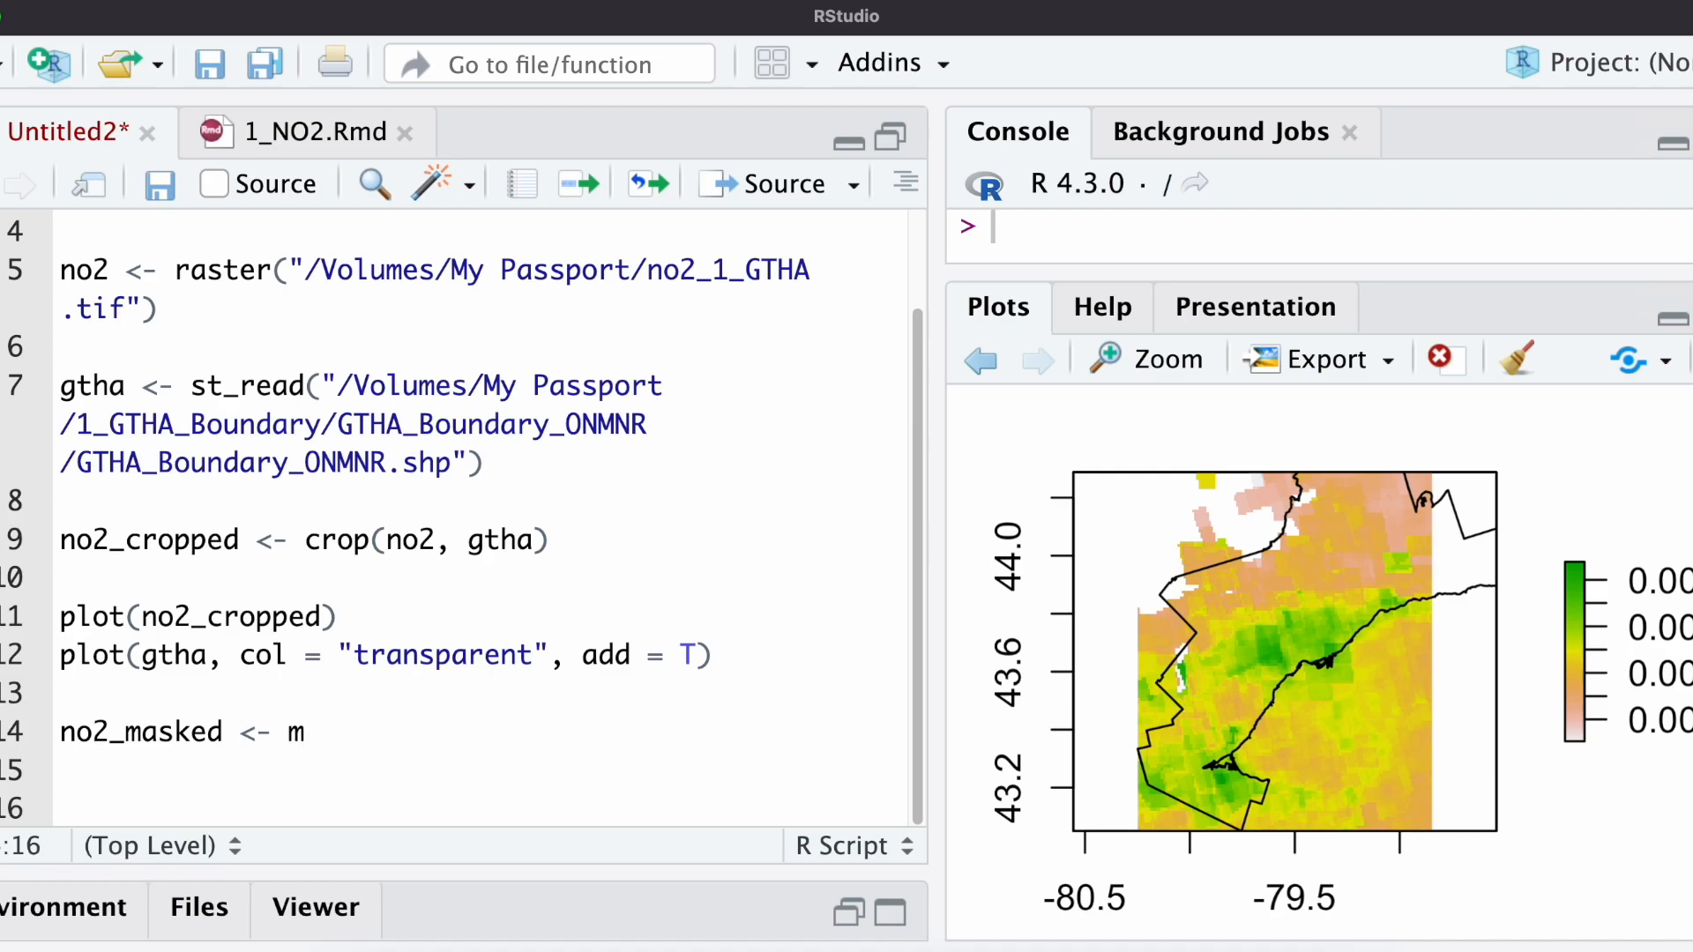
type("ask(")
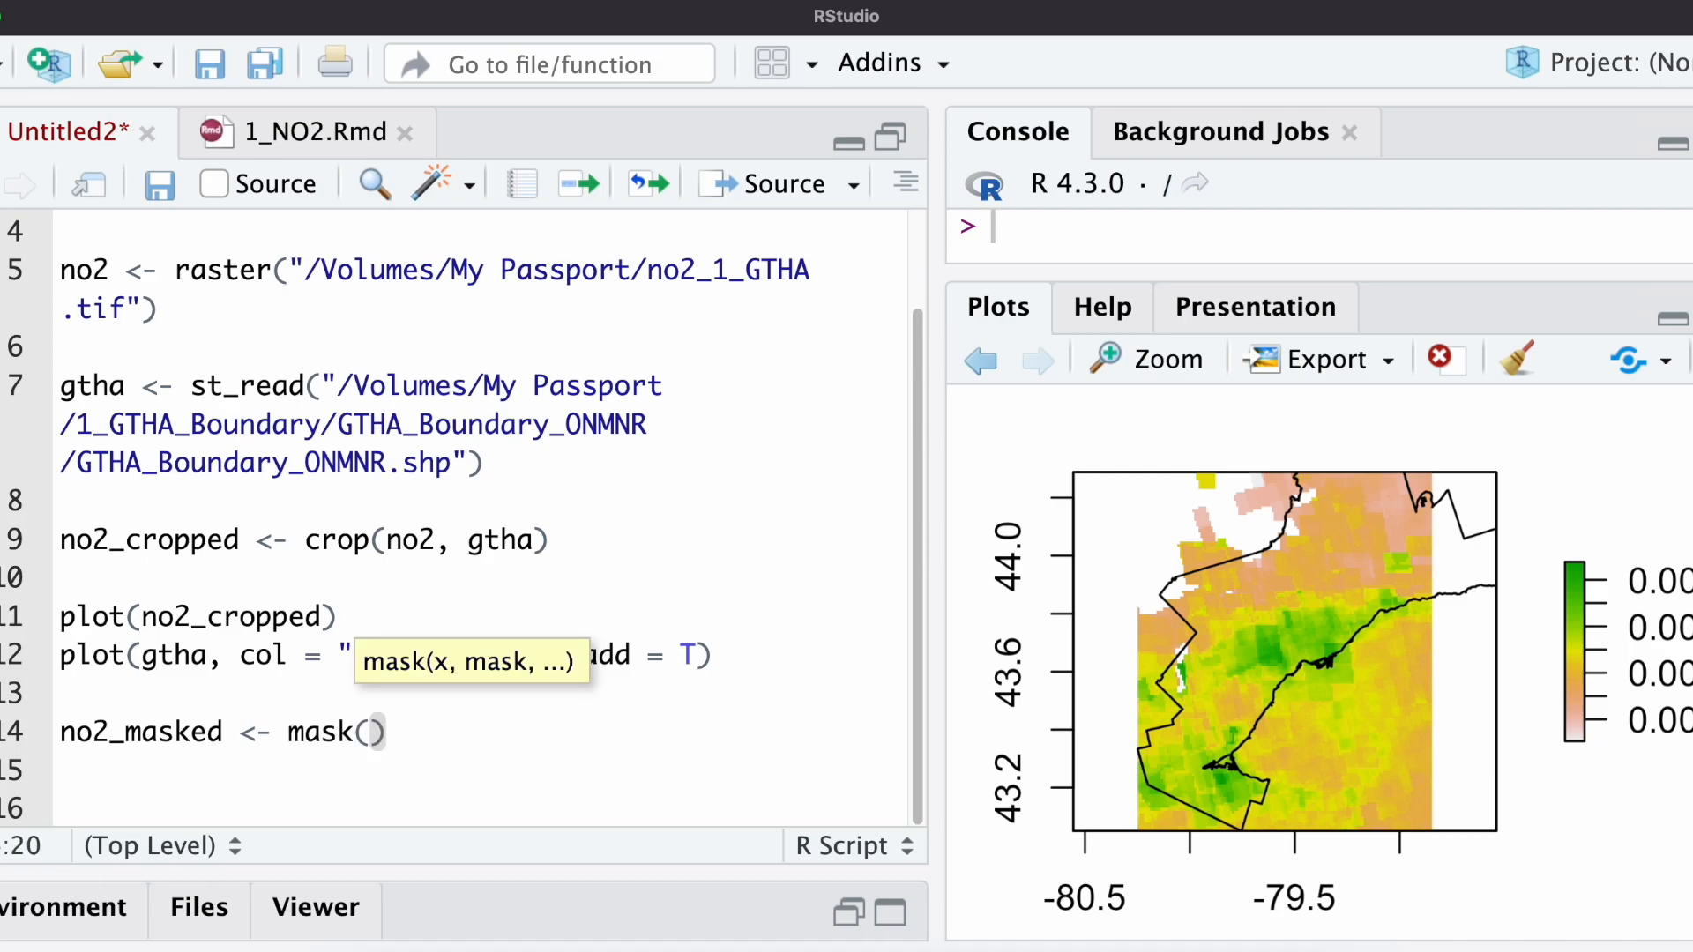
type("no2_cropped,")
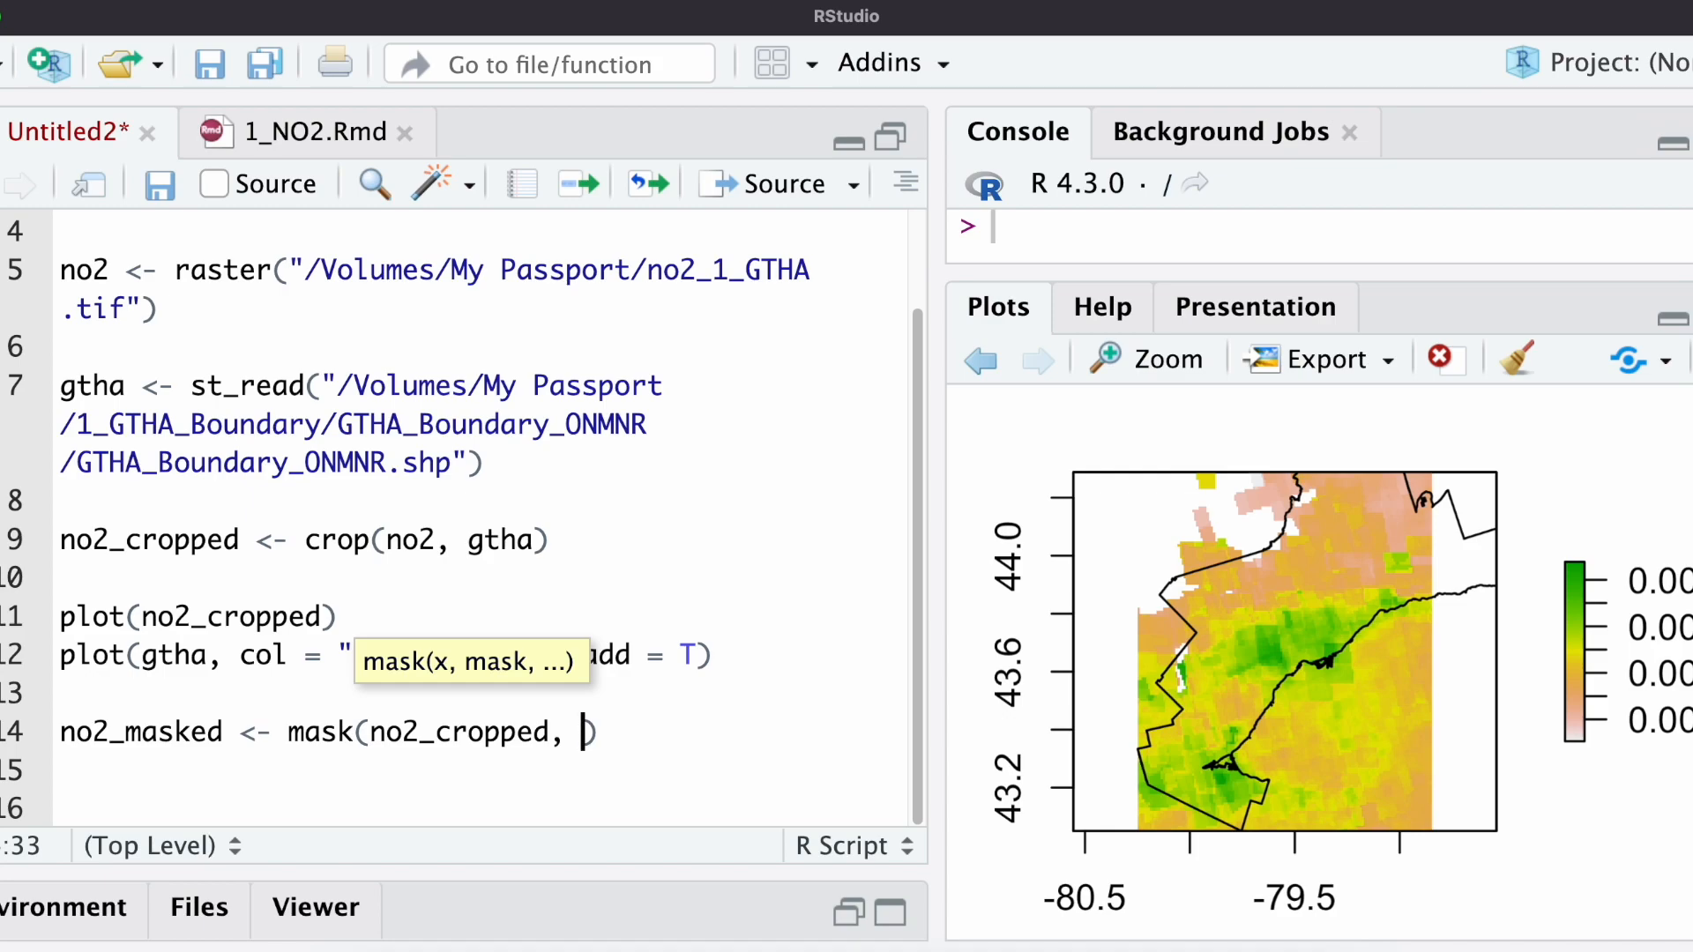
type("gtha)")
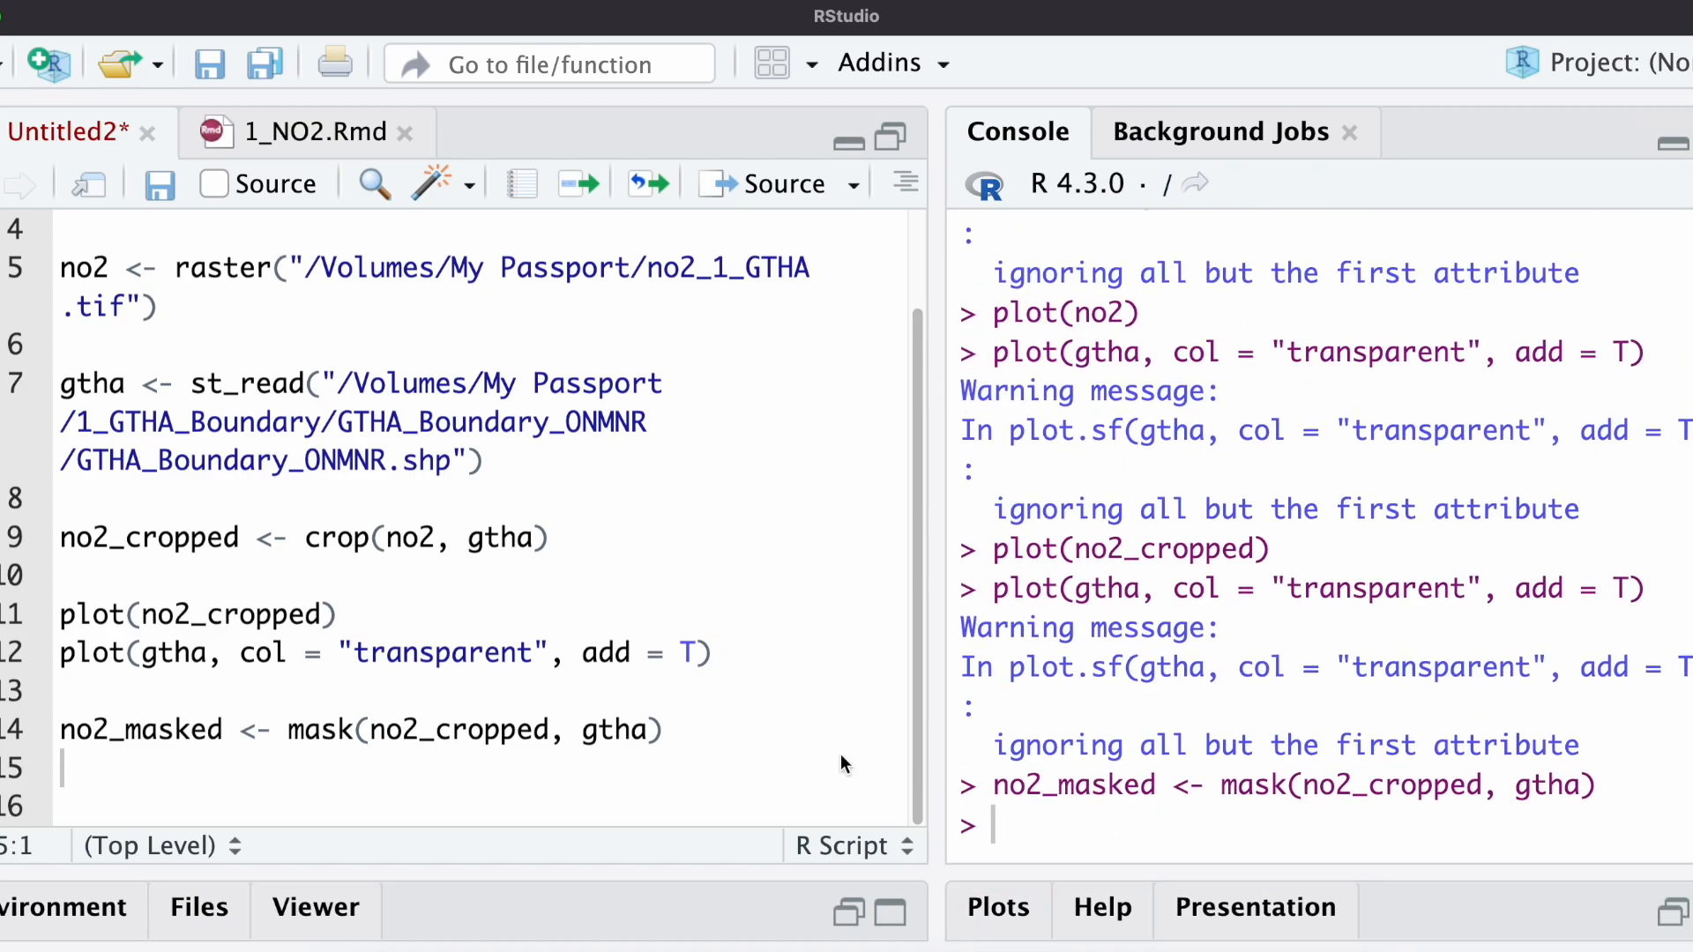
left_click(64, 805)
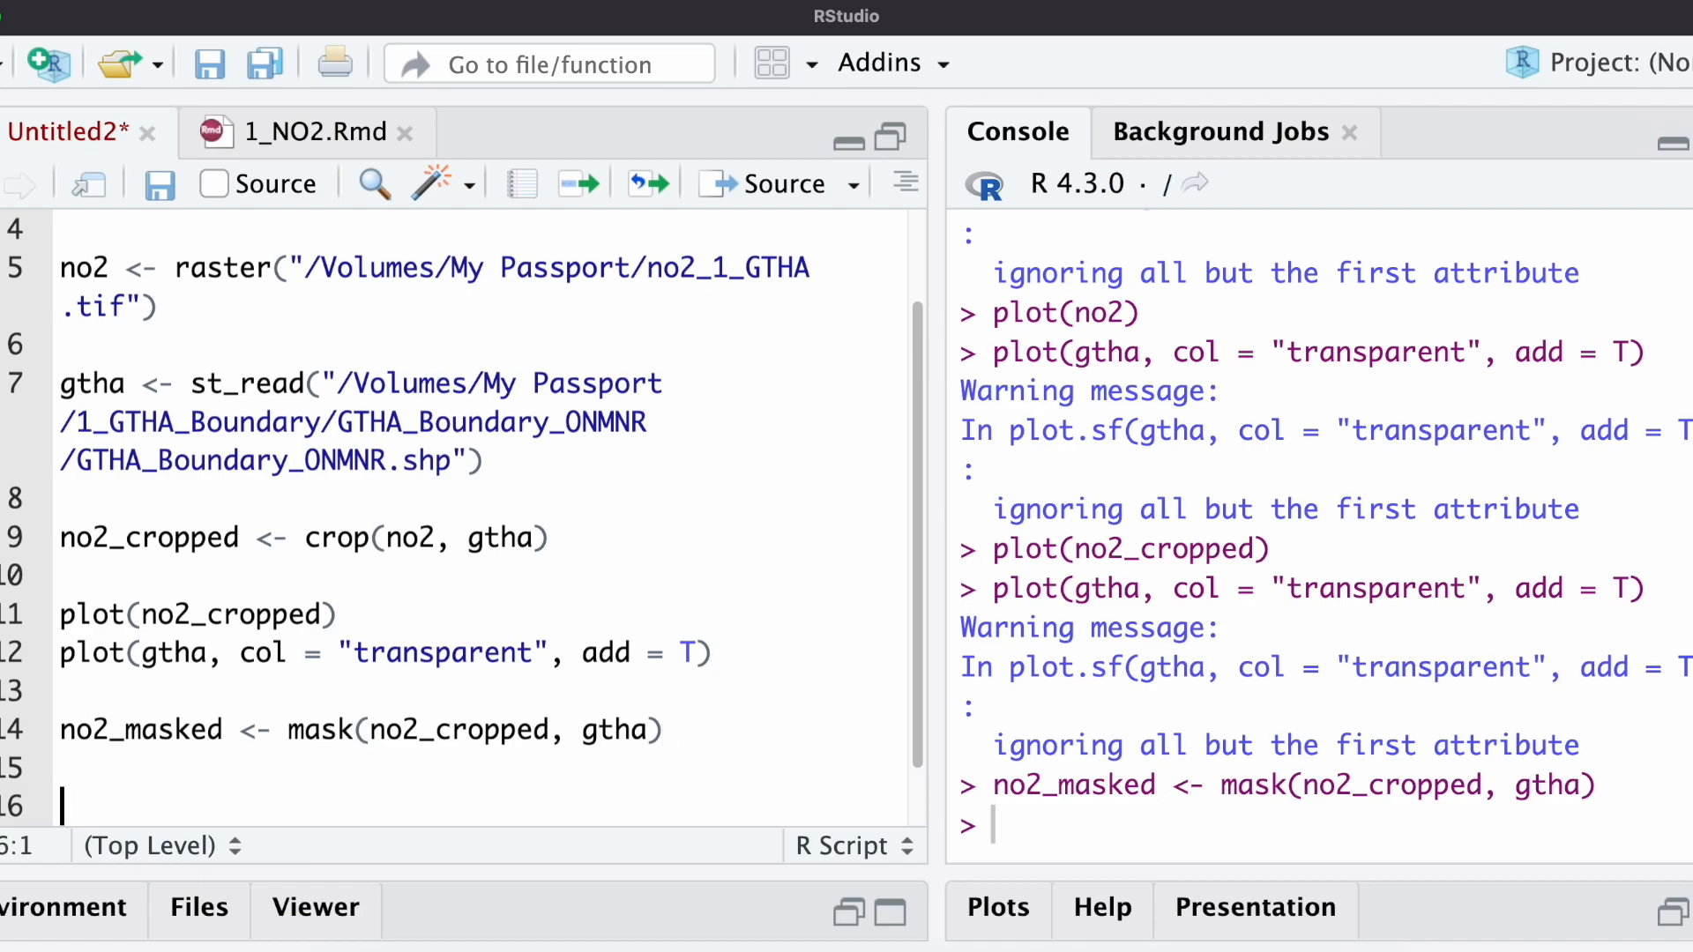
- Add a plot(no2_masked) line below the mask call
scroll("down", 3)
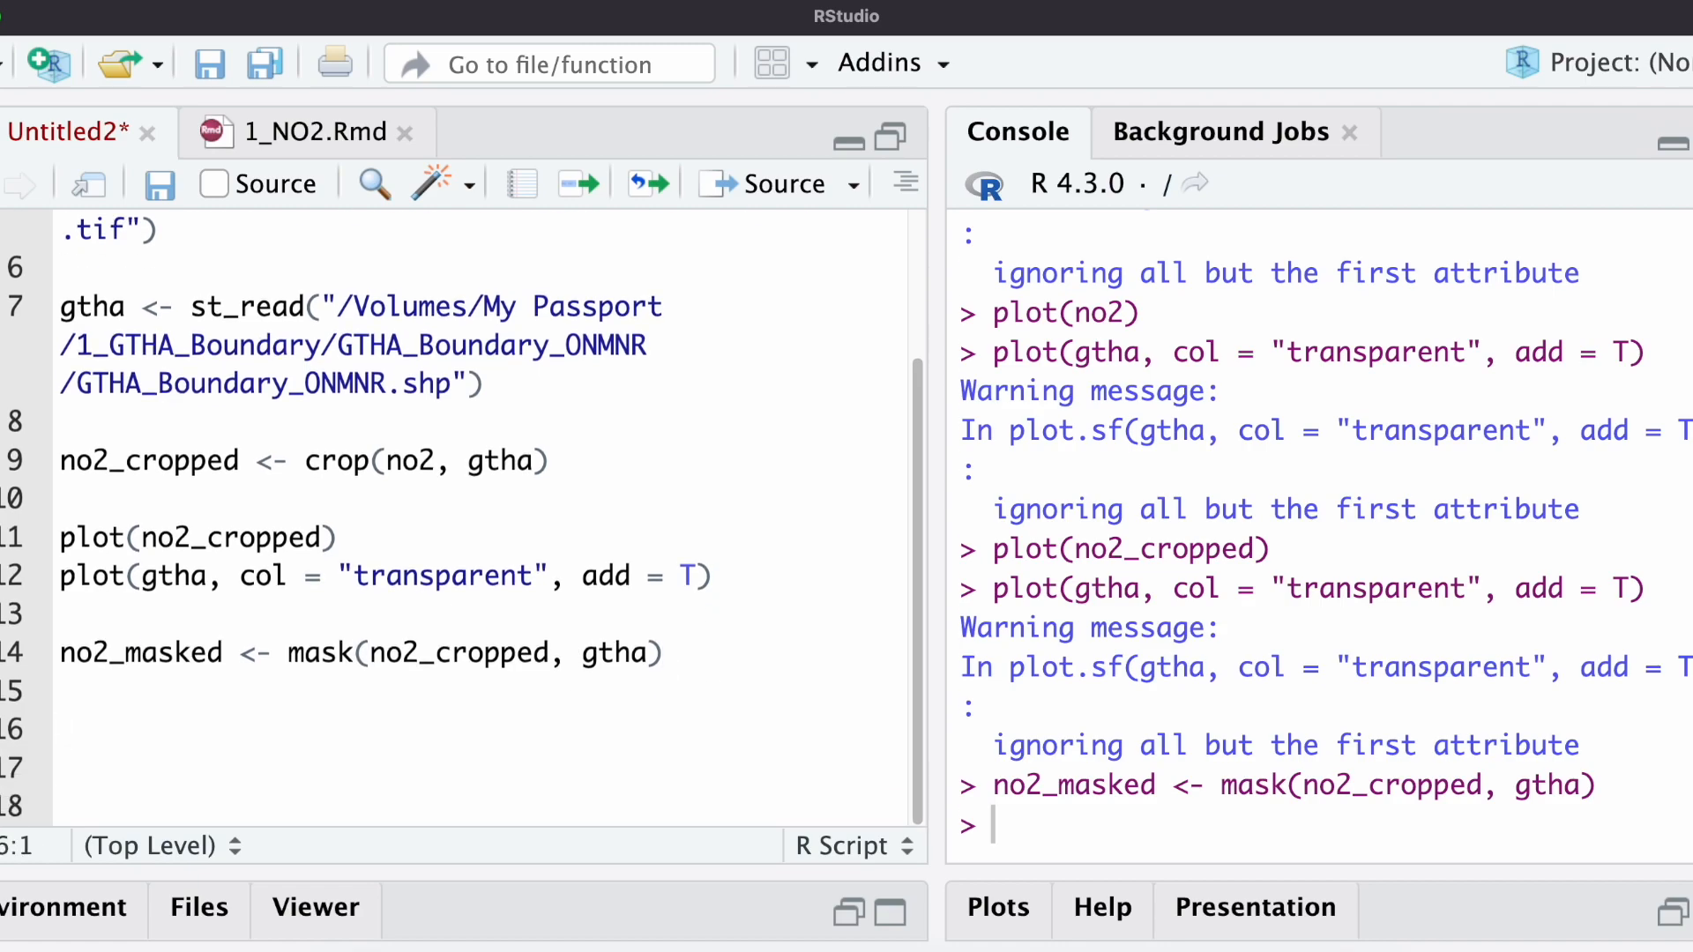
type("plot(no2_masked")
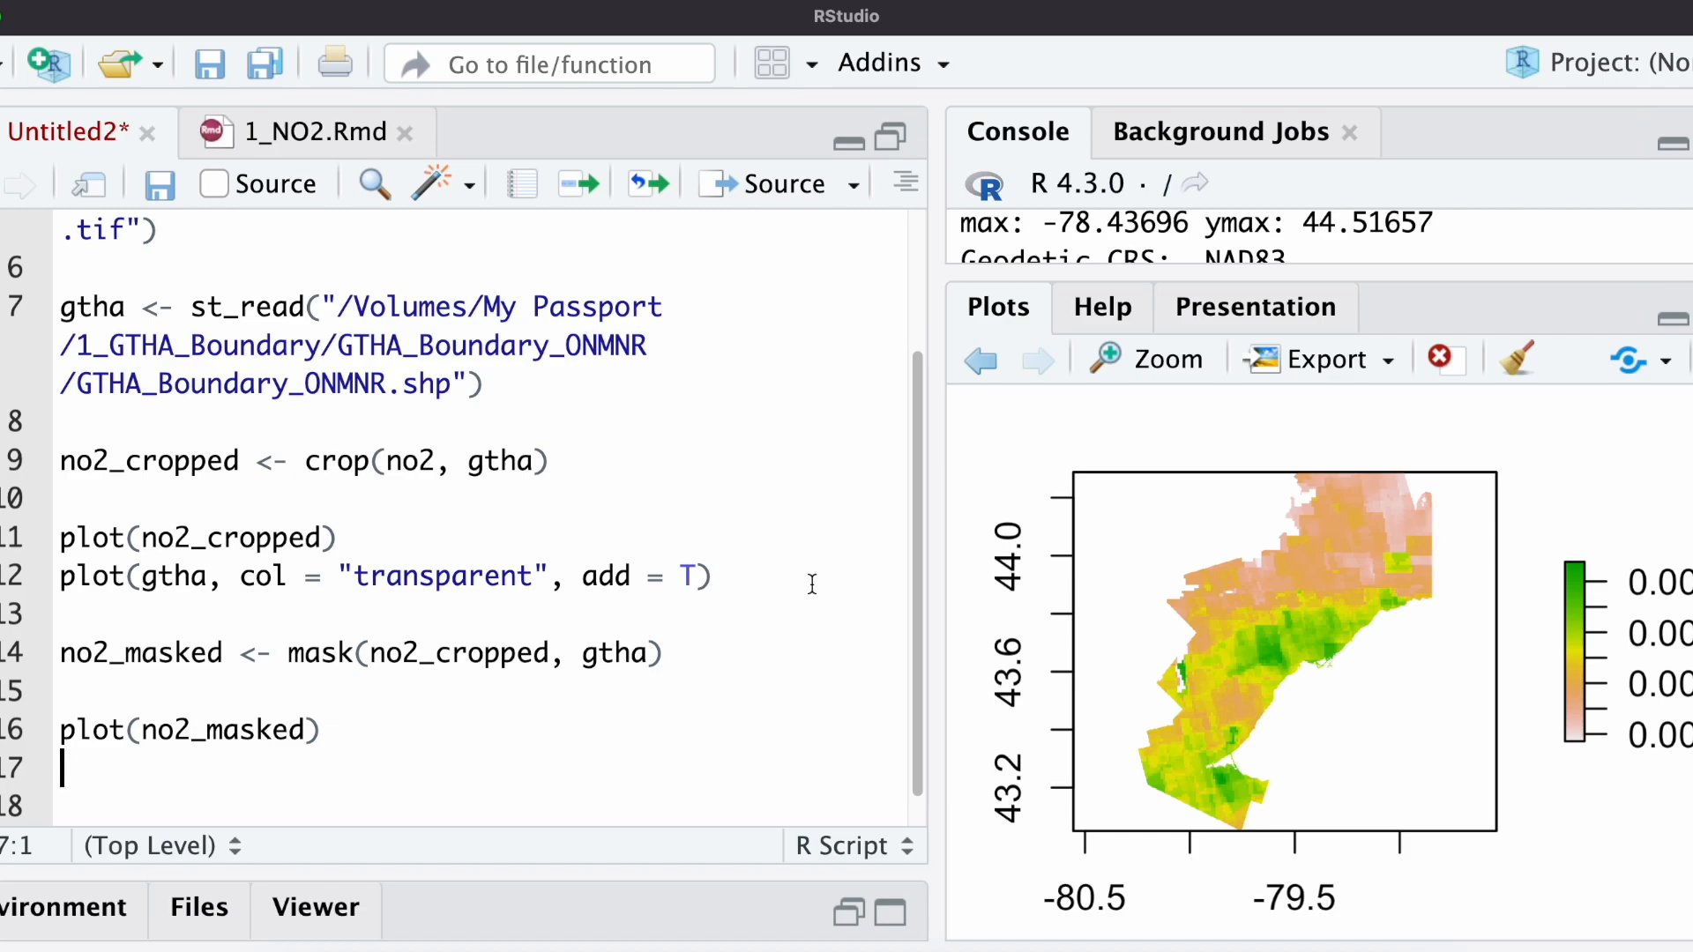
mouse_move(725, 576)
type("plot(gtha, col = \"transparent\", add = T)")
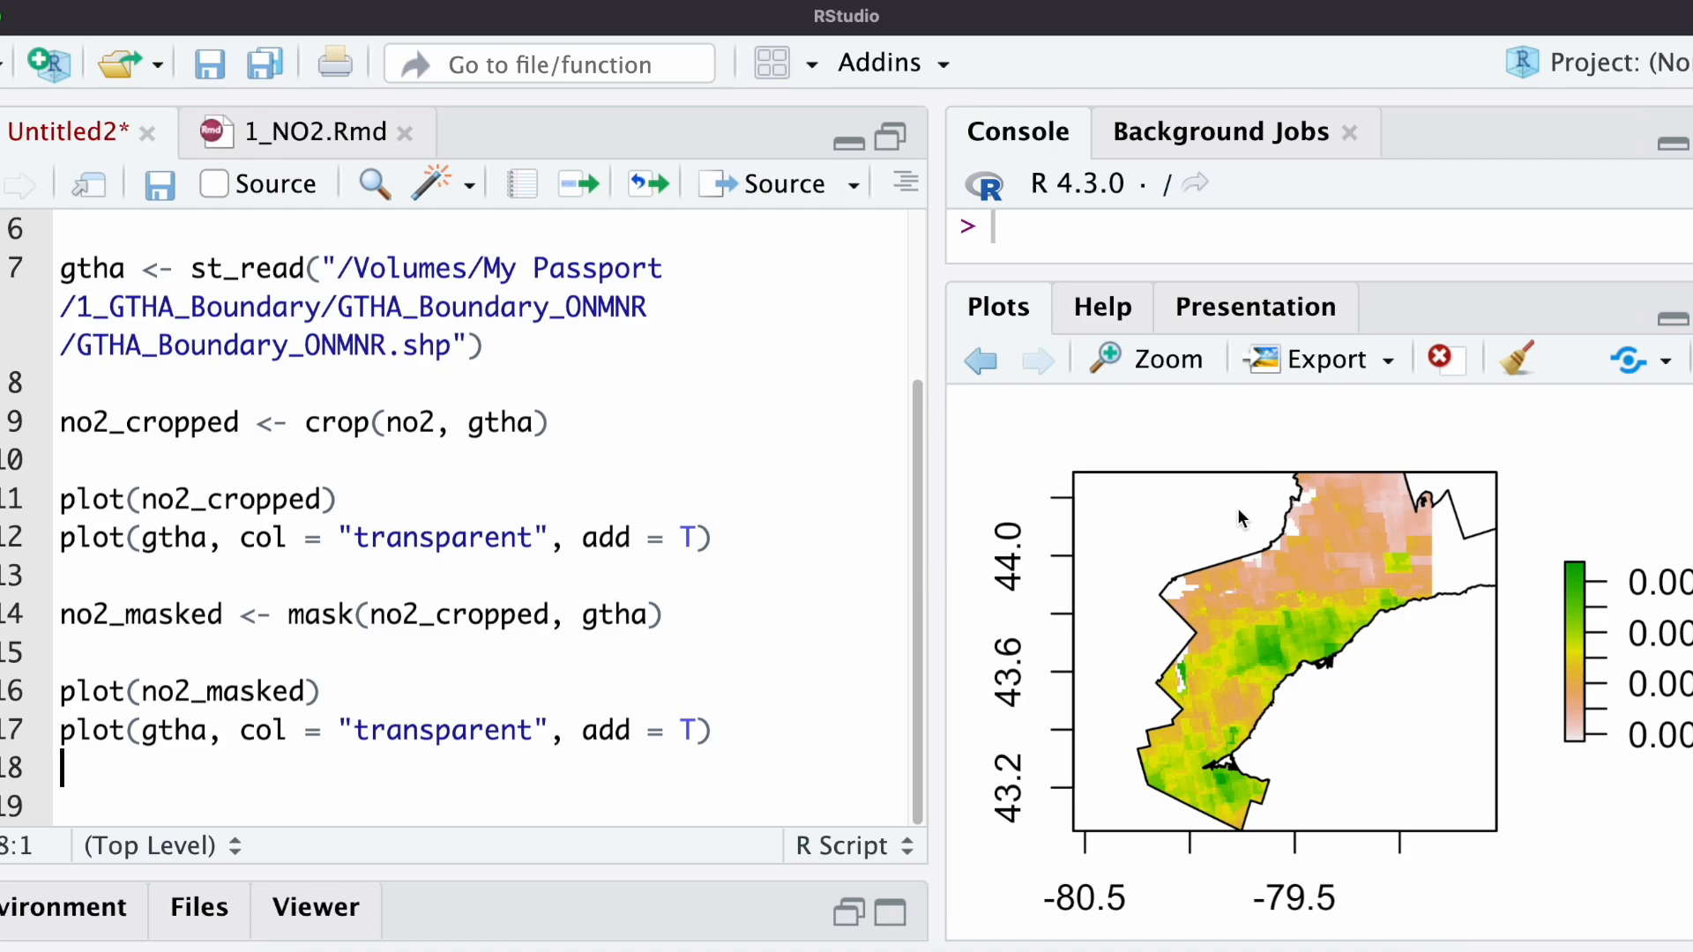
mouse_move(1328, 674)
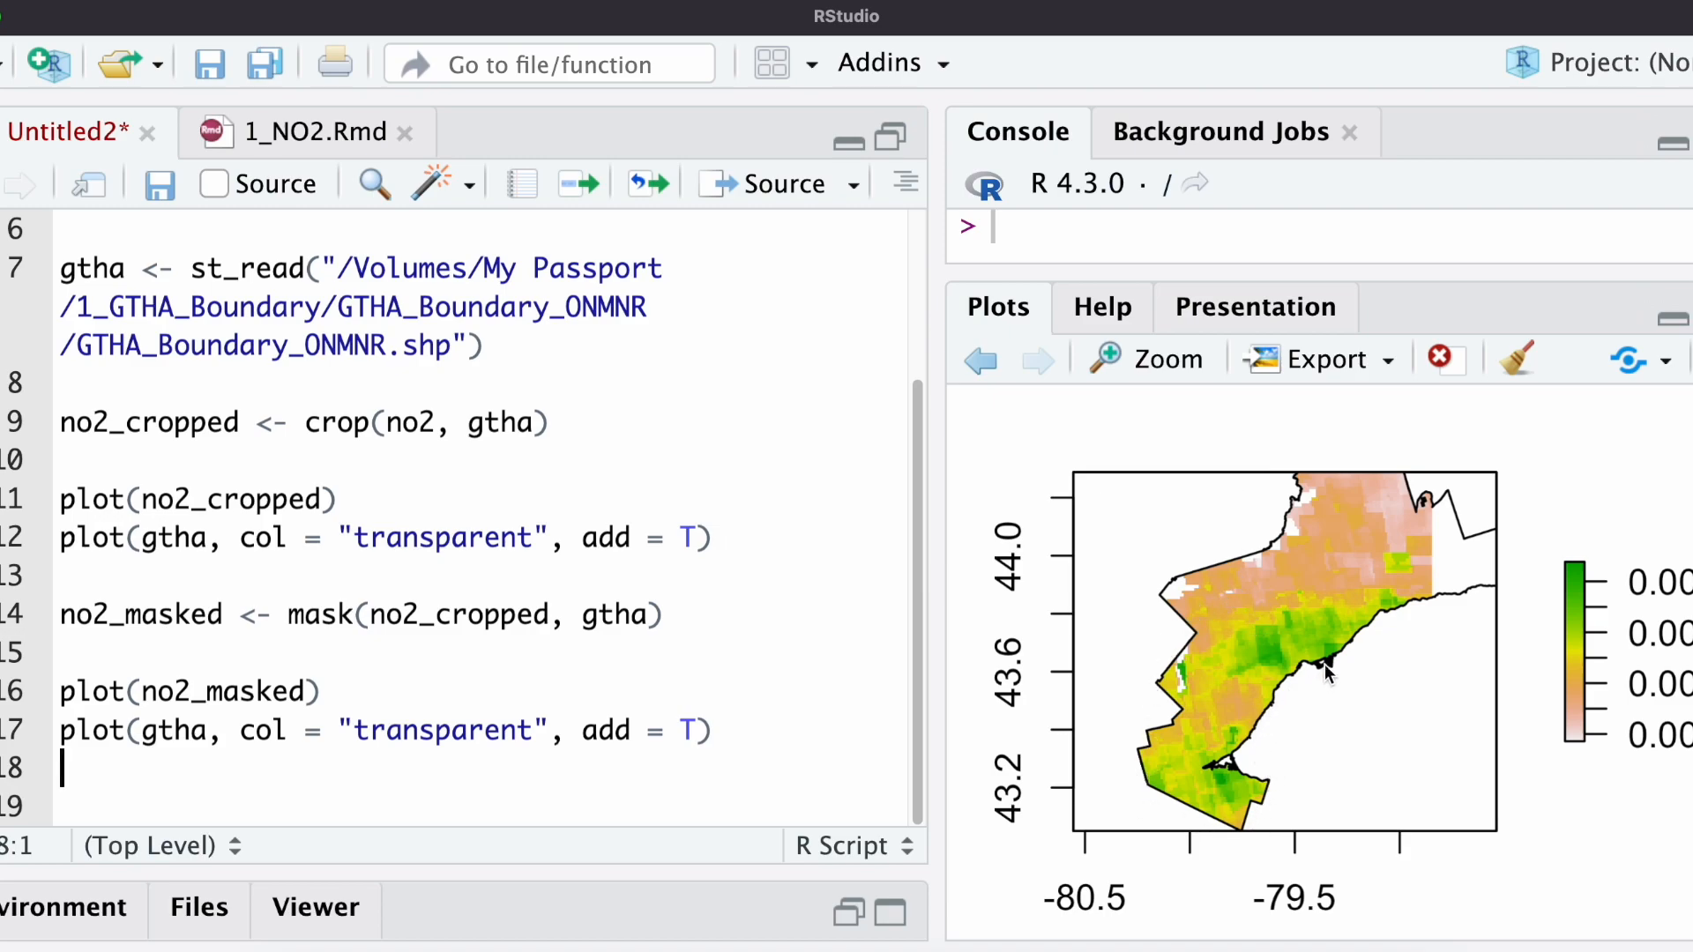
mouse_move(1427, 626)
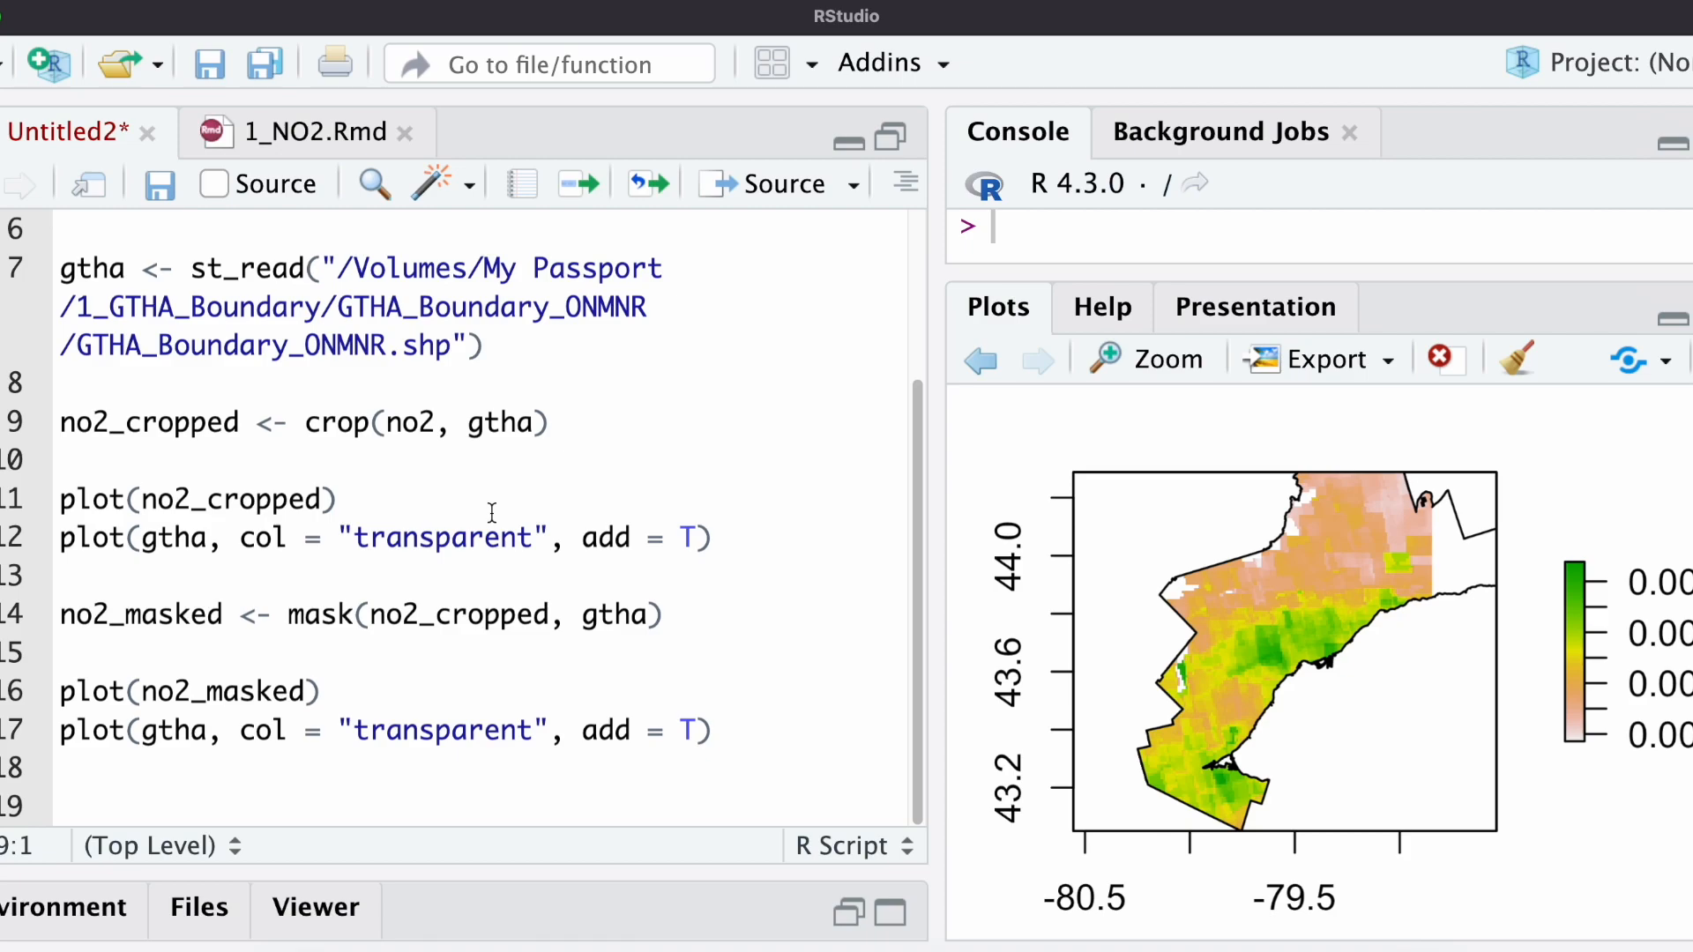
mouse_move(491, 514)
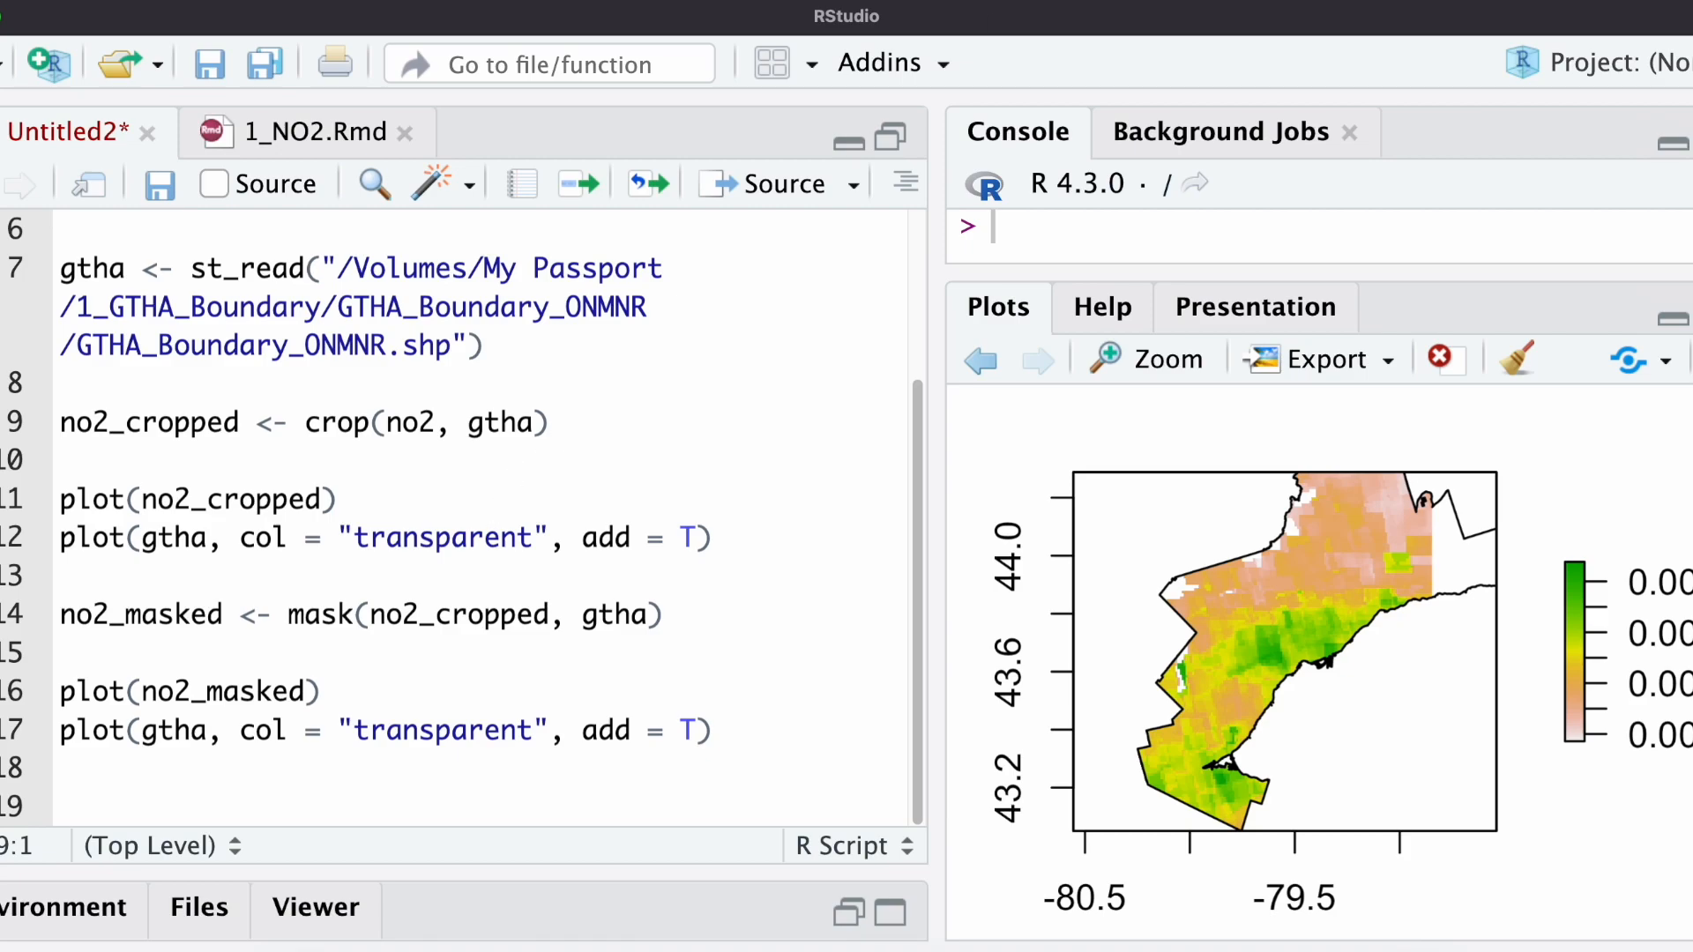